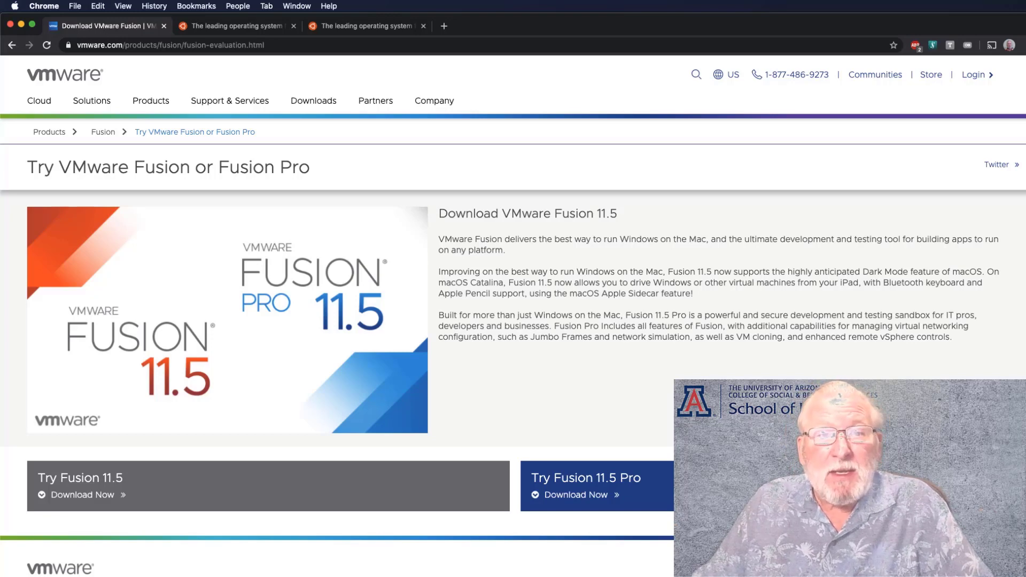
pyautogui.moveTo(138, 151)
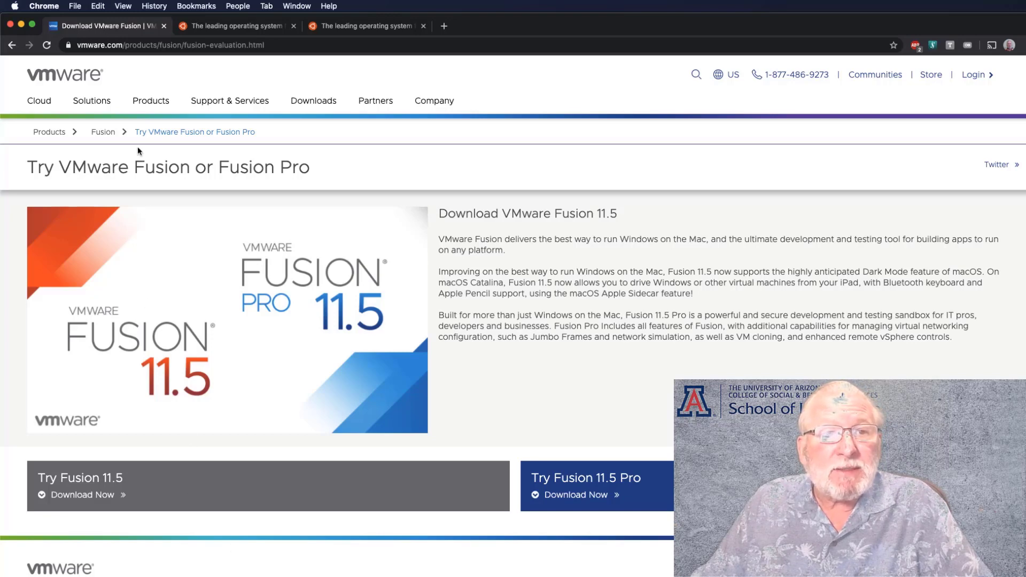
pyautogui.moveTo(233, 25)
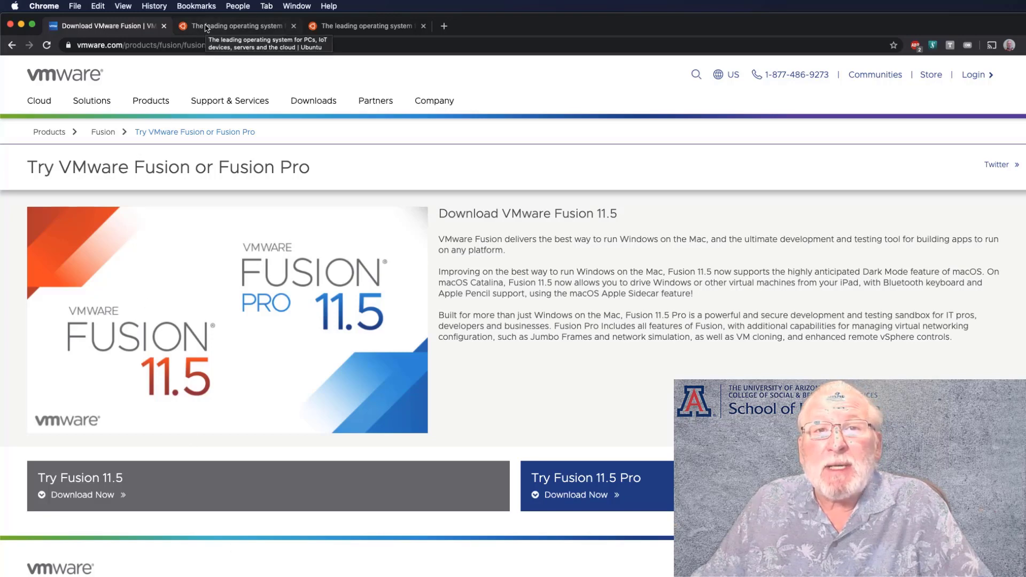
# Switch Chrome from the VMware Fusion download tab to the ubuntu.com home page tab
pyautogui.click(236, 26)
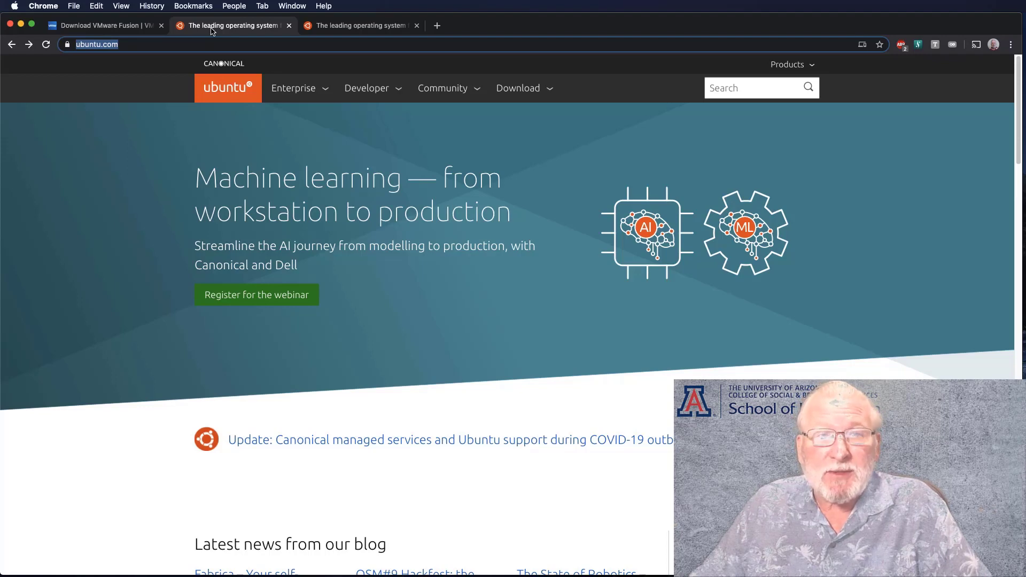
pyautogui.moveTo(465, 121)
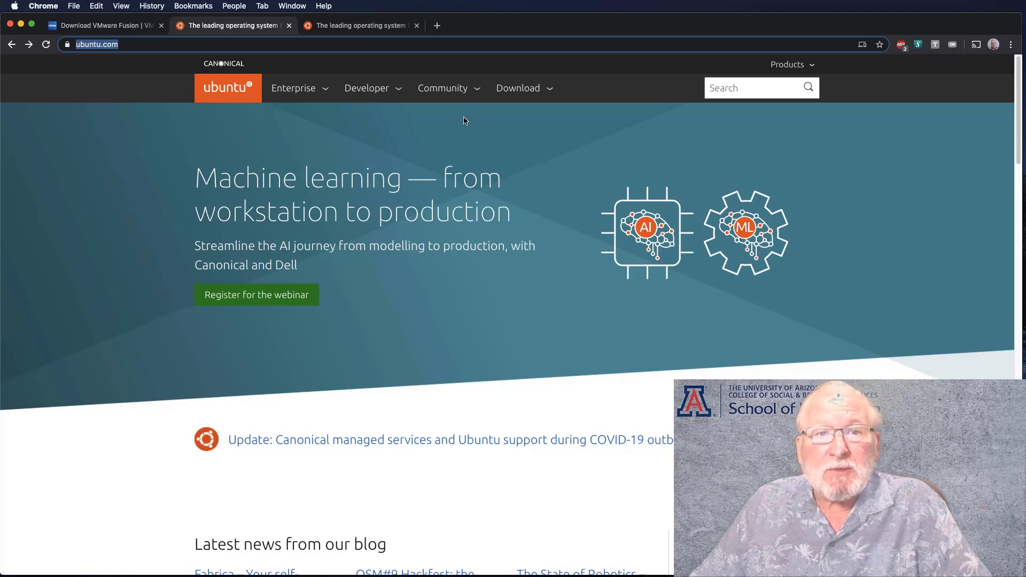
pyautogui.moveTo(518, 88)
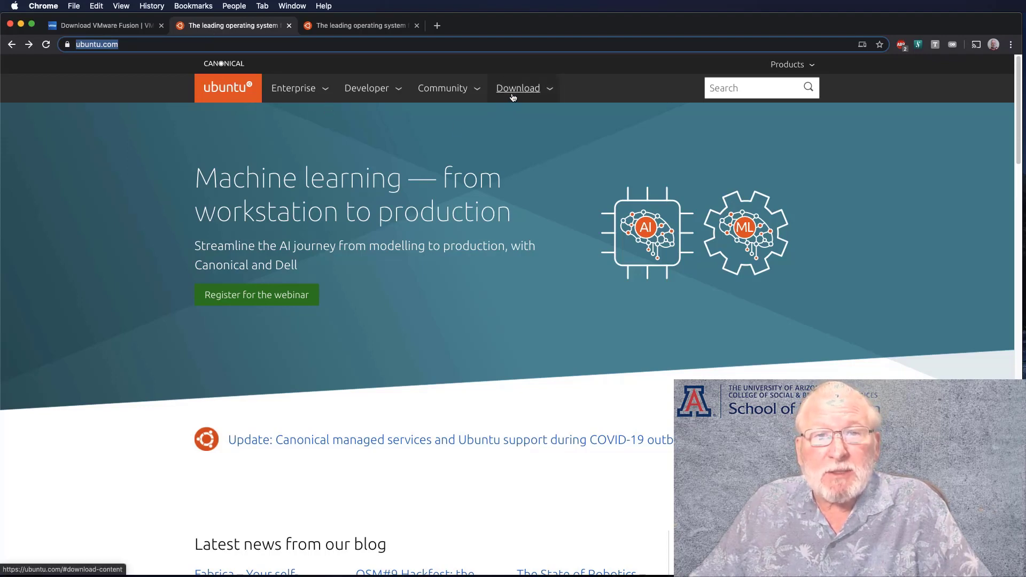
# Open ubuntu.com's older releases page and scroll to the release folder list
pyautogui.click(518, 88)
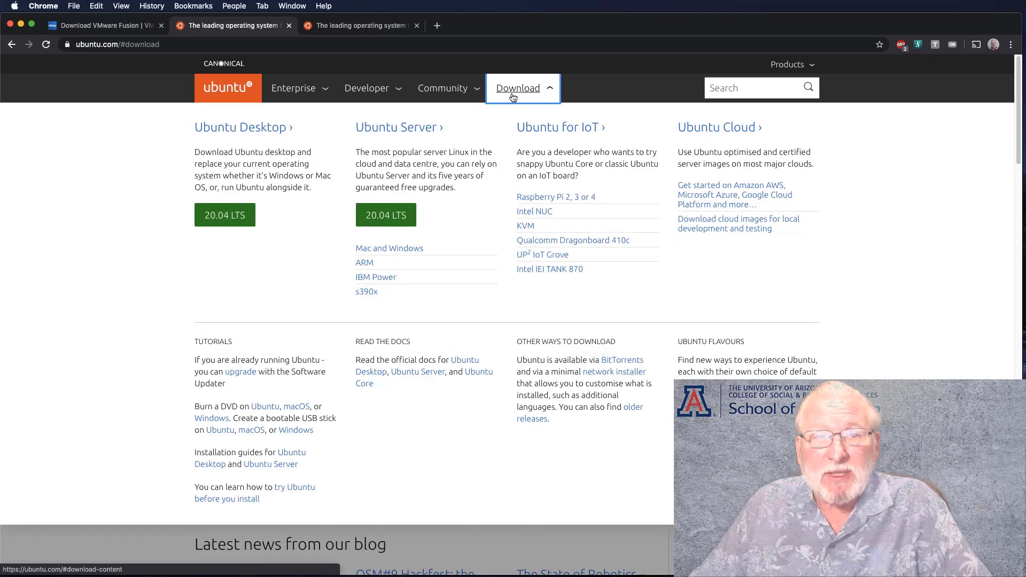
pyautogui.moveTo(242, 203)
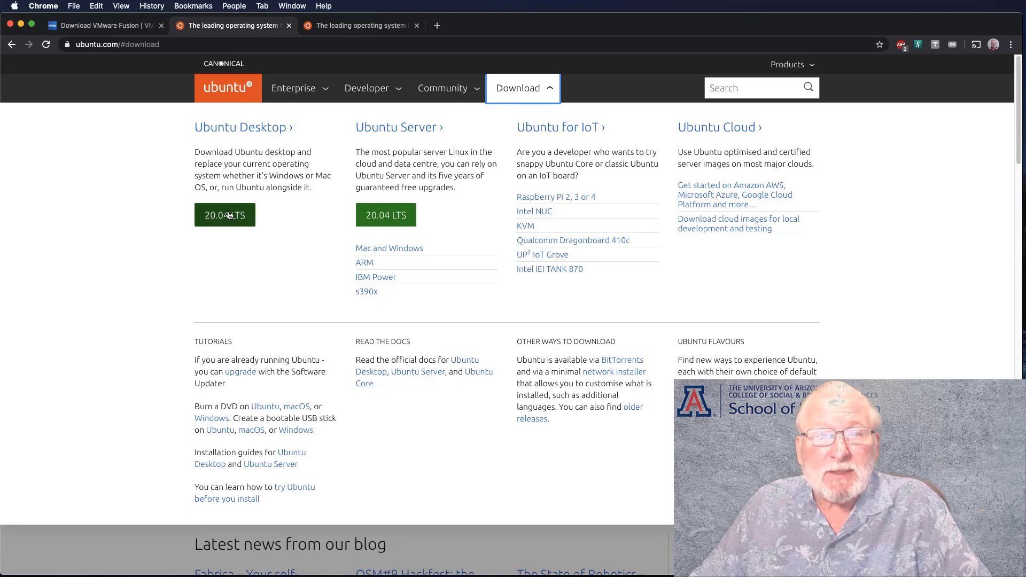
pyautogui.moveTo(290, 212)
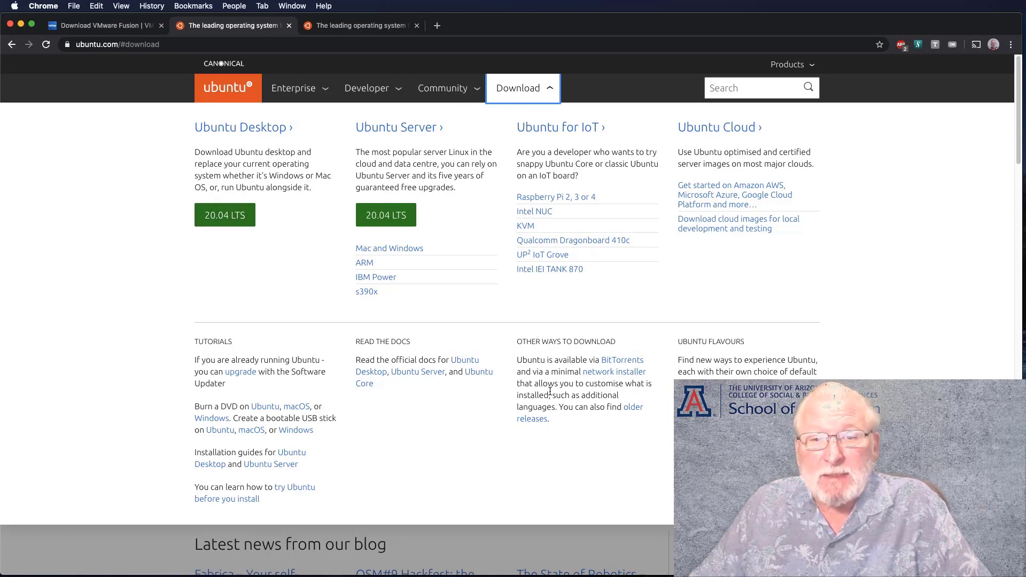
pyautogui.moveTo(595, 391)
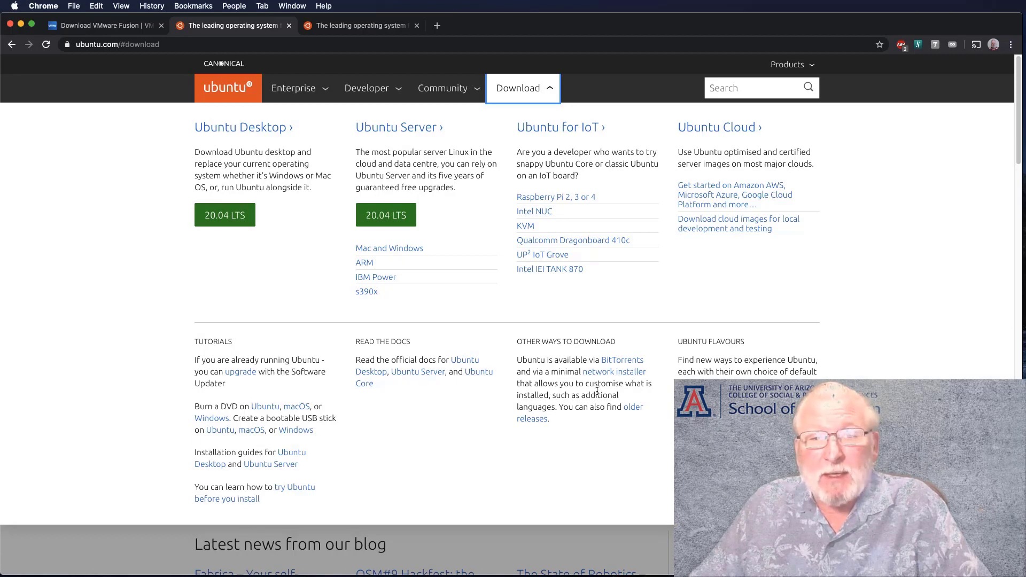
pyautogui.moveTo(629, 411)
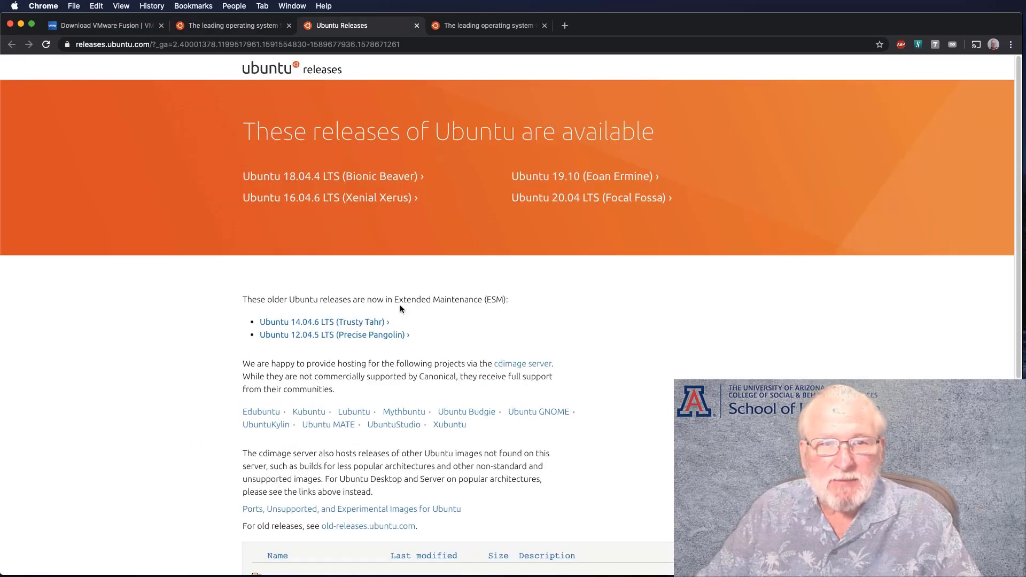
pyautogui.scroll(-3)
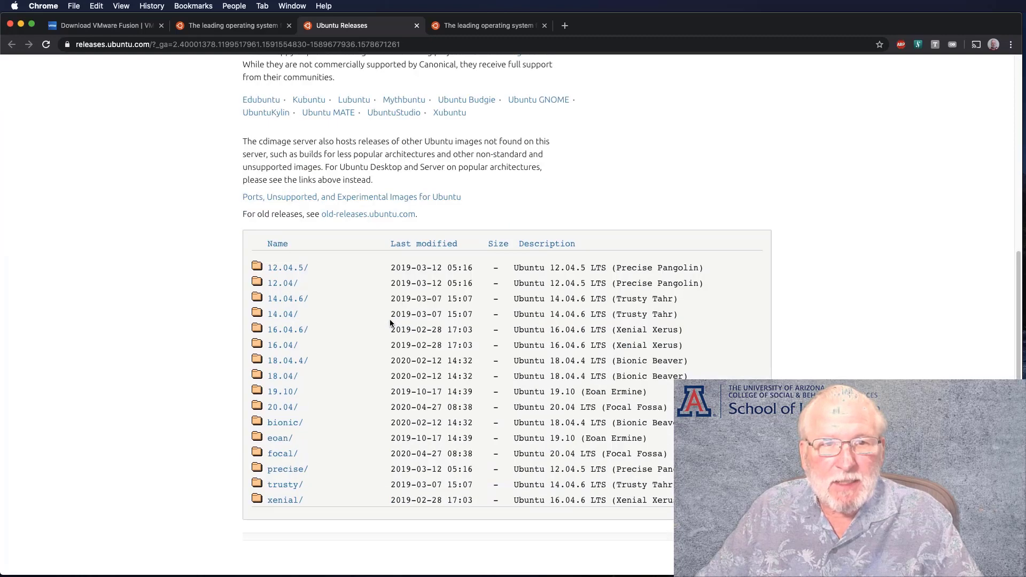
pyautogui.moveTo(287, 360)
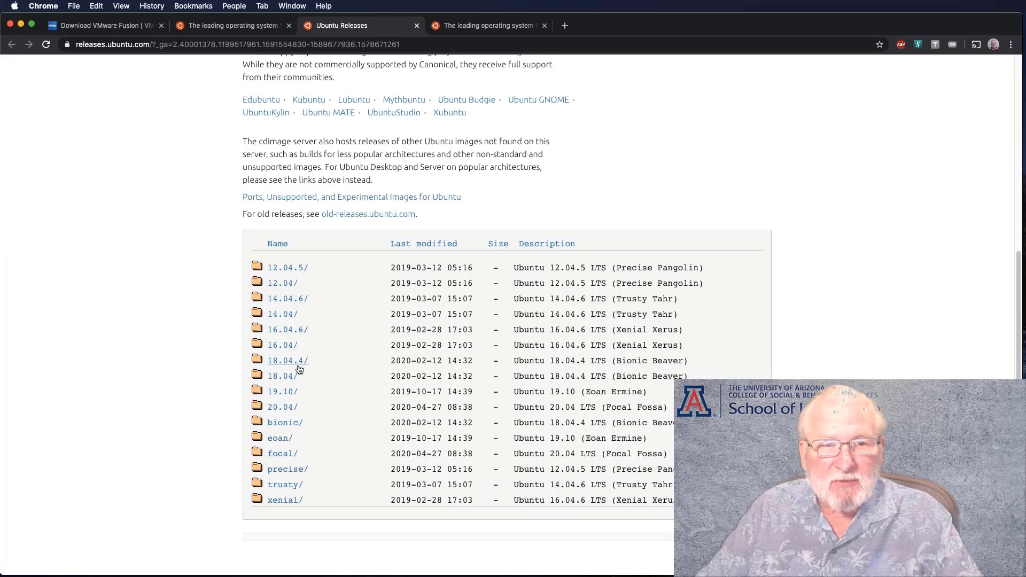
pyautogui.moveTo(286, 361)
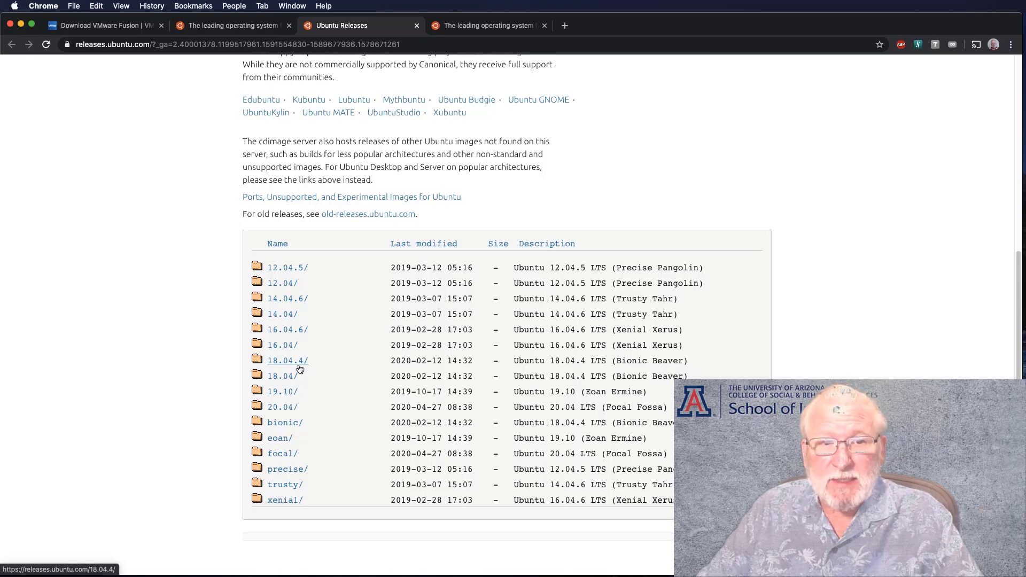
pyautogui.moveTo(281, 406)
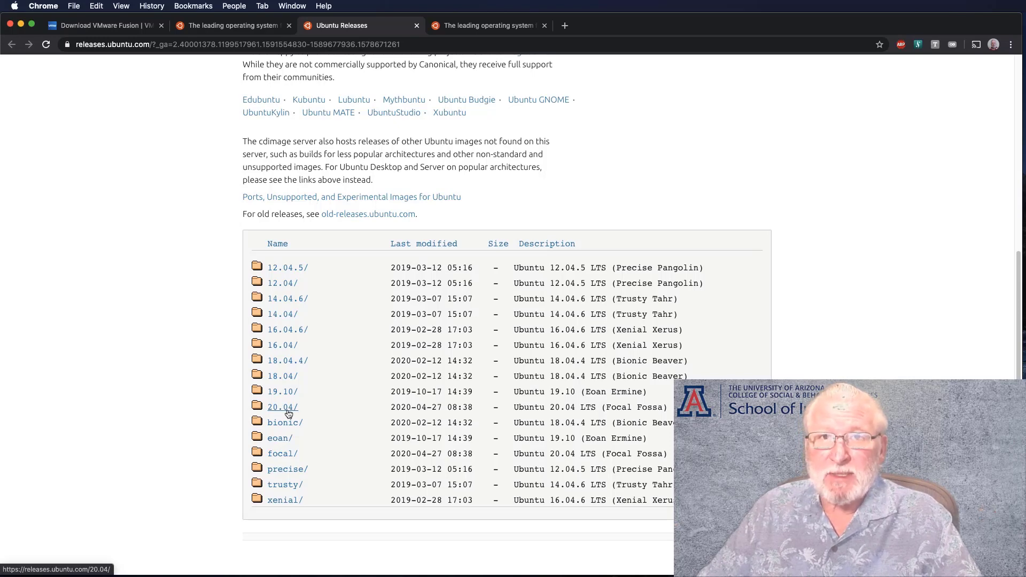
pyautogui.moveTo(282, 376)
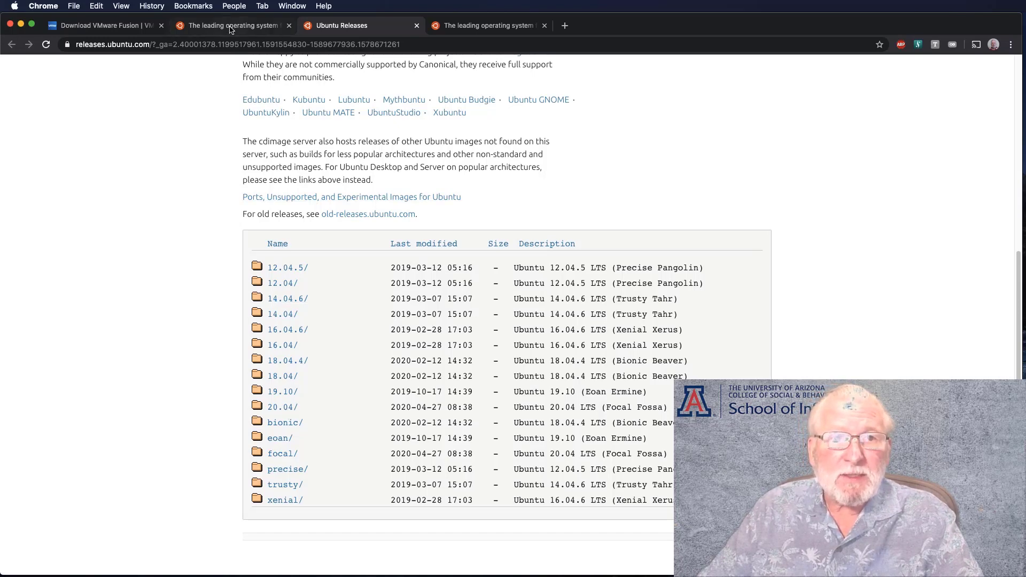
# Start the Ubuntu Desktop 20.04 LTS download and cancel saving the ISO
pyautogui.click(232, 25)
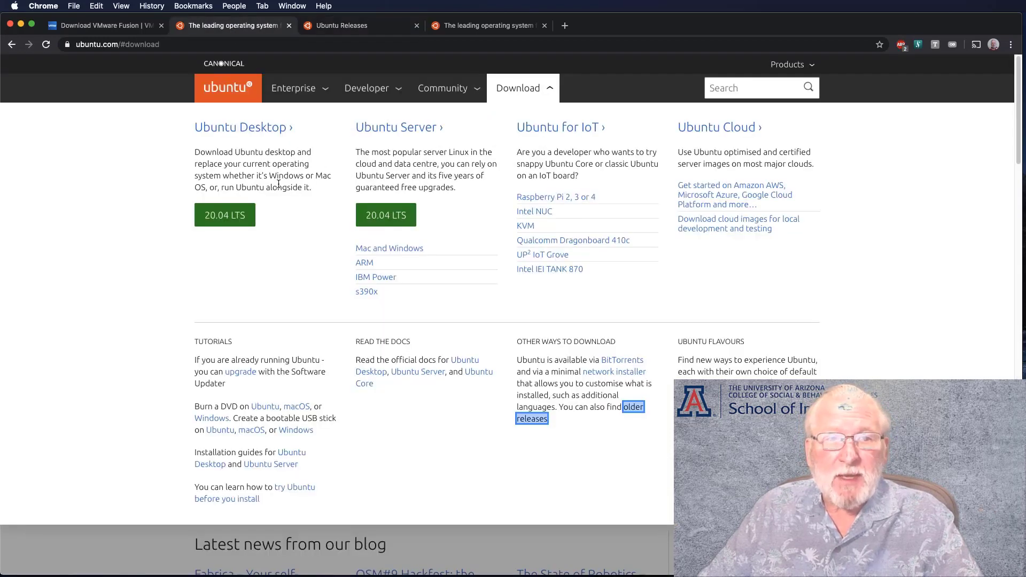
pyautogui.click(225, 215)
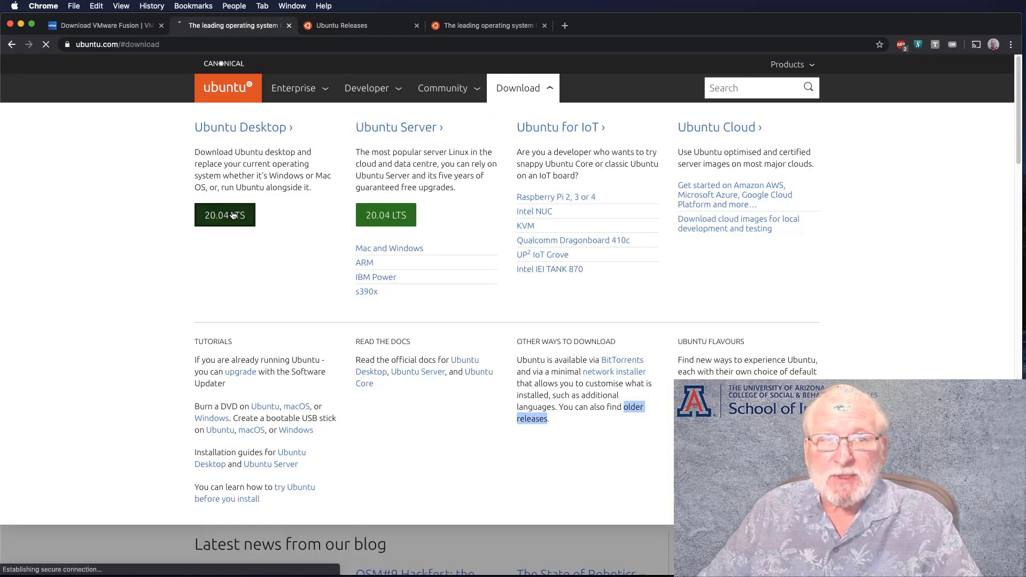
pyautogui.click(225, 215)
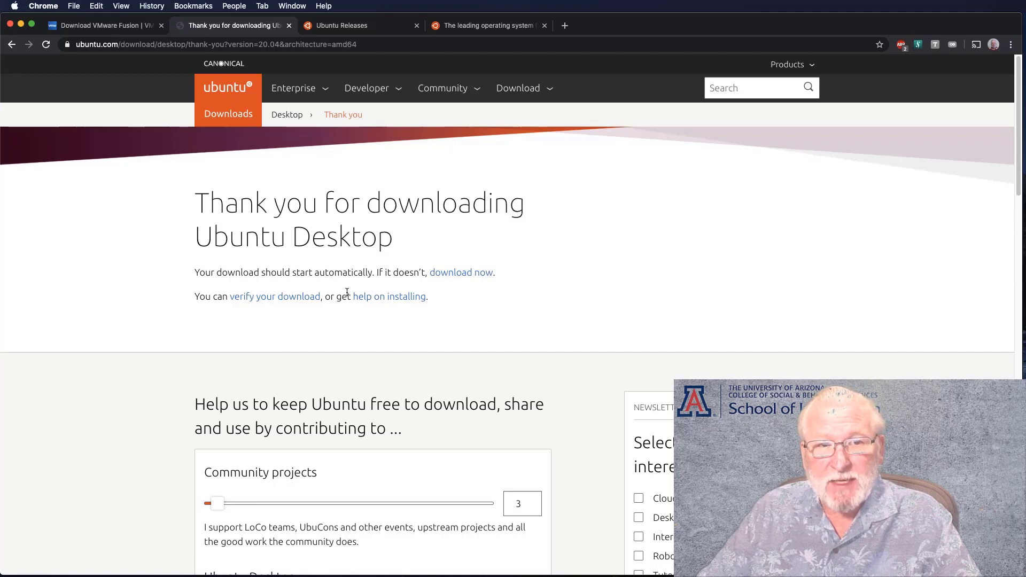
pyautogui.moveTo(461, 287)
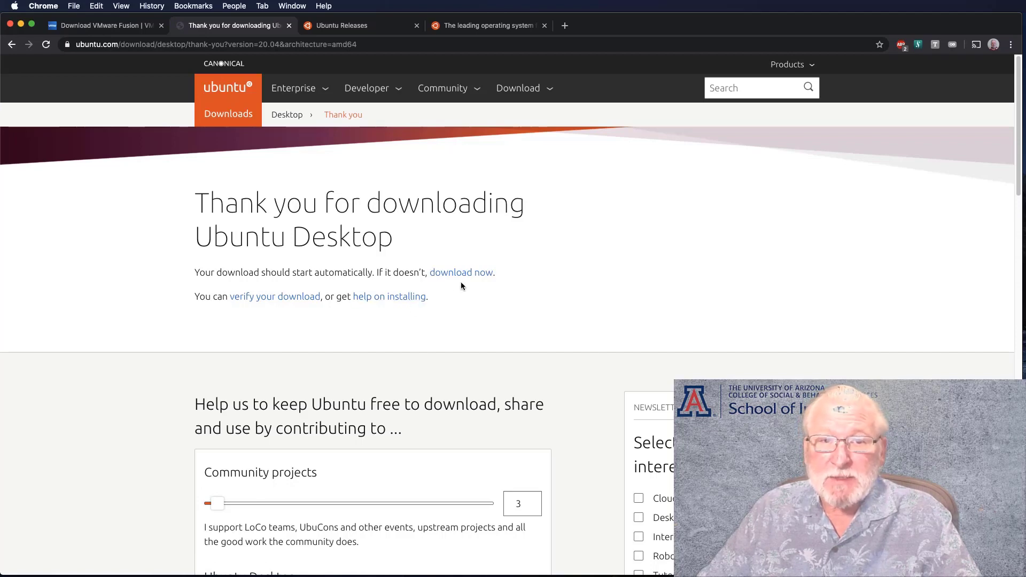
pyautogui.moveTo(460, 276)
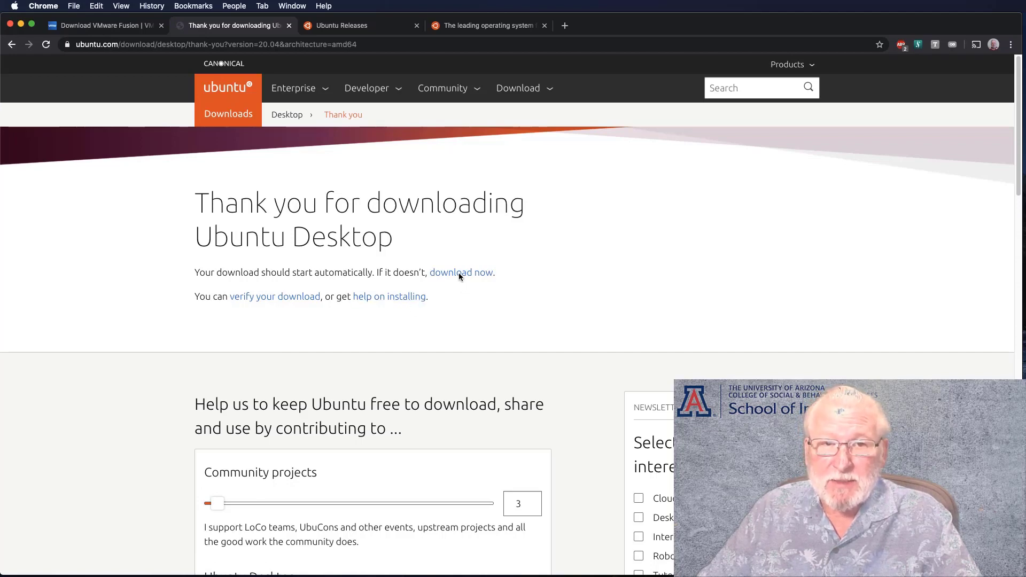
pyautogui.moveTo(445, 329)
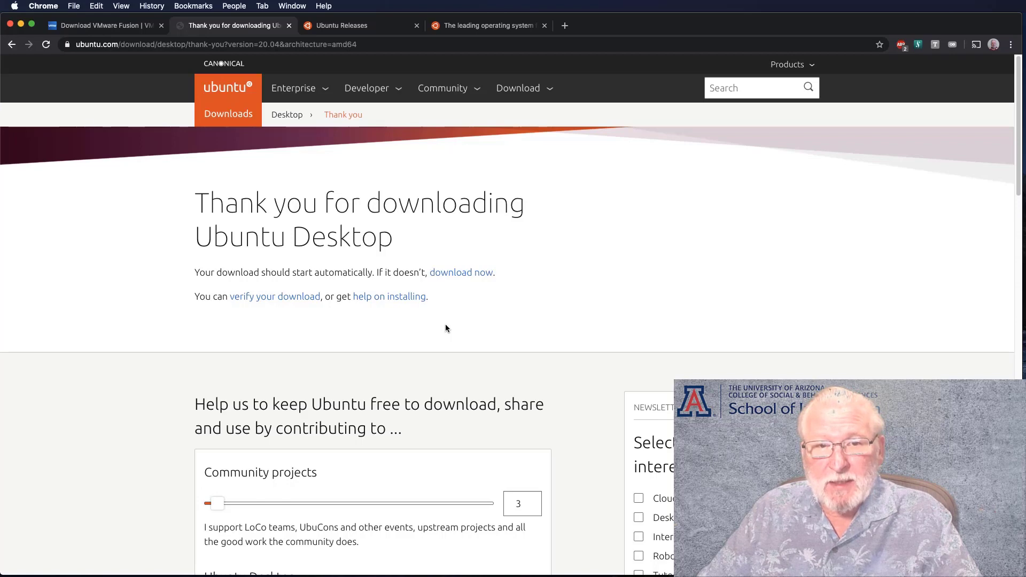
pyautogui.click(460, 272)
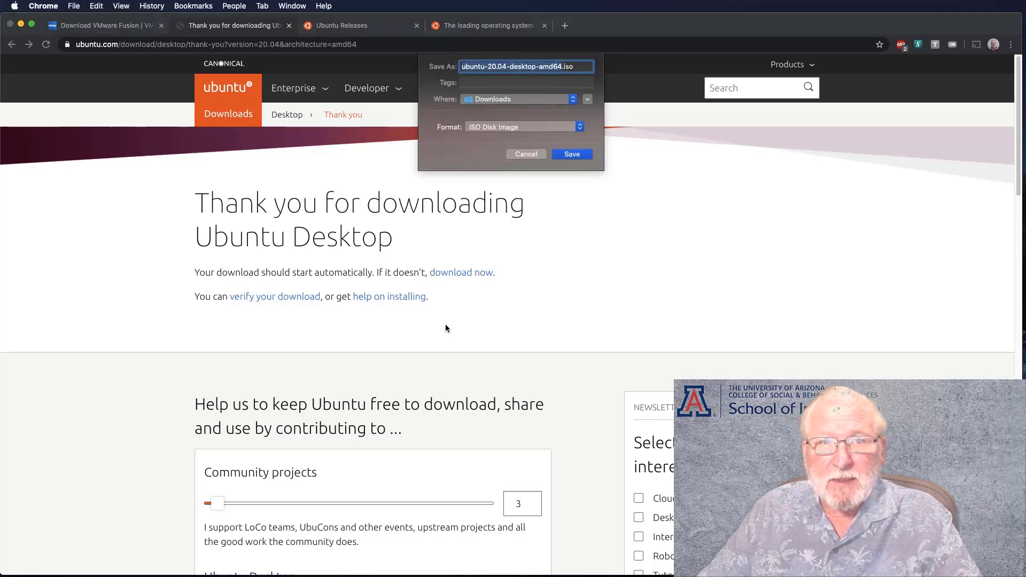
pyautogui.moveTo(535, 201)
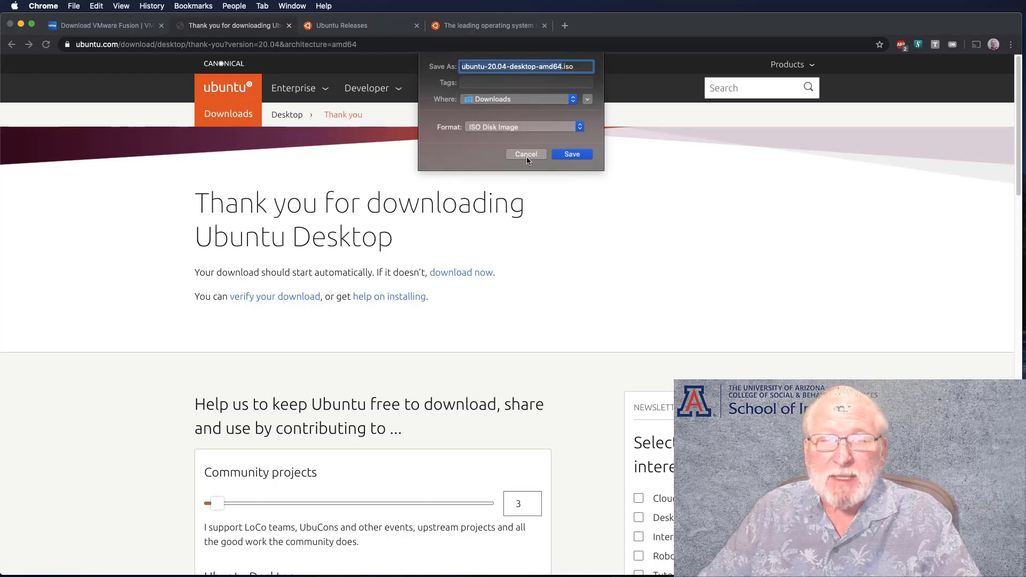
pyautogui.click(526, 153)
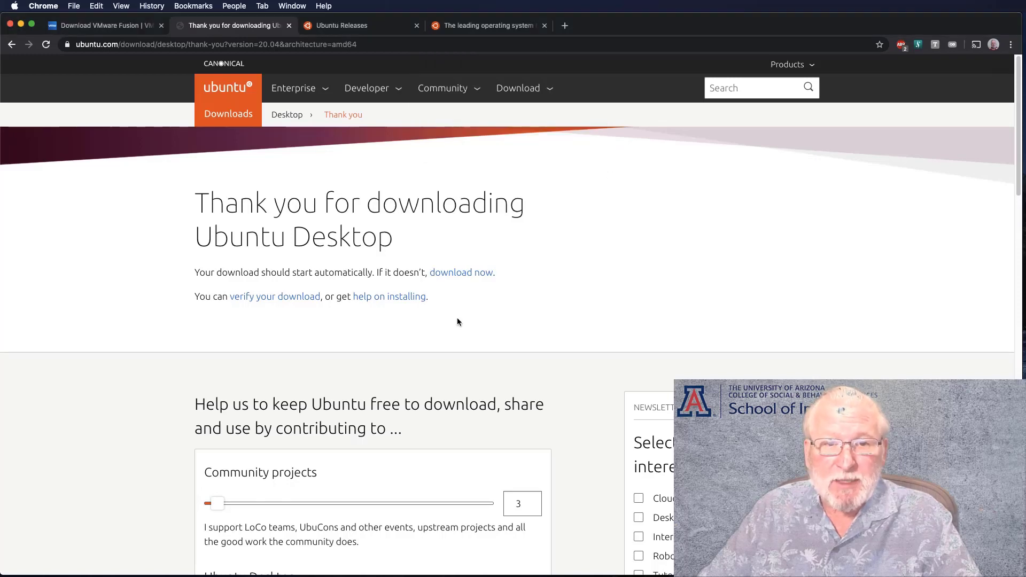
# Scroll down through the thank-you page's contribution sliders and back to the top
pyautogui.scroll(-3)
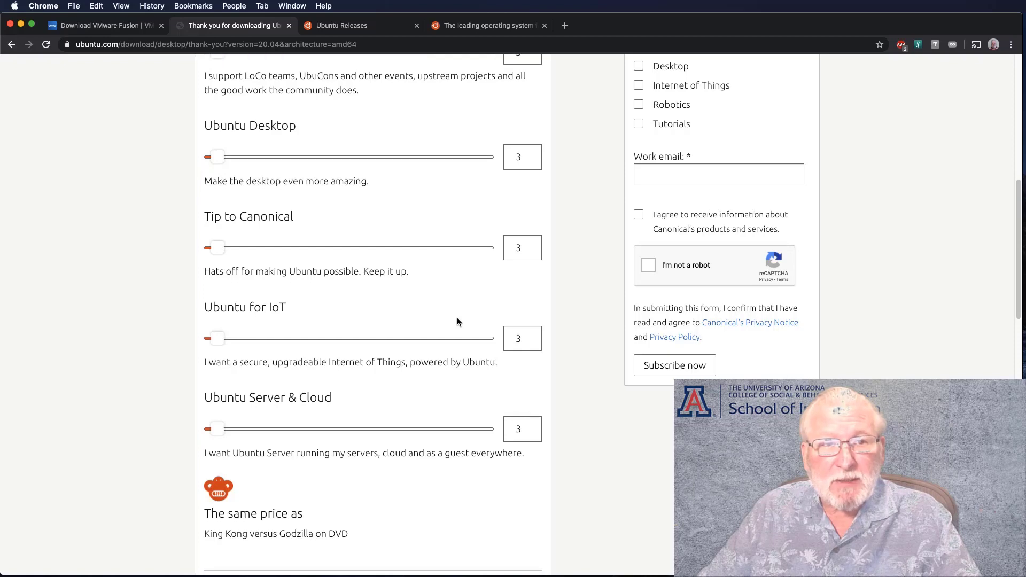
pyautogui.scroll(-3)
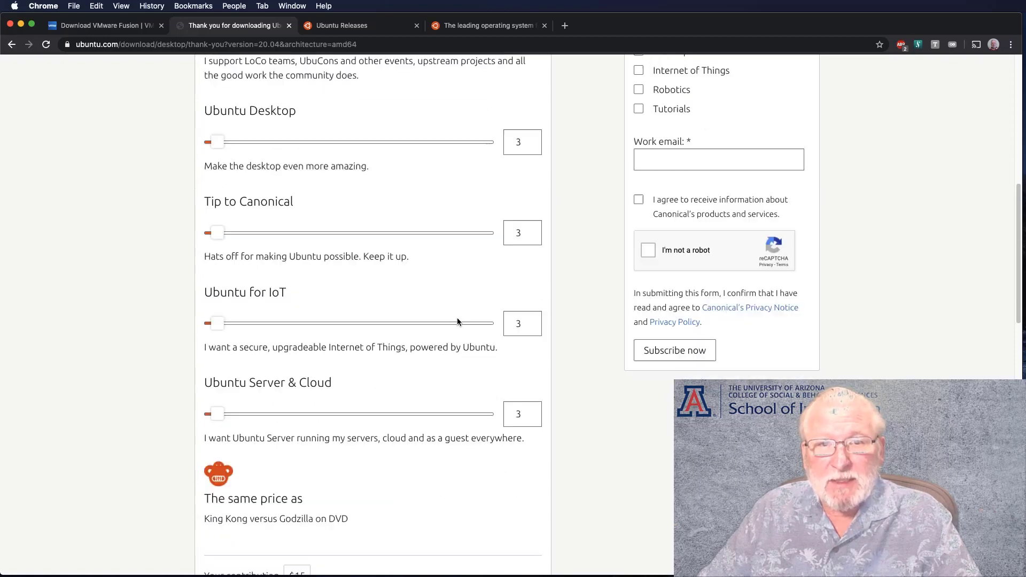
pyautogui.scroll(-3)
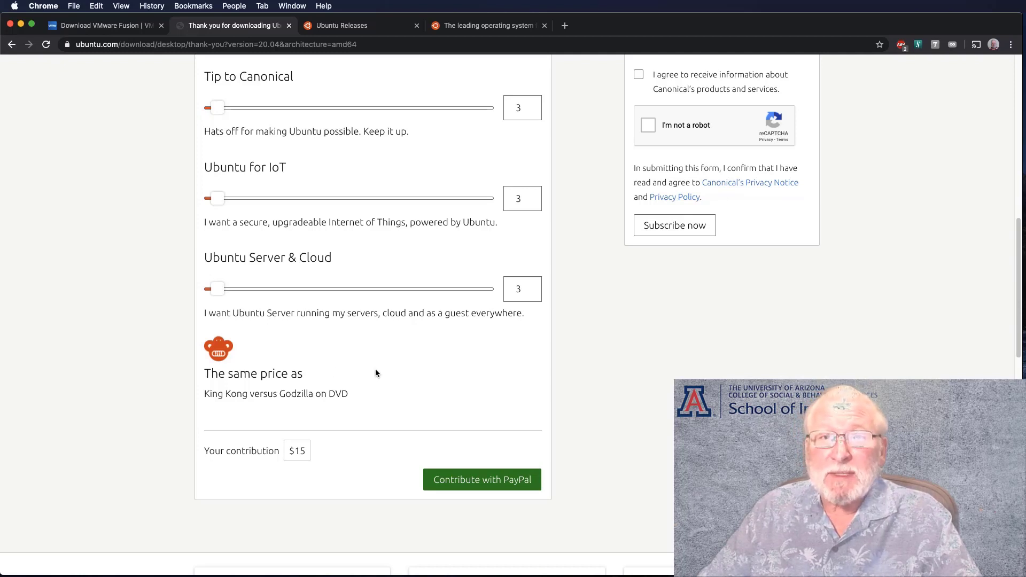
pyautogui.scroll(3)
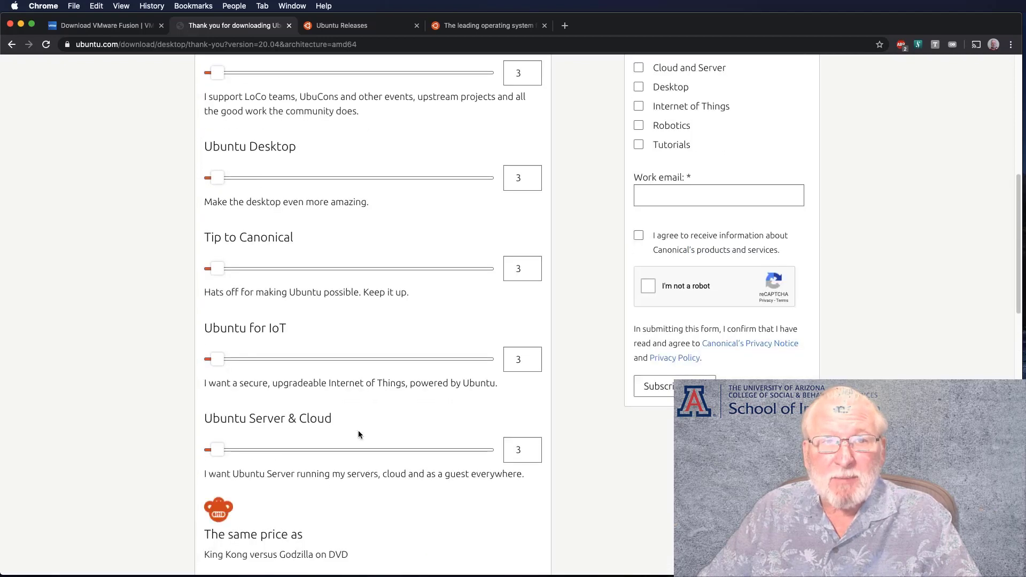
pyautogui.scroll(3)
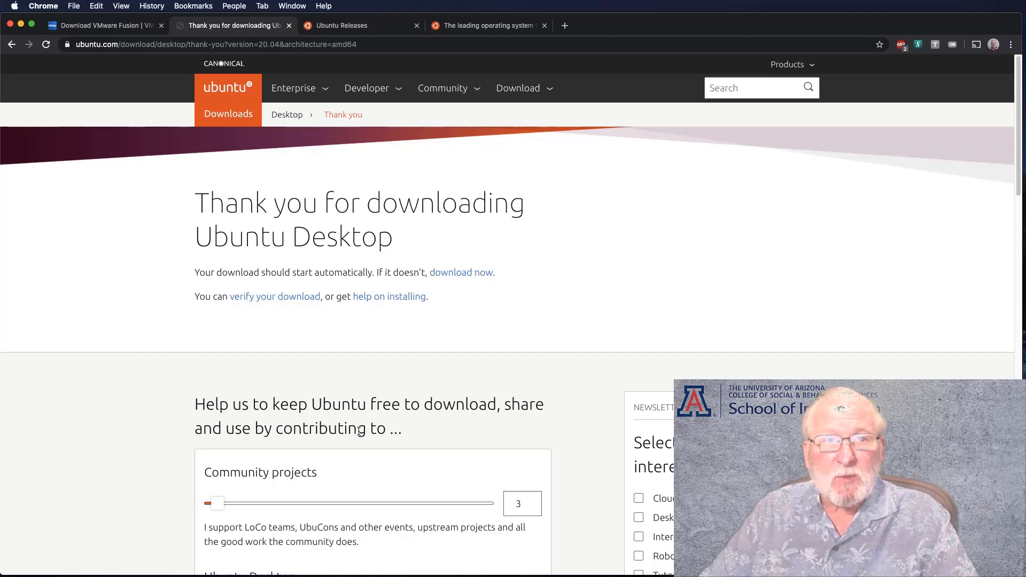
pyautogui.moveTo(56, 88)
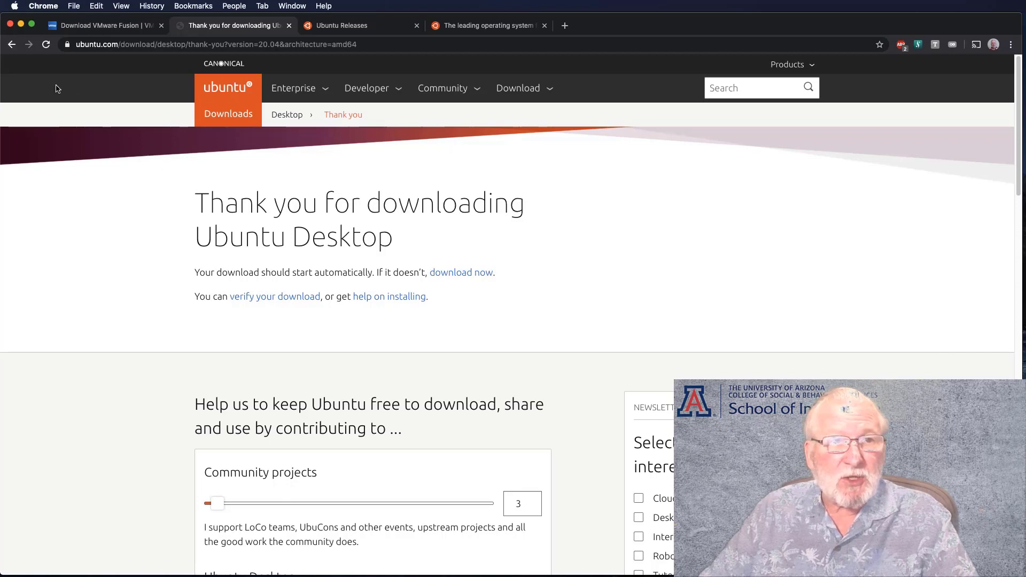
pyautogui.moveTo(21, 25)
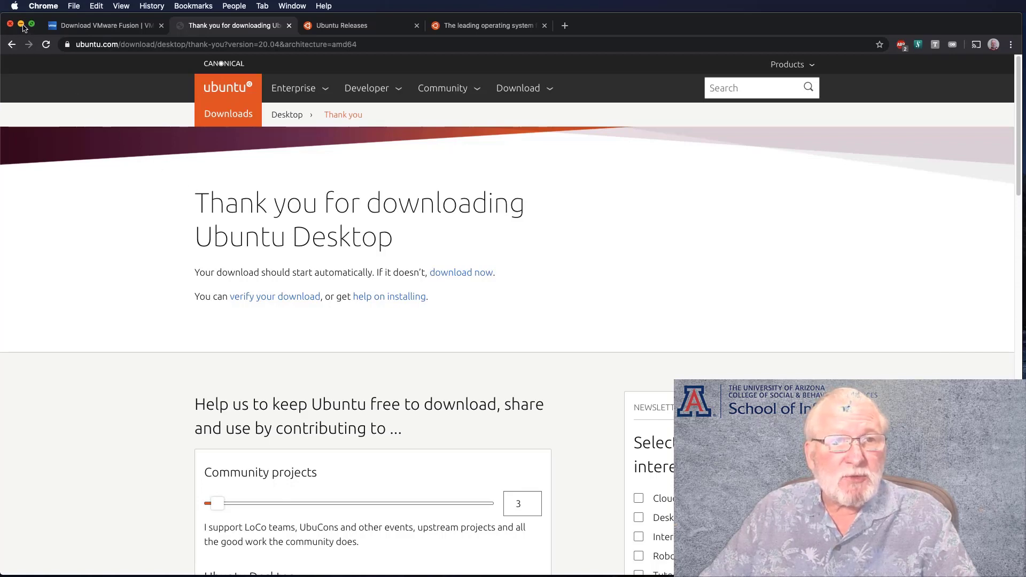
# Minimize Chrome and move the Select the Installation Method window aside
pyautogui.click(21, 25)
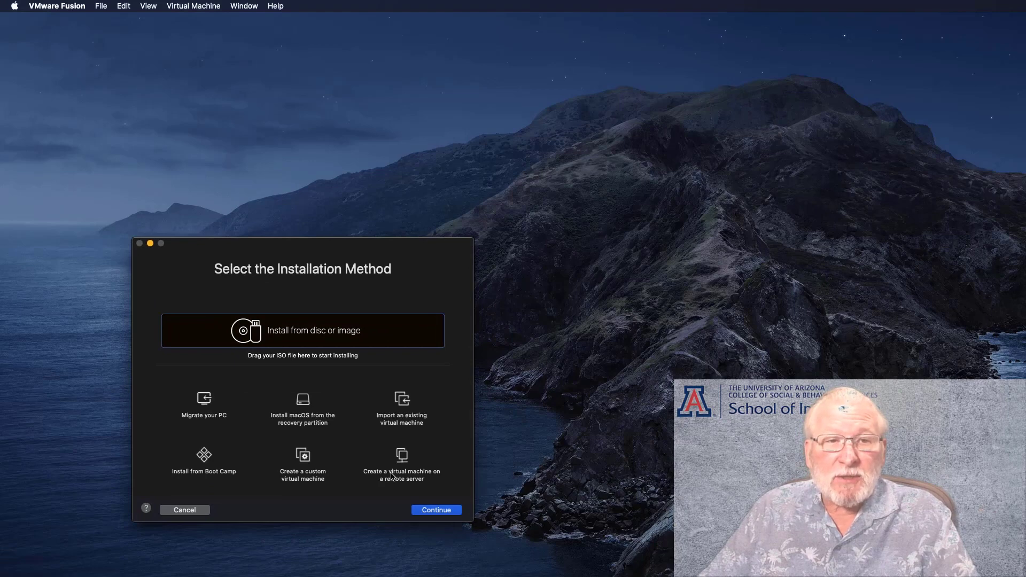
pyautogui.moveTo(314, 256)
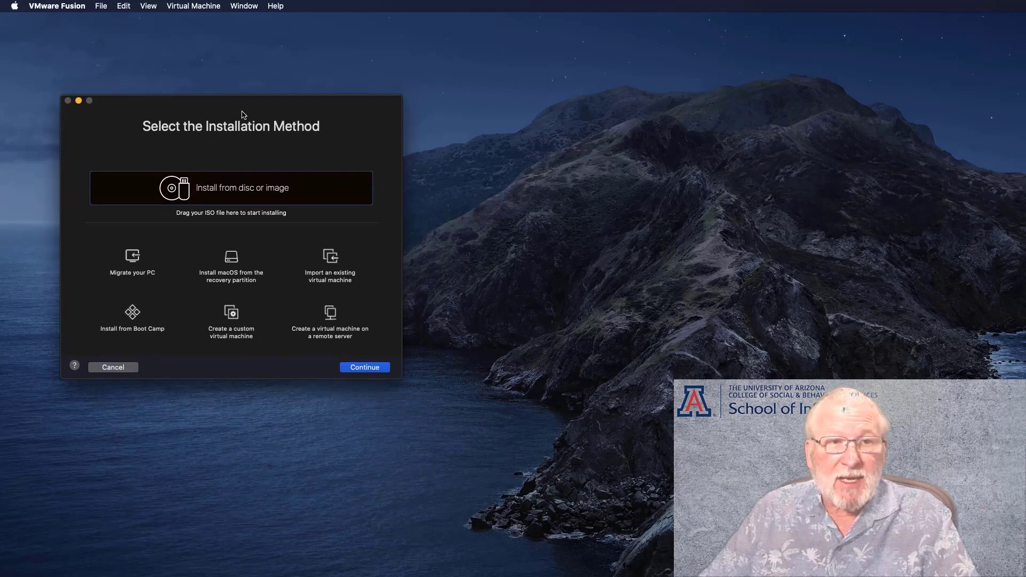
pyautogui.moveTo(242, 114); pyautogui.dragTo(230, 104)
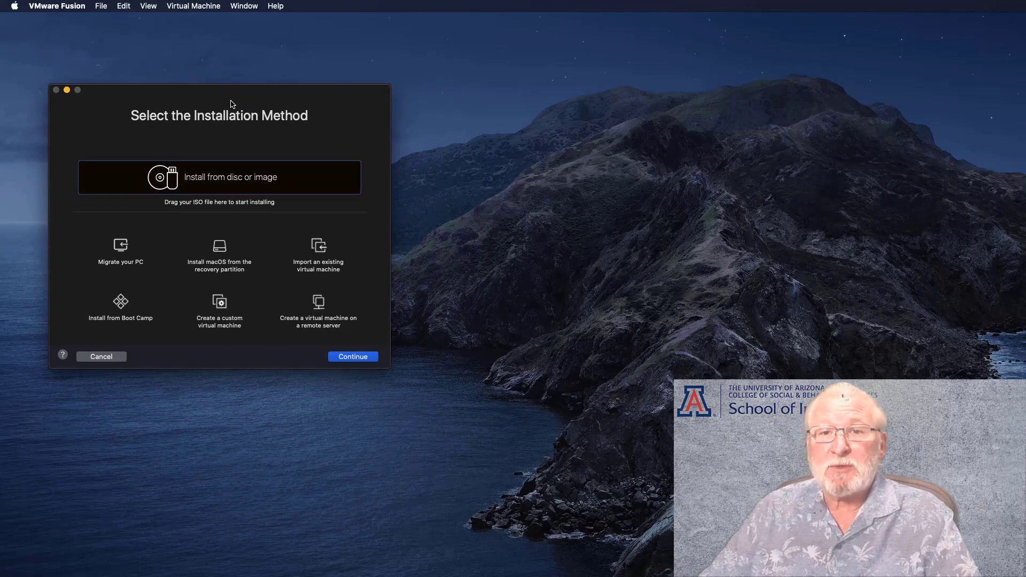
pyautogui.moveTo(749, 289)
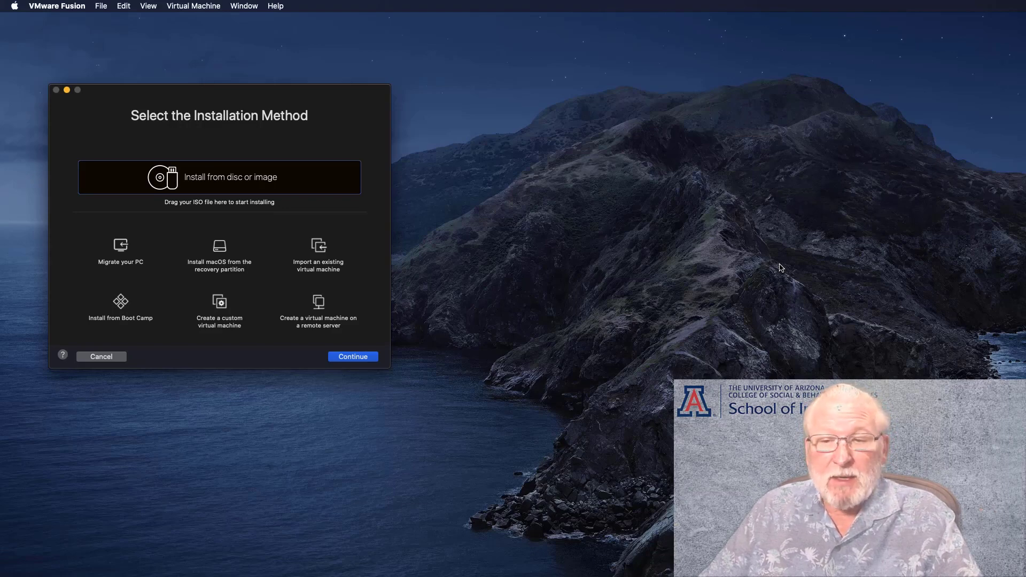
pyautogui.moveTo(516, 194)
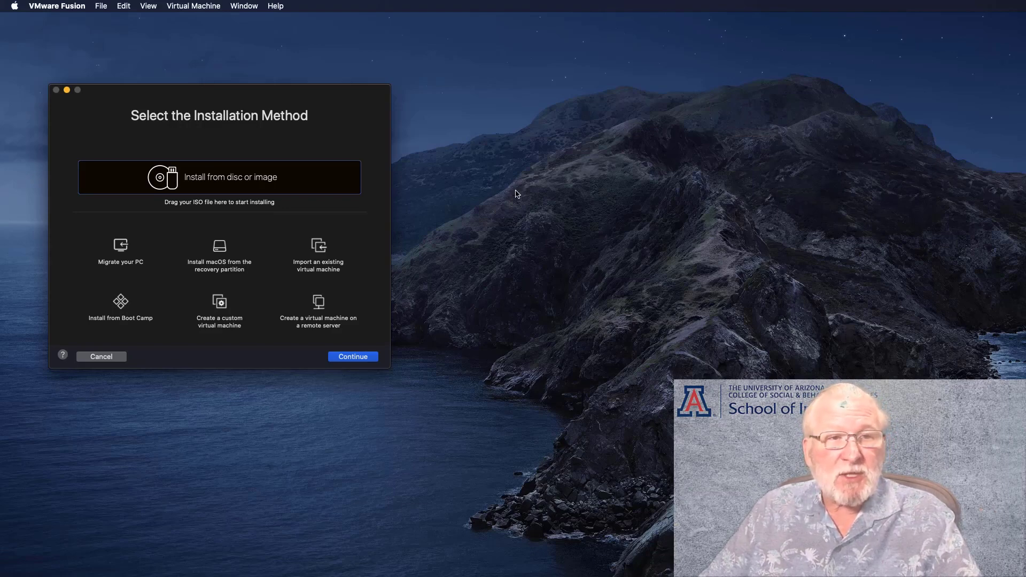
pyautogui.moveTo(333, 188)
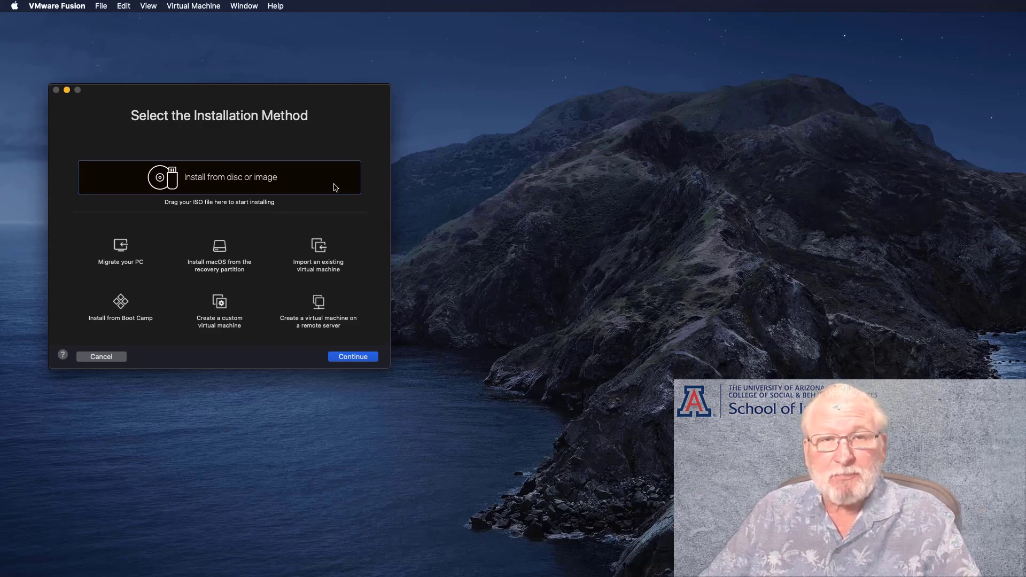
pyautogui.moveTo(274, 183)
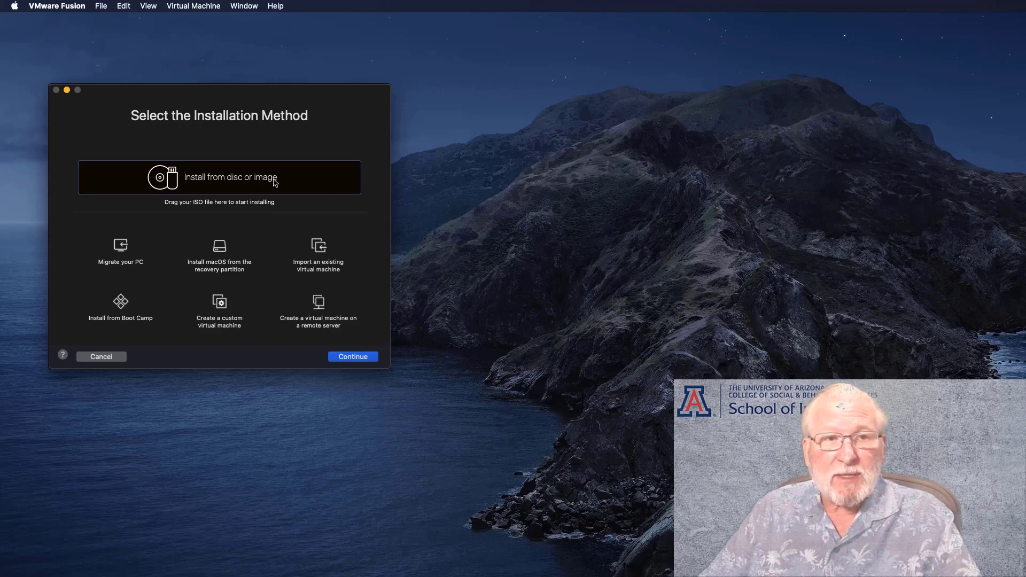
pyautogui.moveTo(283, 181)
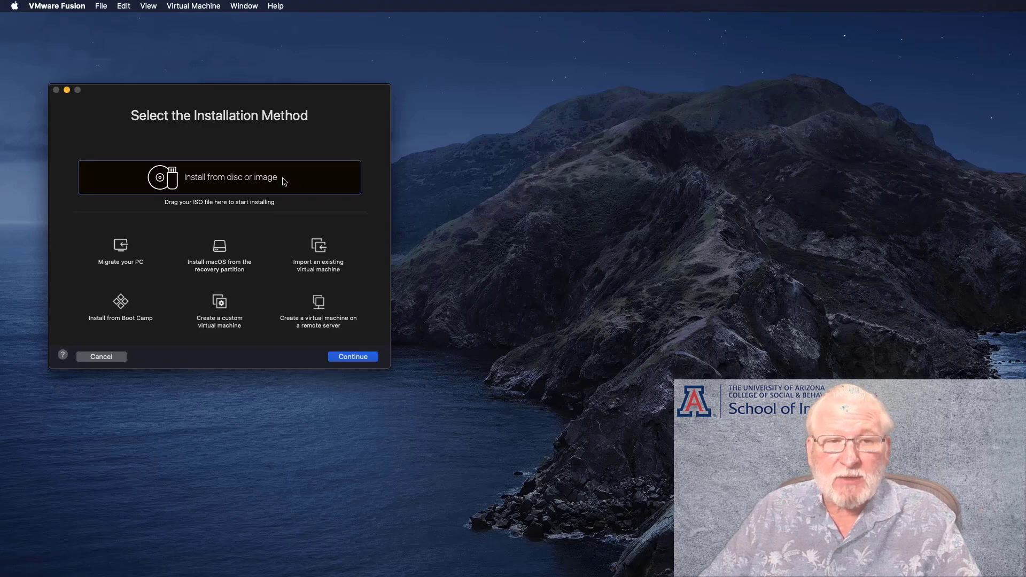
pyautogui.moveTo(264, 244)
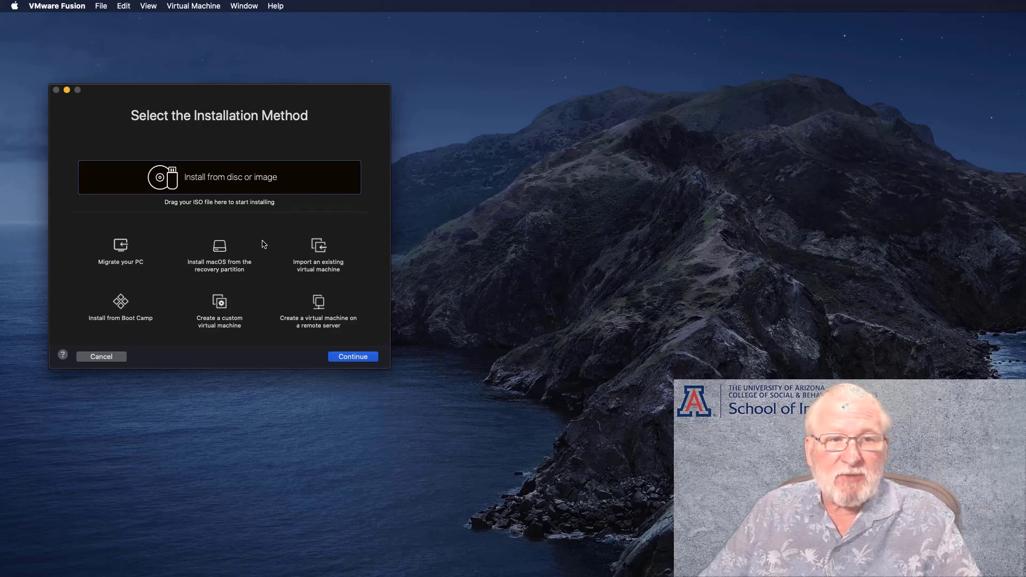
pyautogui.moveTo(232, 272)
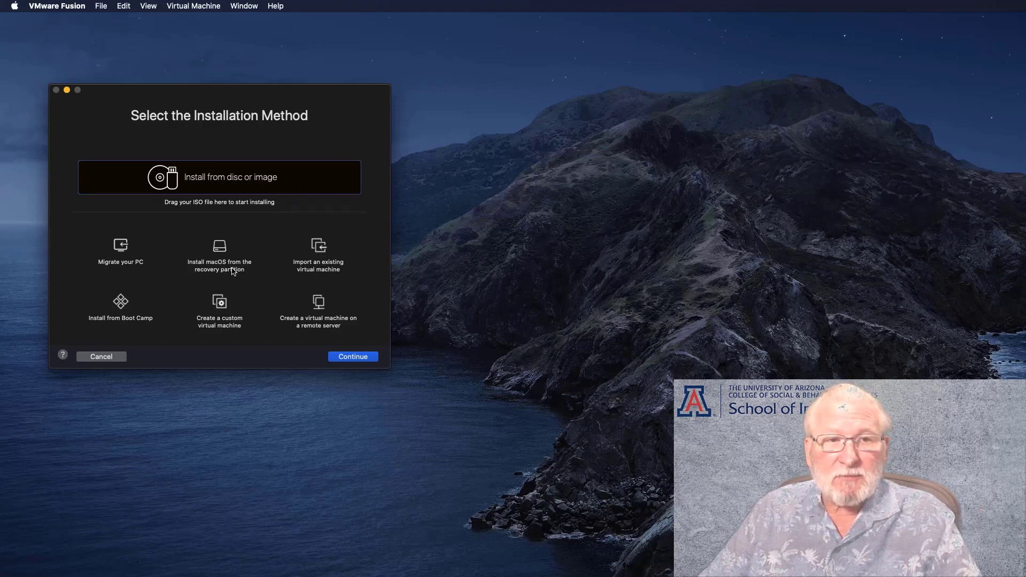
pyautogui.moveTo(158, 312)
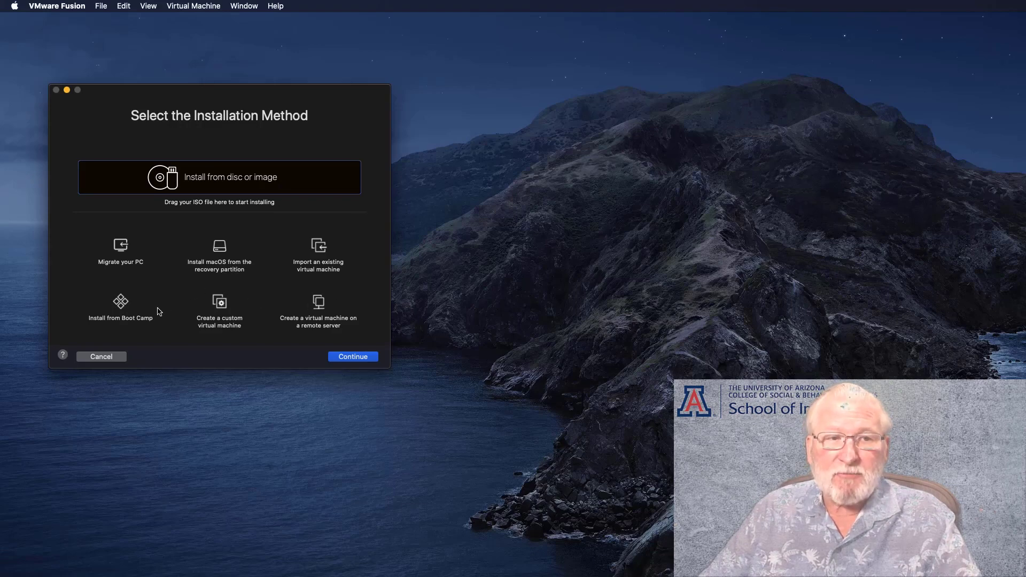
pyautogui.moveTo(165, 314)
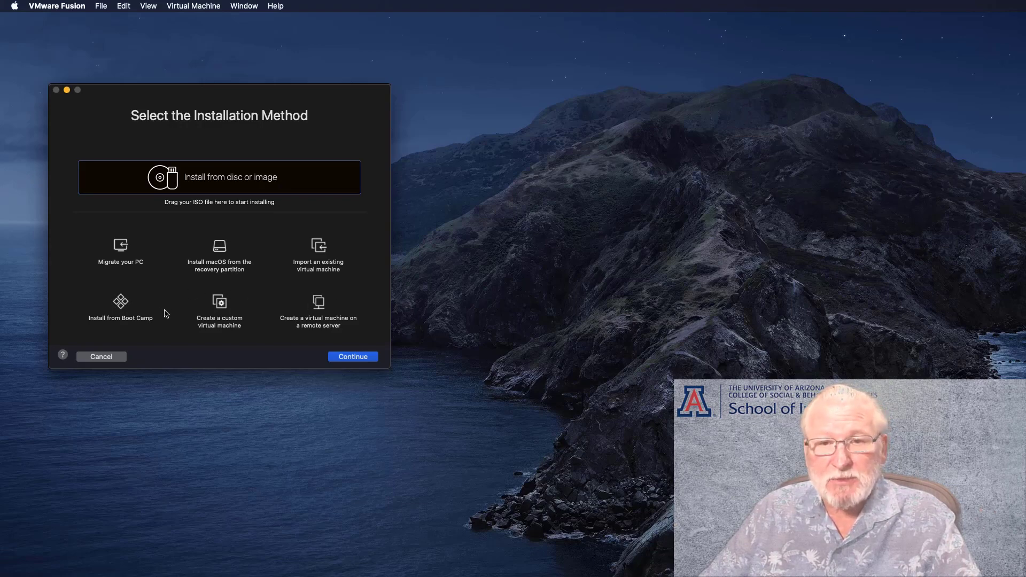
pyautogui.moveTo(212, 189)
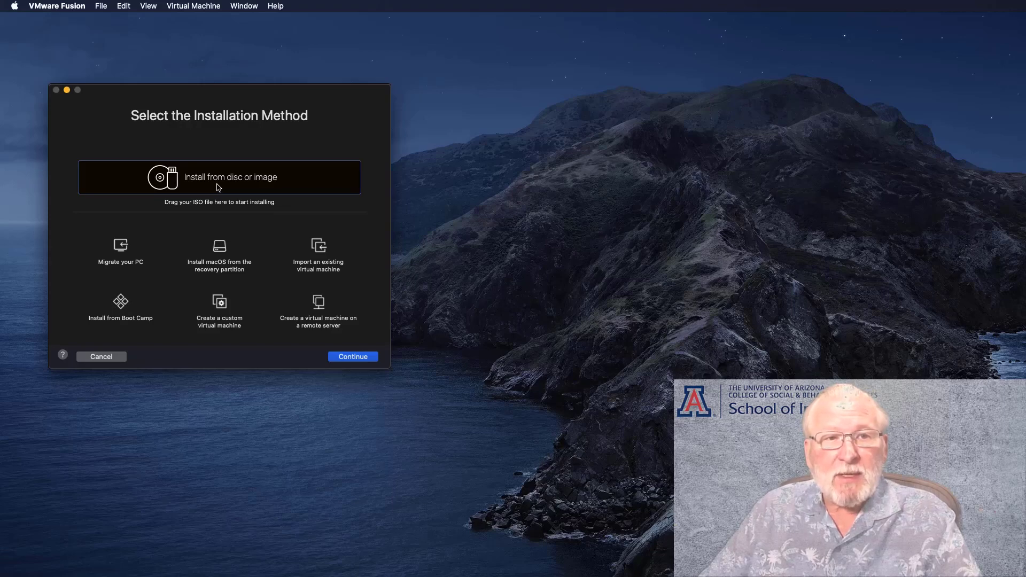
pyautogui.moveTo(770, 371)
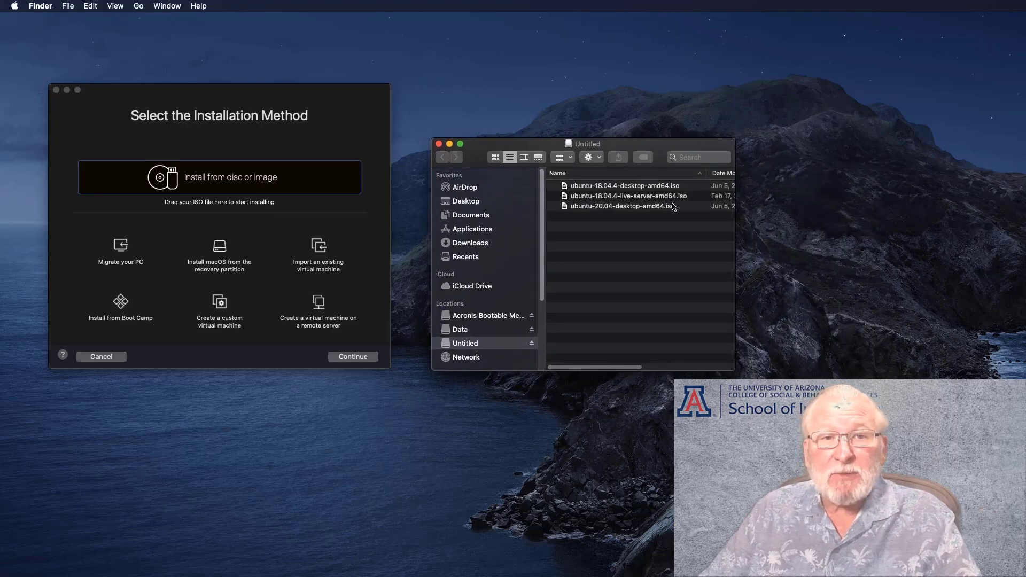
pyautogui.moveTo(483, 247)
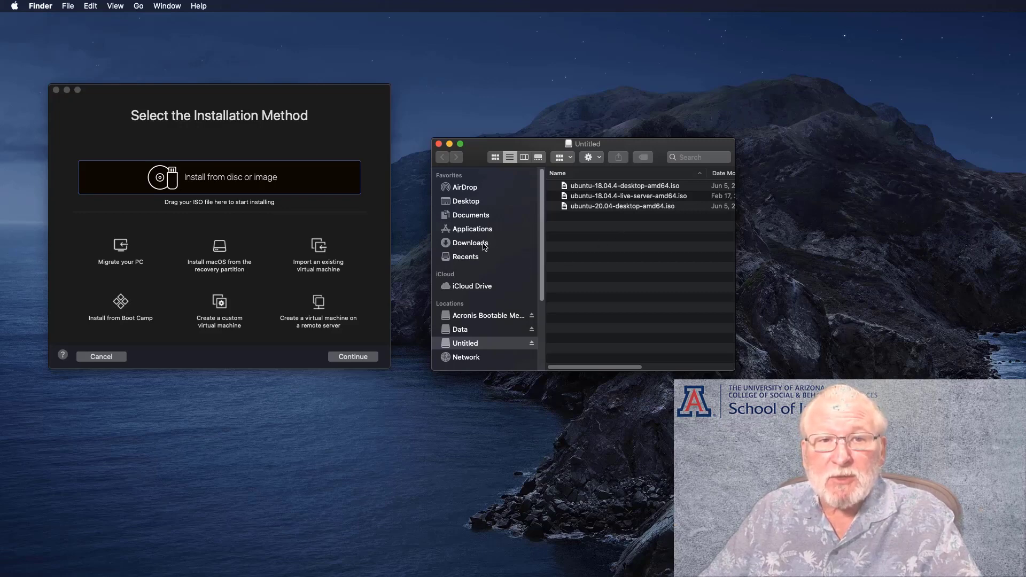
pyautogui.moveTo(595, 231)
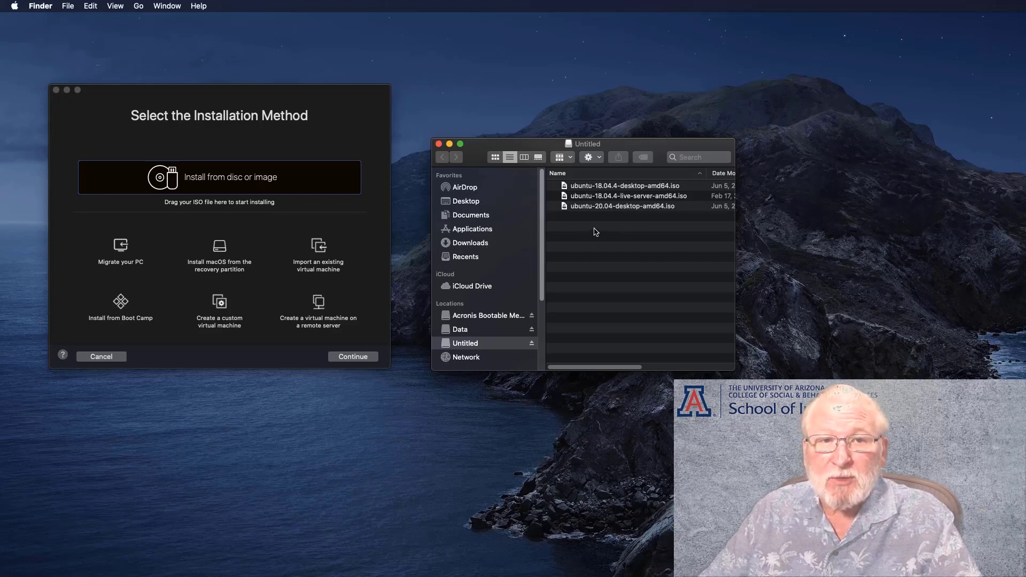
pyautogui.moveTo(609, 215)
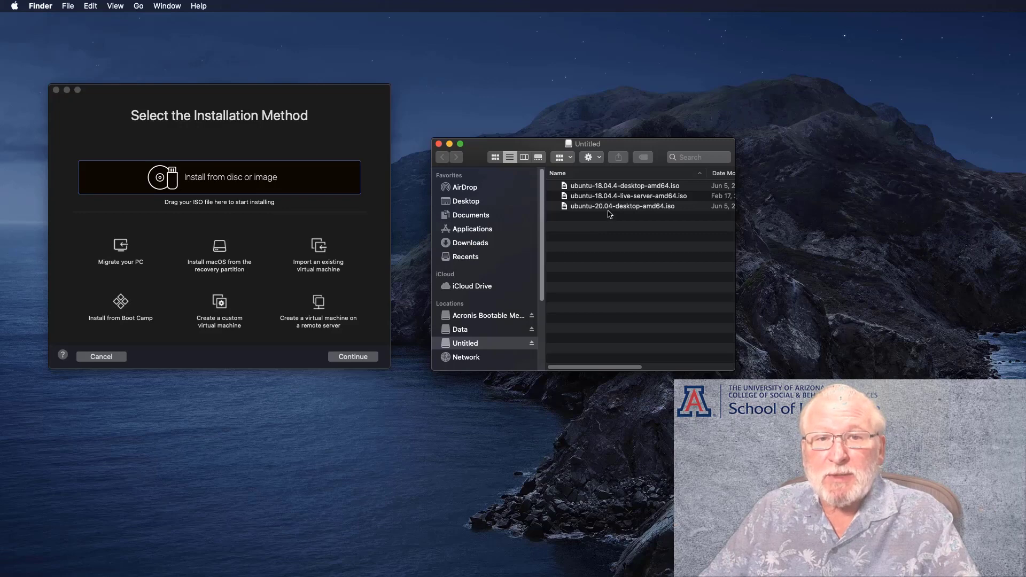
# Select ubuntu-20.04-desktop-amd64.iso among the ISO files on the Untitled drive
pyautogui.click(621, 206)
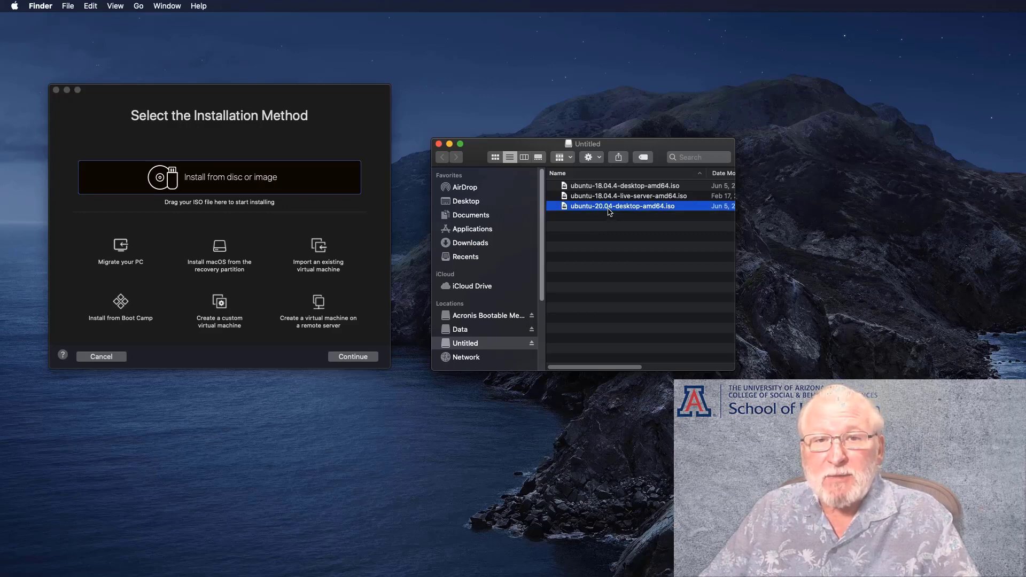
pyautogui.moveTo(618, 216)
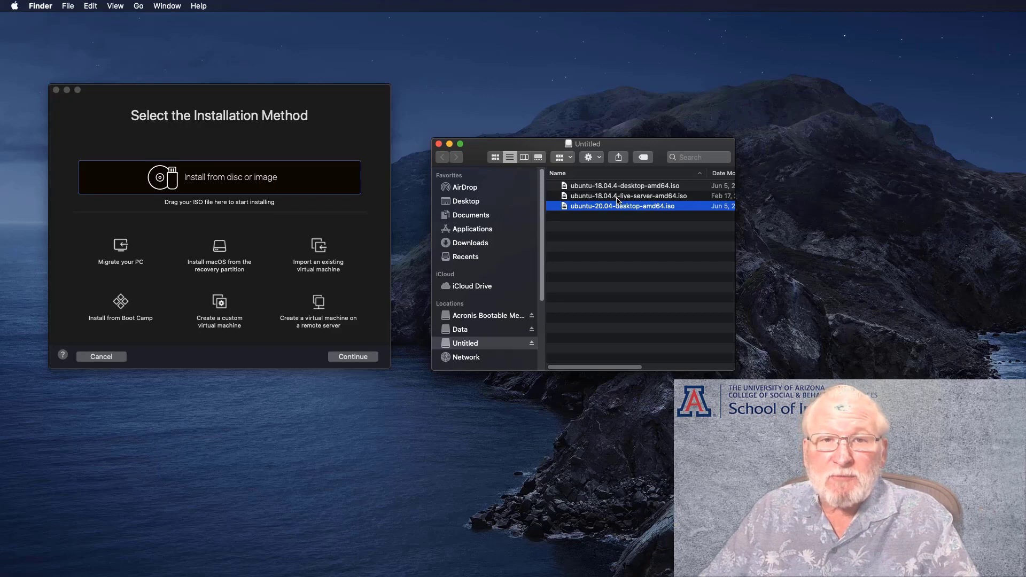
pyautogui.moveTo(390, 190)
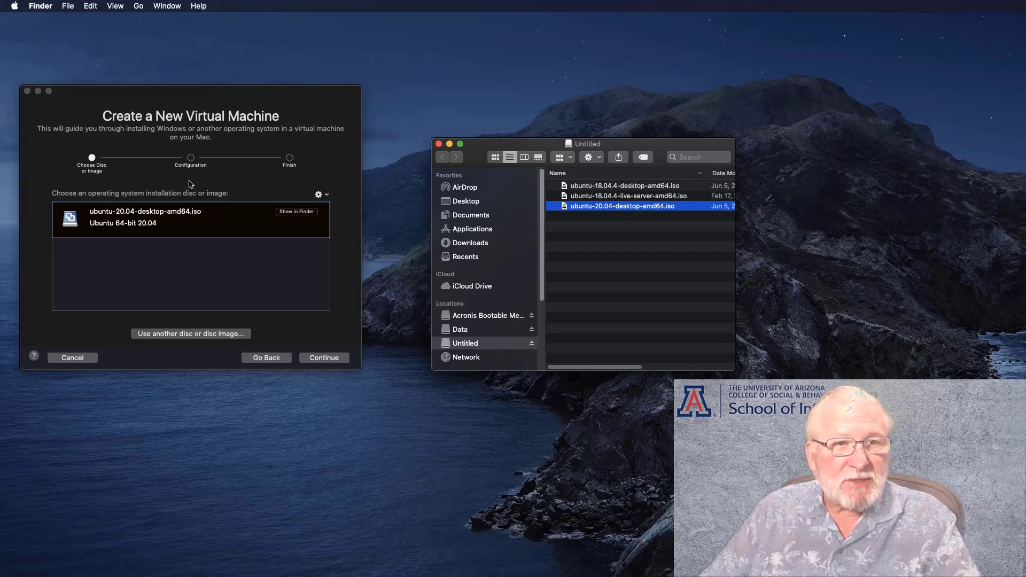
# Use the Ubuntu 20.04 ISO as the installation image and continue
pyautogui.click(190, 219)
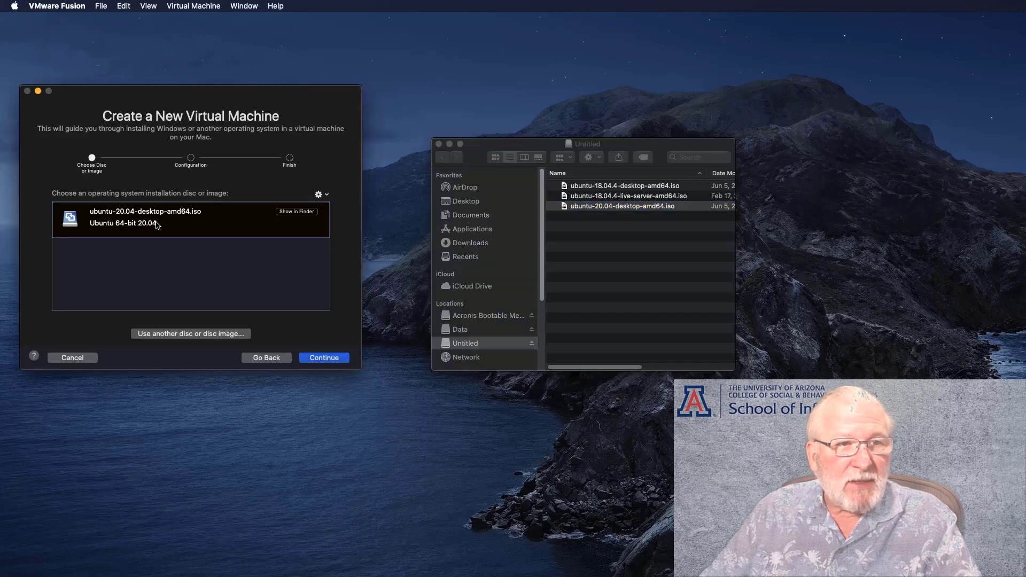
pyautogui.moveTo(157, 226)
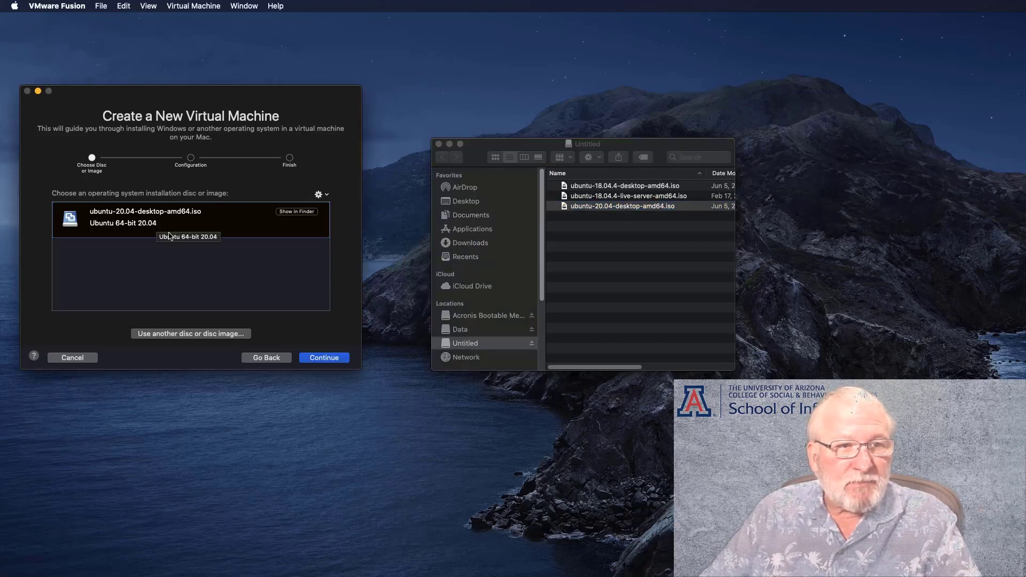
pyautogui.moveTo(331, 365)
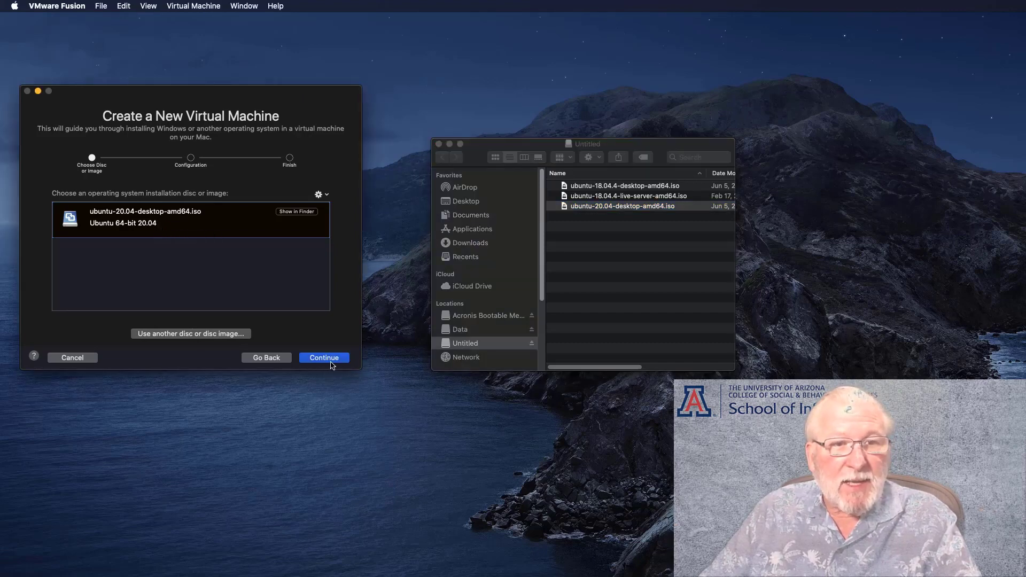
pyautogui.click(324, 358)
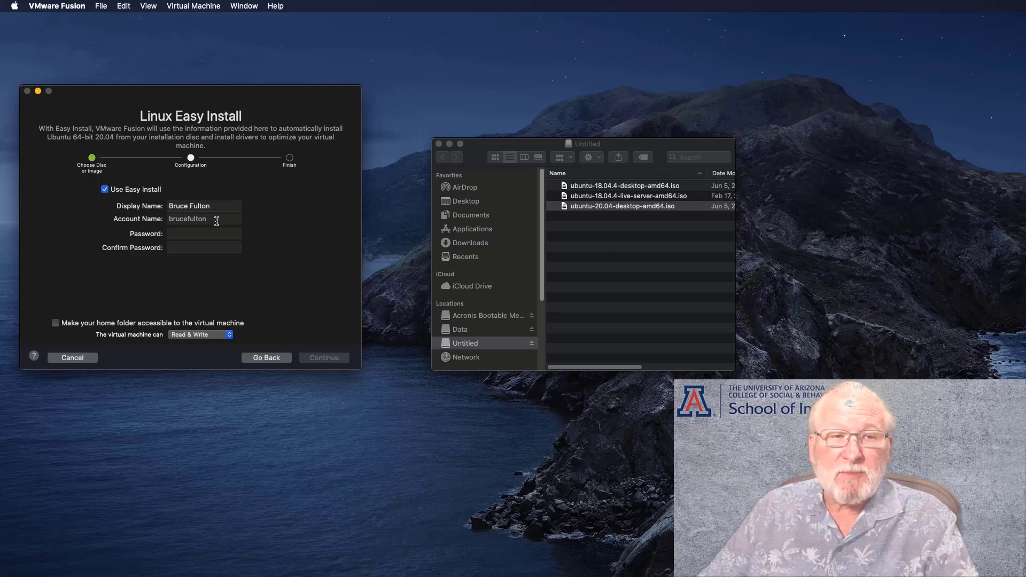
pyautogui.moveTo(220, 206)
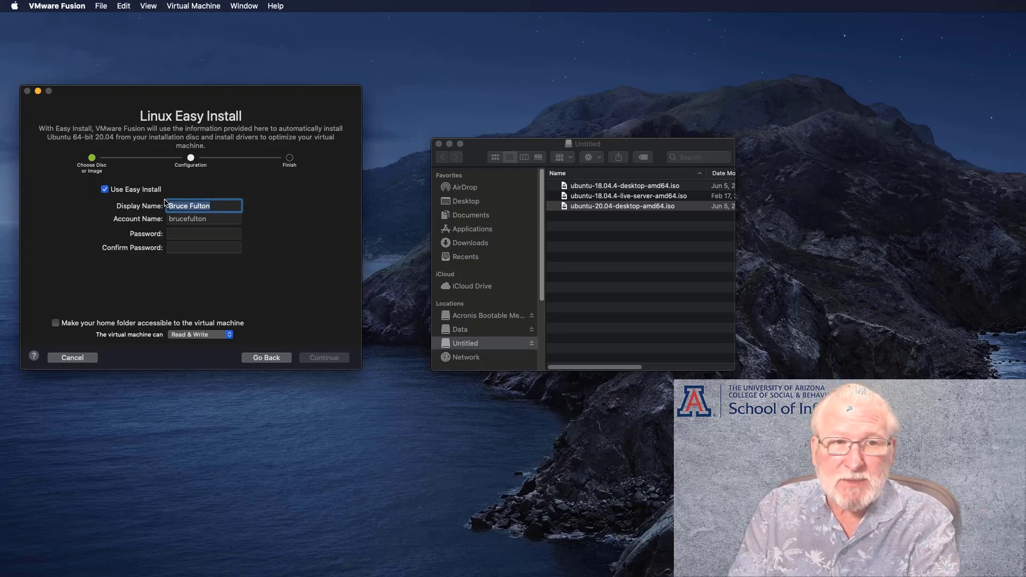
# Enter display name 'user', account name 'user1' and a password, then continue
pyautogui.write('user1')
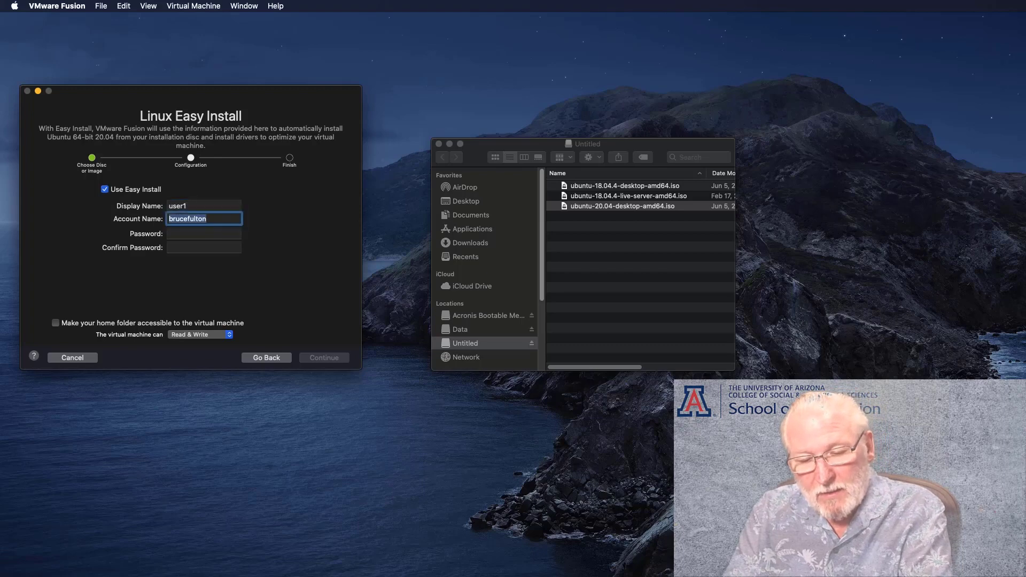
pyautogui.write('user1')
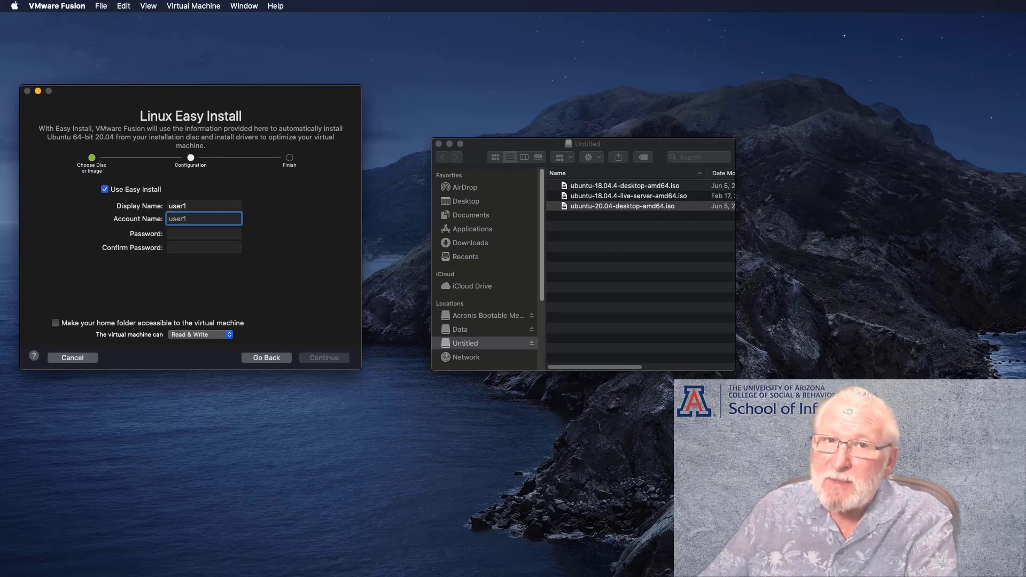
pyautogui.click(203, 233)
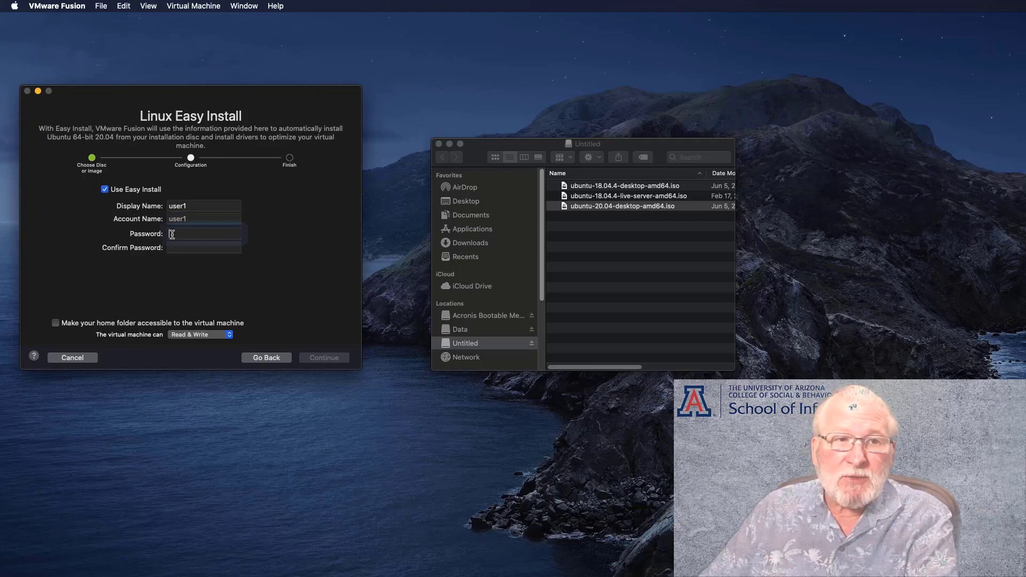
pyautogui.click(204, 234)
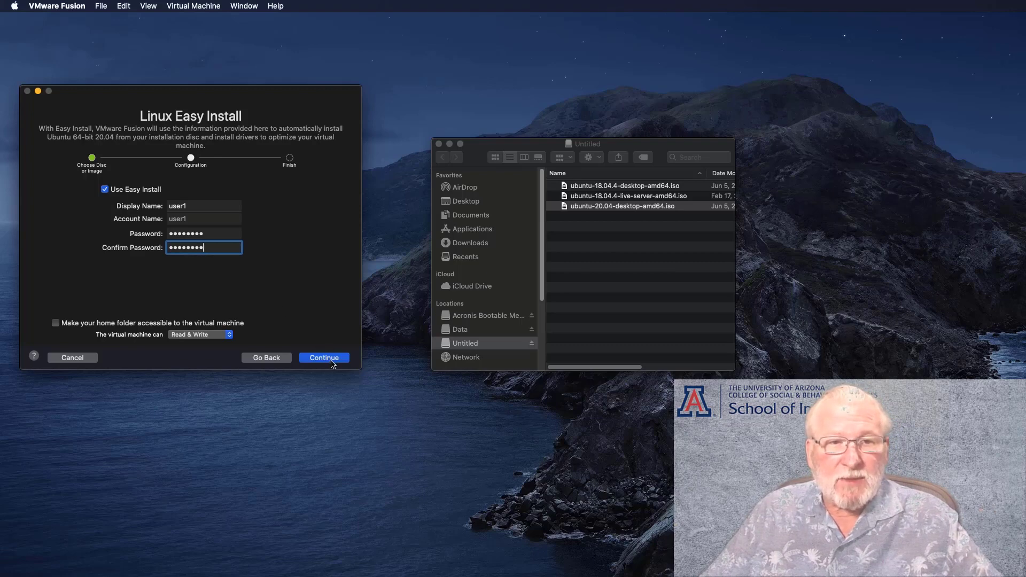
pyautogui.click(324, 357)
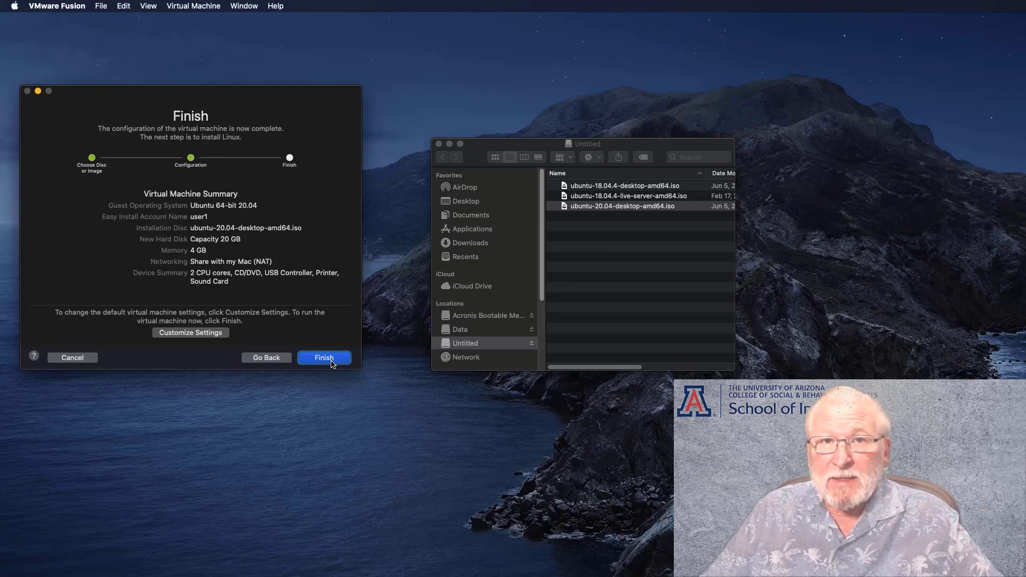
pyautogui.moveTo(190, 336)
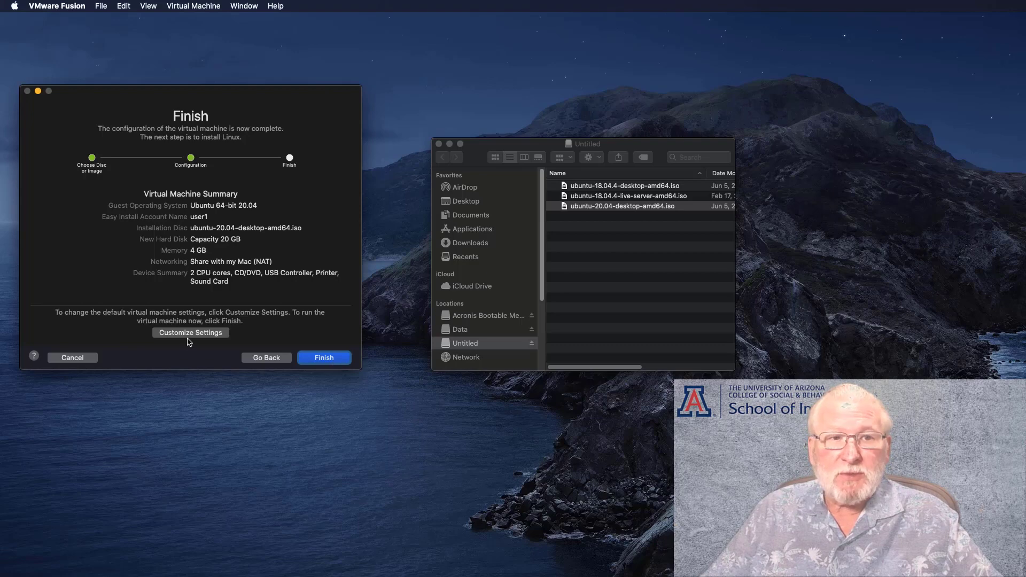
pyautogui.moveTo(180, 340)
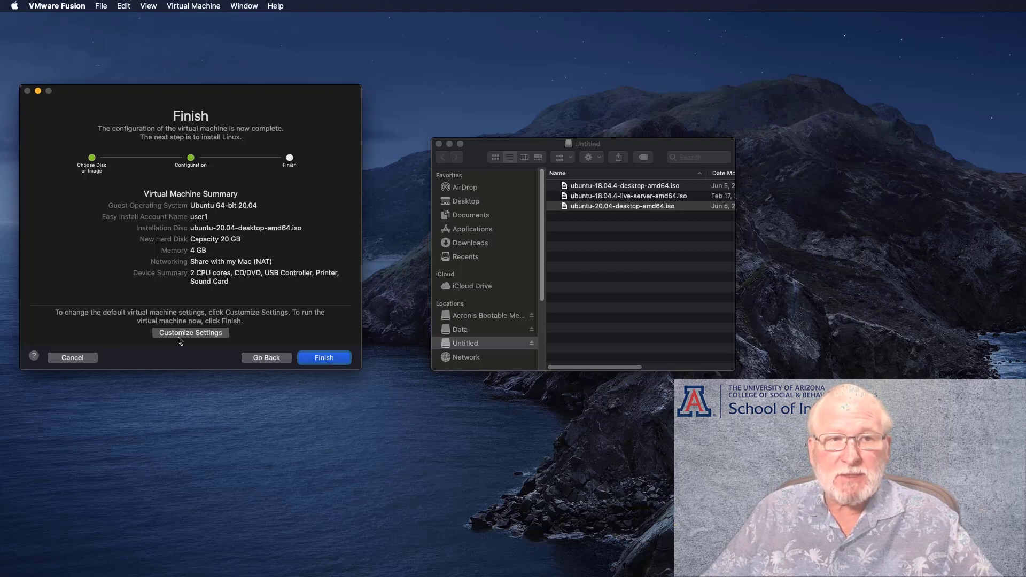
pyautogui.moveTo(205, 254)
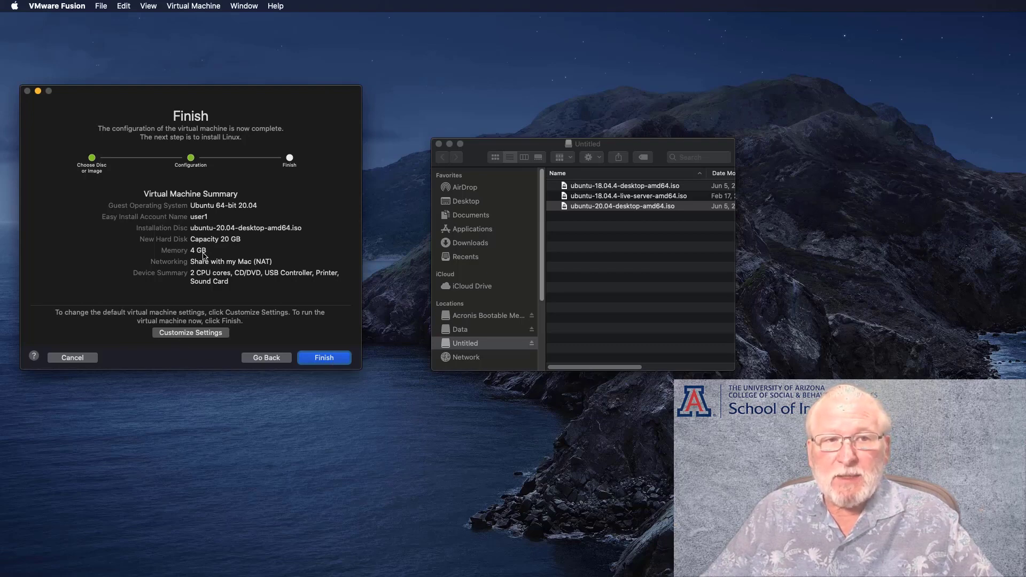
pyautogui.moveTo(199, 251)
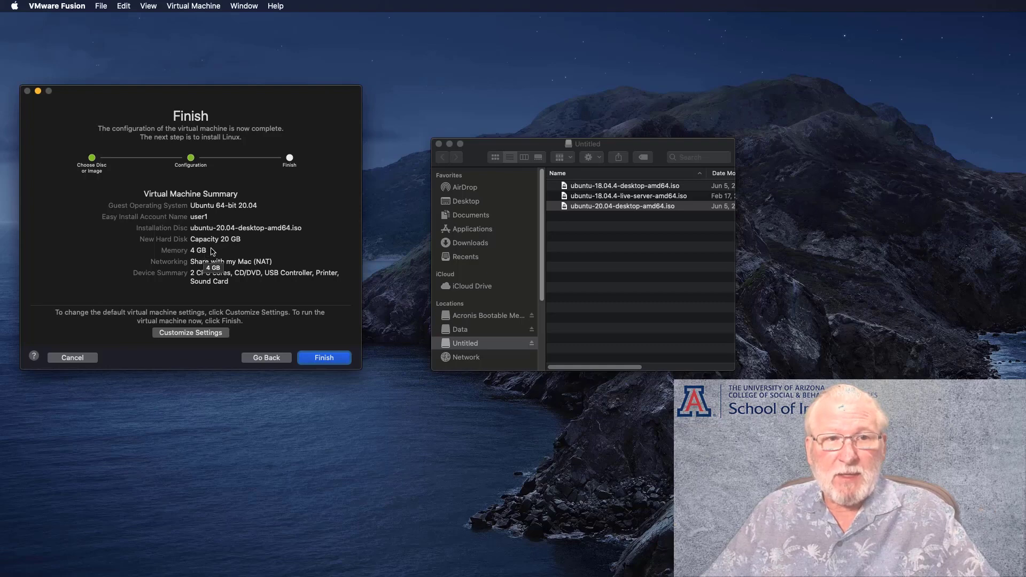
pyautogui.moveTo(217, 245)
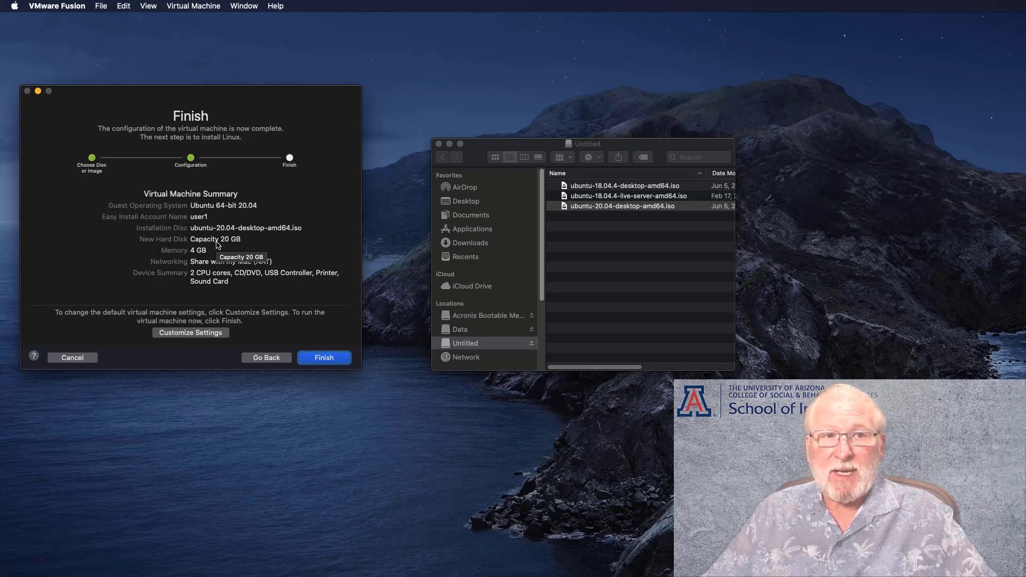
pyautogui.moveTo(237, 244)
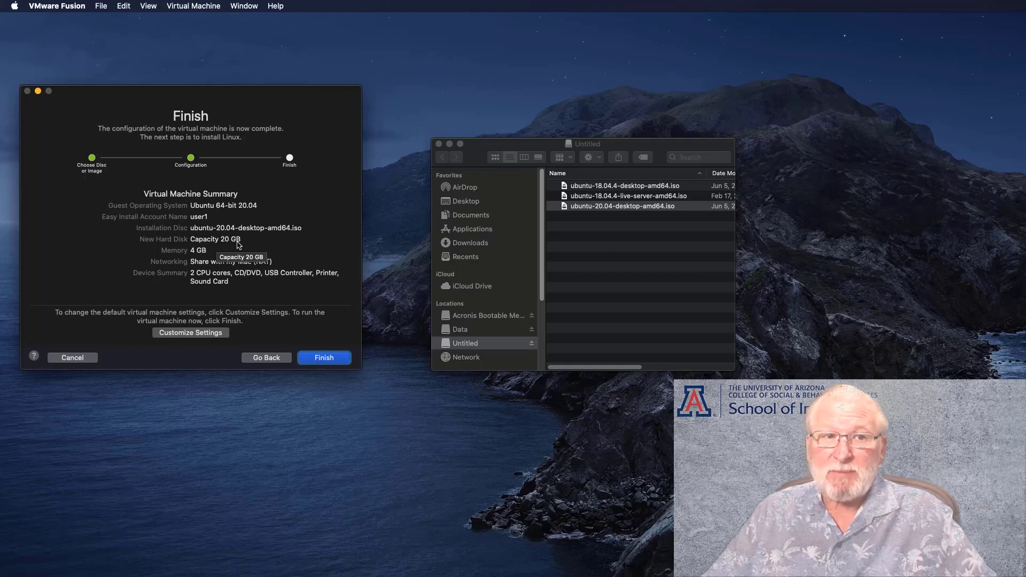
pyautogui.moveTo(201, 336)
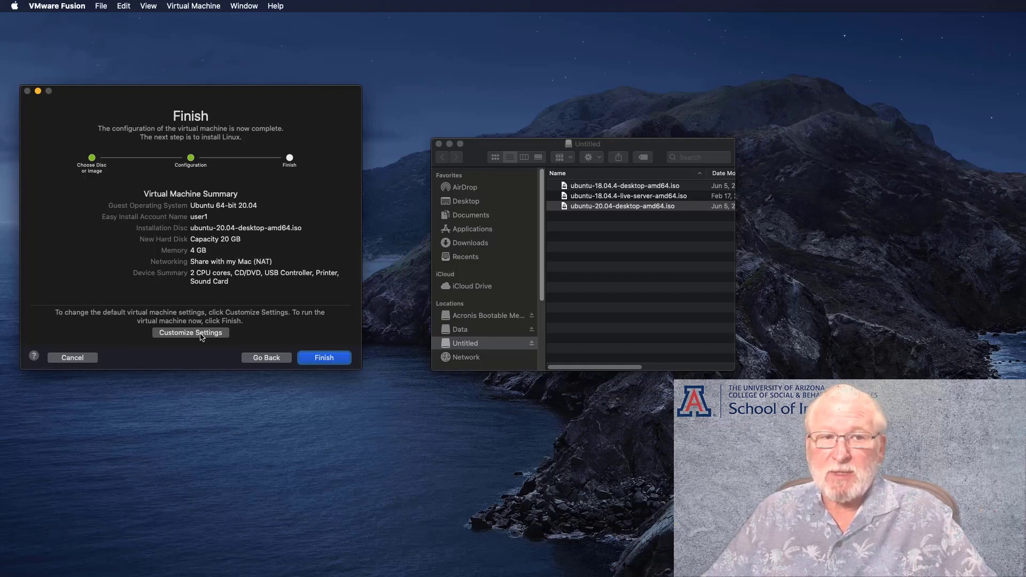
pyautogui.moveTo(192, 256)
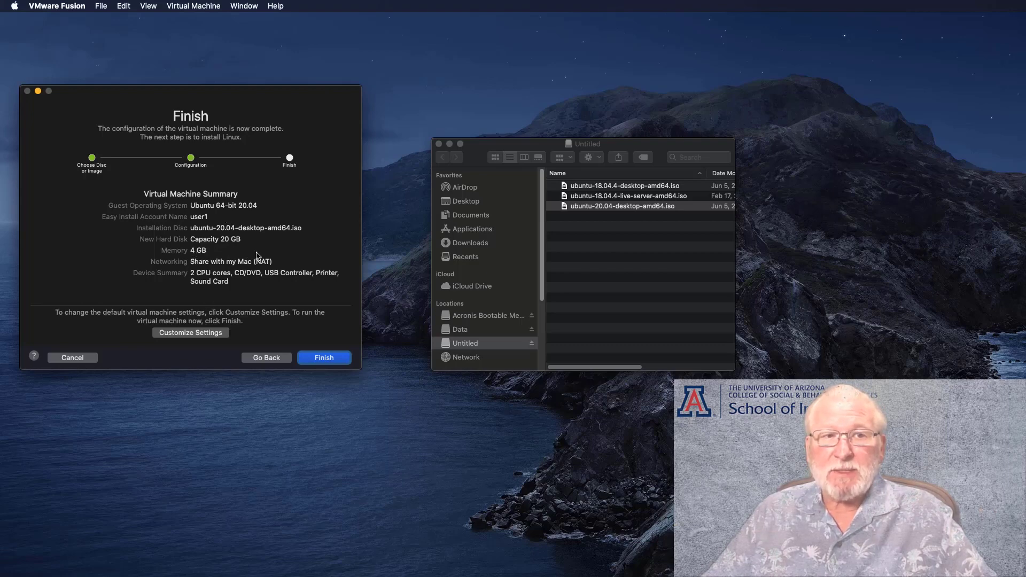
pyautogui.moveTo(339, 316)
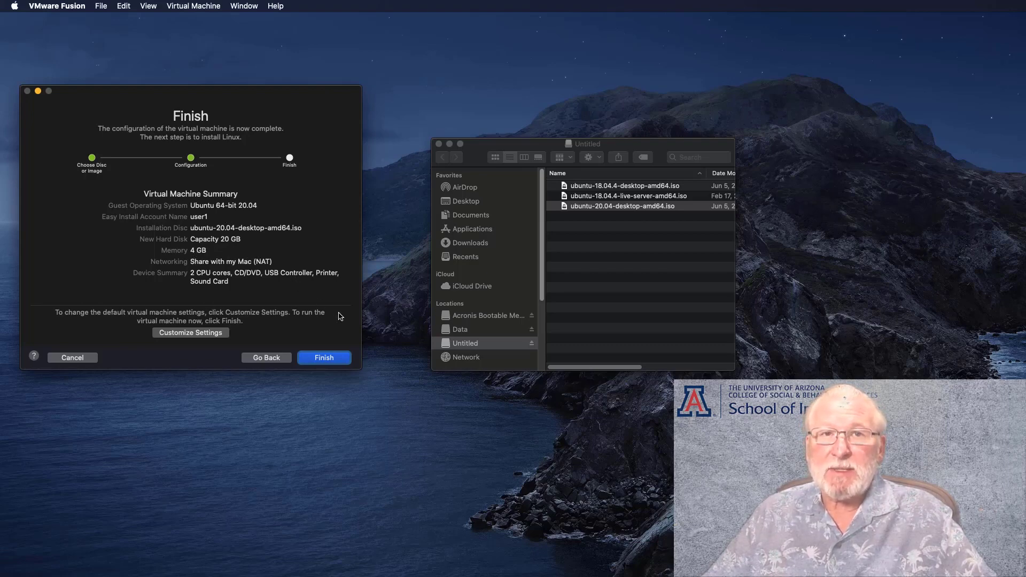
pyautogui.moveTo(333, 362)
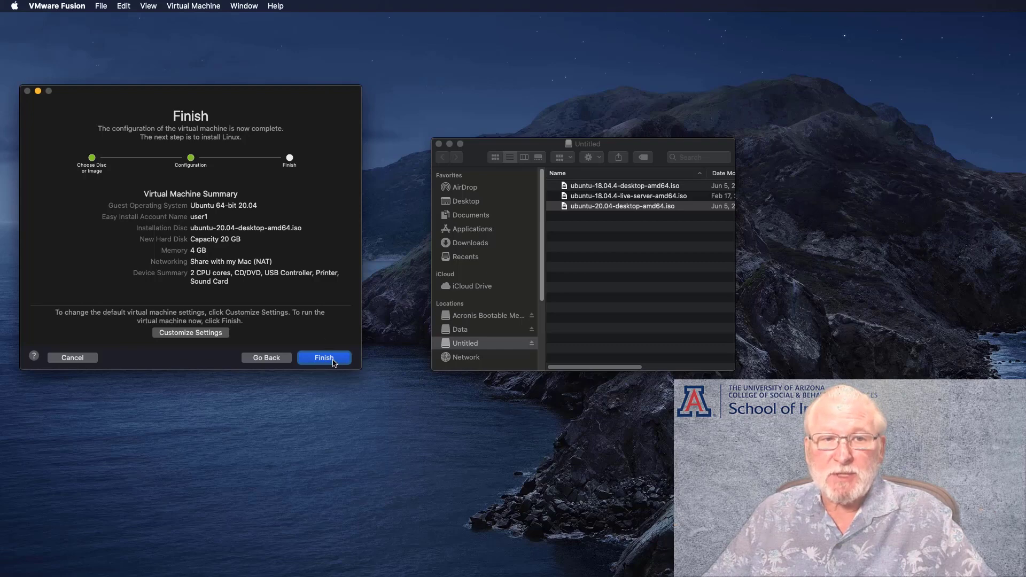
# Accept the Ubuntu 20.04 summary with default 4 GB memory and 20 GB disk
pyautogui.click(324, 358)
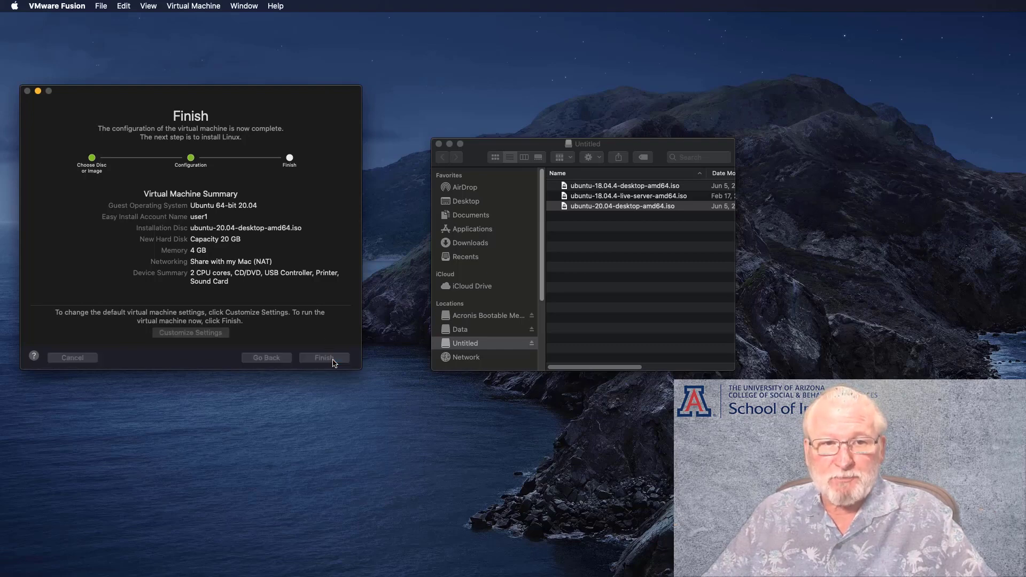
# Save the virtual machine as Ubuntu2004D in Virtual Machines and boot it
pyautogui.click(323, 358)
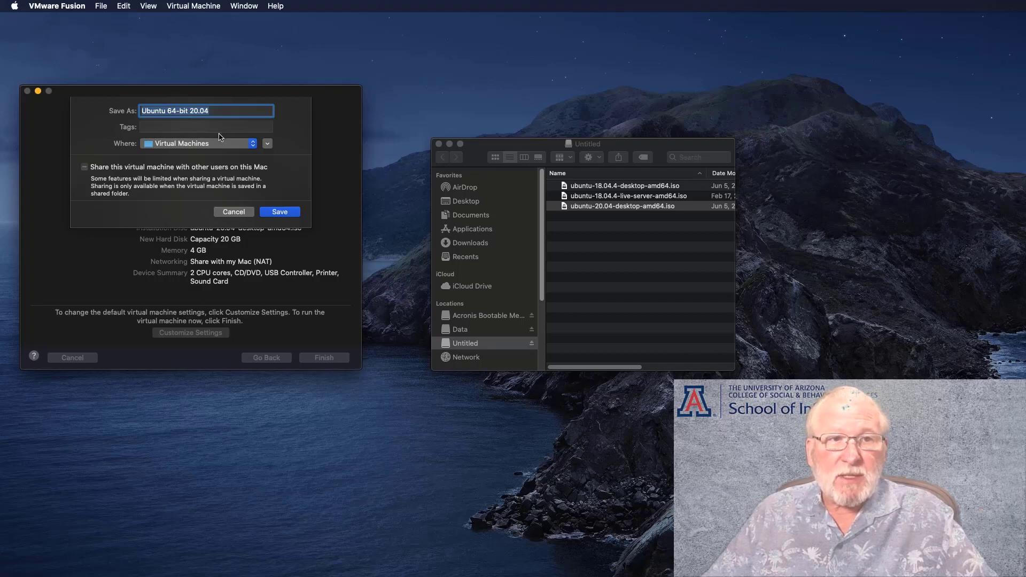
pyautogui.moveTo(199, 120)
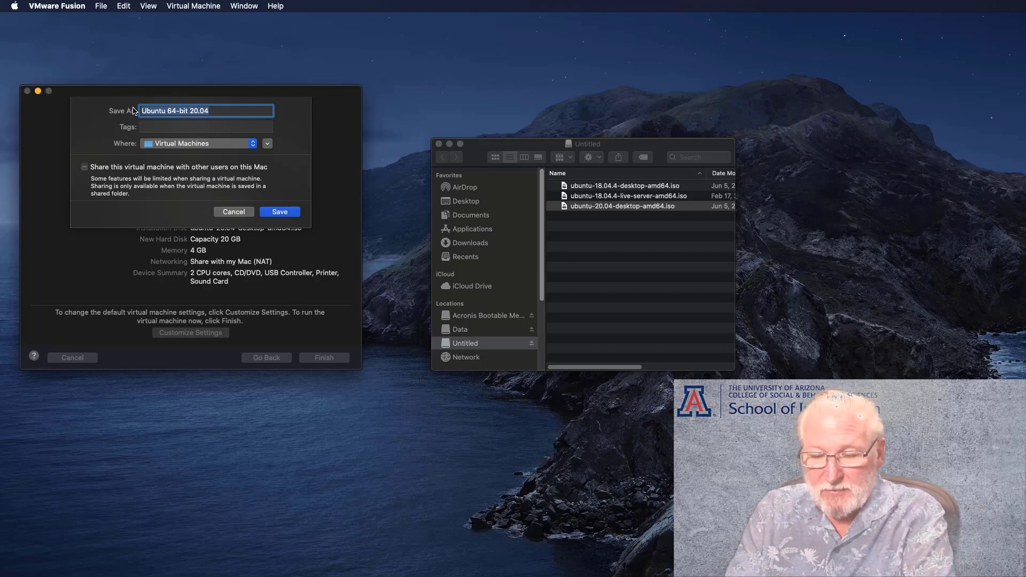
pyautogui.write('U')
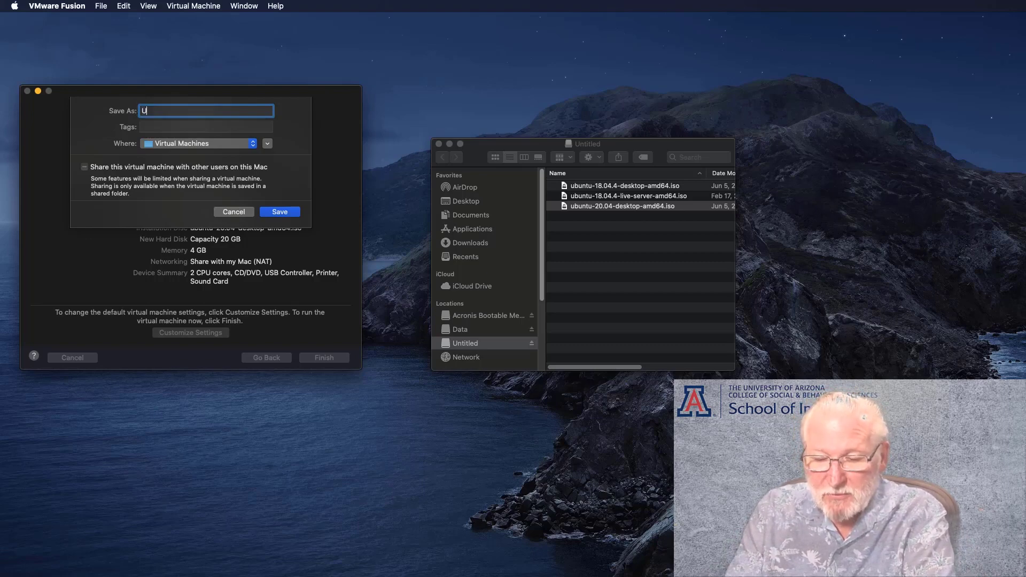
pyautogui.write('buntu')
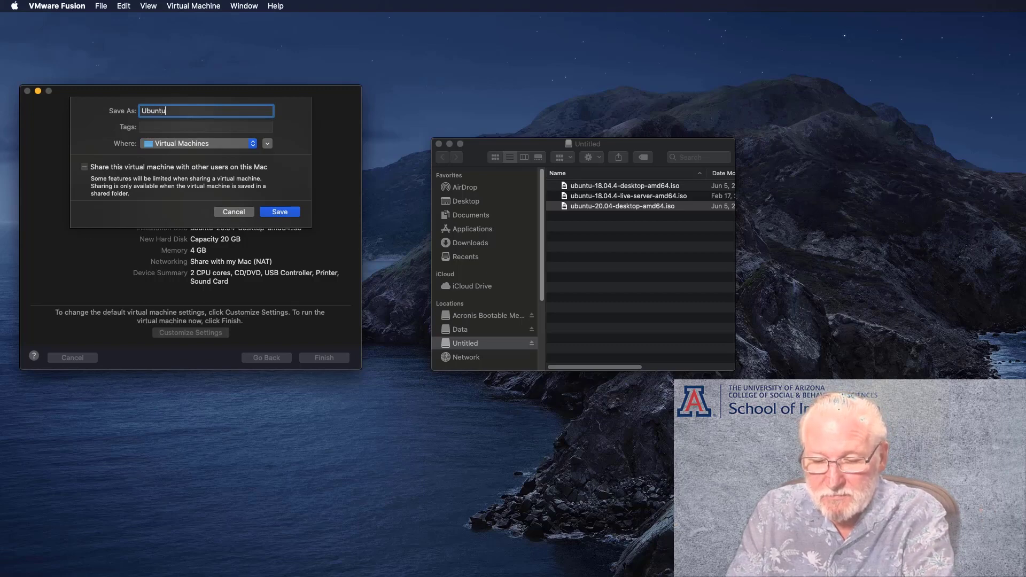
pyautogui.write('2002')
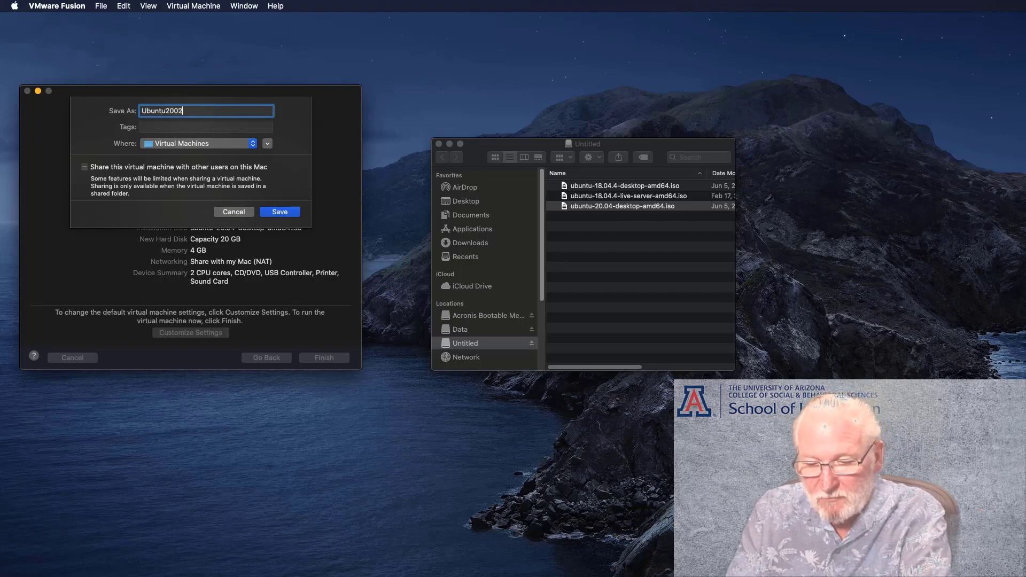
pyautogui.write('D')
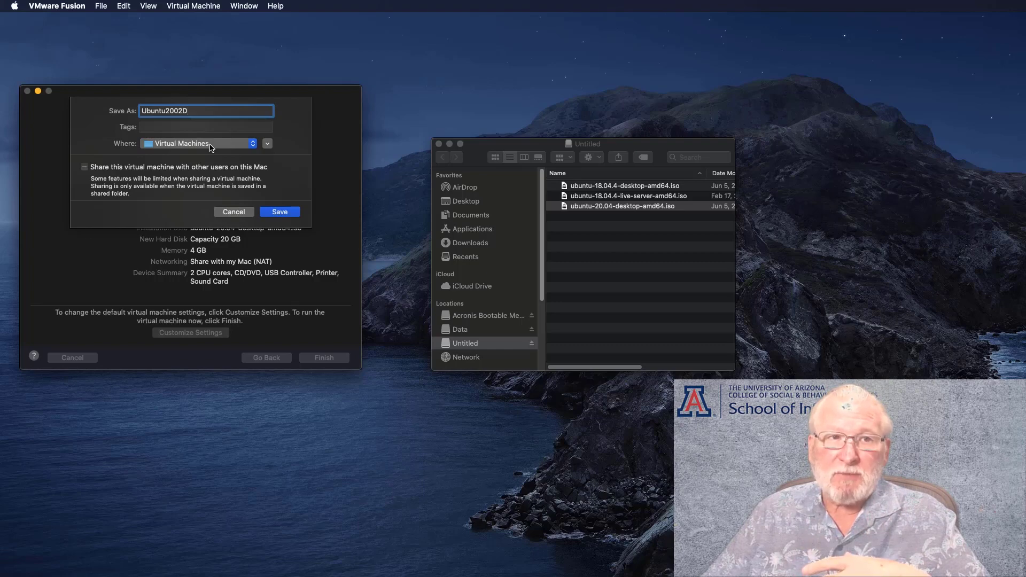
pyautogui.moveTo(247, 146)
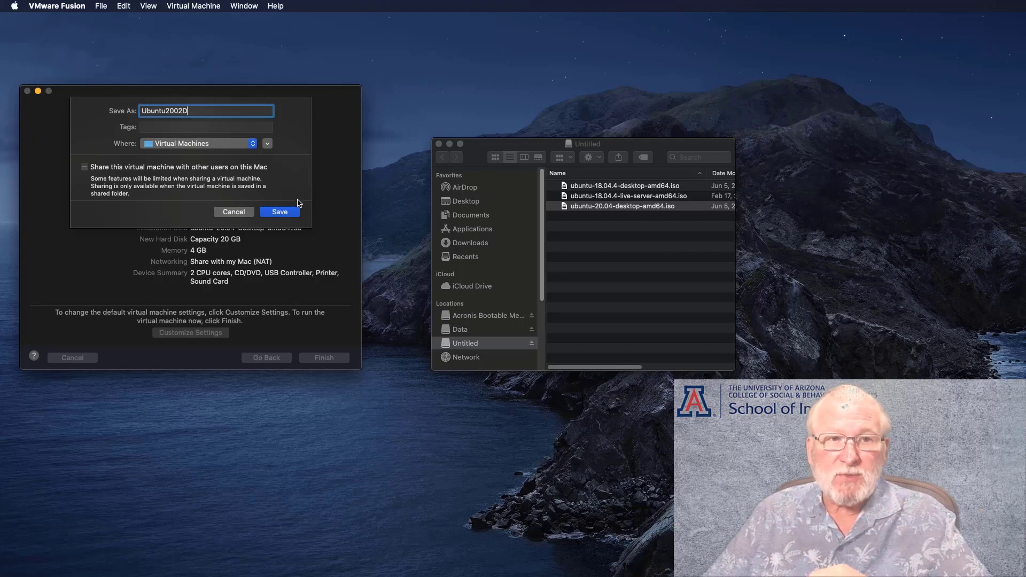
pyautogui.moveTo(282, 215)
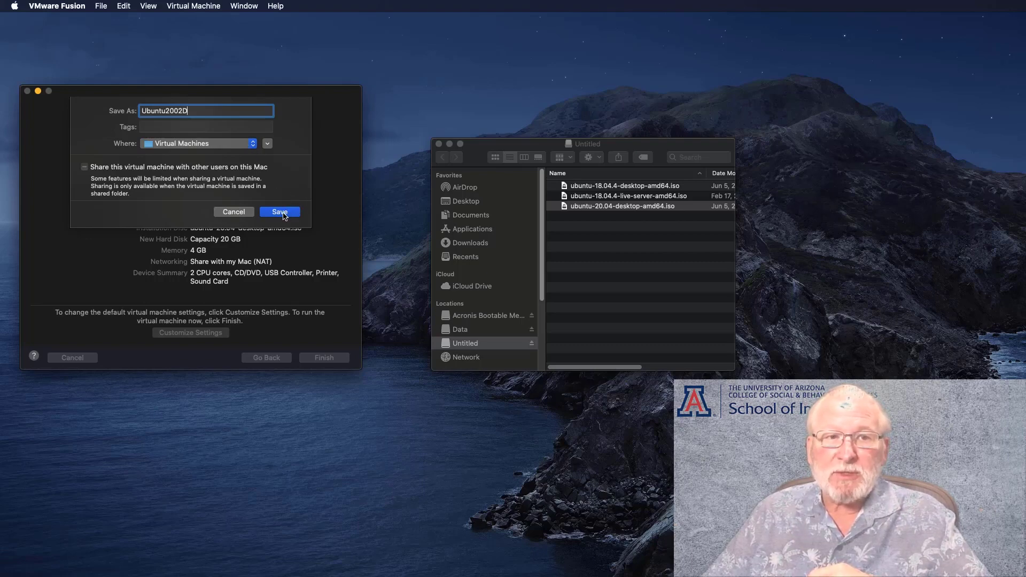
pyautogui.click(279, 212)
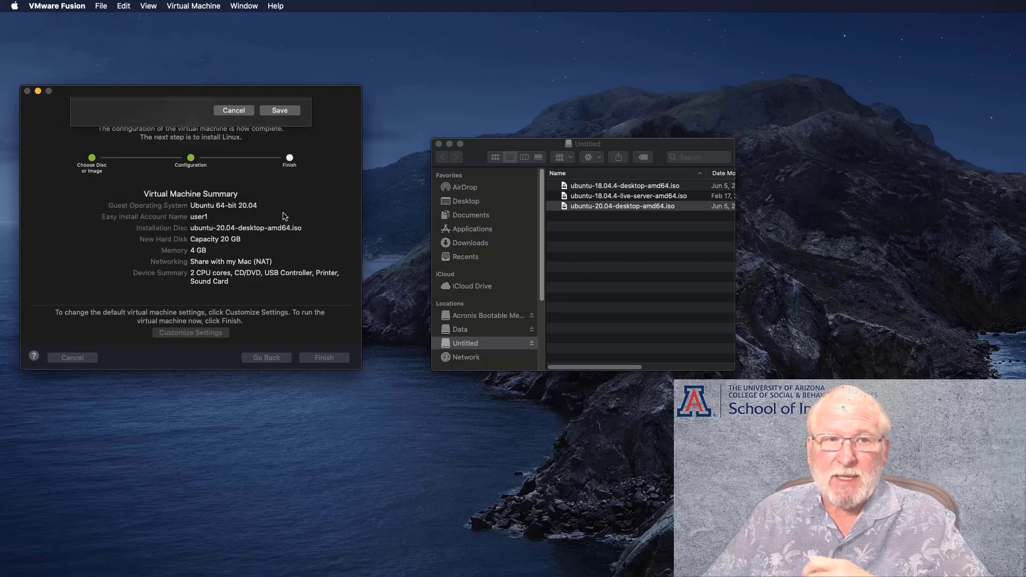
pyautogui.click(233, 110)
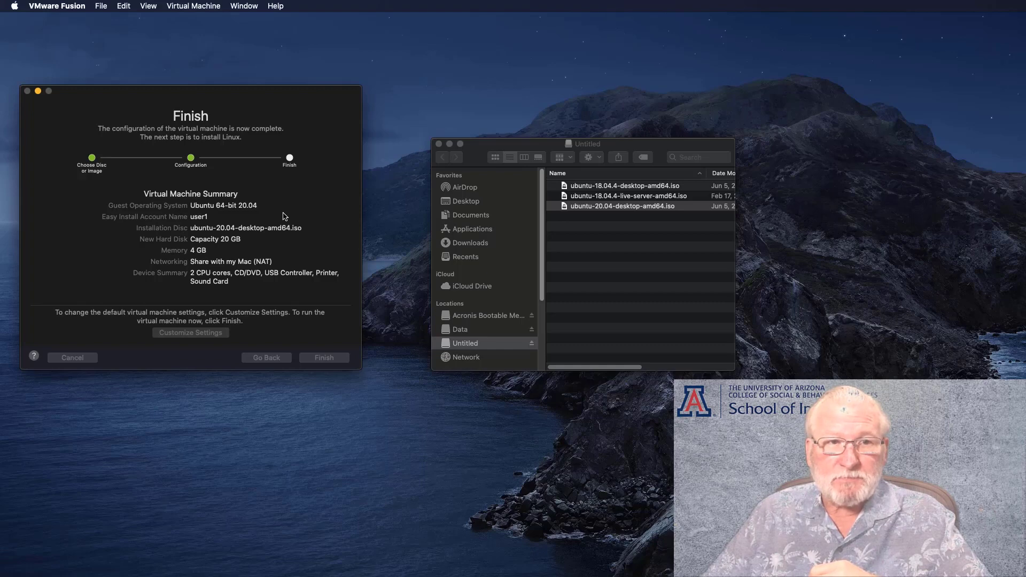
pyautogui.click(323, 358)
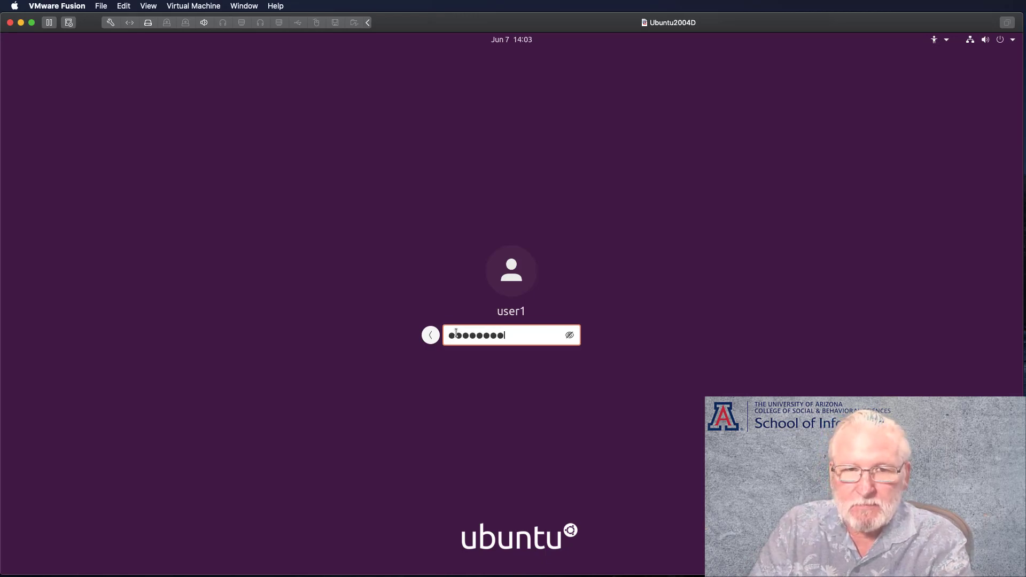
# Submit the account password at the Ubuntu login screen to log in as user1
pyautogui.press('Return')
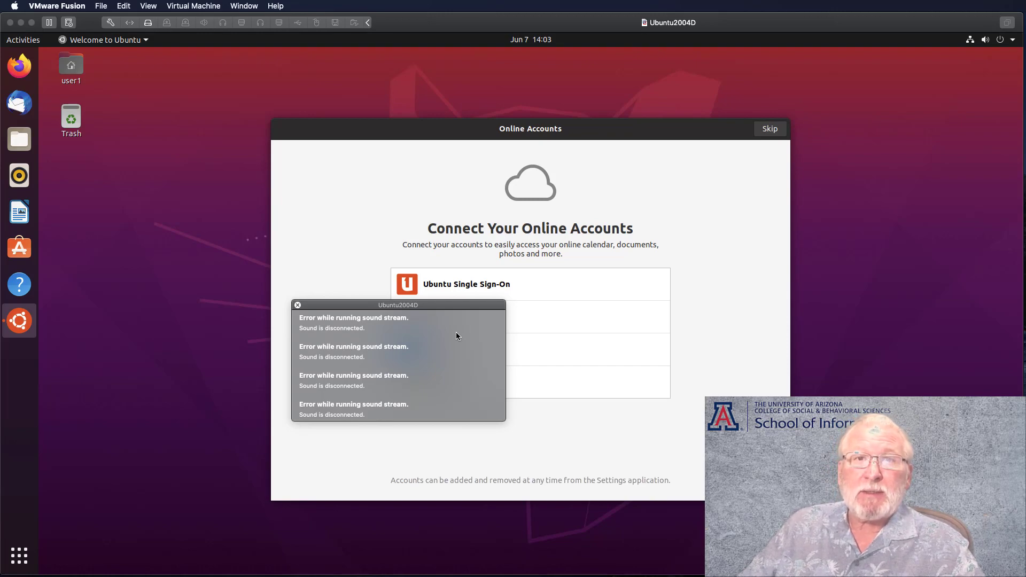
pyautogui.moveTo(298, 306)
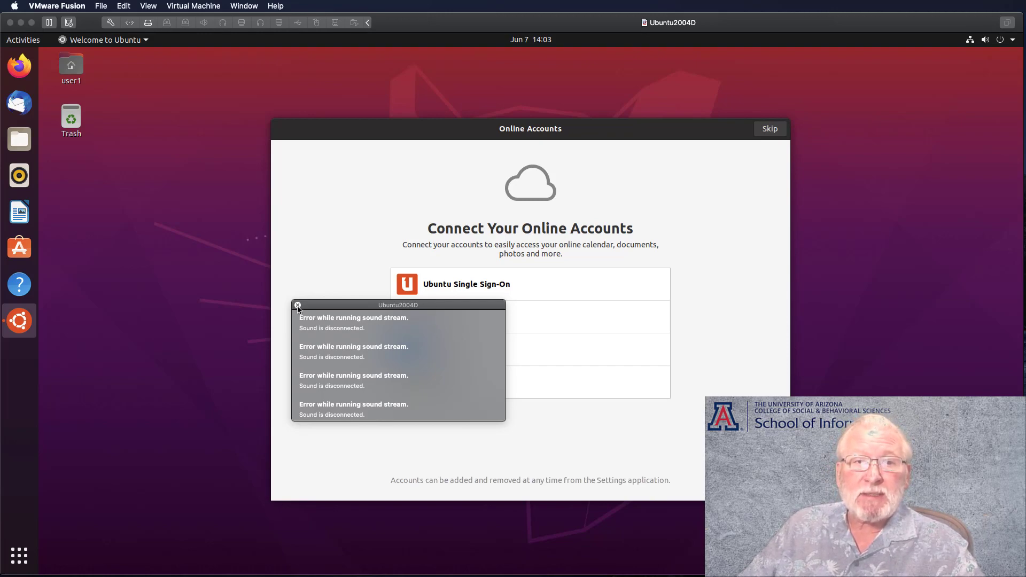
# Dismiss the sound error notices, then skip Online Accounts, Livepatch and Privacy and click Done
pyautogui.click(297, 305)
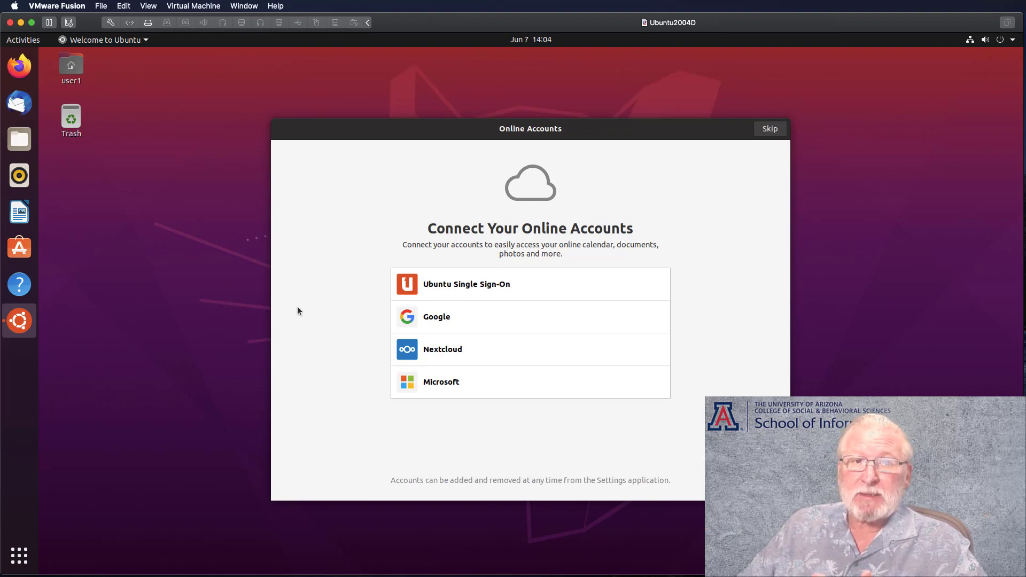
pyautogui.moveTo(662, 203)
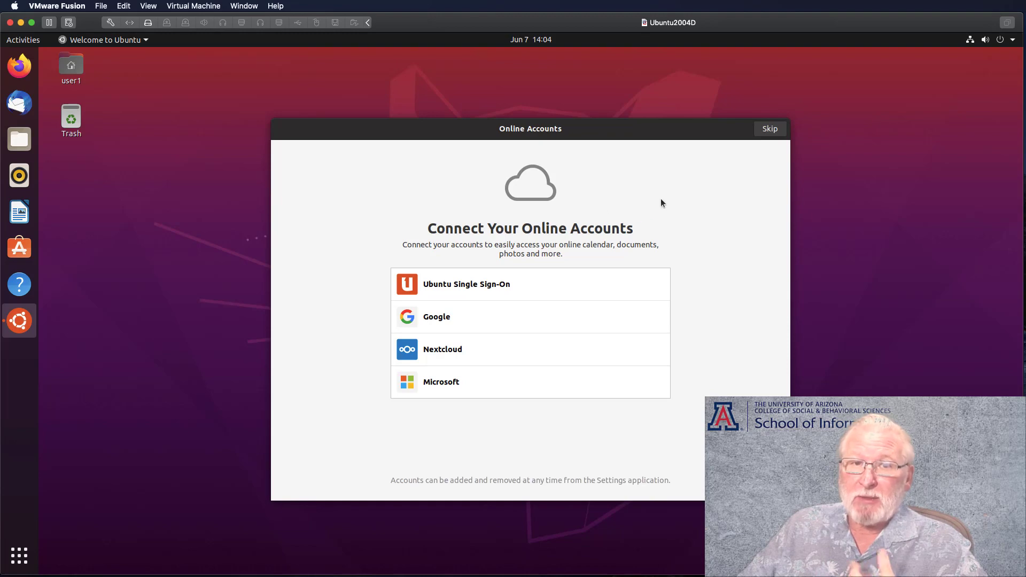
pyautogui.moveTo(666, 204)
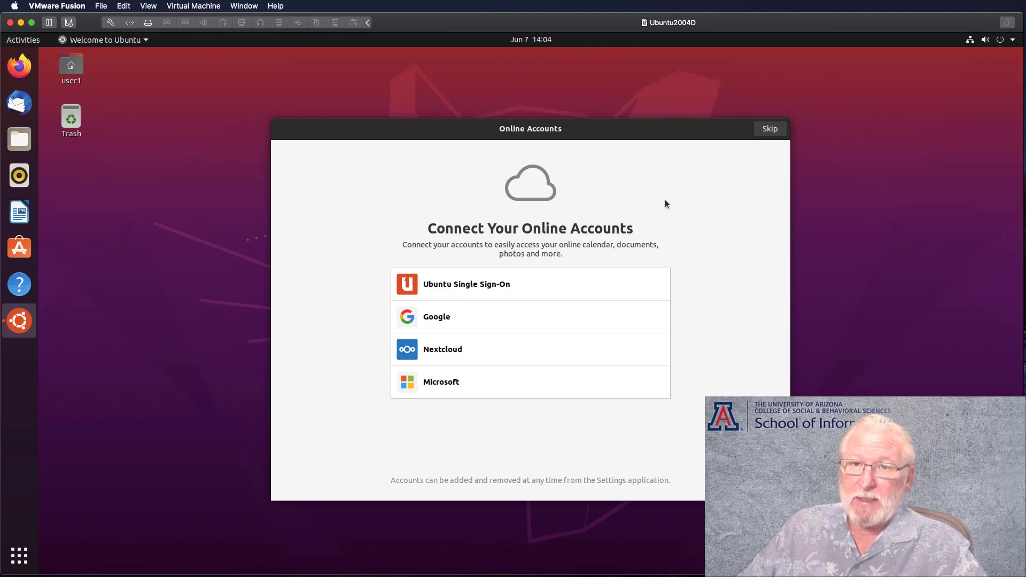
pyautogui.moveTo(771, 168)
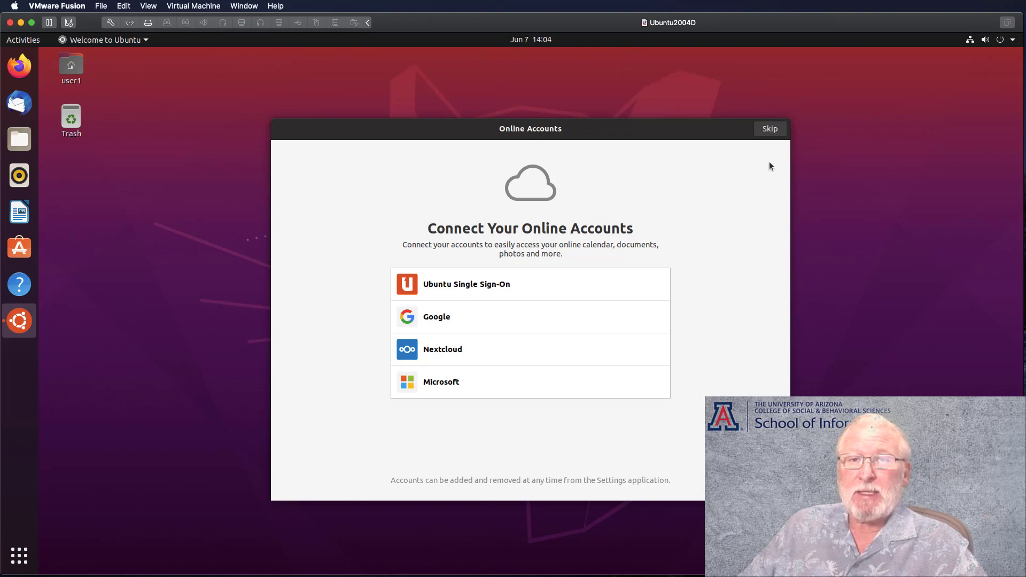
pyautogui.moveTo(770, 129)
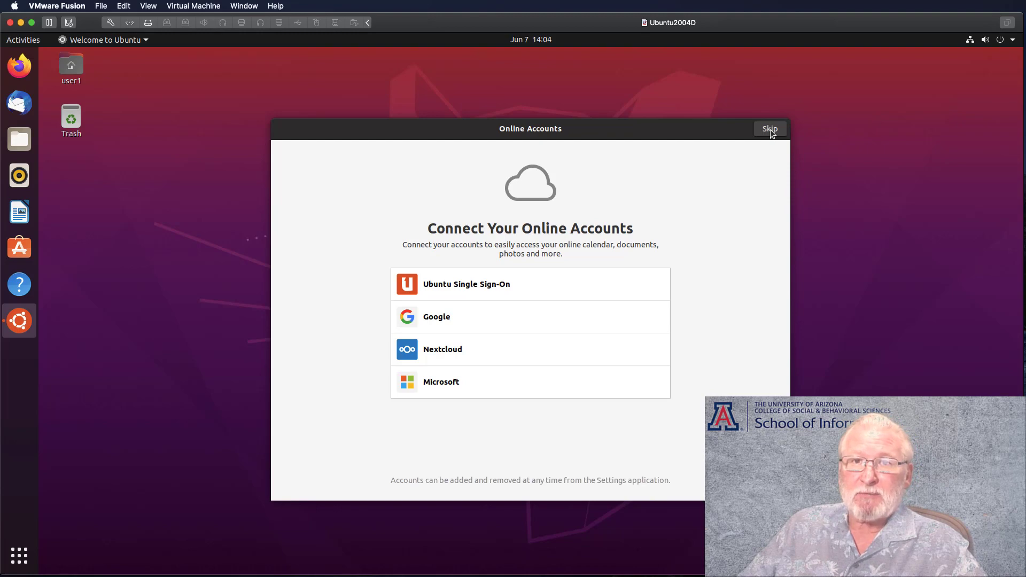
pyautogui.click(769, 128)
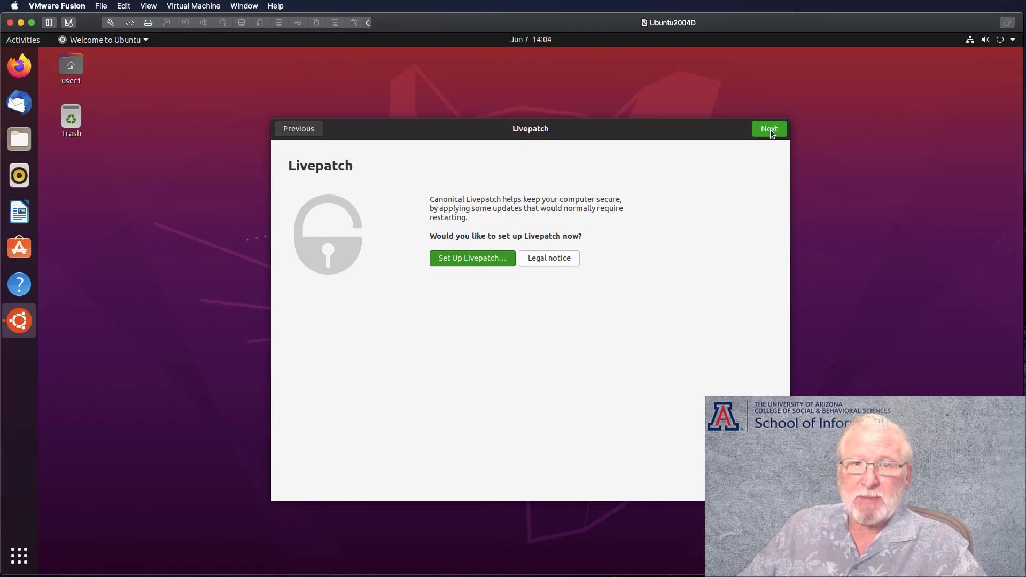
pyautogui.click(769, 129)
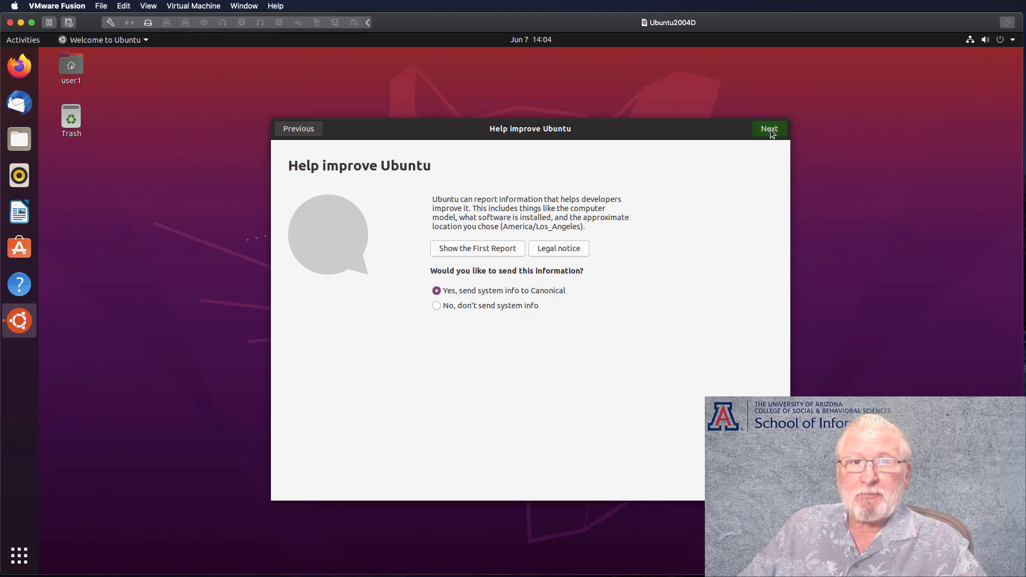
pyautogui.click(769, 129)
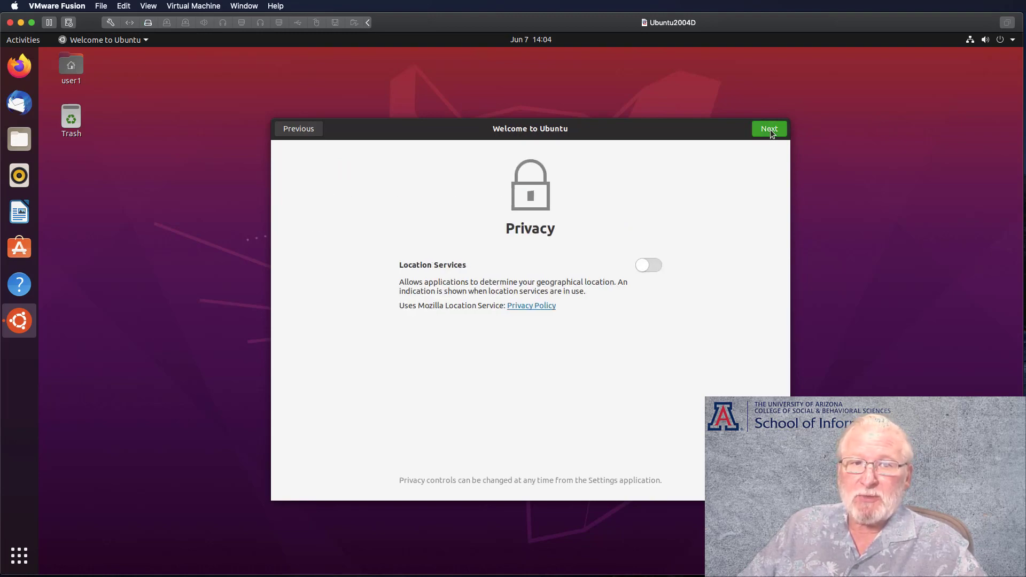
pyautogui.click(769, 129)
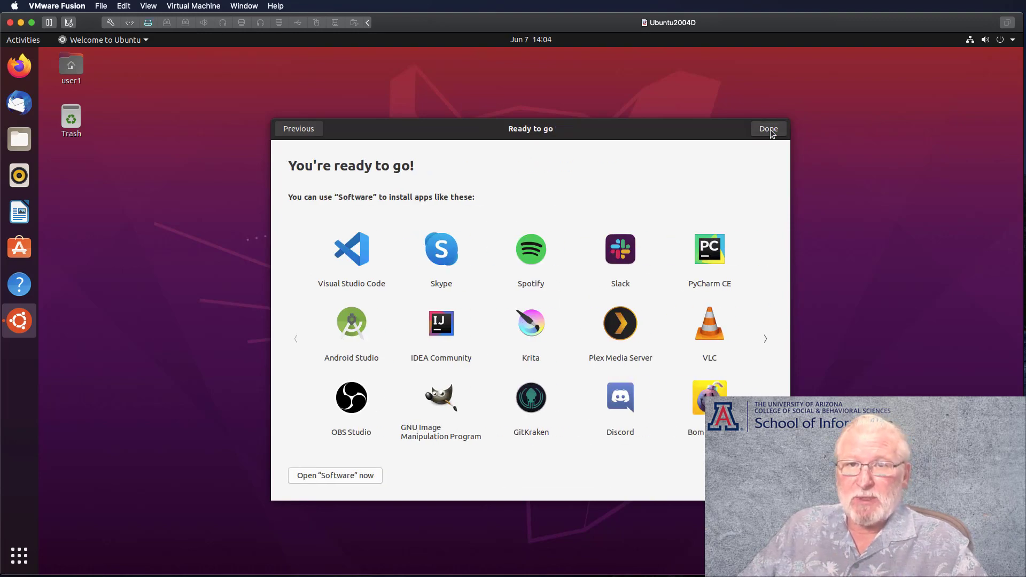
pyautogui.click(767, 128)
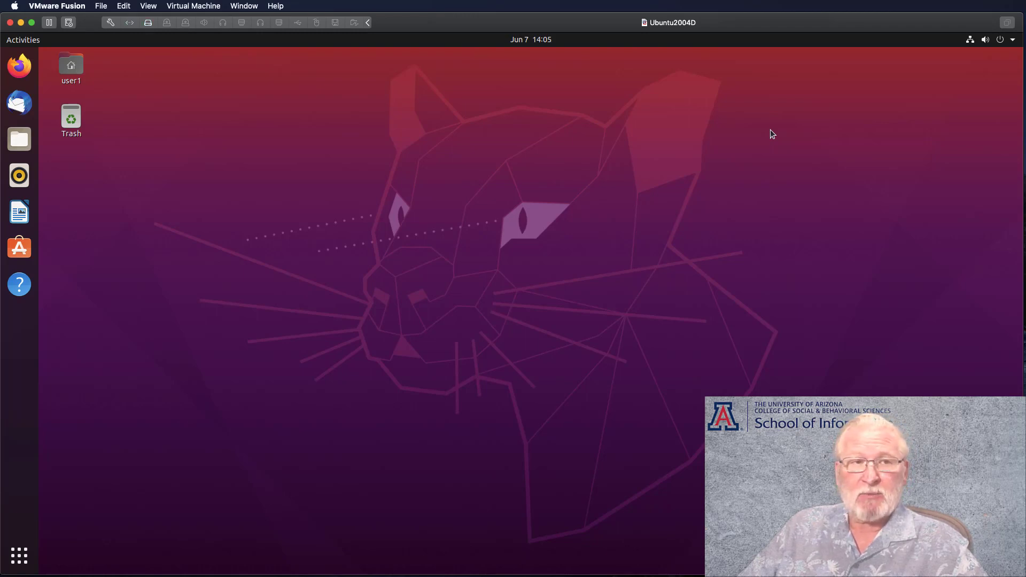
pyautogui.moveTo(19, 102)
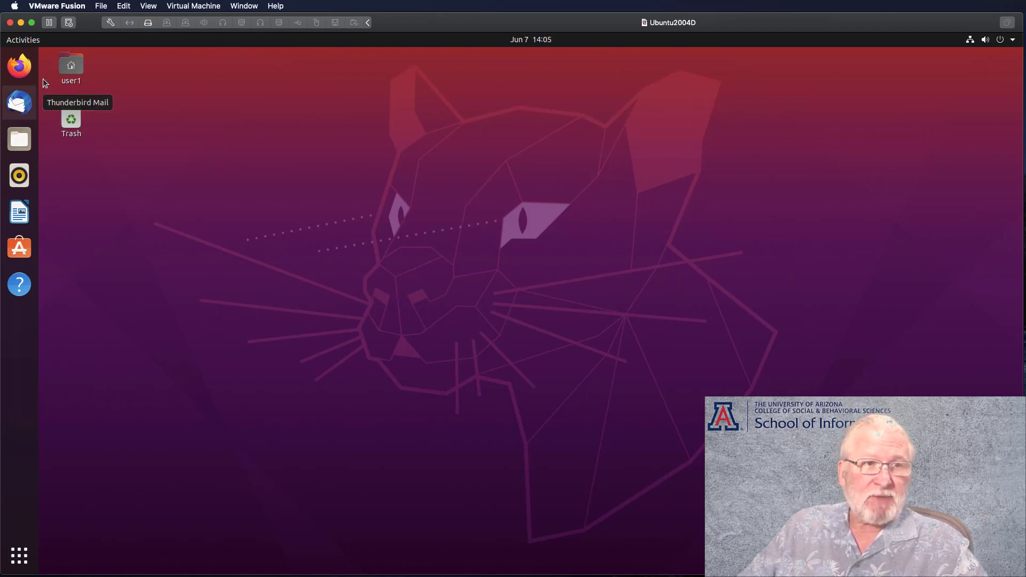
pyautogui.moveTo(19, 212)
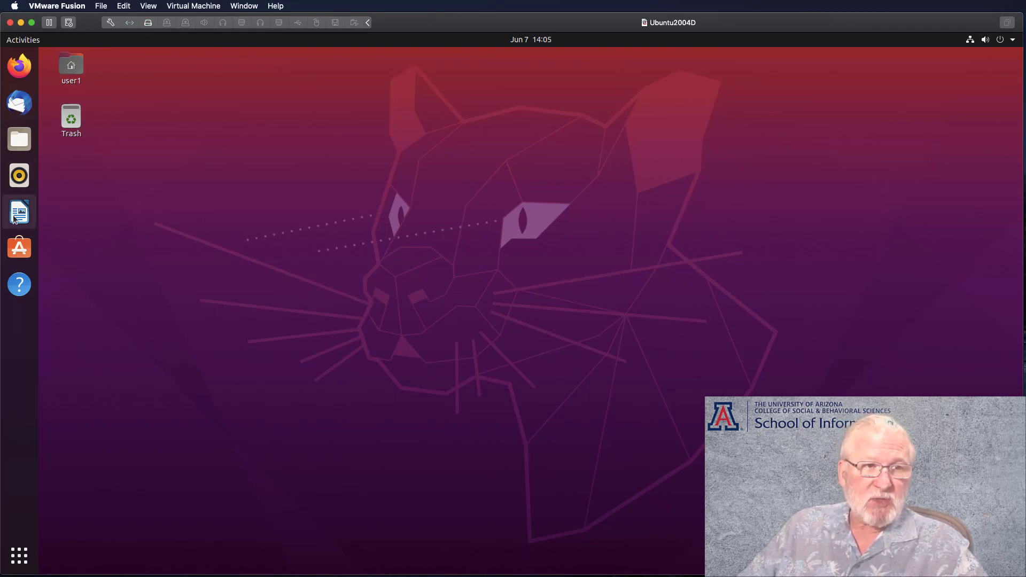
pyautogui.moveTo(19, 212)
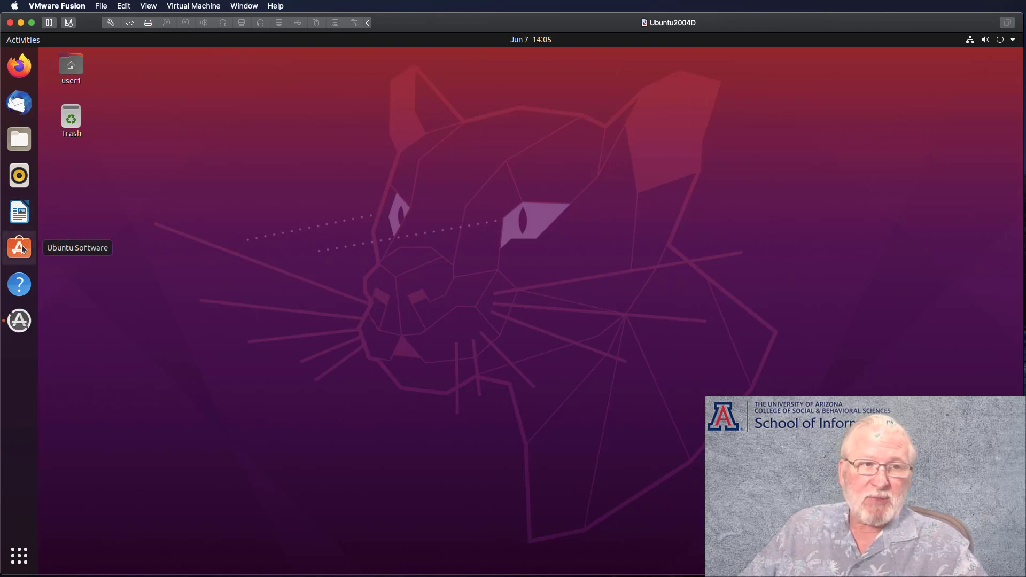
# Postpone the 164.4 MB Software Updater prompt with Remind Me Later
pyautogui.click(20, 320)
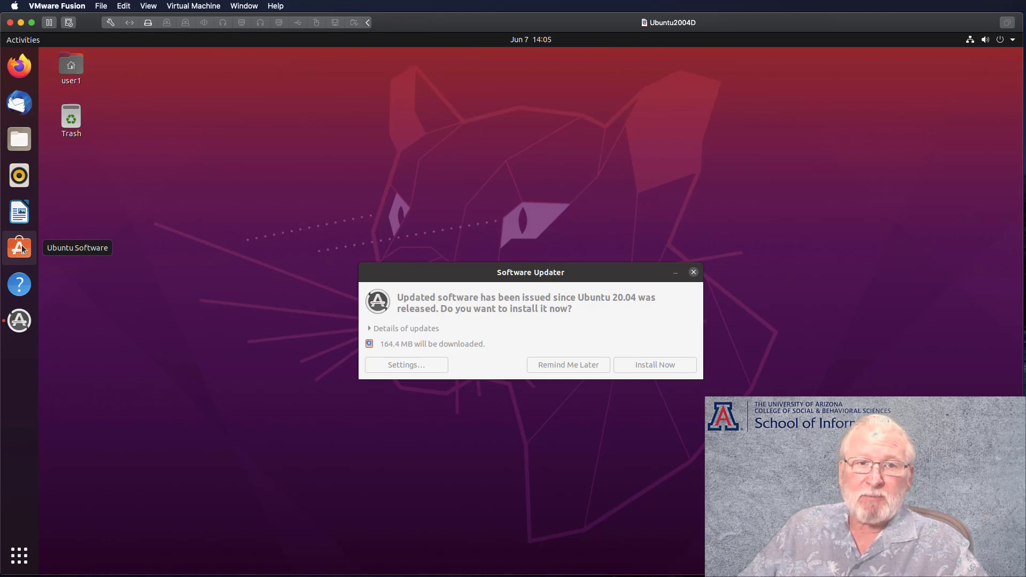
pyautogui.moveTo(354, 310)
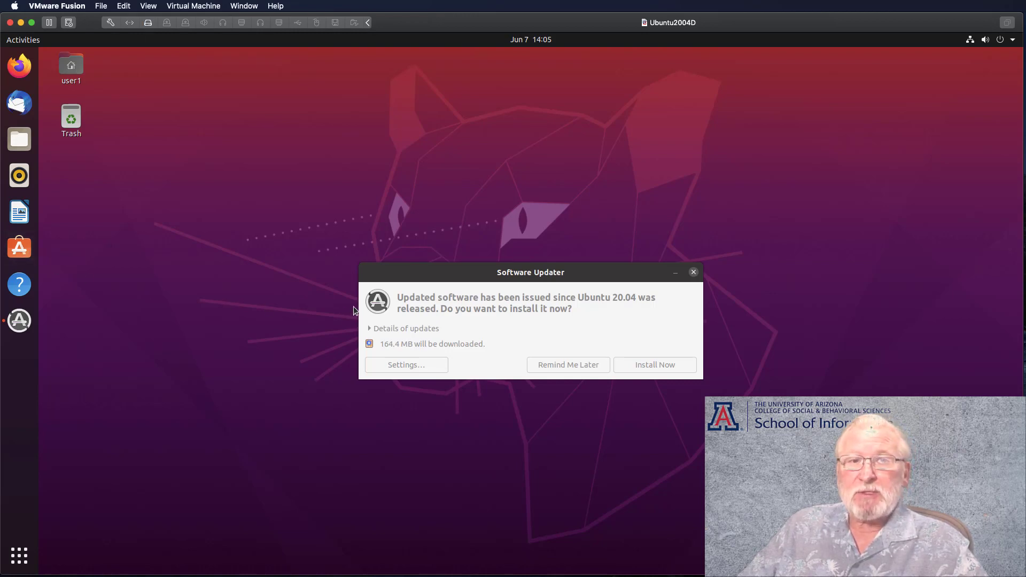
pyautogui.moveTo(589, 277)
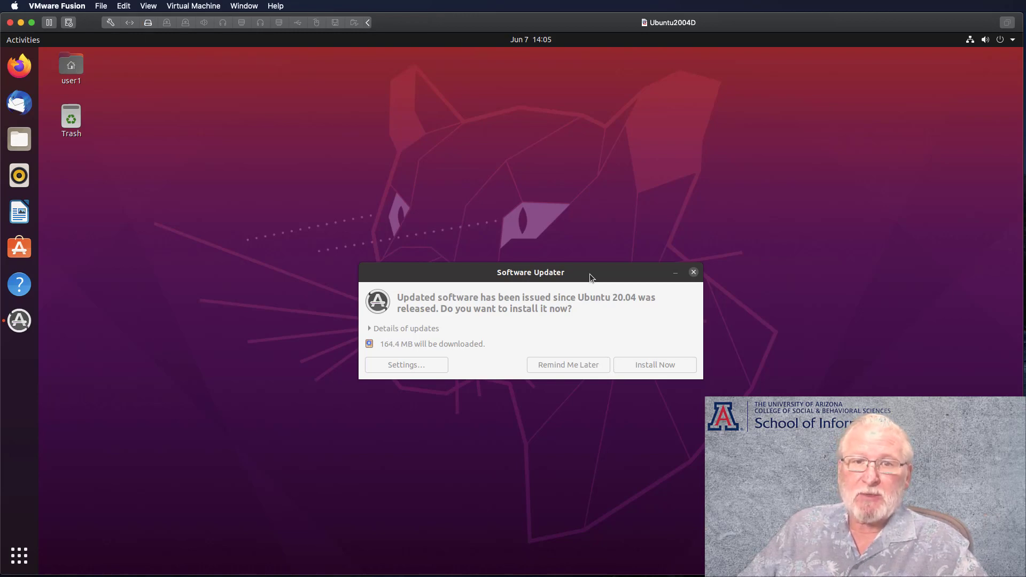
pyautogui.click(530, 272)
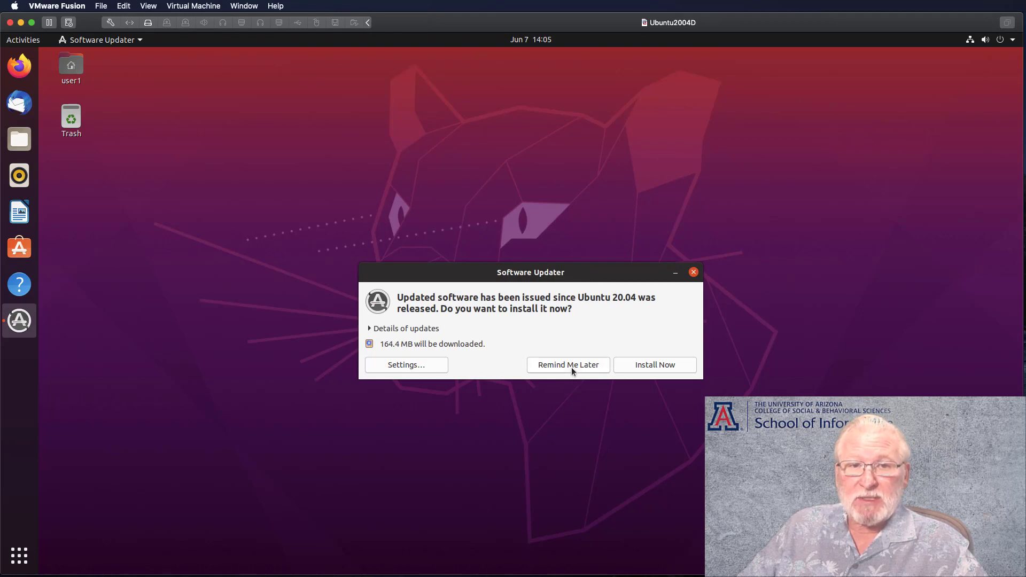
pyautogui.click(568, 364)
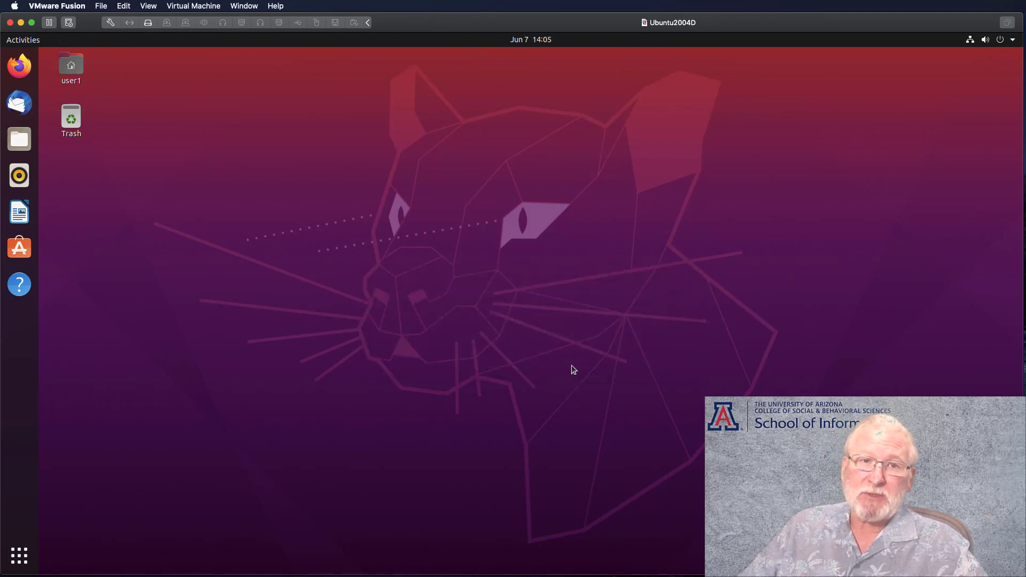
pyautogui.moveTo(550, 373)
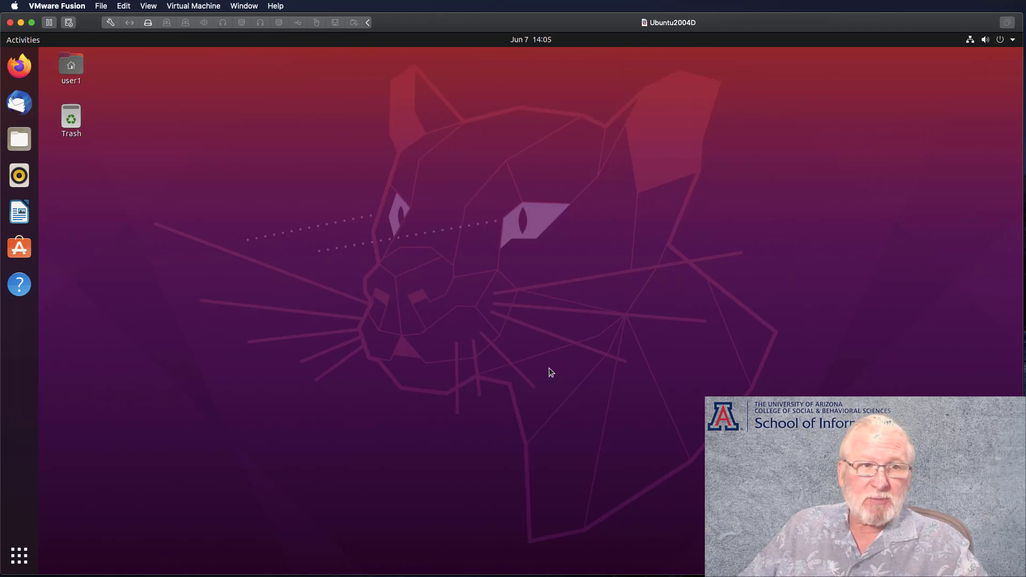
pyautogui.moveTo(46, 227)
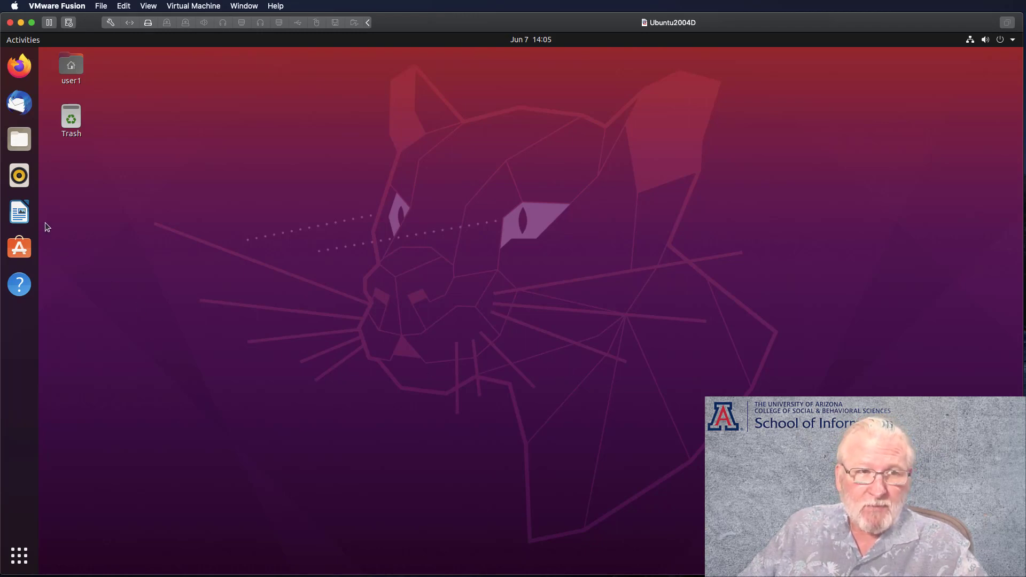
pyautogui.moveTo(19, 211)
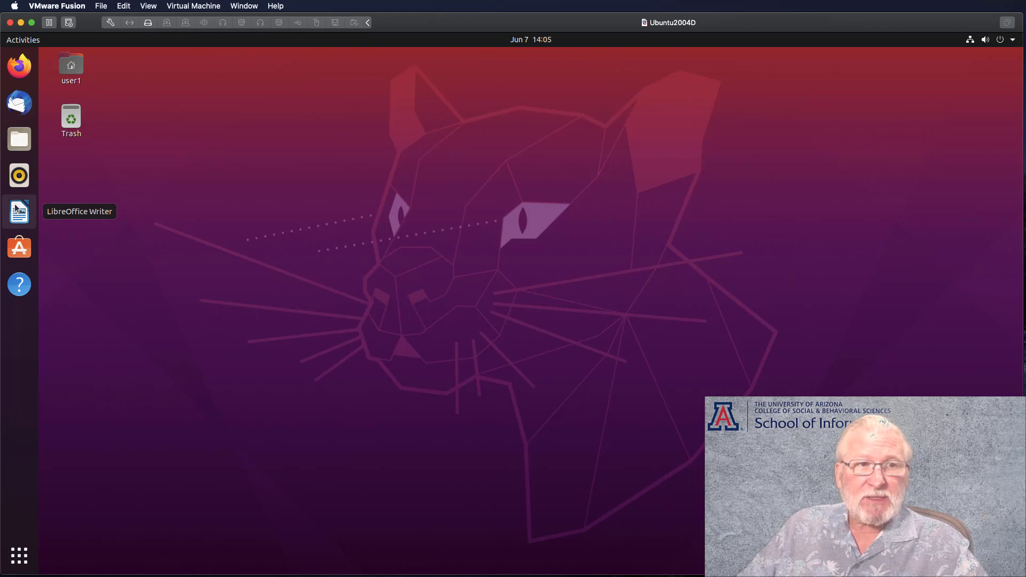
pyautogui.moveTo(121, 568)
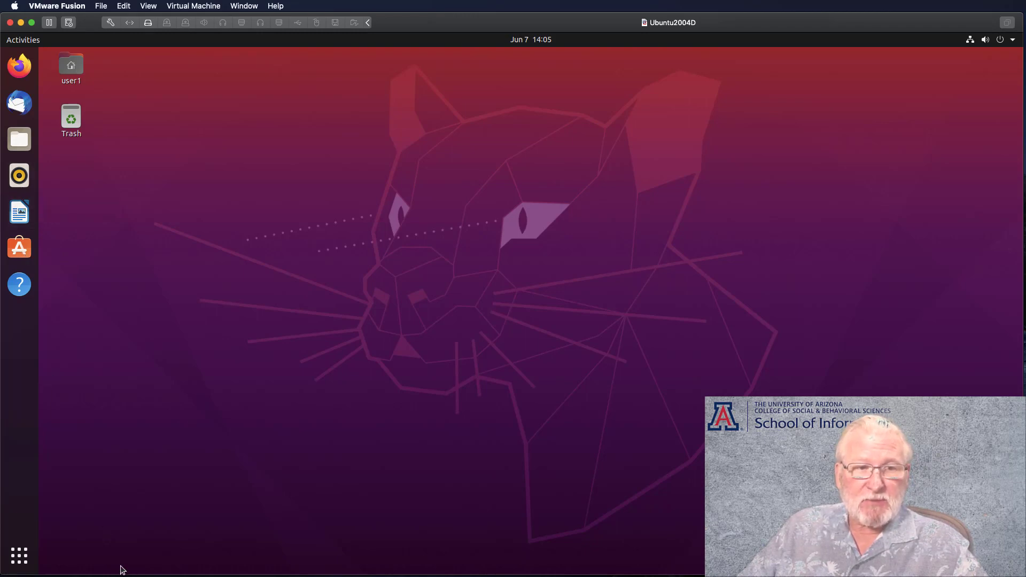
pyautogui.moveTo(350, 550)
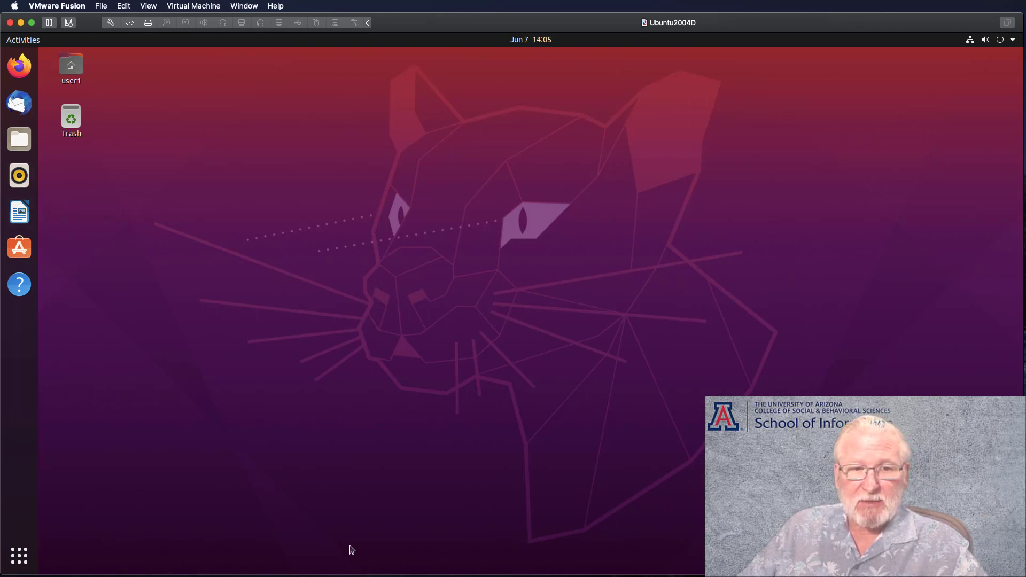
pyautogui.moveTo(21, 334)
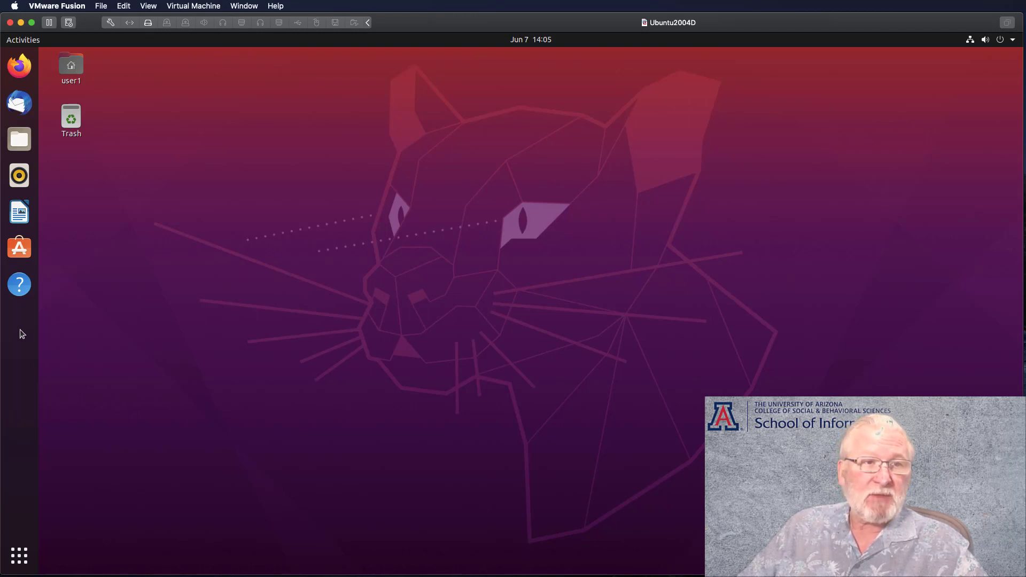
pyautogui.moveTo(251, 436)
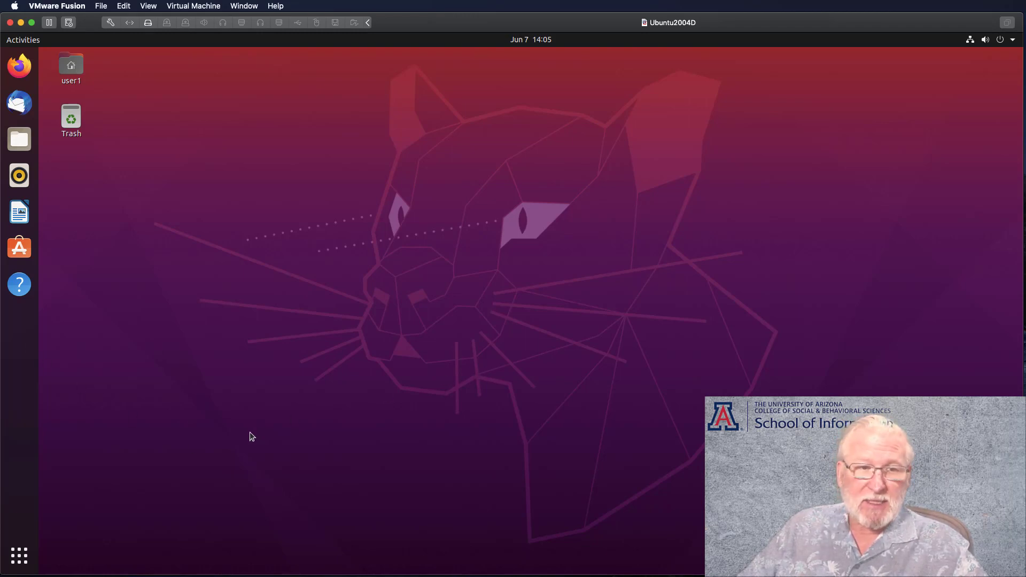
pyautogui.moveTo(219, 567)
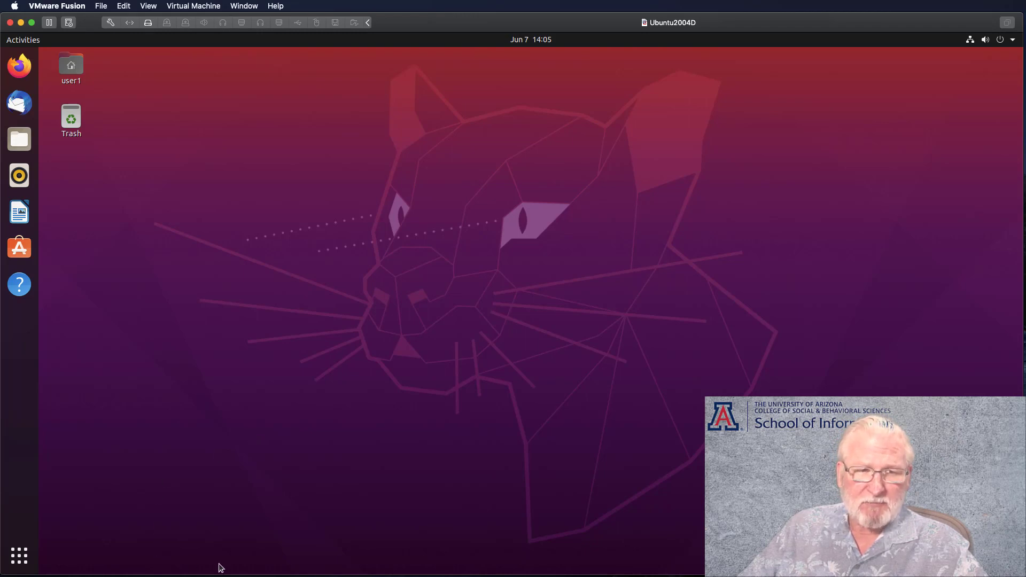
pyautogui.moveTo(44, 404)
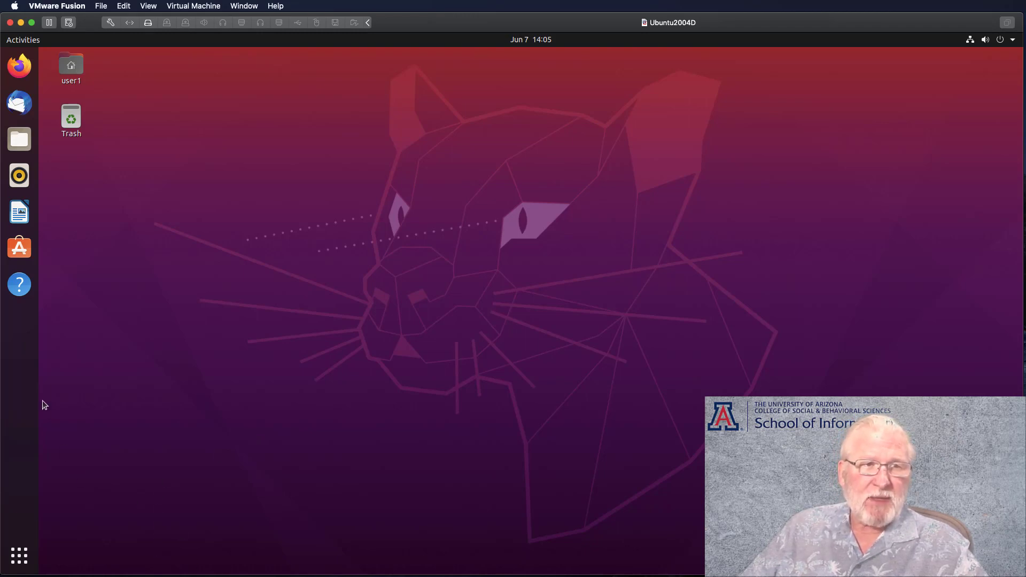
pyautogui.moveTo(23, 343)
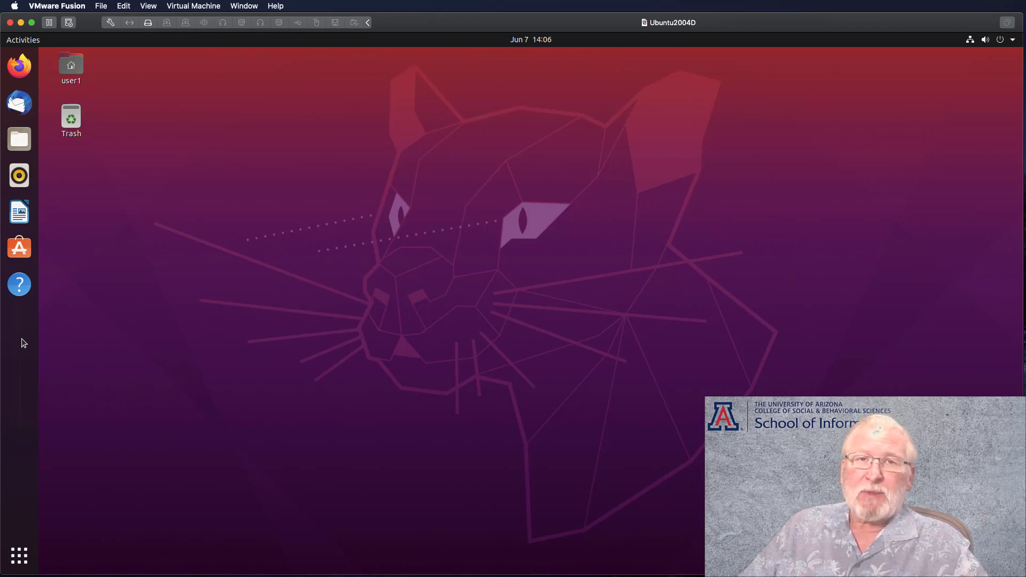
pyautogui.moveTo(19, 284)
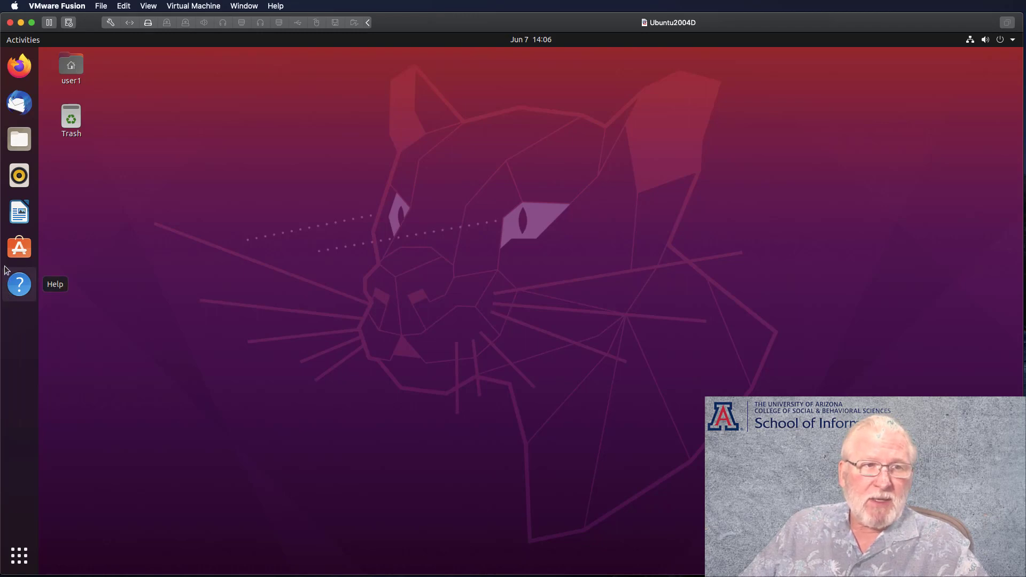
pyautogui.moveTo(20, 212)
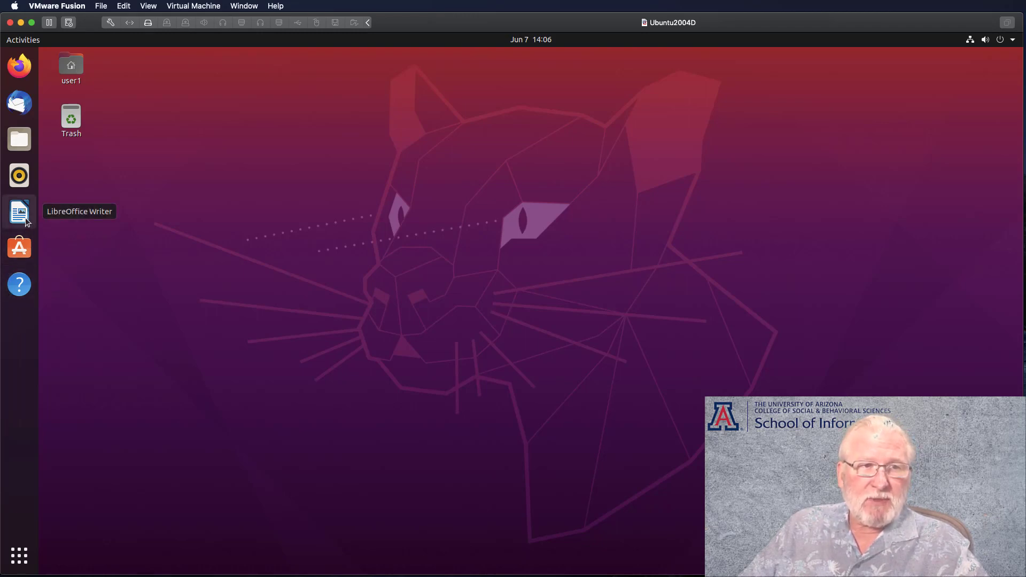
pyautogui.rightClick(19, 211)
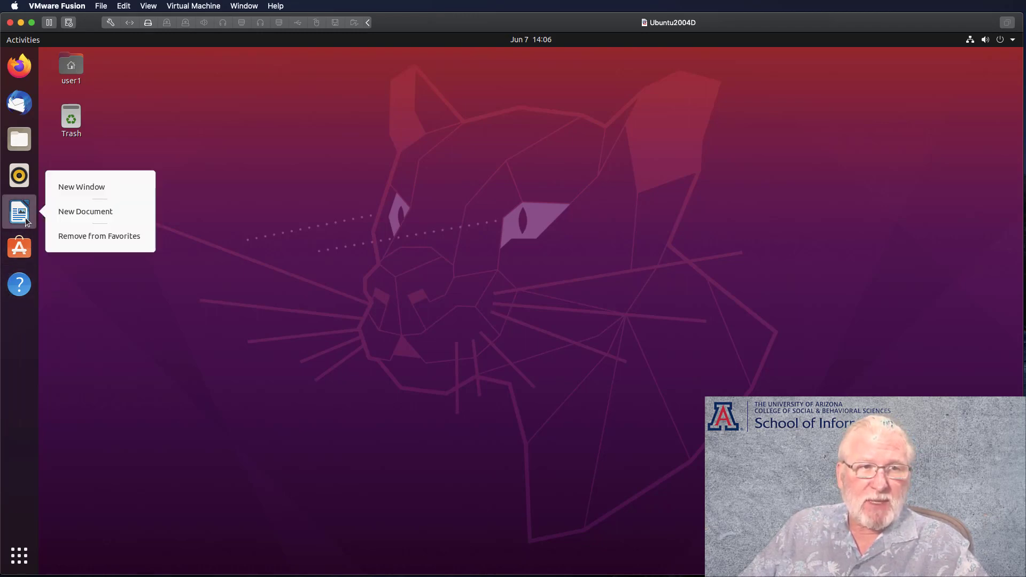
pyautogui.moveTo(35, 221)
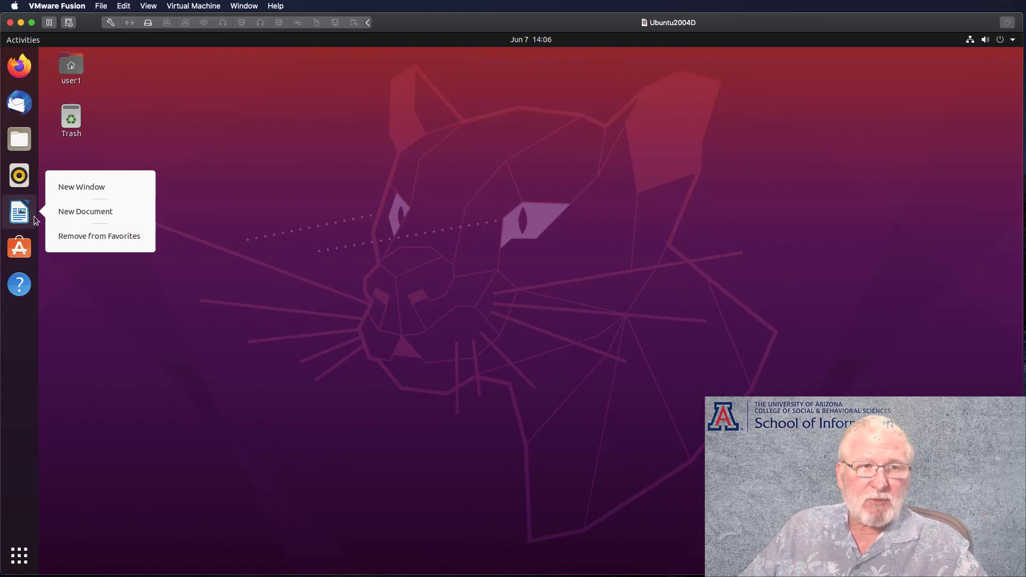
pyautogui.moveTo(41, 536)
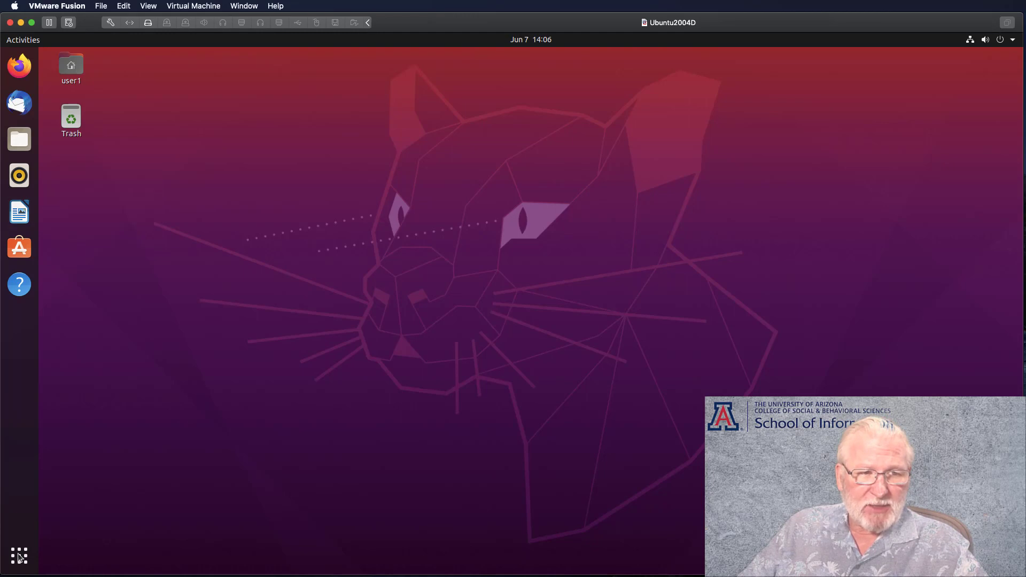
pyautogui.moveTo(18, 556)
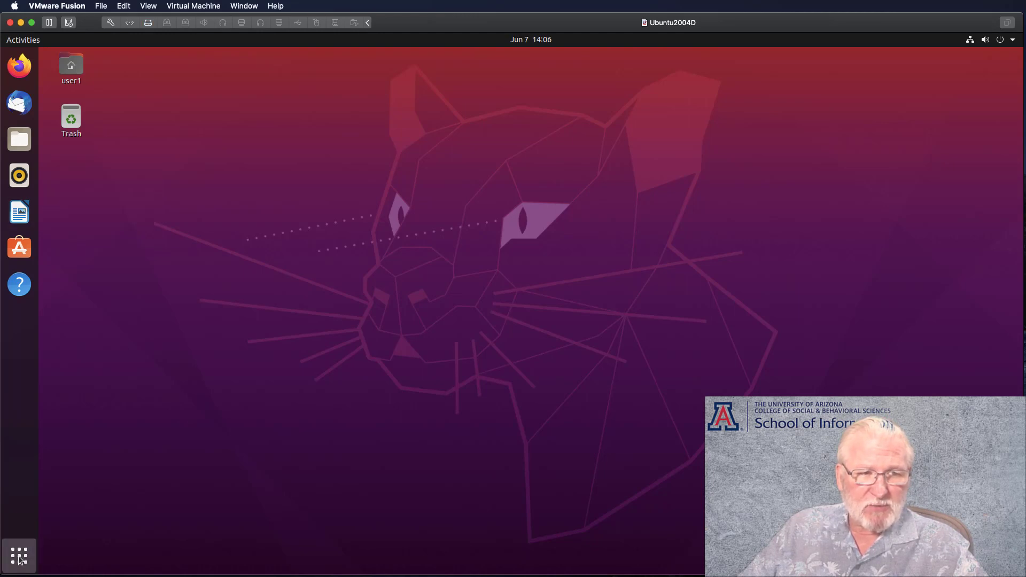
# Open the Show Applications grid listing Calculator, Files and LibreOffice
pyautogui.click(19, 556)
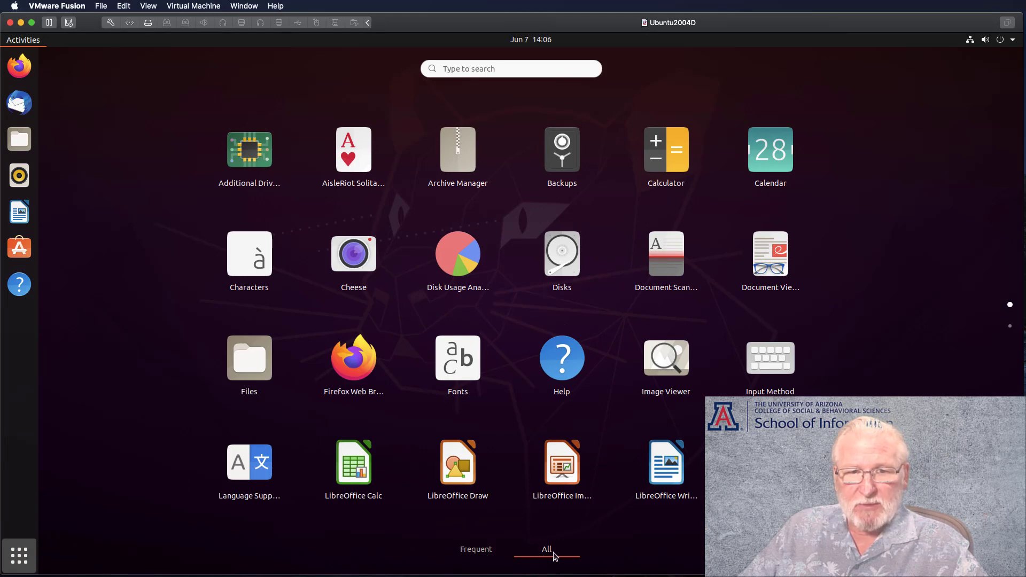
pyautogui.moveTo(578, 513)
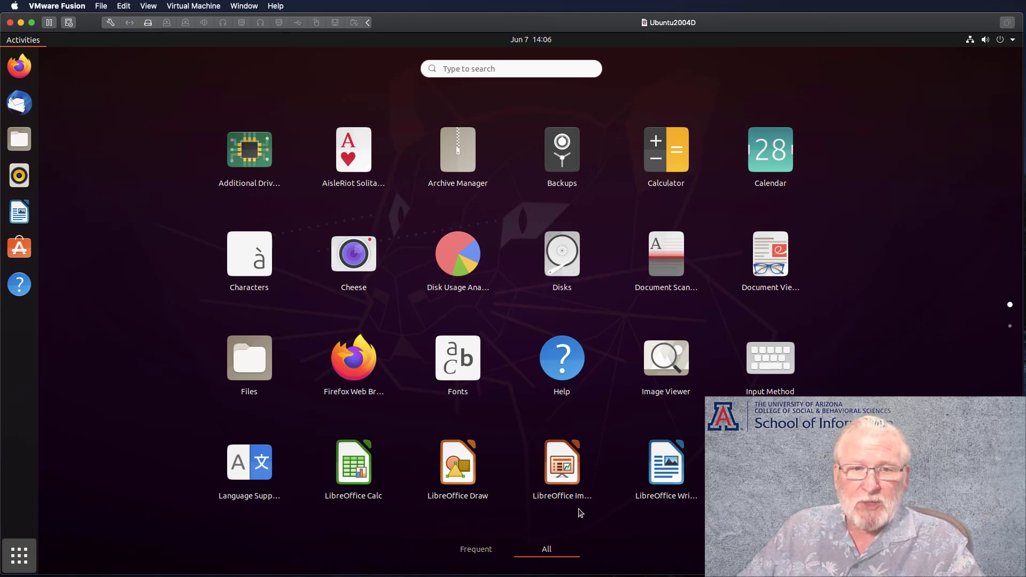
pyautogui.moveTo(573, 512)
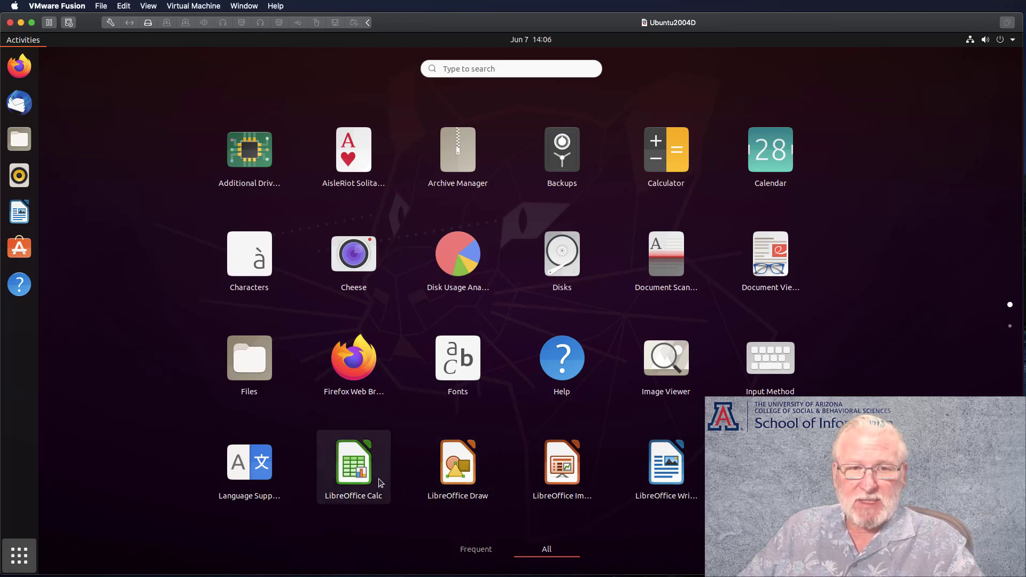
pyautogui.moveTo(359, 470)
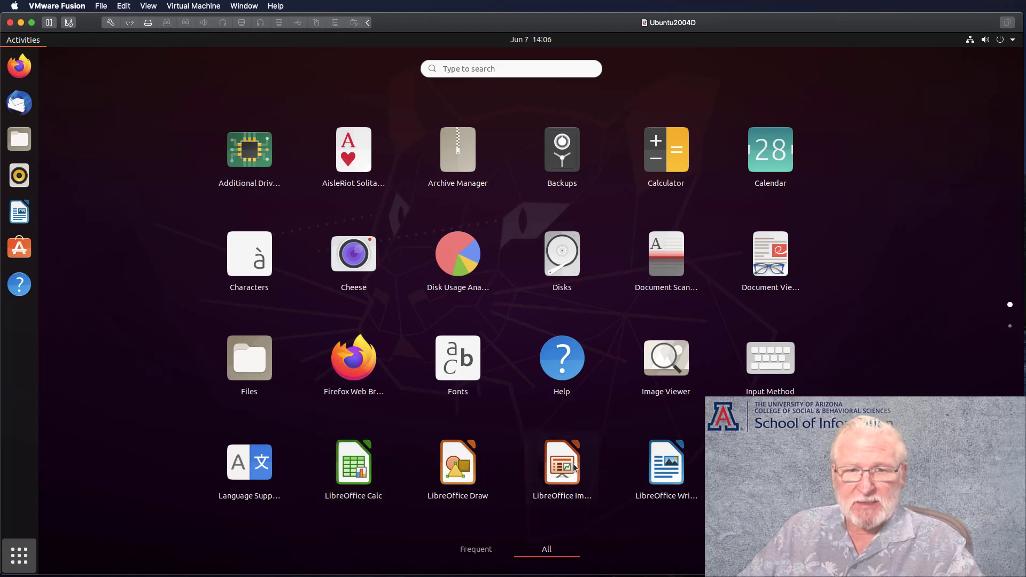
pyautogui.moveTo(562, 465)
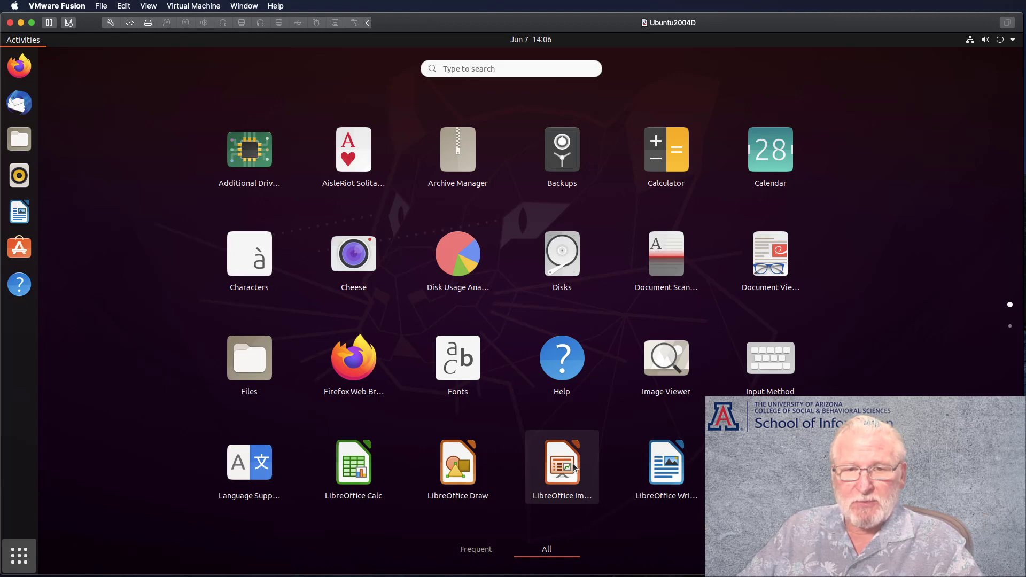
pyautogui.moveTo(666, 466)
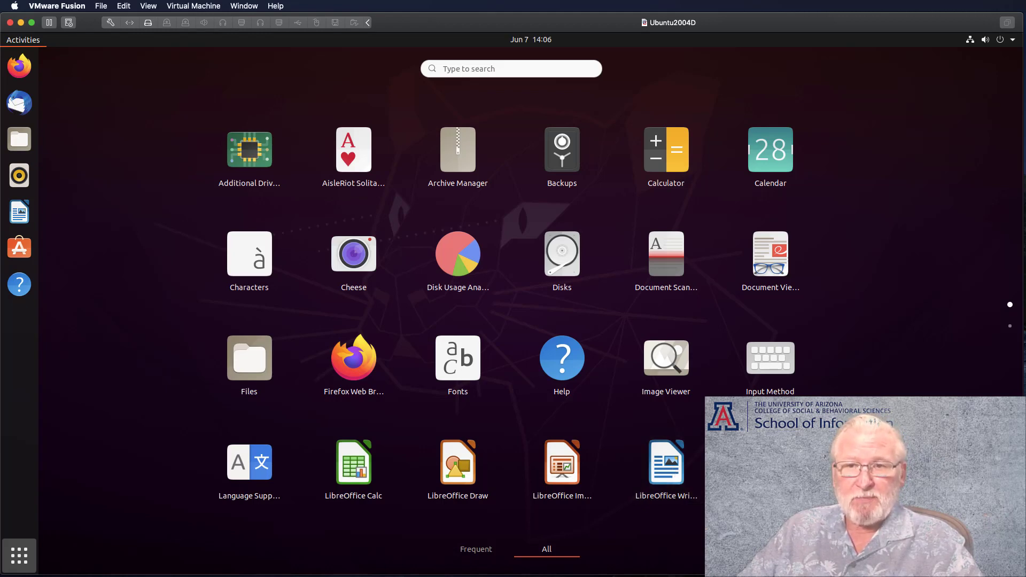
pyautogui.moveTo(1011, 330)
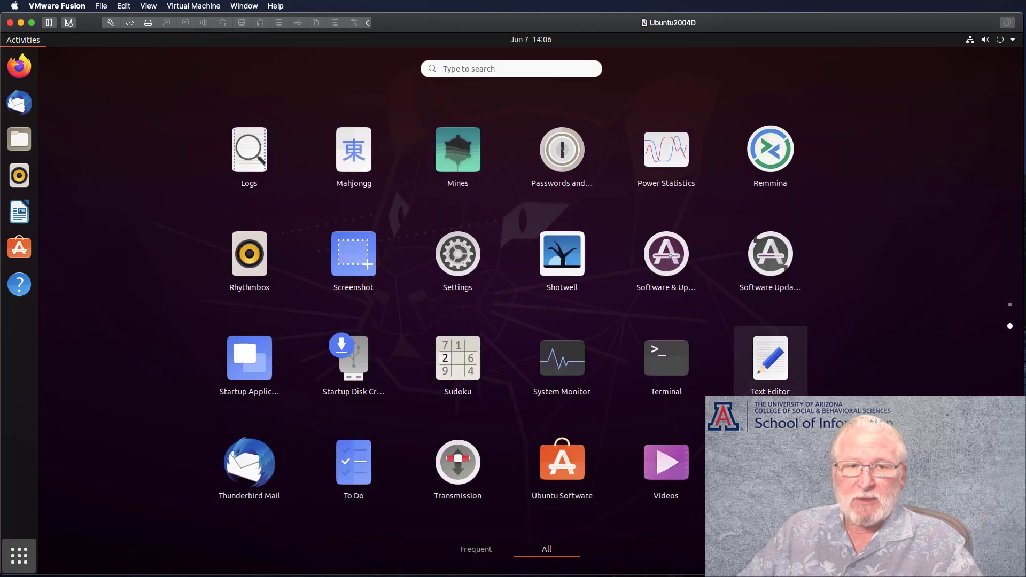
pyautogui.moveTo(666, 358)
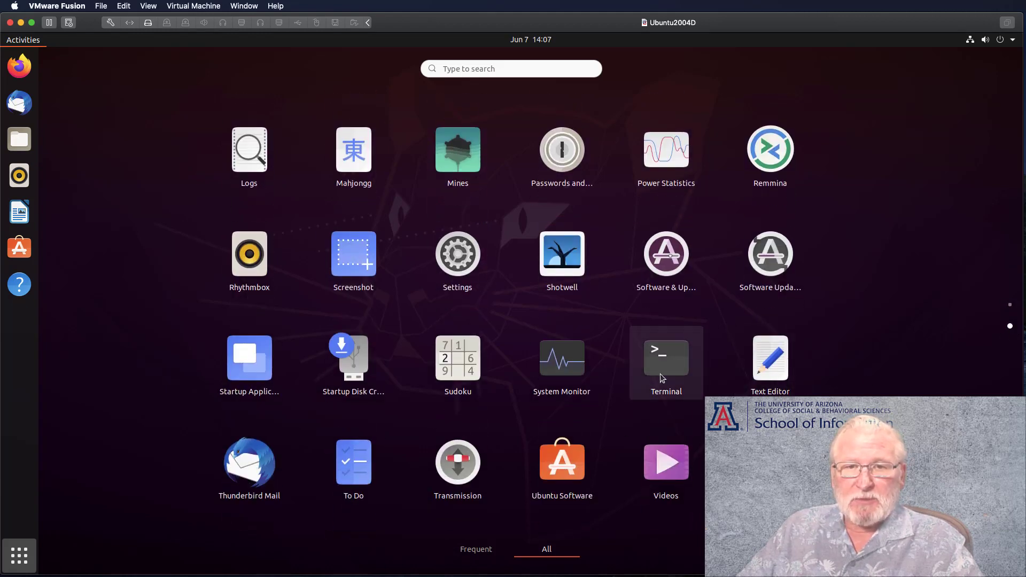
# Add Terminal to the dock favorites from its right-click menu in the app grid
pyautogui.rightClick(665, 356)
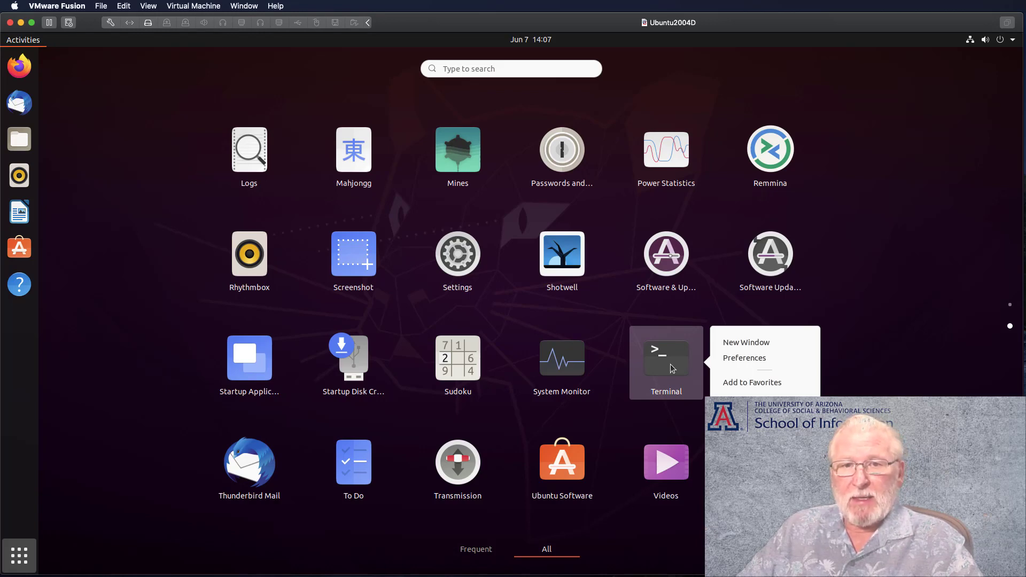
pyautogui.click(752, 382)
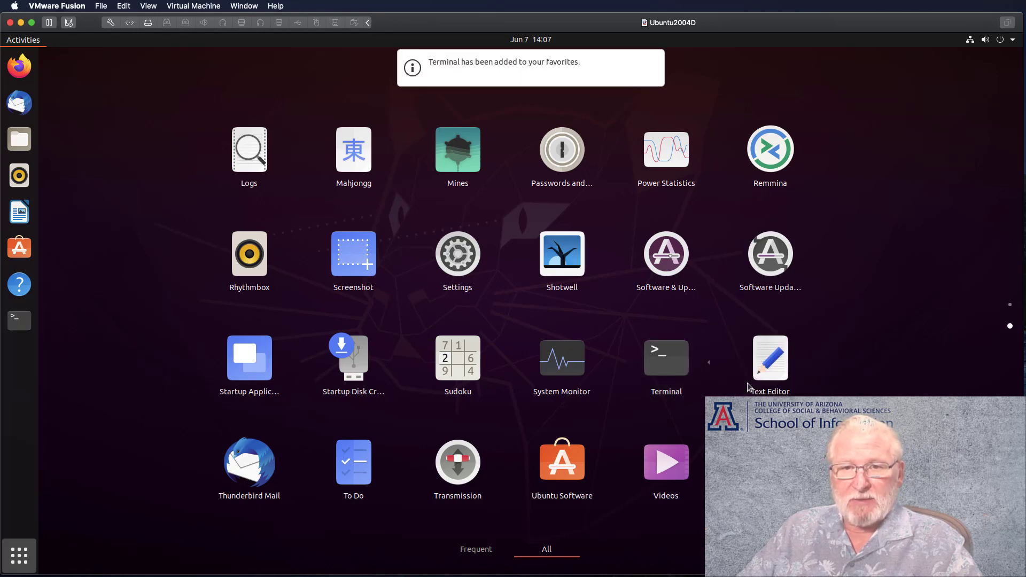
pyautogui.moveTo(3, 338)
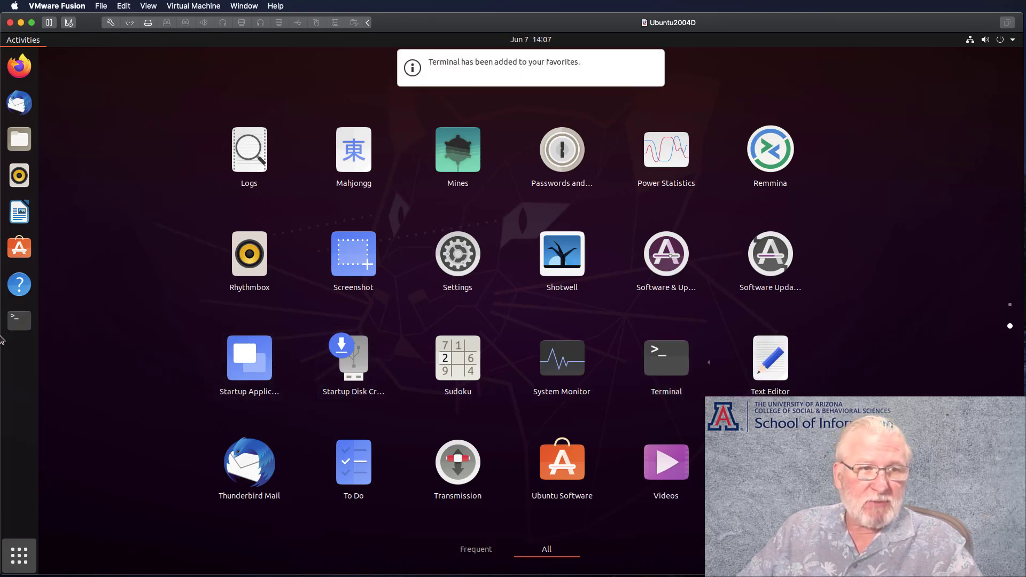
pyautogui.moveTo(18, 320)
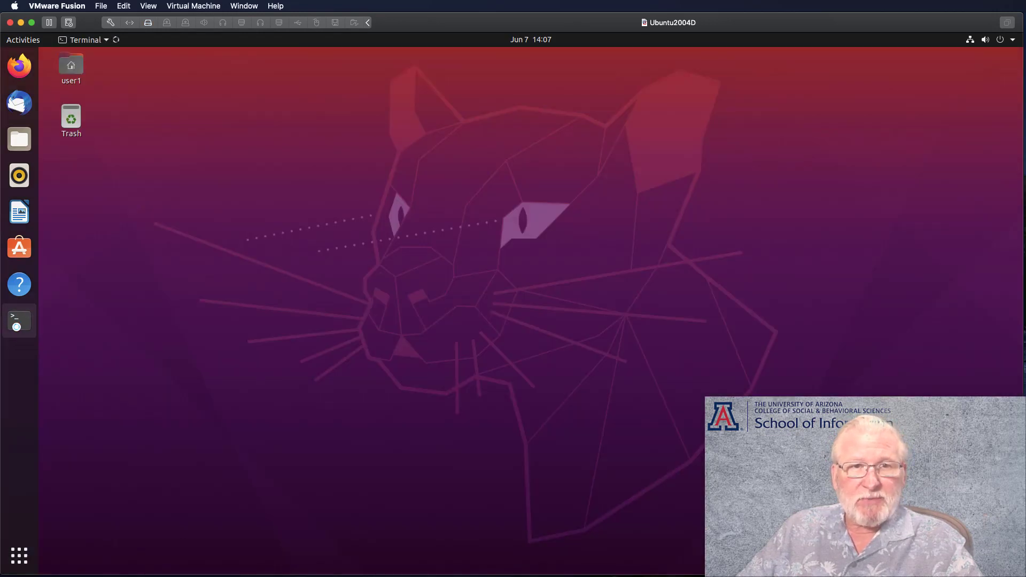
# Run ls in Terminal to list Desktop, Documents and other home folders, then close it
pyautogui.click(18, 321)
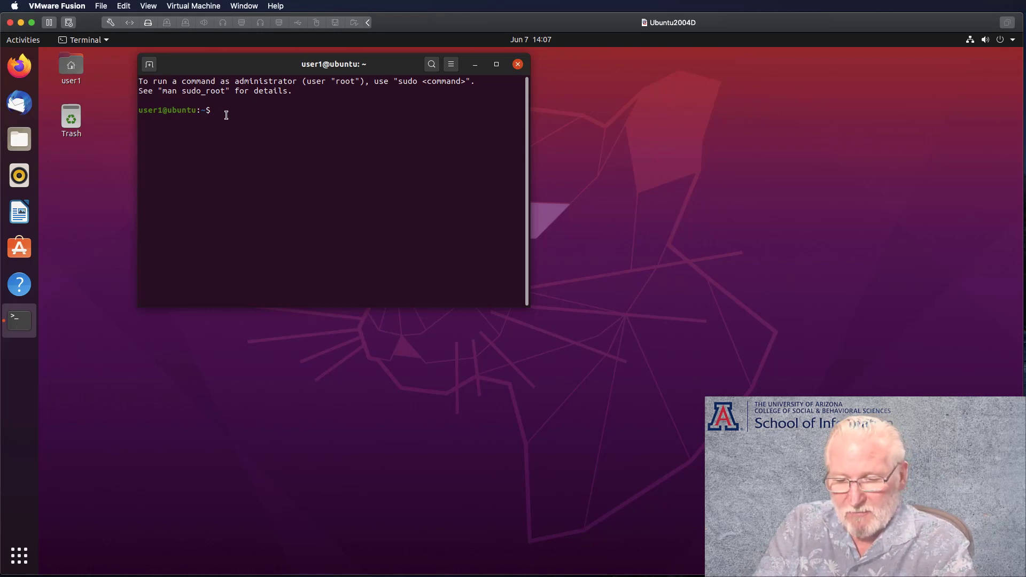
pyautogui.write('ls')
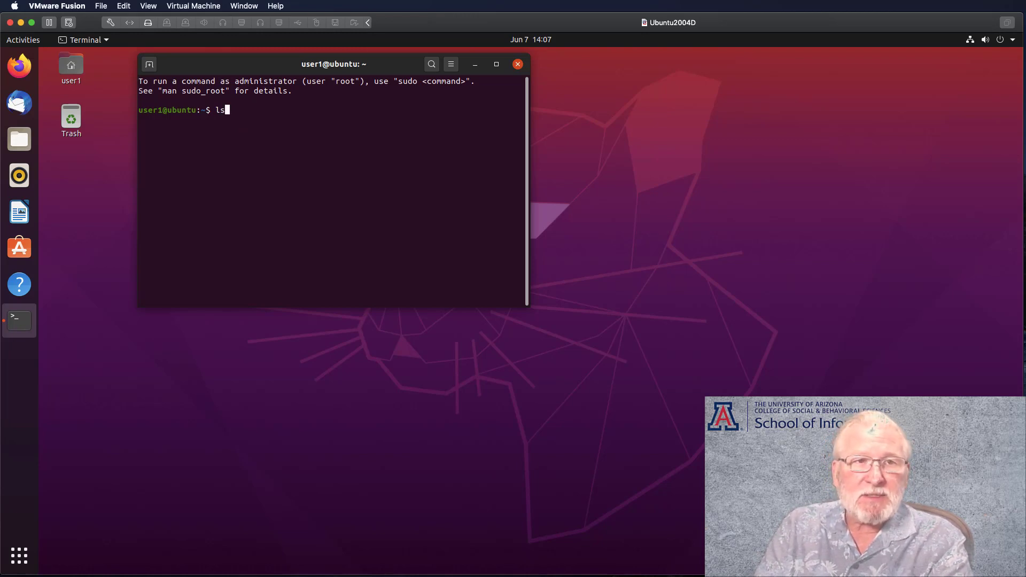
pyautogui.press('Return')
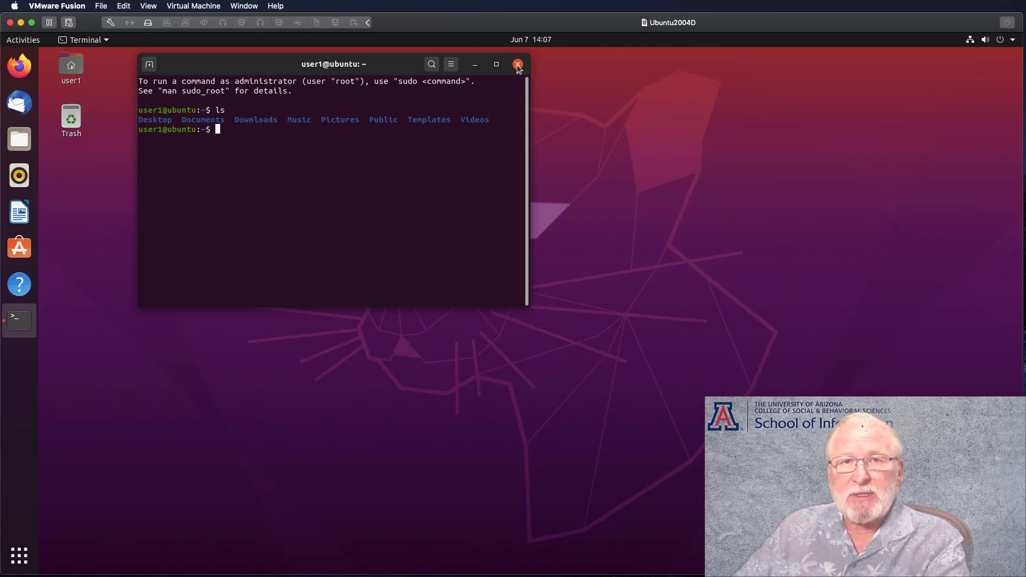
pyautogui.click(518, 64)
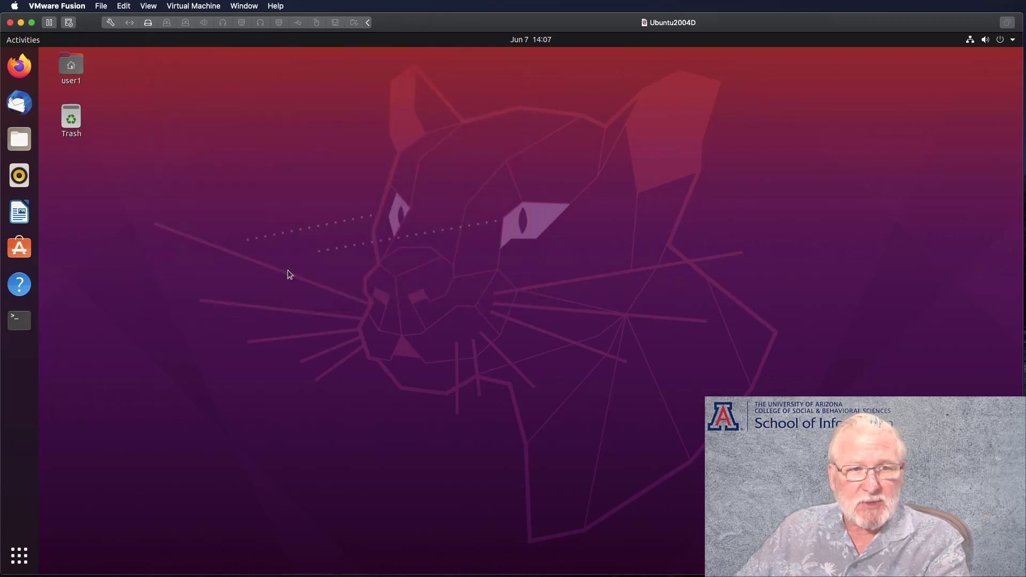
# Add Settings to the dock favorites from the second page of the app grid
pyautogui.click(18, 556)
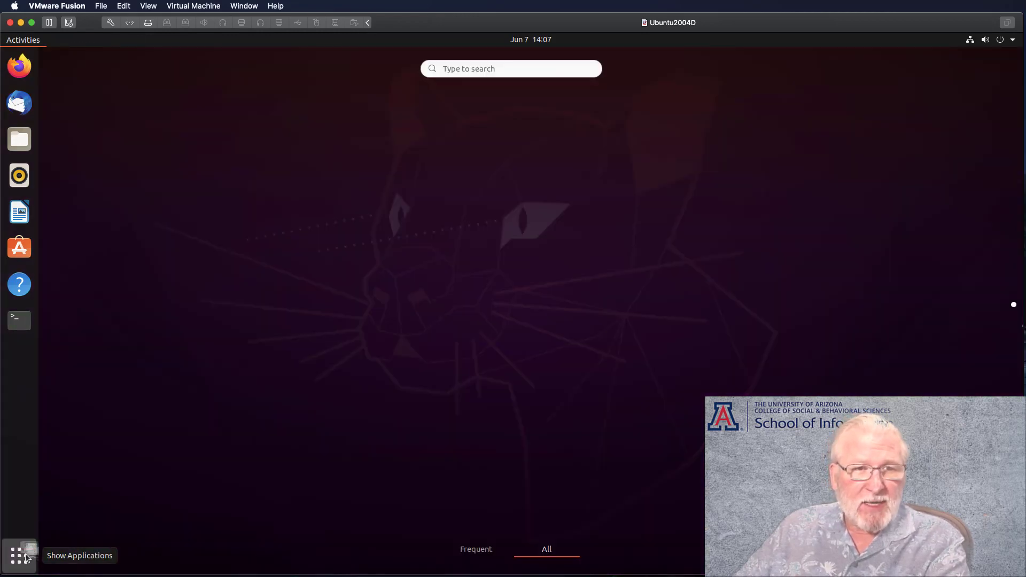
pyautogui.click(19, 555)
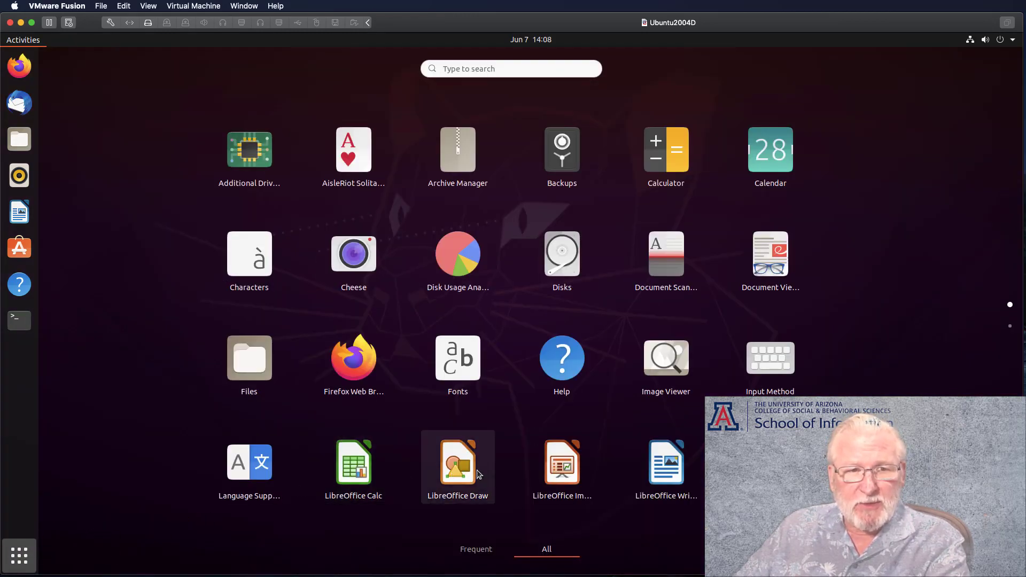
pyautogui.moveTo(1015, 341)
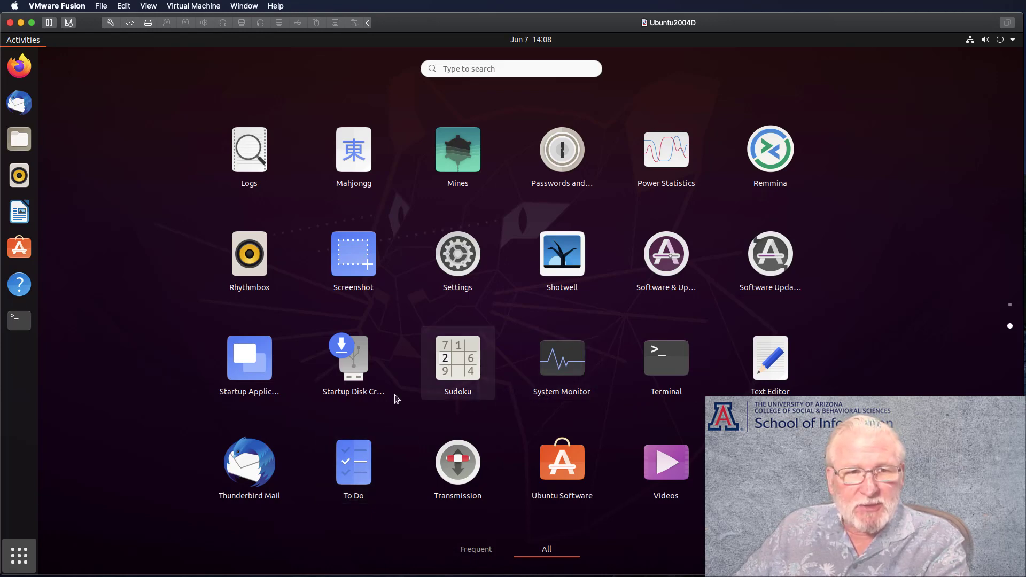
pyautogui.moveTo(725, 295)
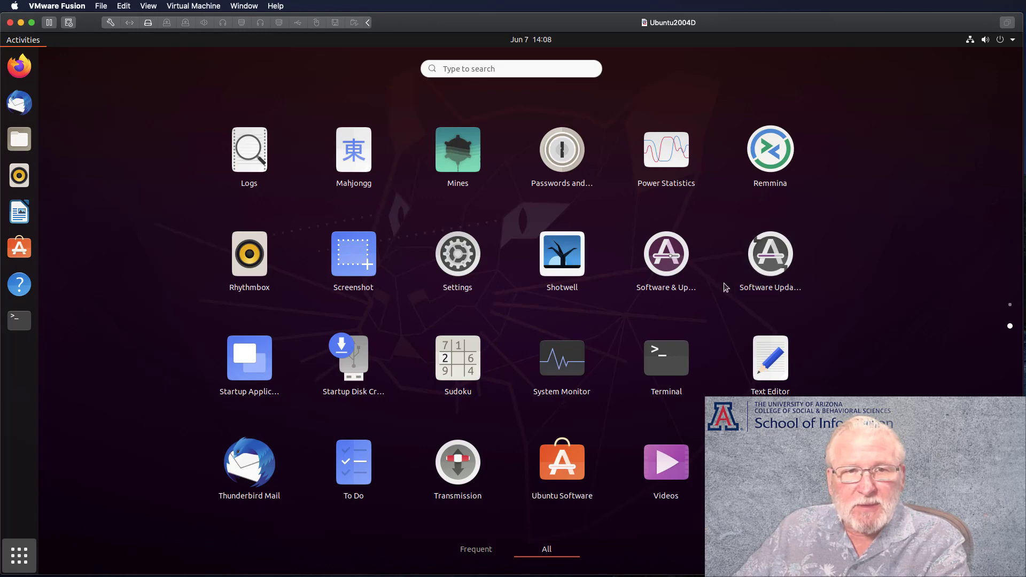
pyautogui.rightClick(457, 253)
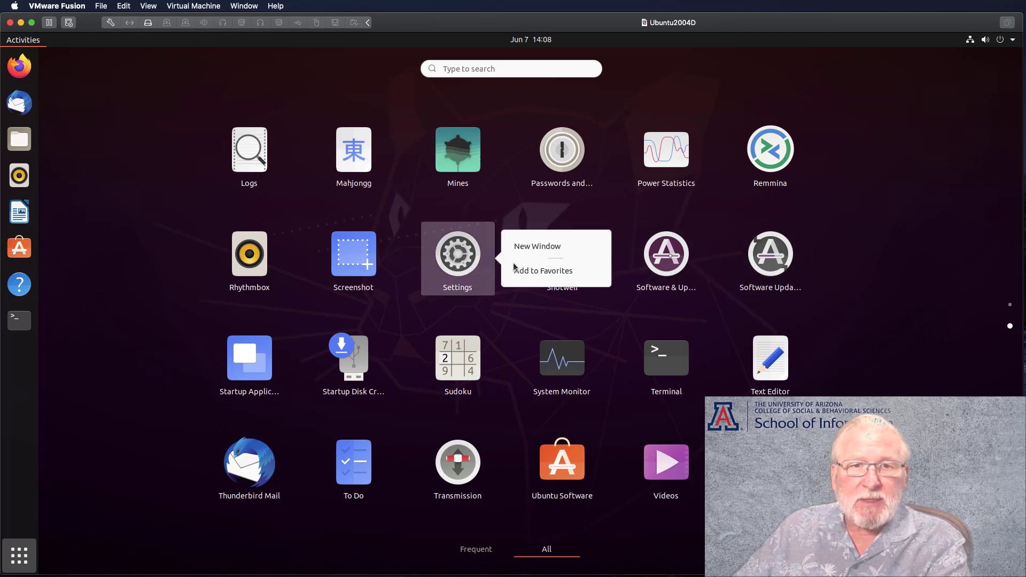
pyautogui.click(542, 270)
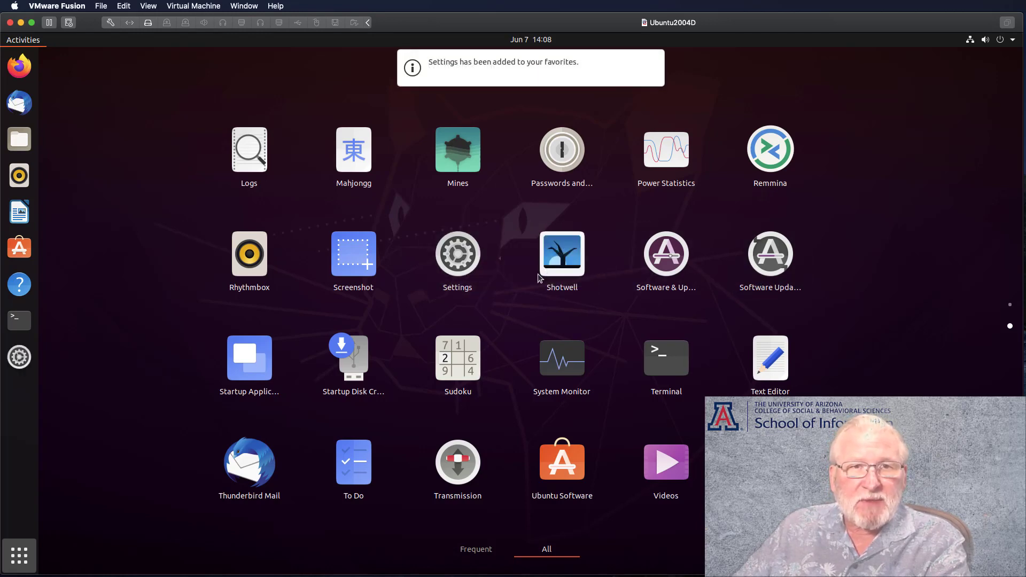
pyautogui.moveTo(19, 357)
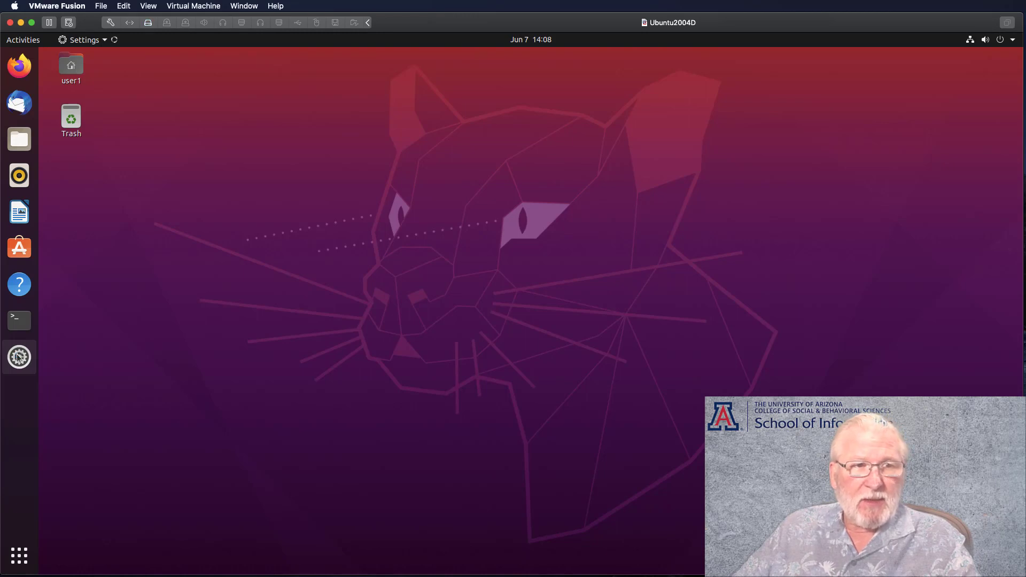
# Launch Settings and show the Displays page with Landscape orientation at 1915 × 1015
pyautogui.click(20, 356)
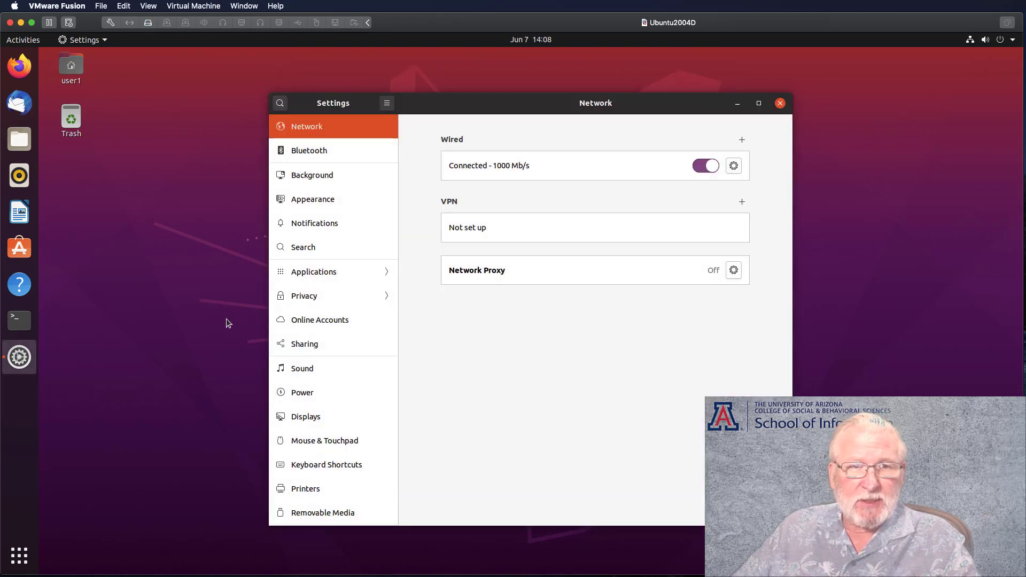
pyautogui.moveTo(314, 283)
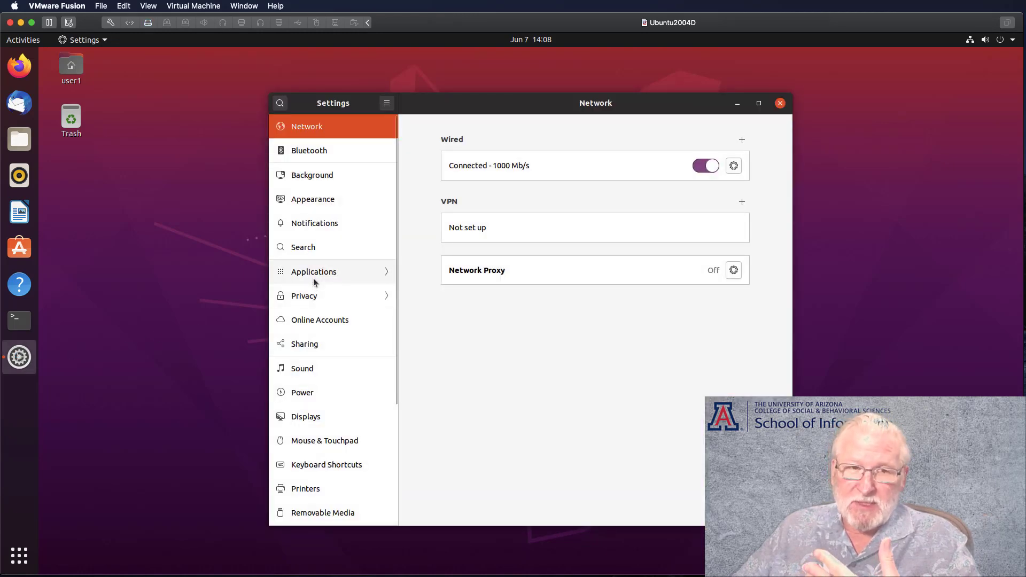
pyautogui.moveTo(303, 368)
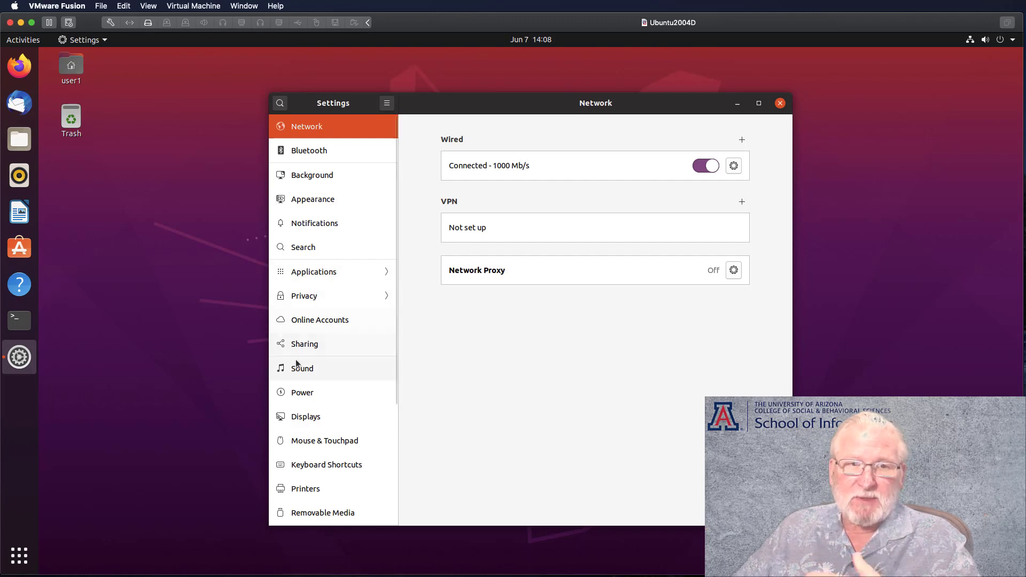
pyautogui.moveTo(322, 393)
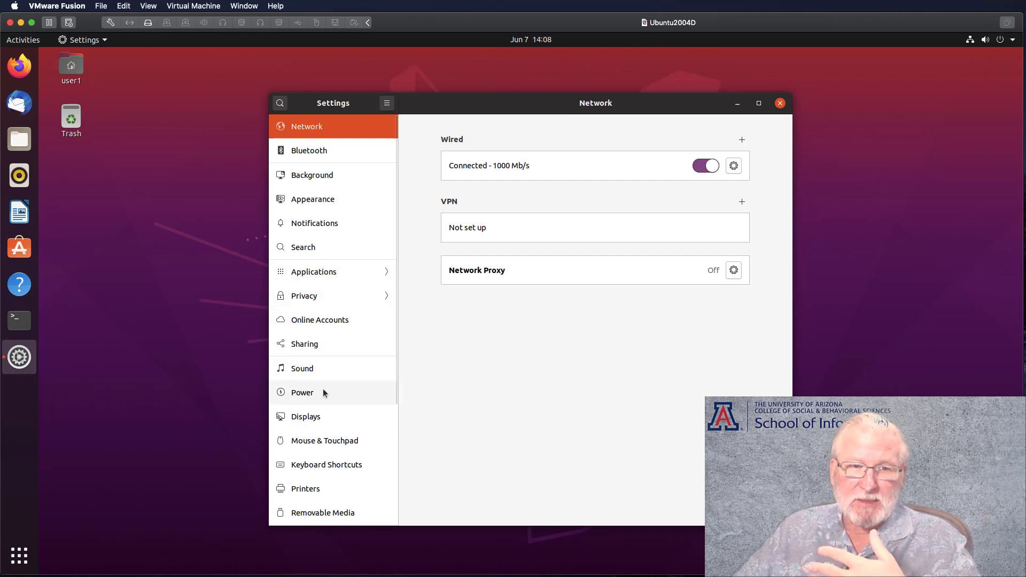
pyautogui.moveTo(320, 368)
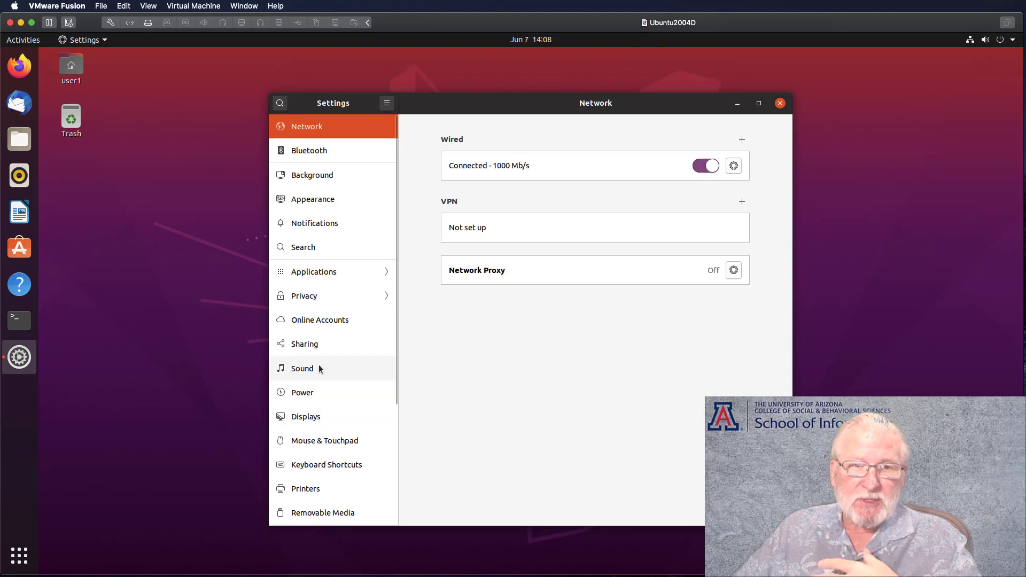
pyautogui.moveTo(312, 199)
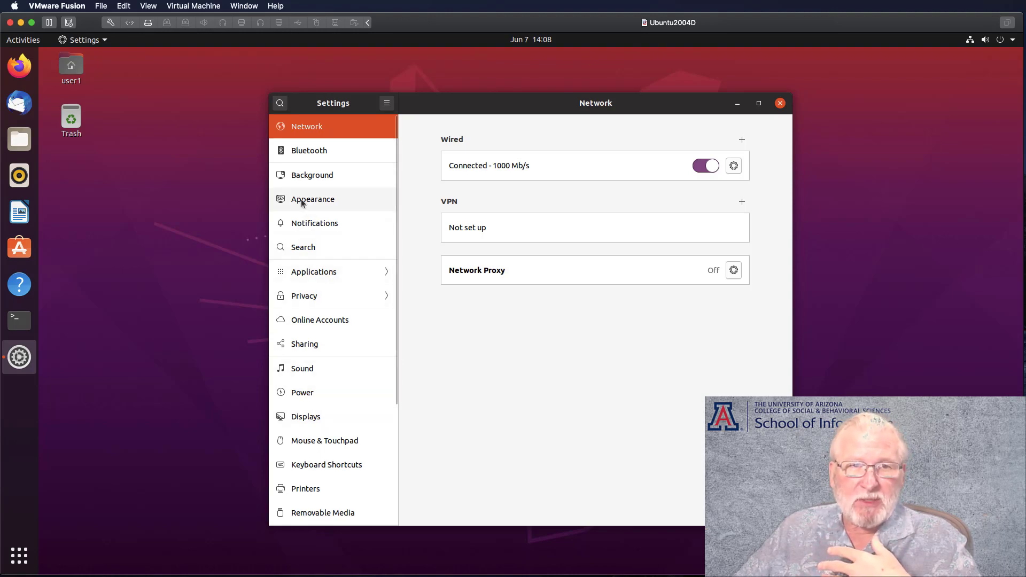
pyautogui.moveTo(321, 343)
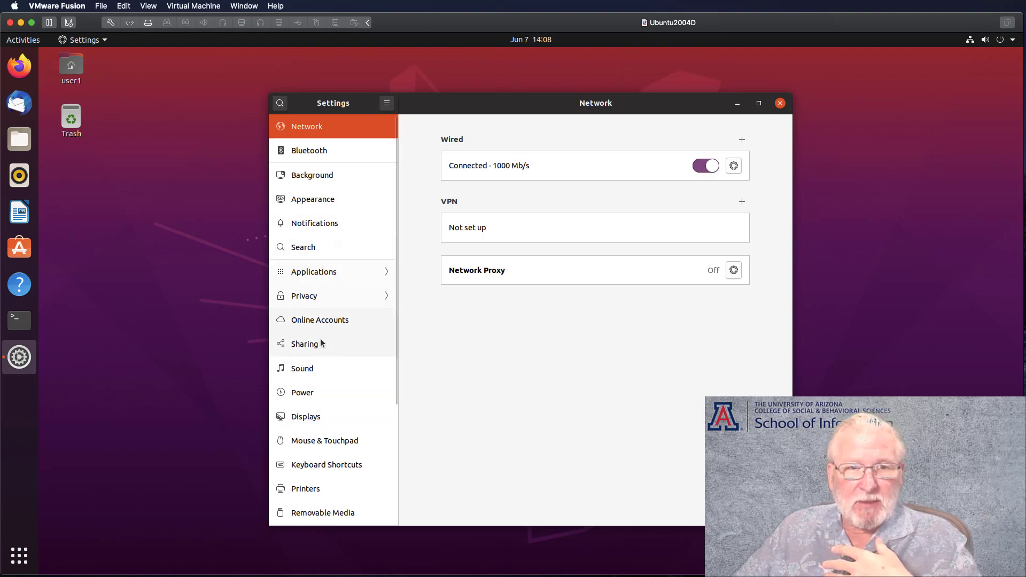
pyautogui.moveTo(306, 417)
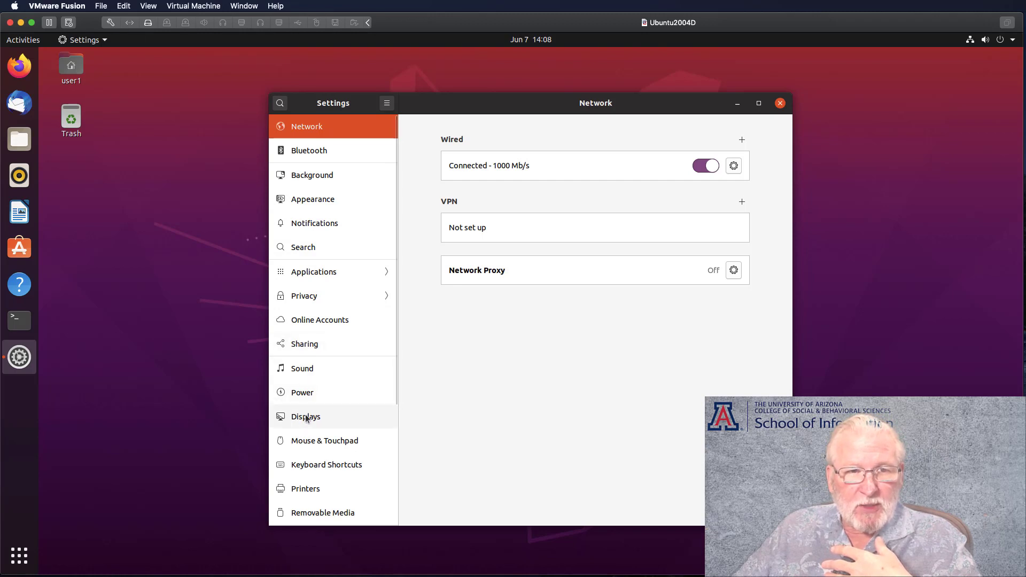
pyautogui.click(305, 416)
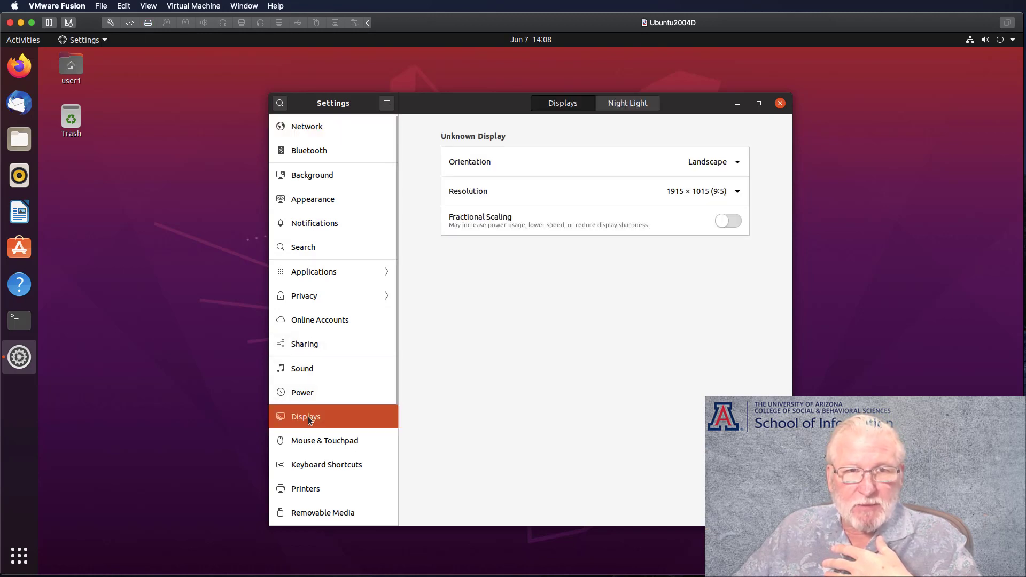
pyautogui.moveTo(607, 231)
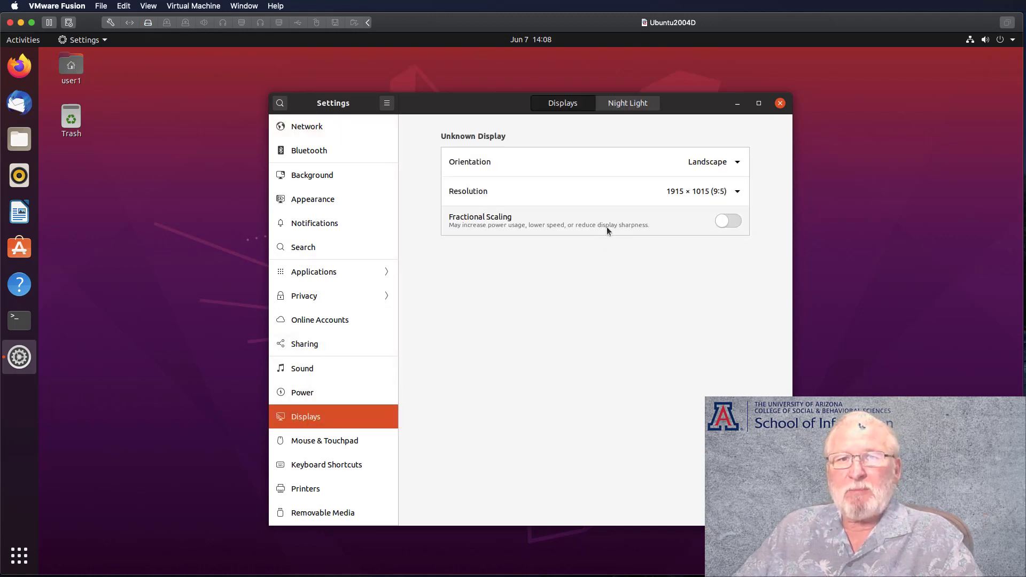
pyautogui.moveTo(686, 198)
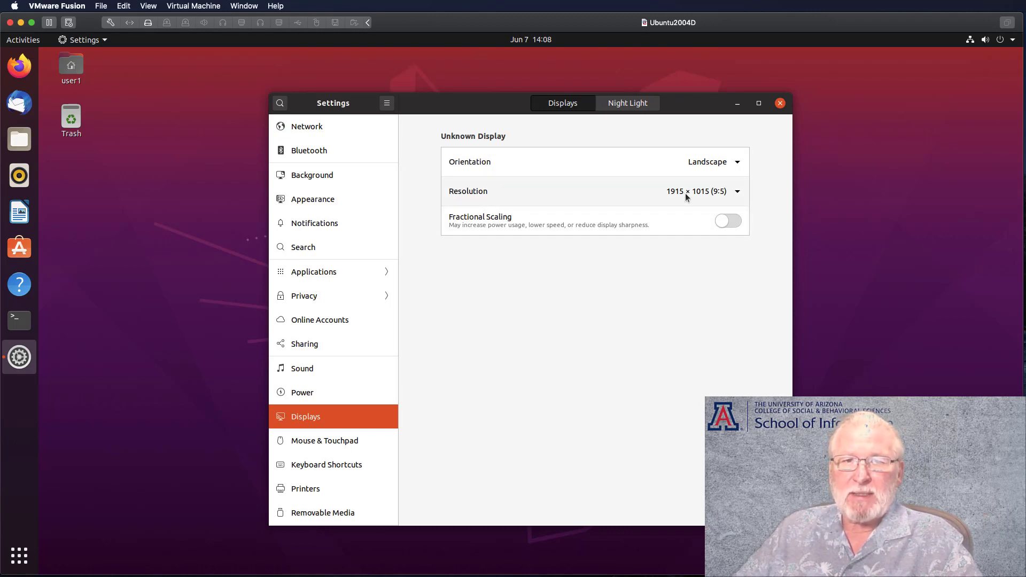
pyautogui.moveTo(544, 198)
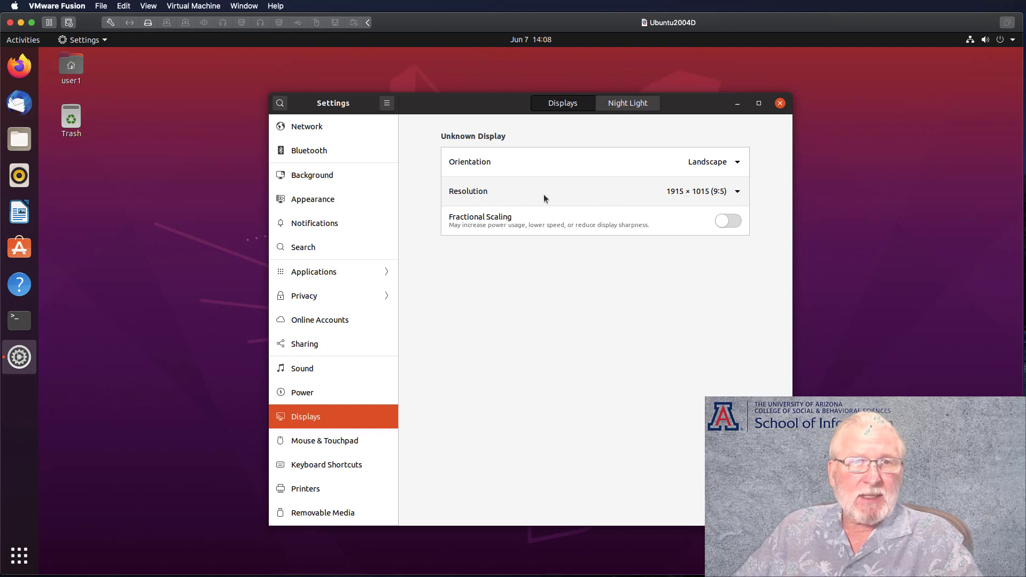
pyautogui.moveTo(146, 72)
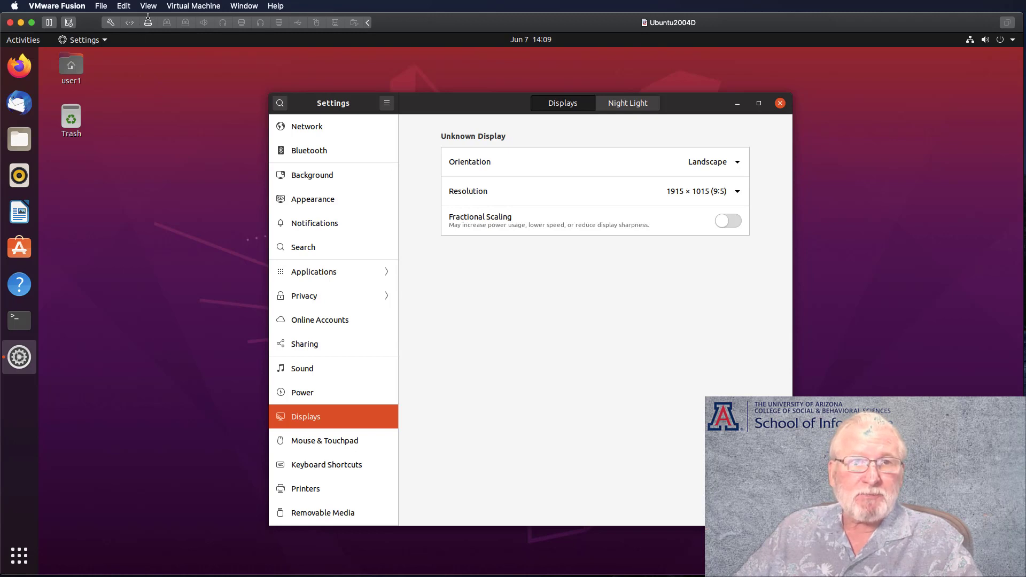
# Open and dismiss the View menu without choosing anything, then close the Settings window
pyautogui.click(148, 6)
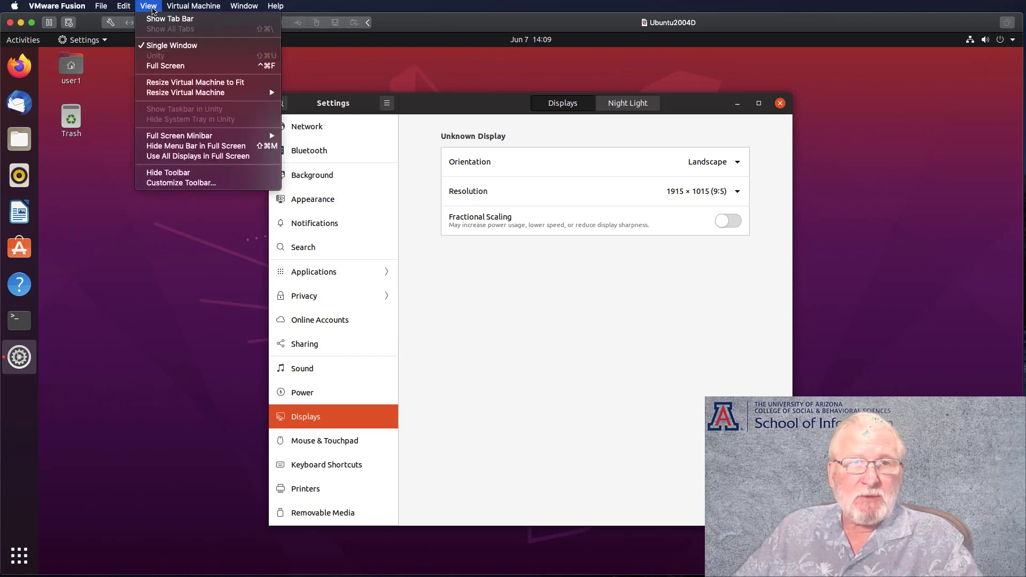
pyautogui.moveTo(195, 82)
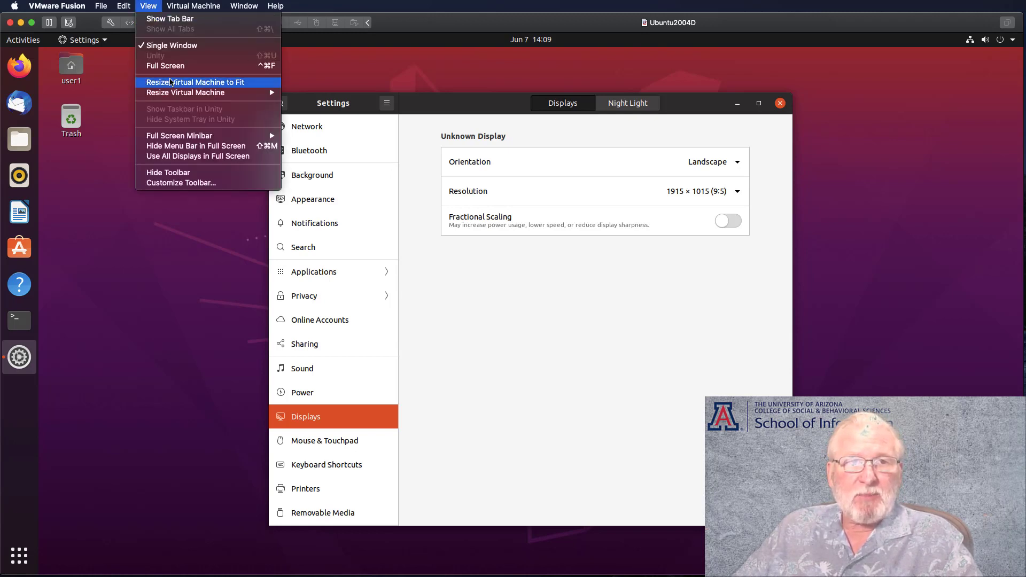
pyautogui.moveTo(192, 87)
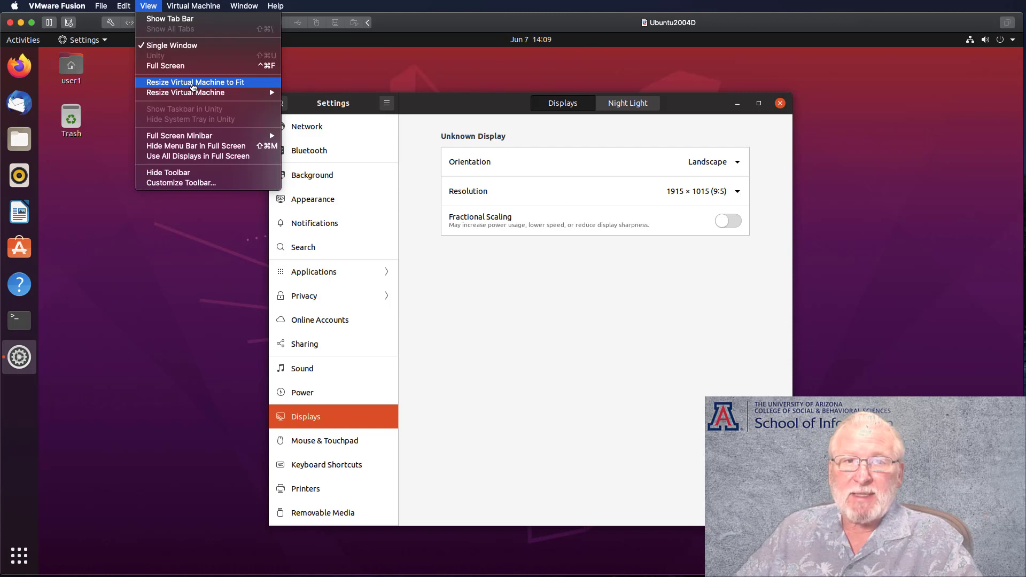
pyautogui.moveTo(528, 163)
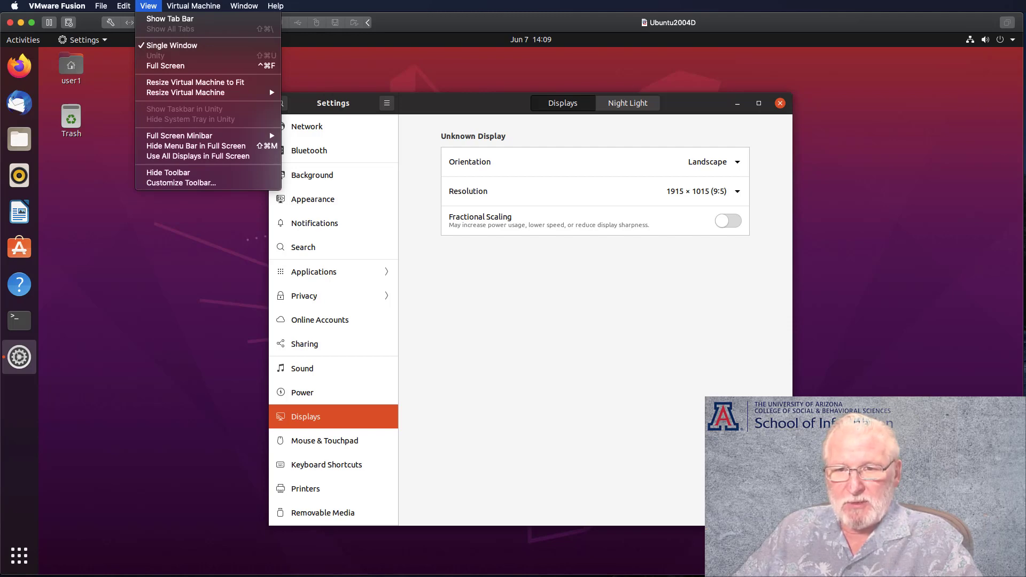
pyautogui.click(157, 273)
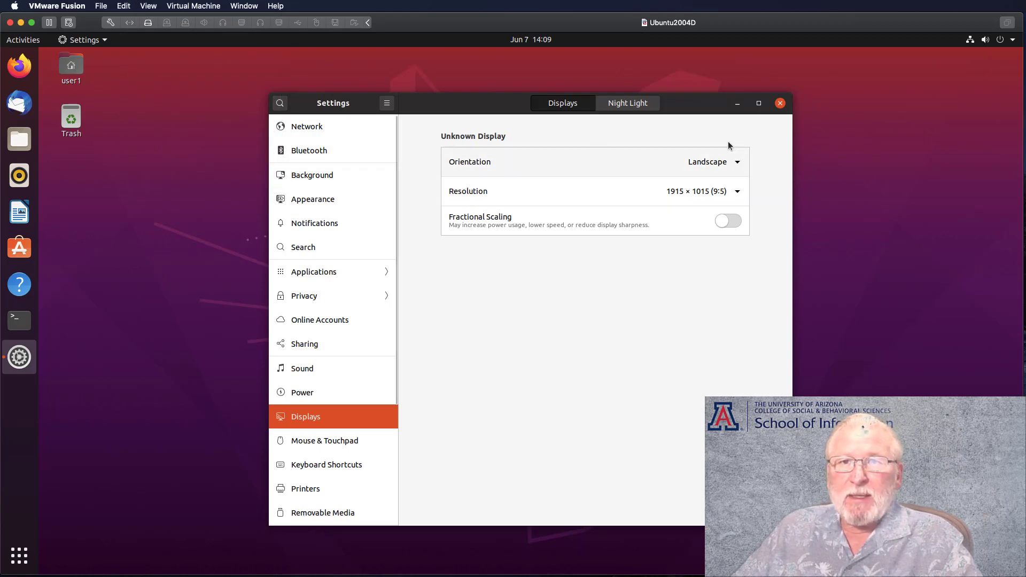
pyautogui.click(779, 103)
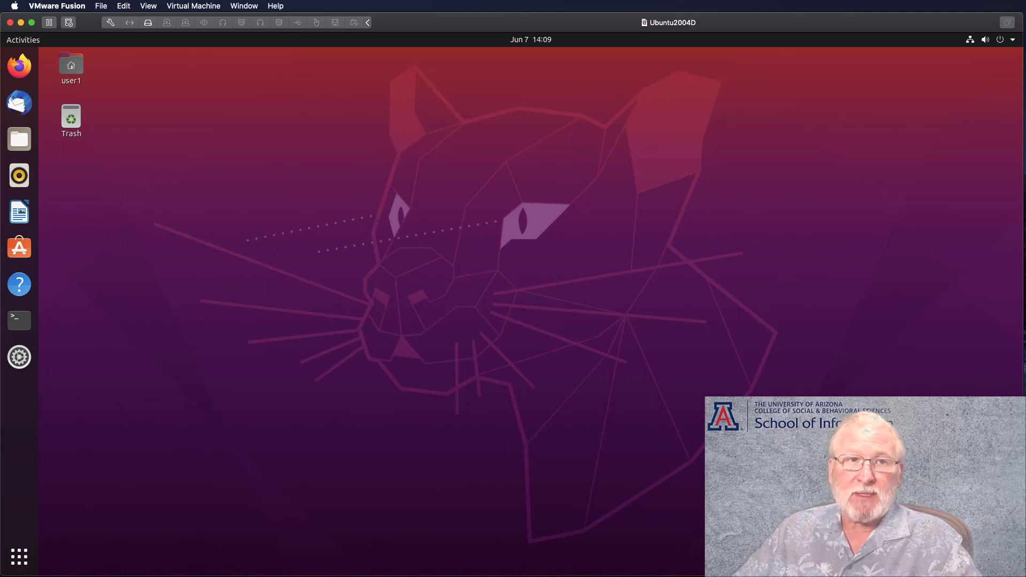
pyautogui.moveTo(185, 76)
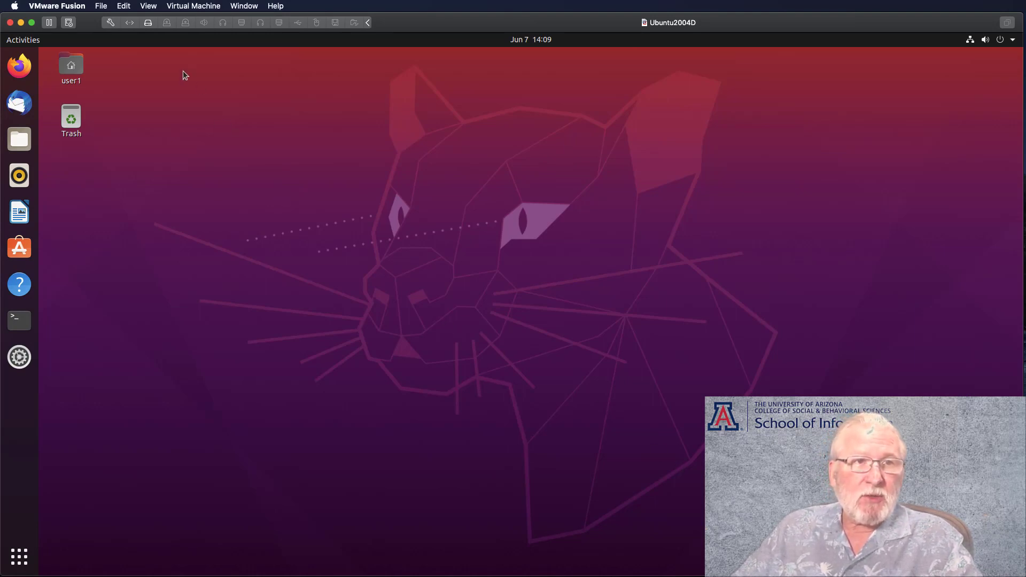
# Reopen VMware Fusion's View menu showing Resize Virtual Machine to Fit and Full Screen
pyautogui.click(148, 6)
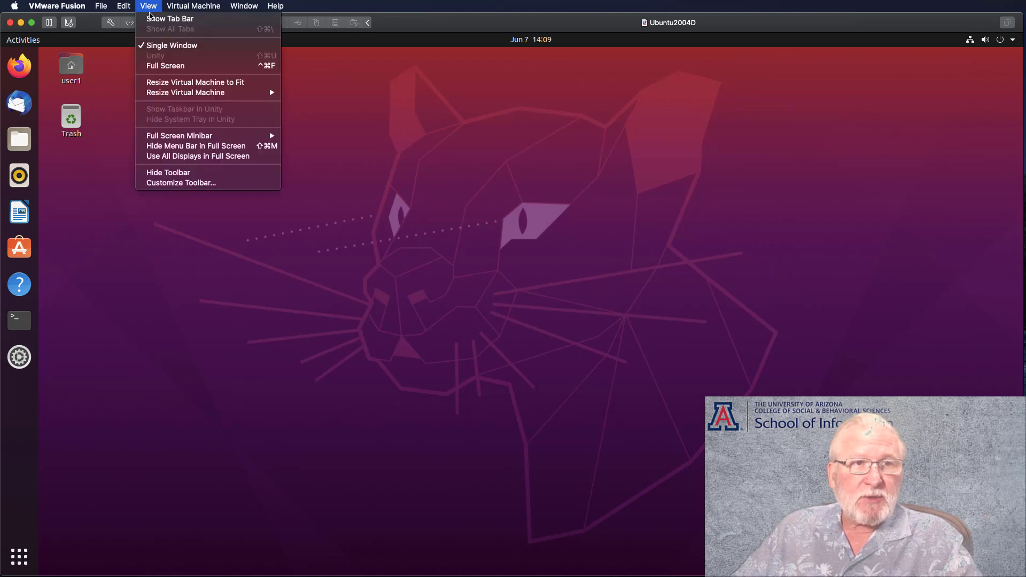
pyautogui.moveTo(207, 65)
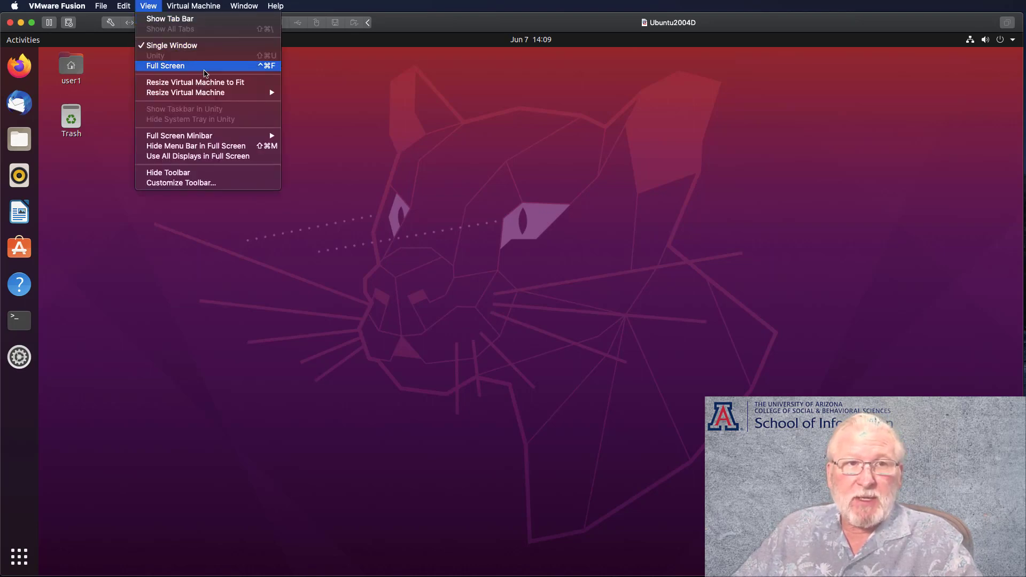
pyautogui.moveTo(265, 70)
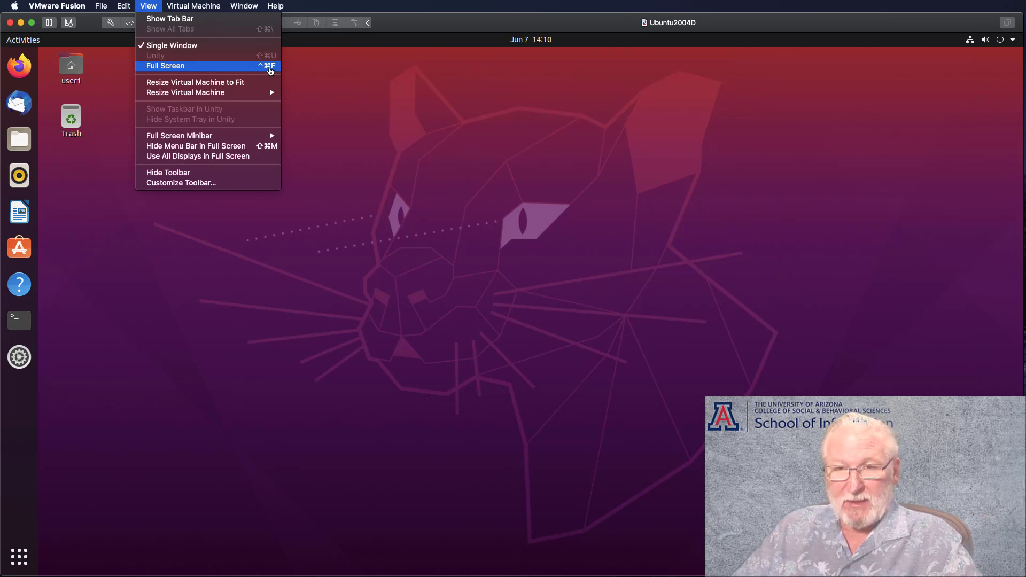
pyautogui.moveTo(206, 82)
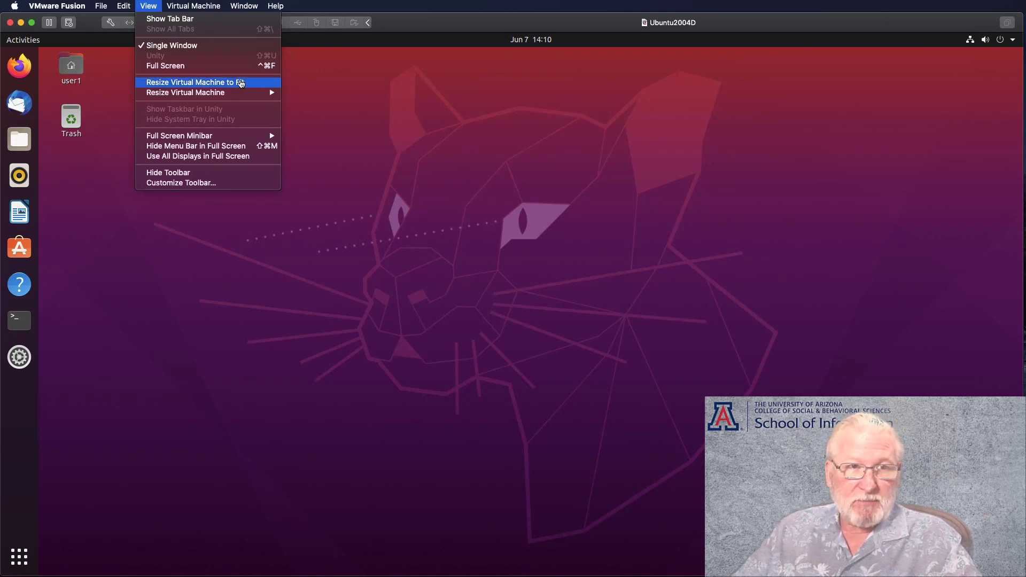
pyautogui.moveTo(186, 92)
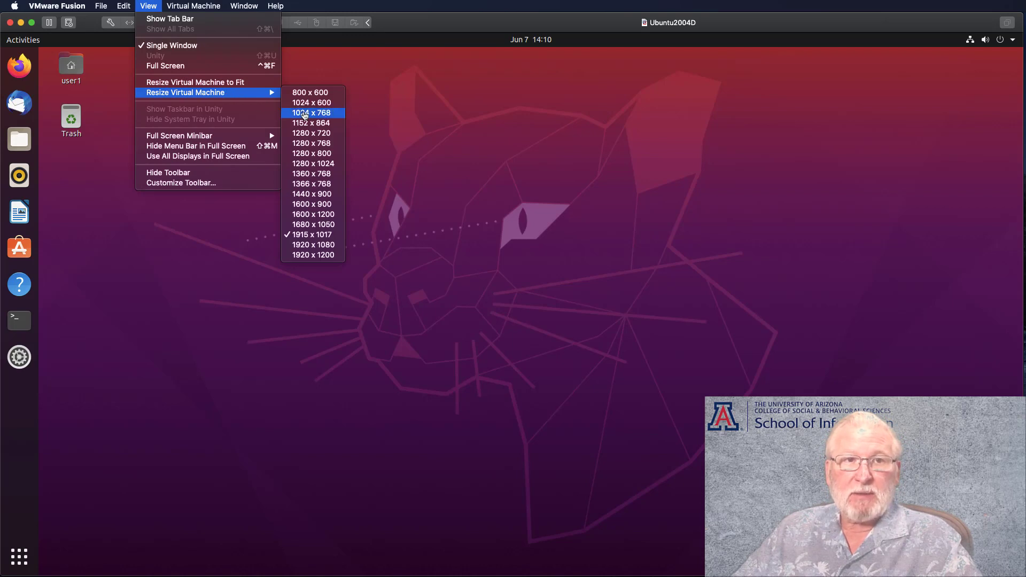
pyautogui.moveTo(311, 154)
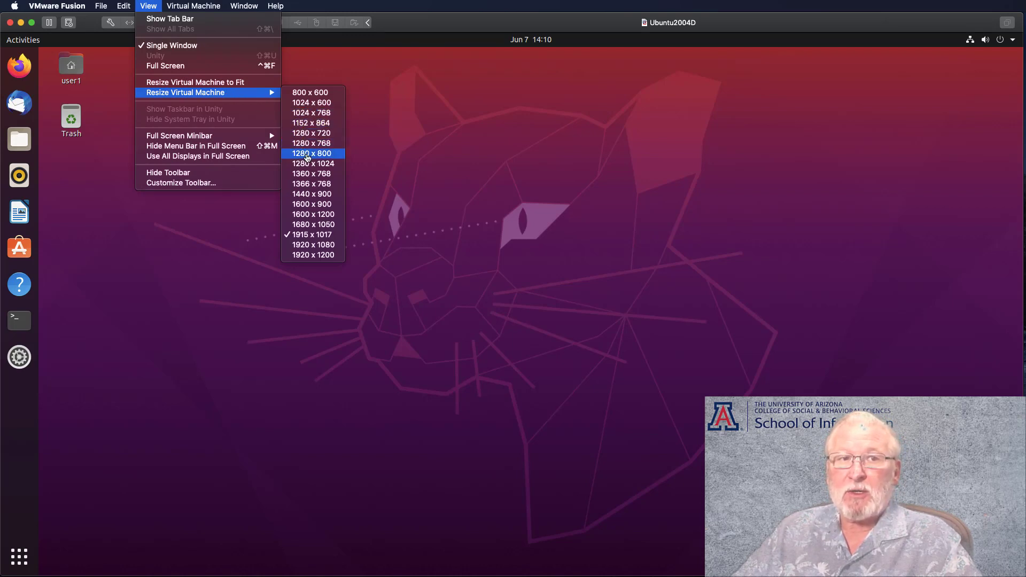
pyautogui.moveTo(188, 305)
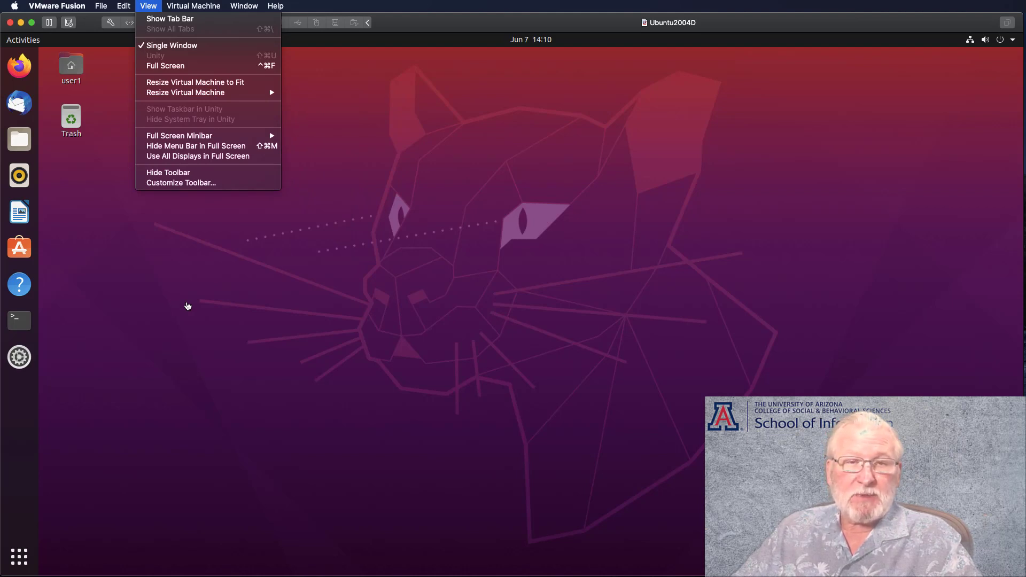
pyautogui.moveTo(18, 365)
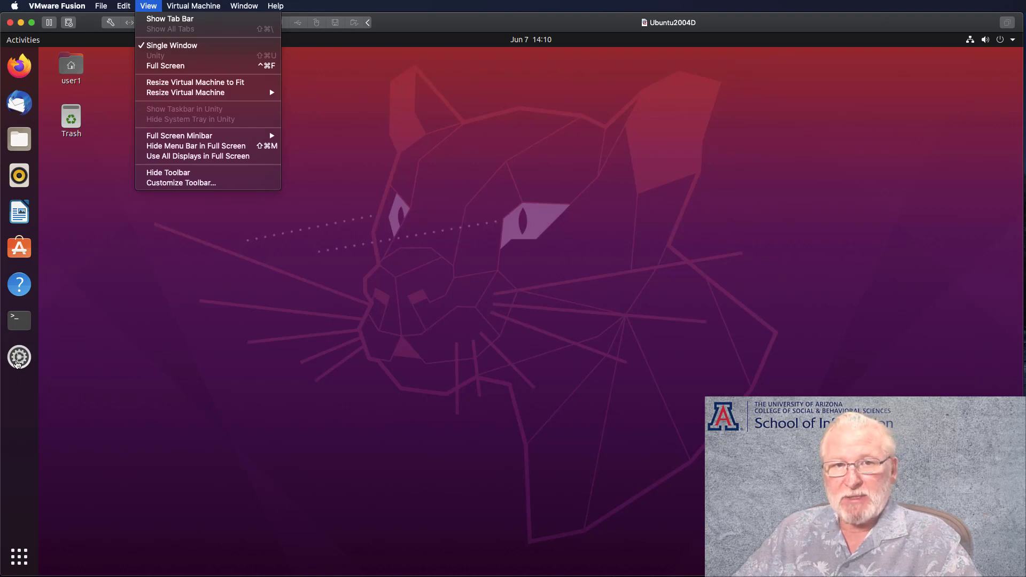
pyautogui.moveTo(109, 290)
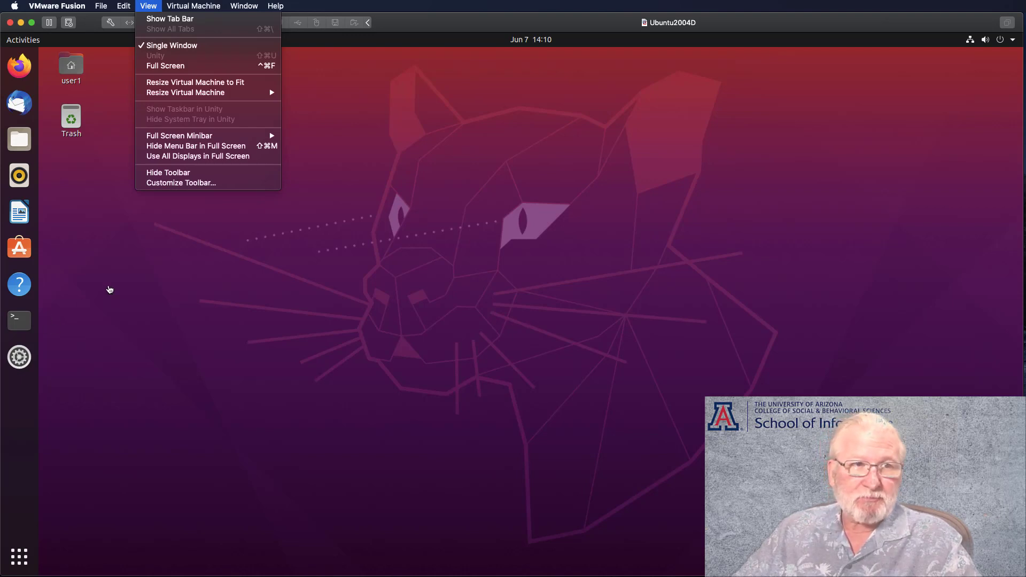
pyautogui.moveTo(51, 125)
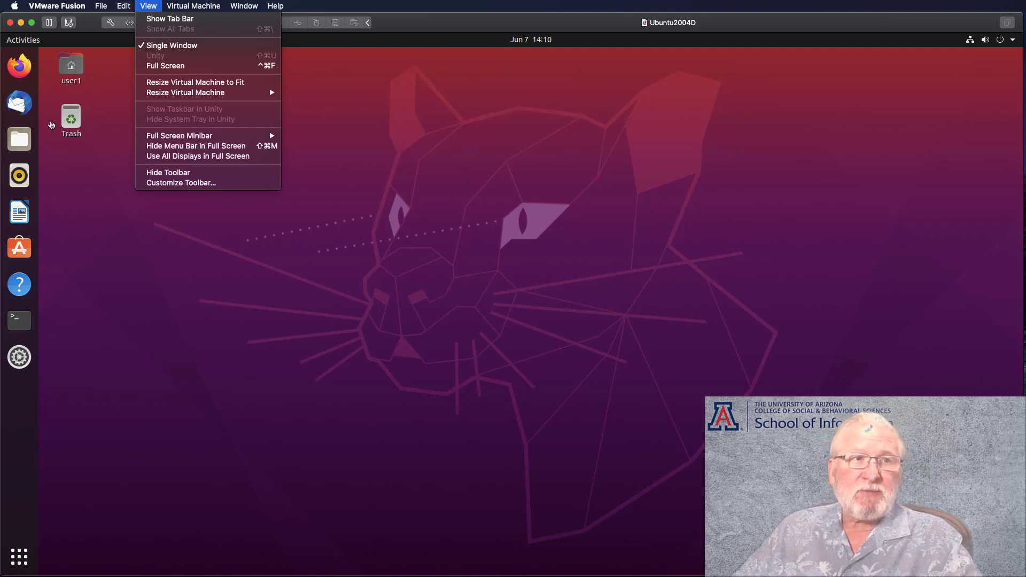
pyautogui.moveTo(19, 105)
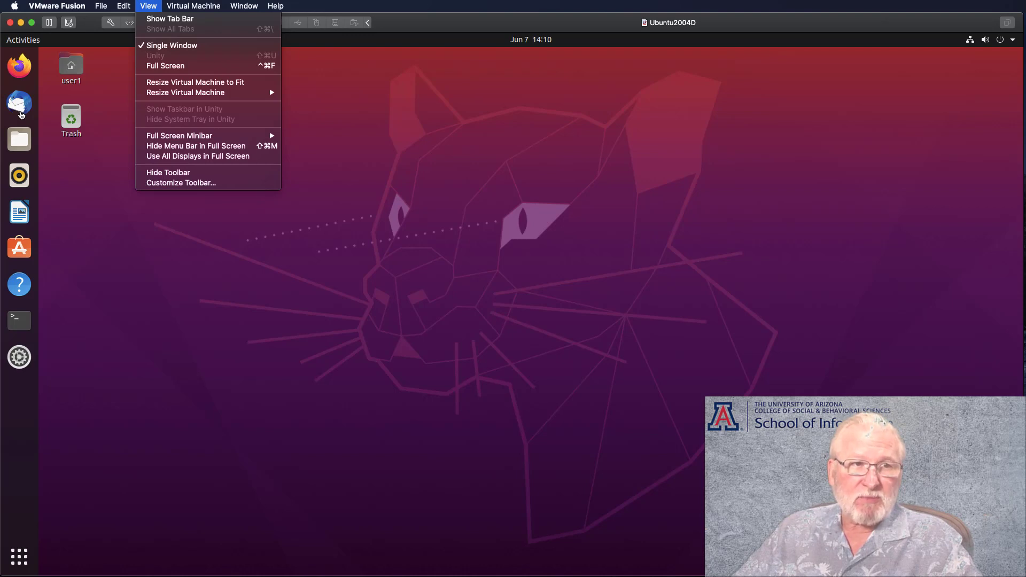
pyautogui.moveTo(20, 219)
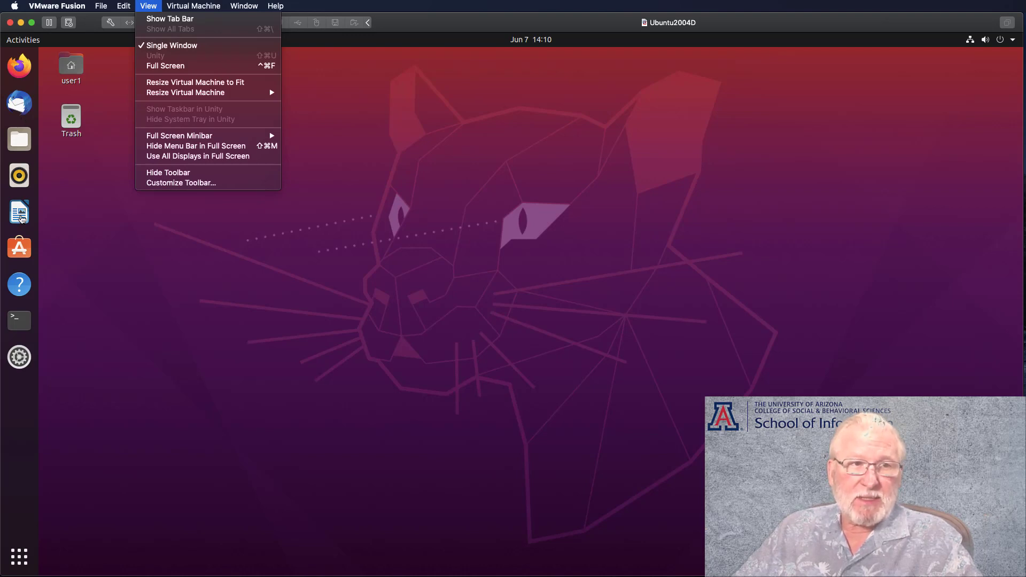
pyautogui.moveTo(17, 254)
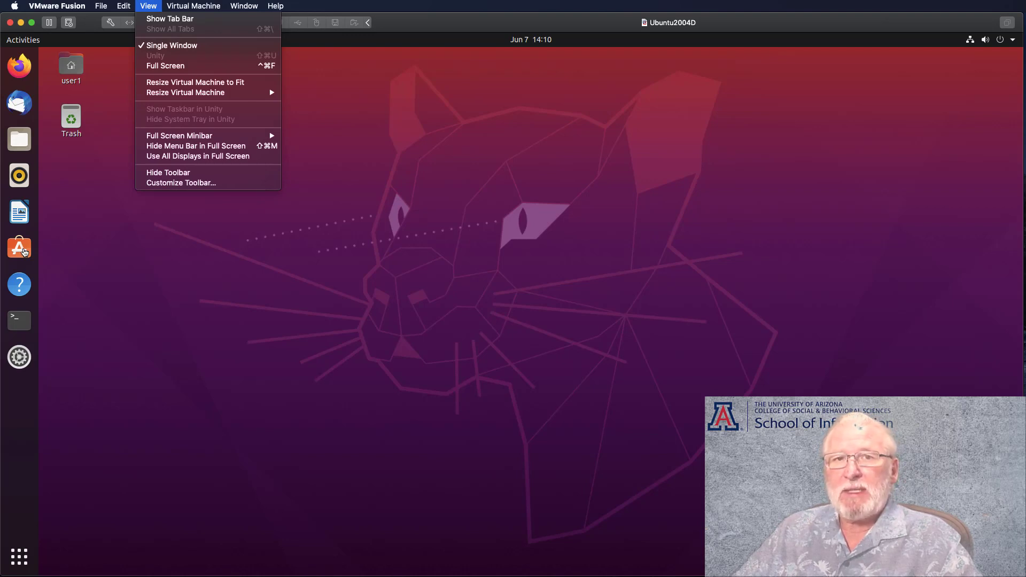
pyautogui.moveTo(357, 290)
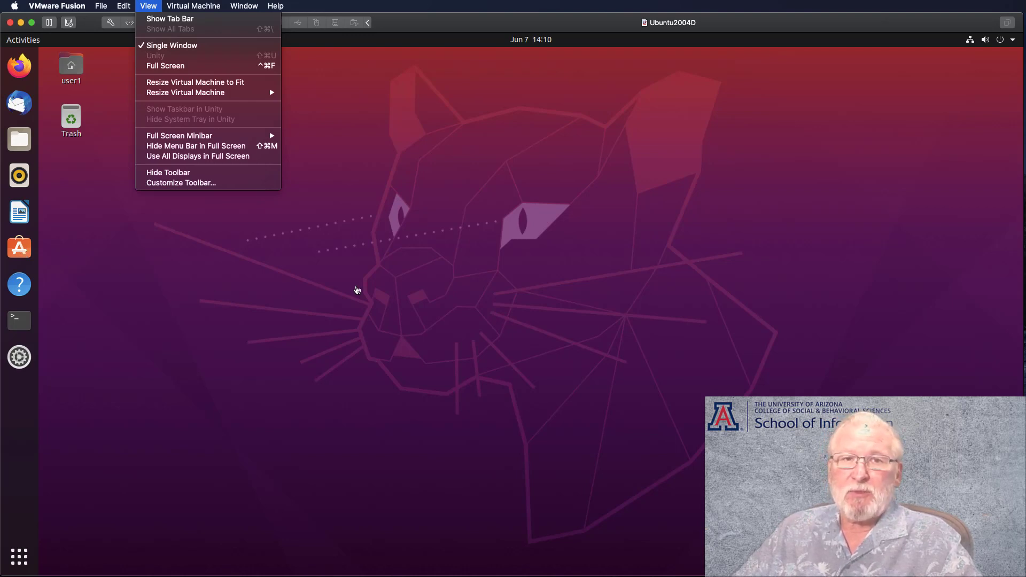
pyautogui.moveTo(524, 298)
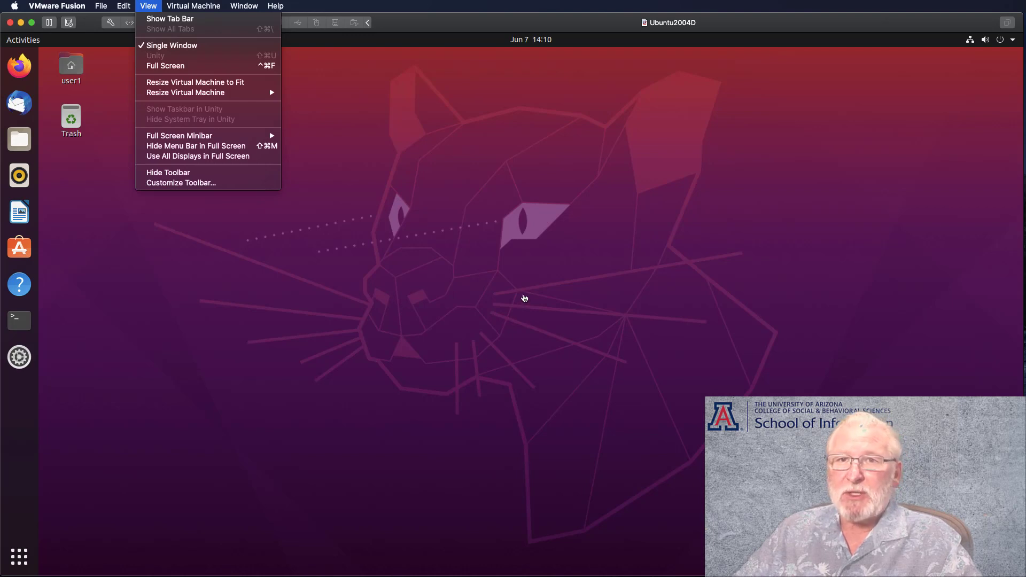
pyautogui.click(235, 370)
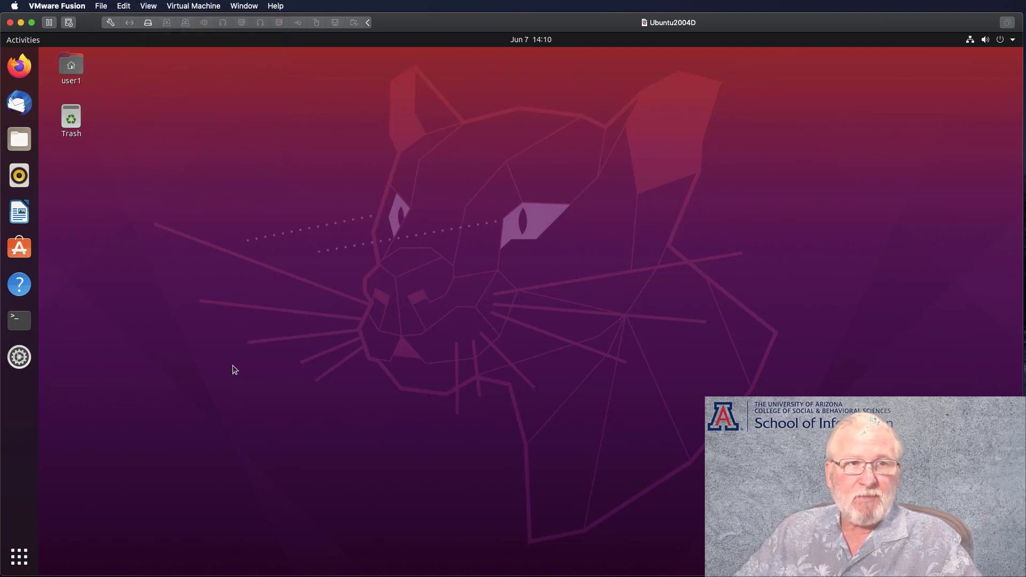
pyautogui.moveTo(175, 214)
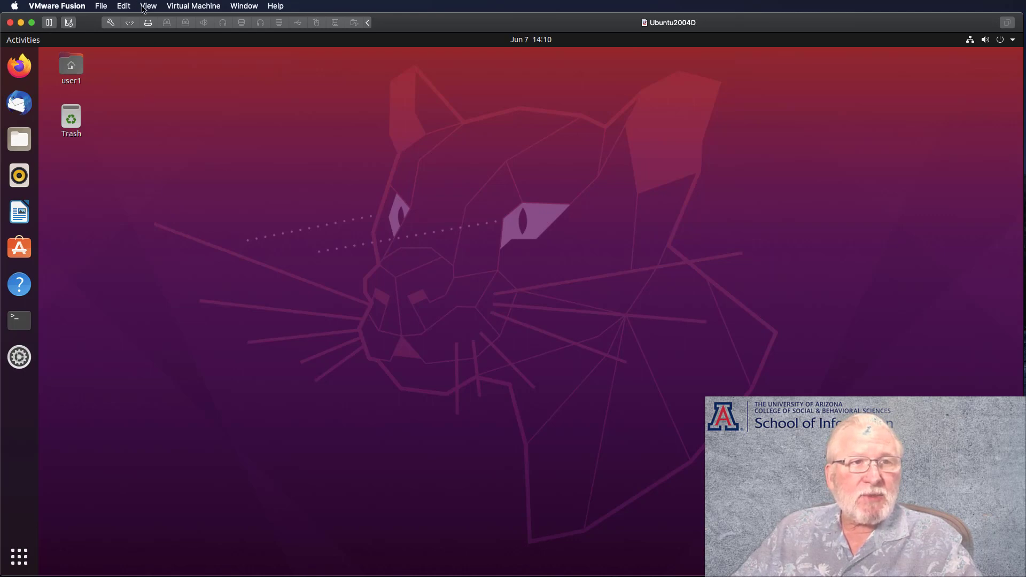
pyautogui.moveTo(112, 23)
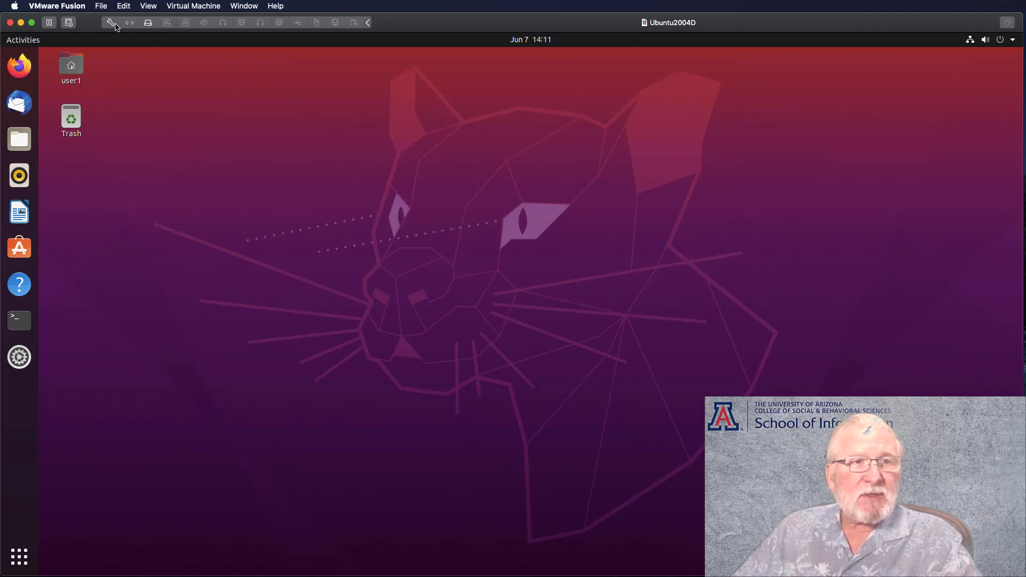
pyautogui.moveTo(111, 23)
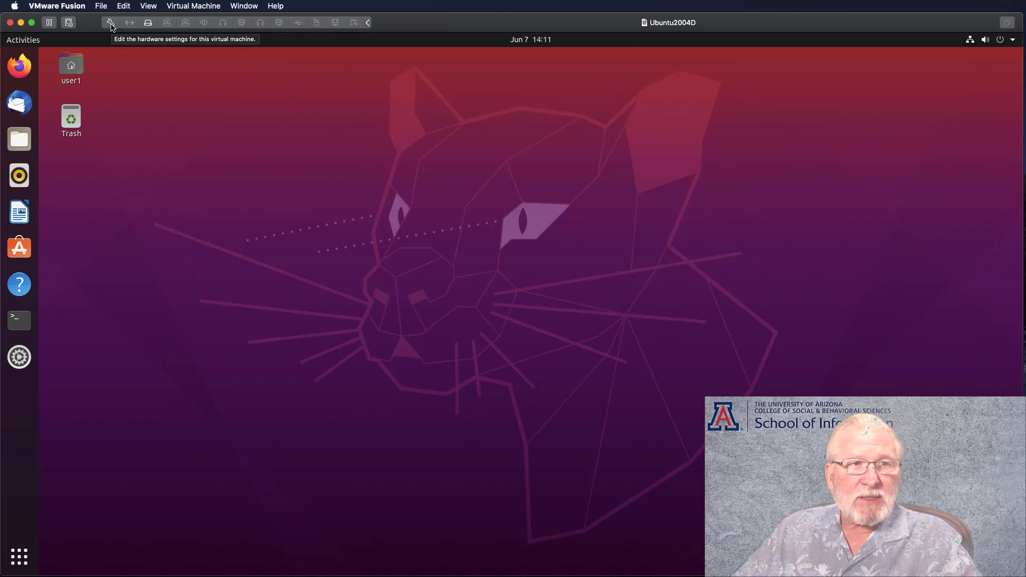
pyautogui.moveTo(270, 29)
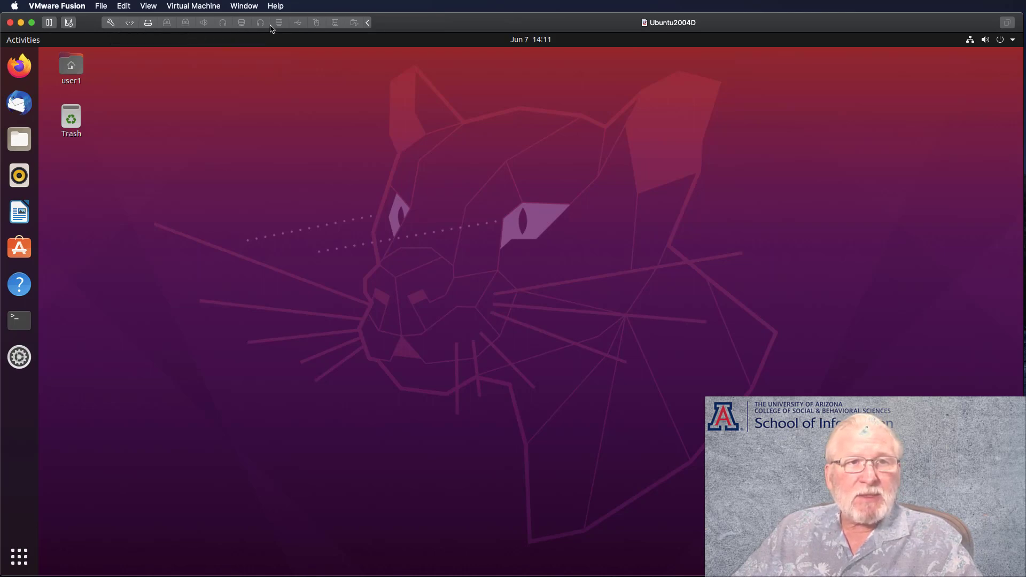
pyautogui.moveTo(236, 26)
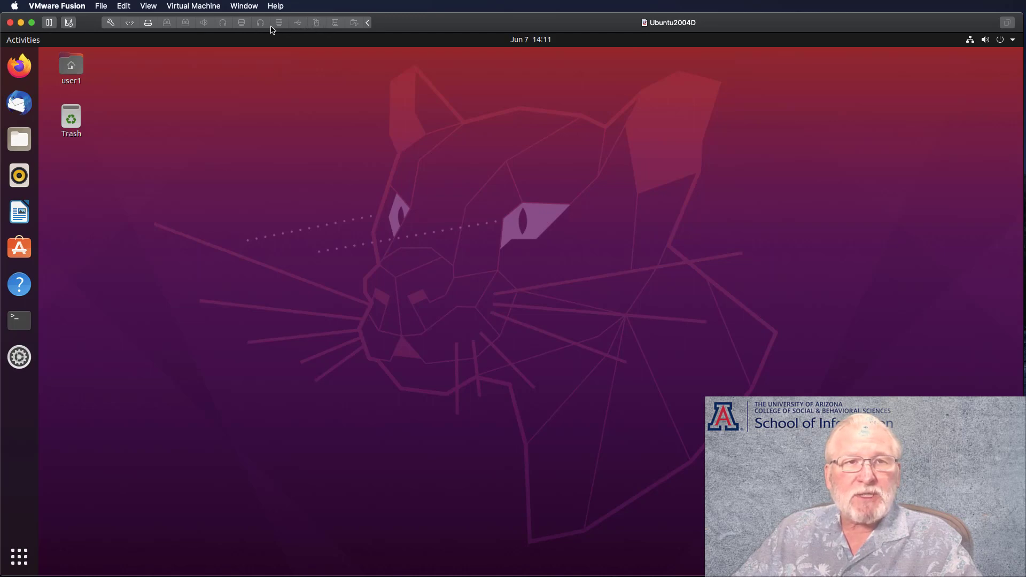
pyautogui.moveTo(292, 29)
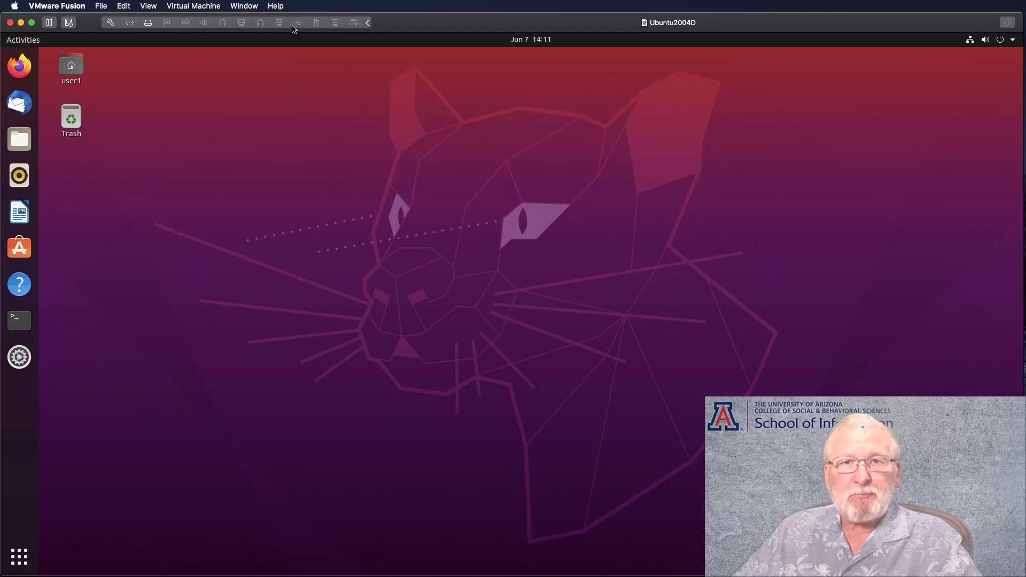
pyautogui.moveTo(272, 157)
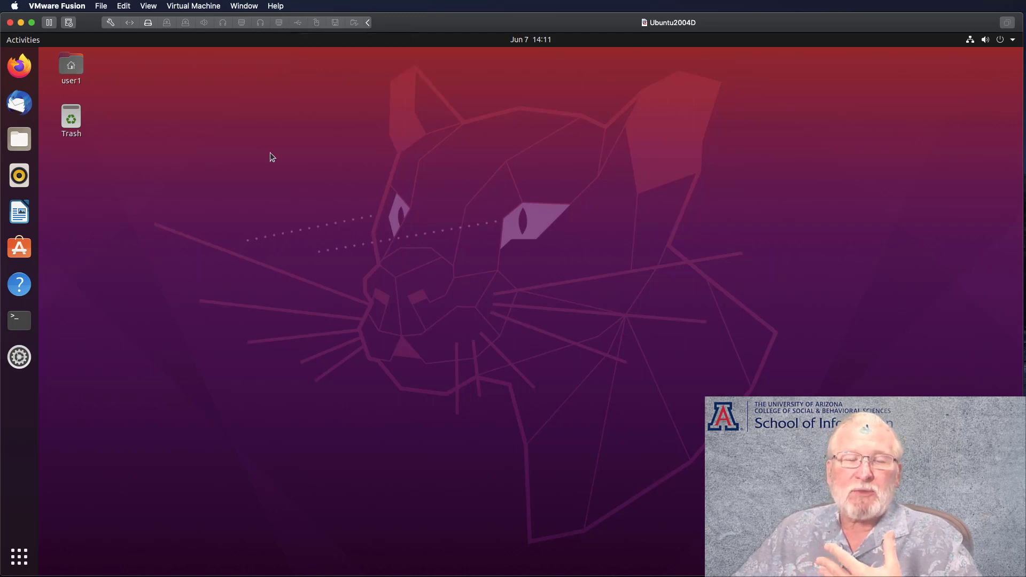
pyautogui.moveTo(131, 52)
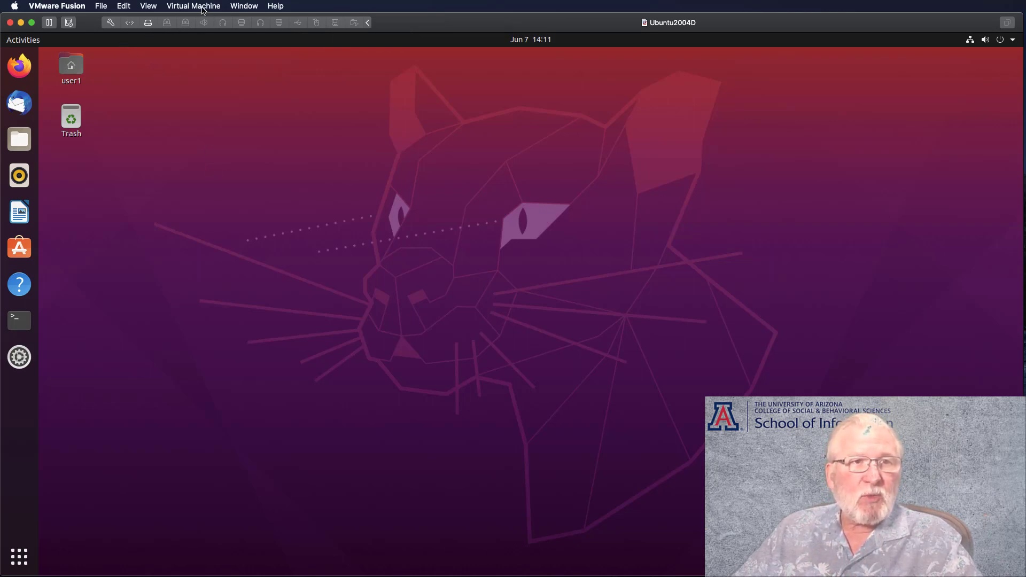
pyautogui.click(193, 5)
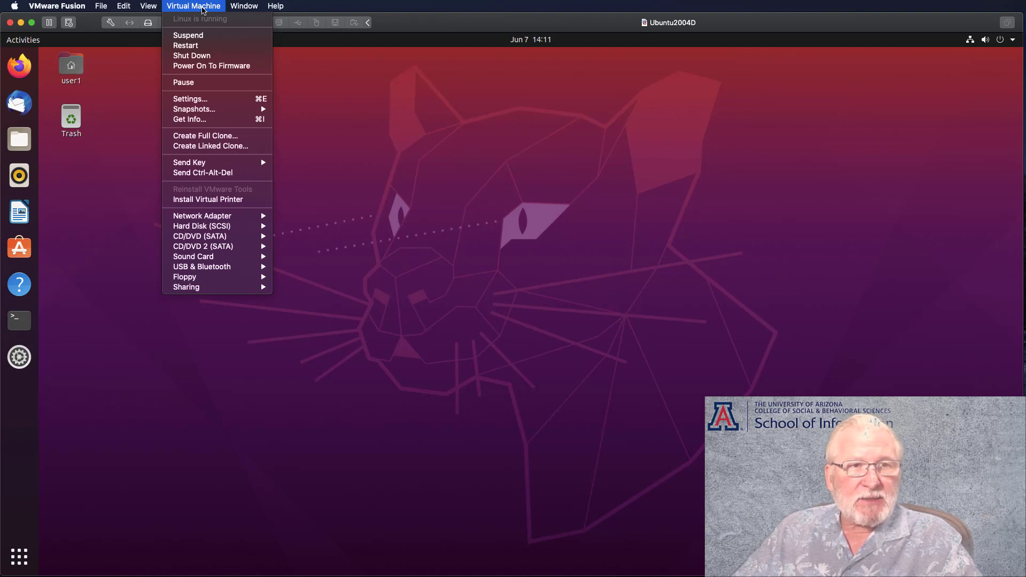
pyautogui.moveTo(194, 109)
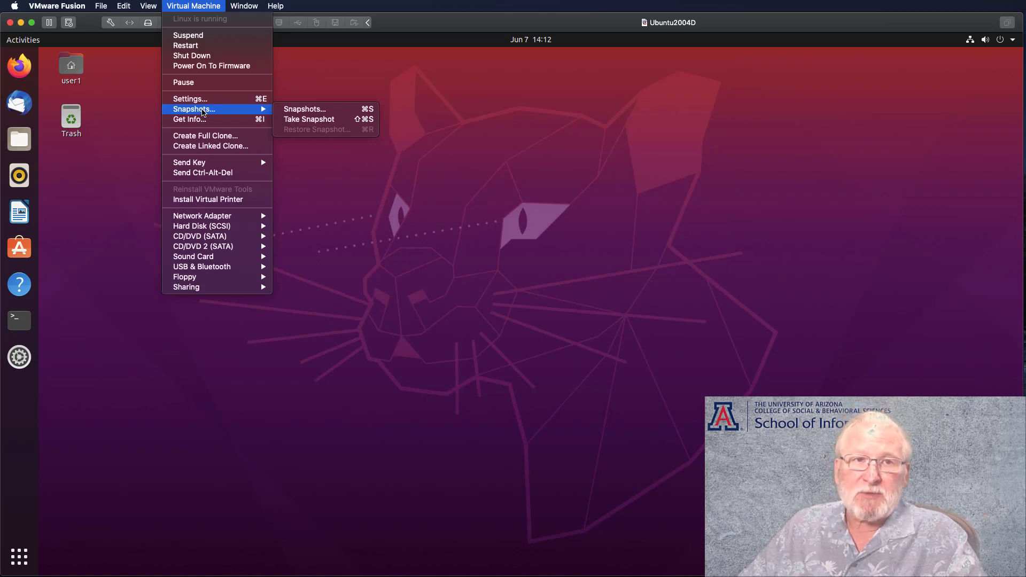
pyautogui.moveTo(114, 111)
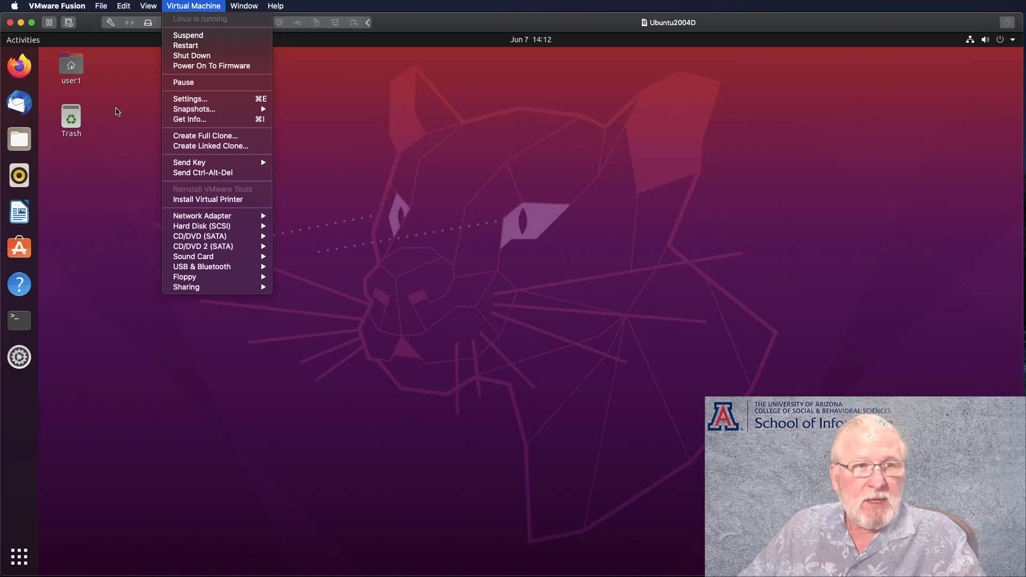
pyautogui.moveTo(114, 109)
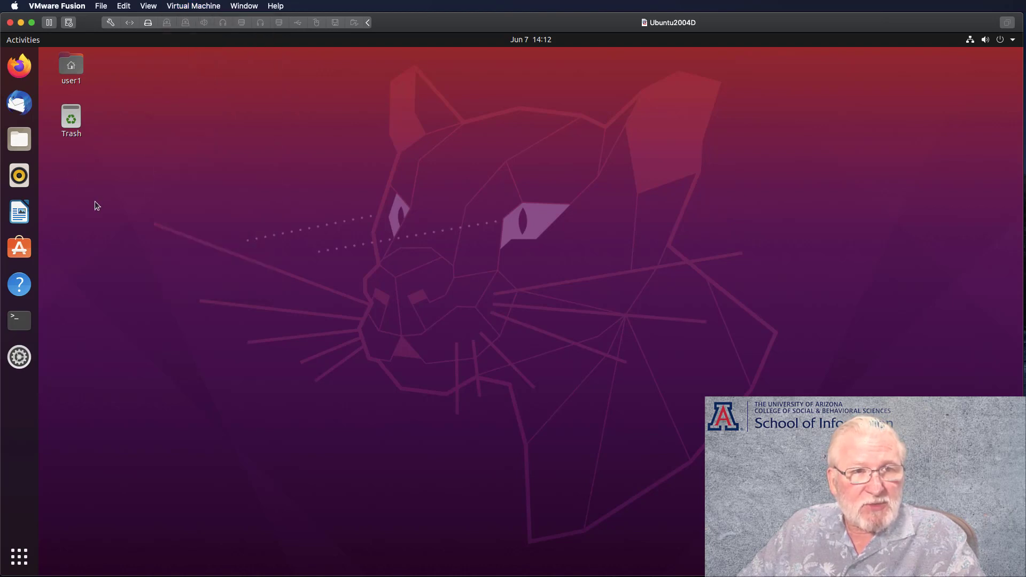
pyautogui.moveTo(810, 134)
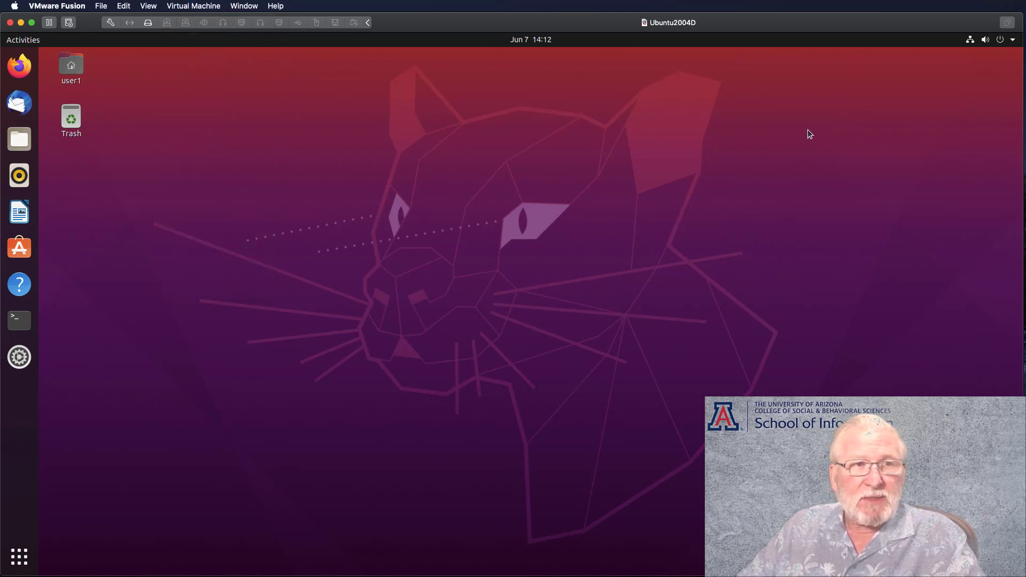
pyautogui.moveTo(1014, 44)
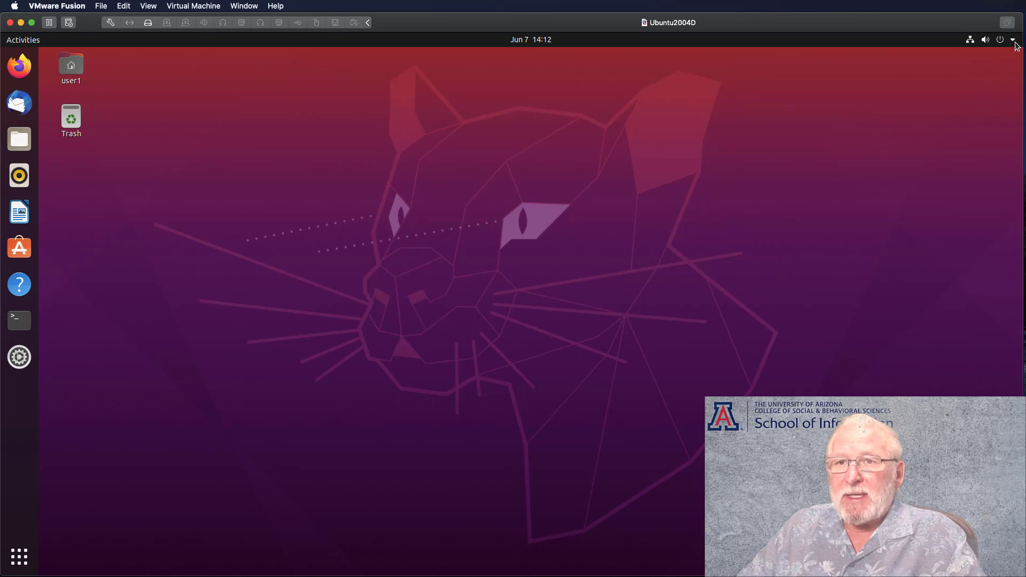
# Power off the Ubuntu guest from its top-right system menu and confirm Power Off
pyautogui.click(1012, 39)
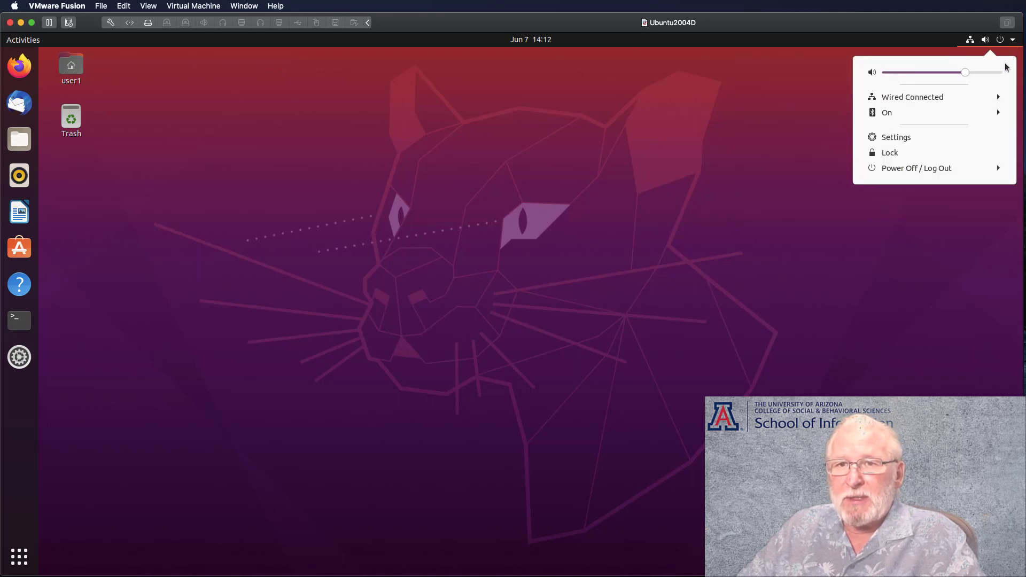
pyautogui.moveTo(938, 169)
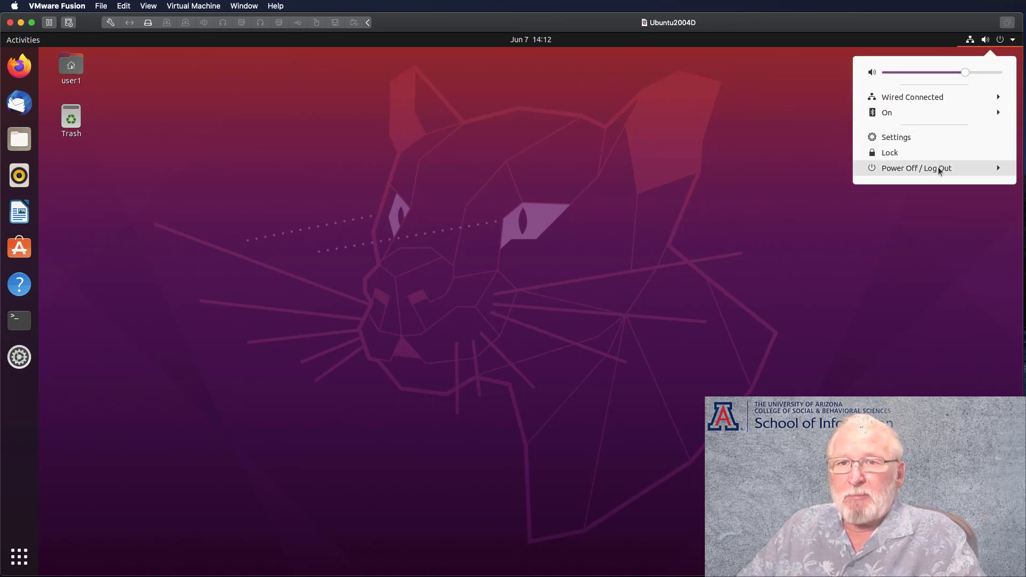
pyautogui.click(916, 167)
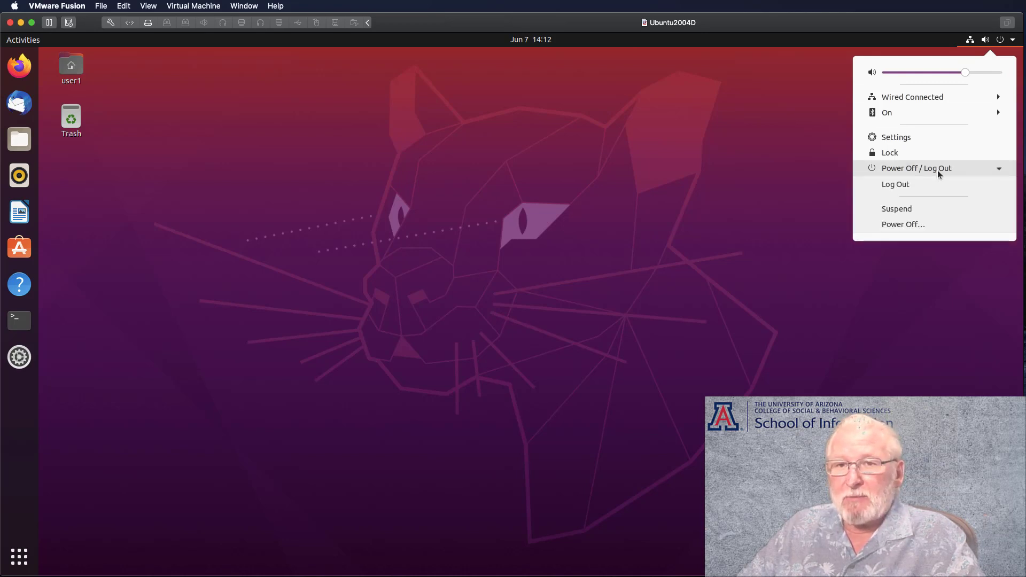
pyautogui.moveTo(919, 207)
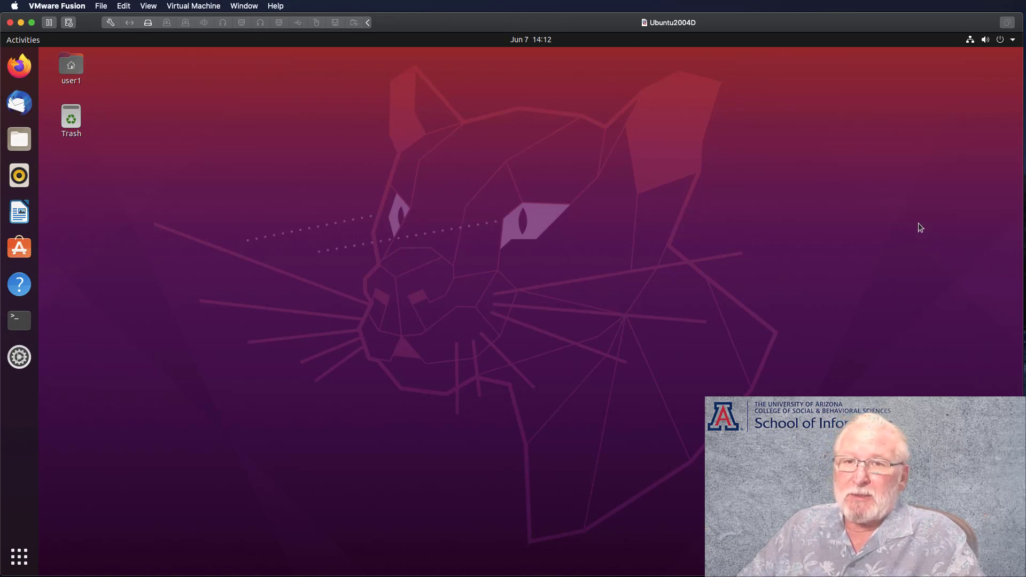
pyautogui.click(1000, 39)
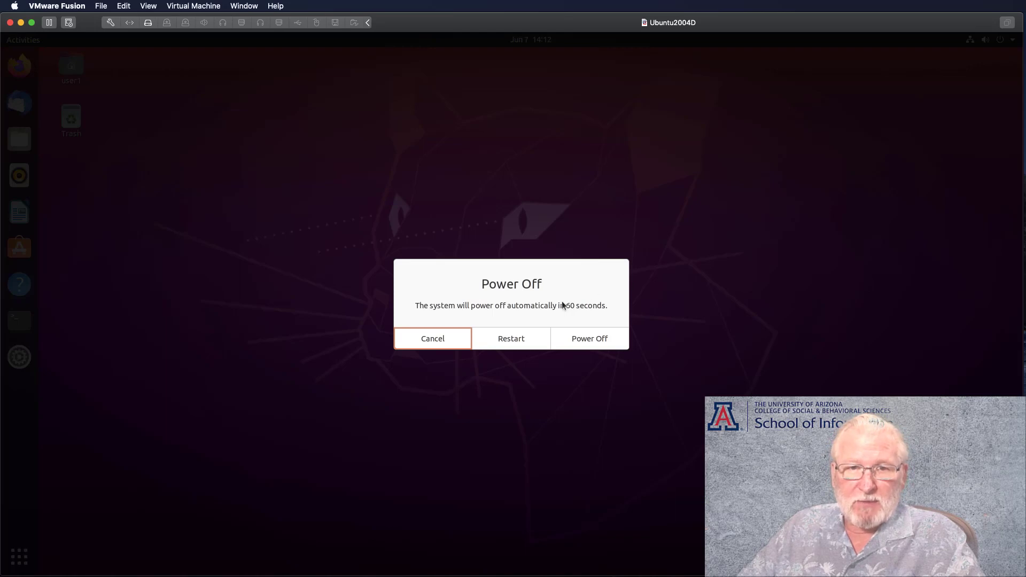
pyautogui.click(432, 338)
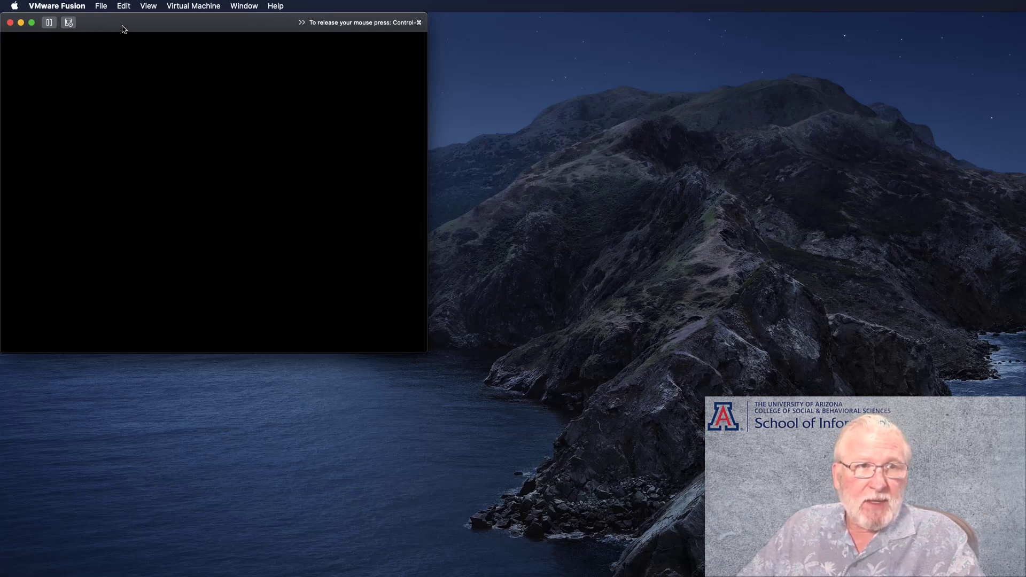
# Center the Ubuntu2004D window, then decline connecting the unavailable sata0:1 device at startup
pyautogui.moveTo(122, 29); pyautogui.dragTo(377, 92)
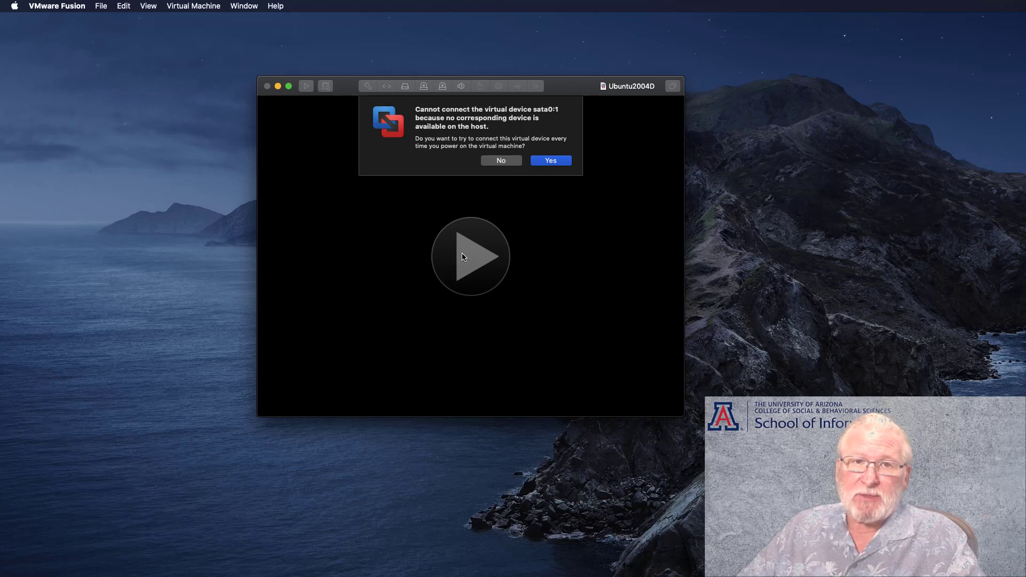
pyautogui.moveTo(456, 184)
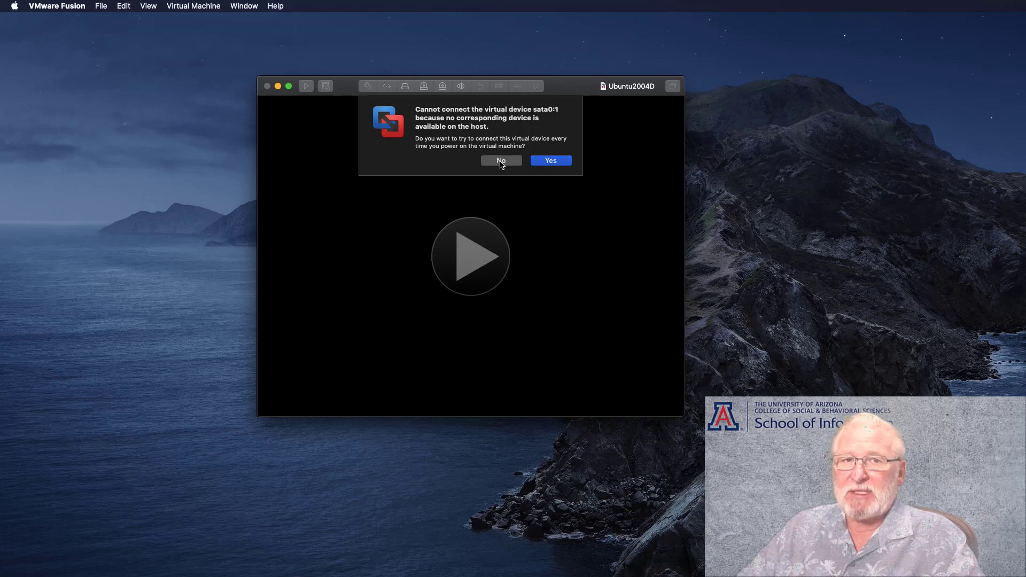
pyautogui.click(501, 161)
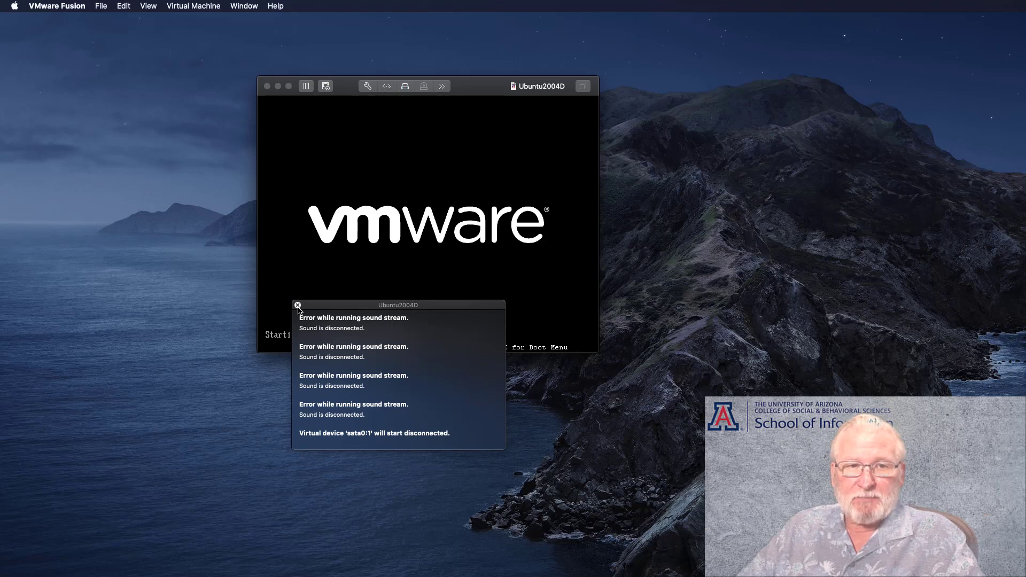
# Dismiss the sound-stream and sata0:1 error notices while Ubuntu boots
pyautogui.click(298, 306)
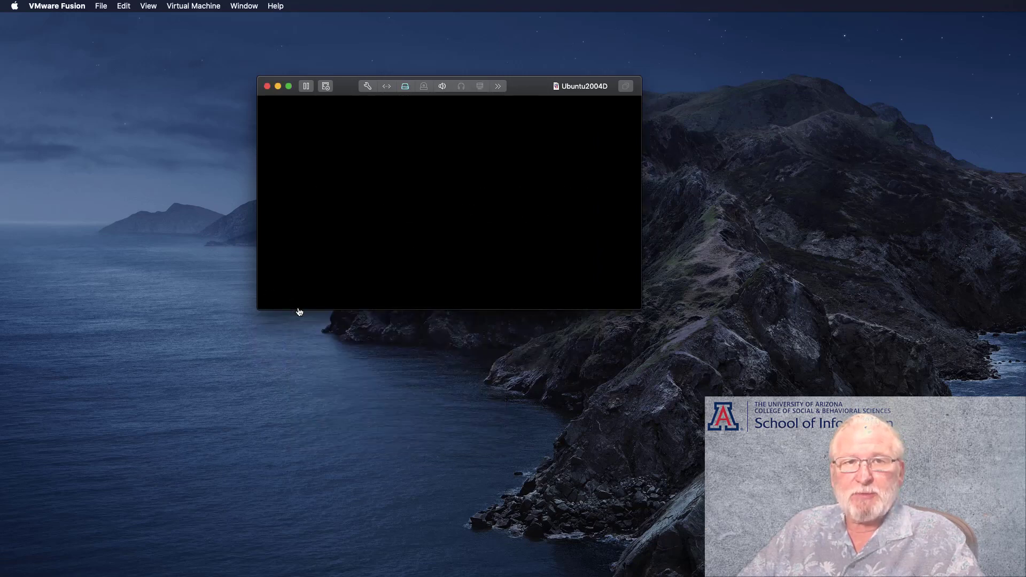
pyautogui.moveTo(459, 247)
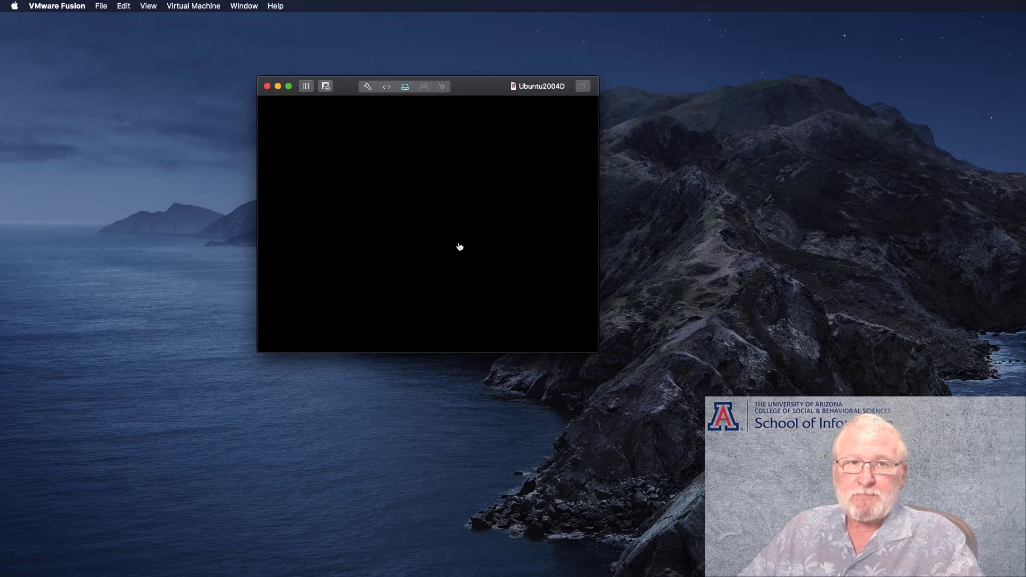
pyautogui.moveTo(467, 212)
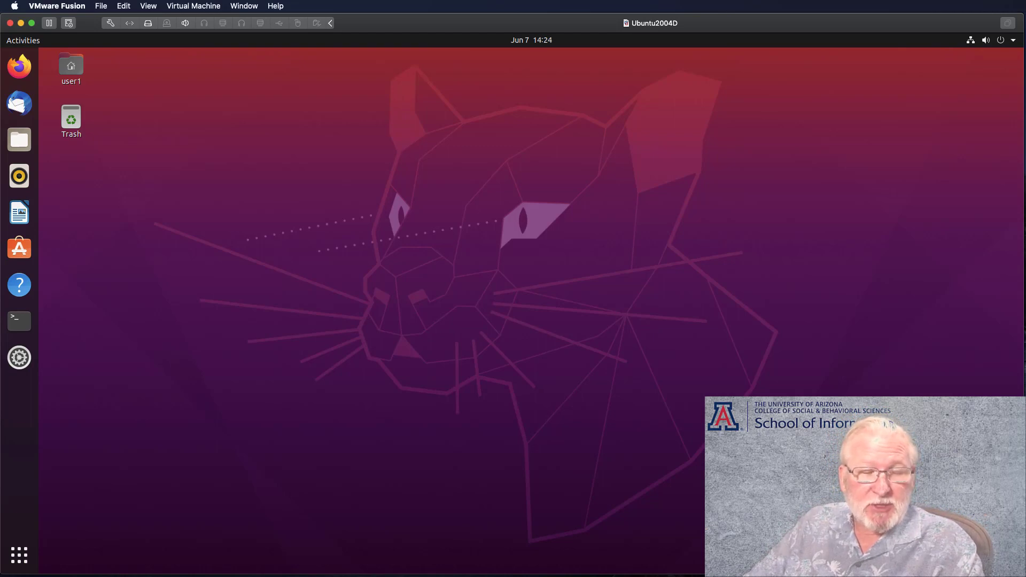
pyautogui.moveTo(134, 252)
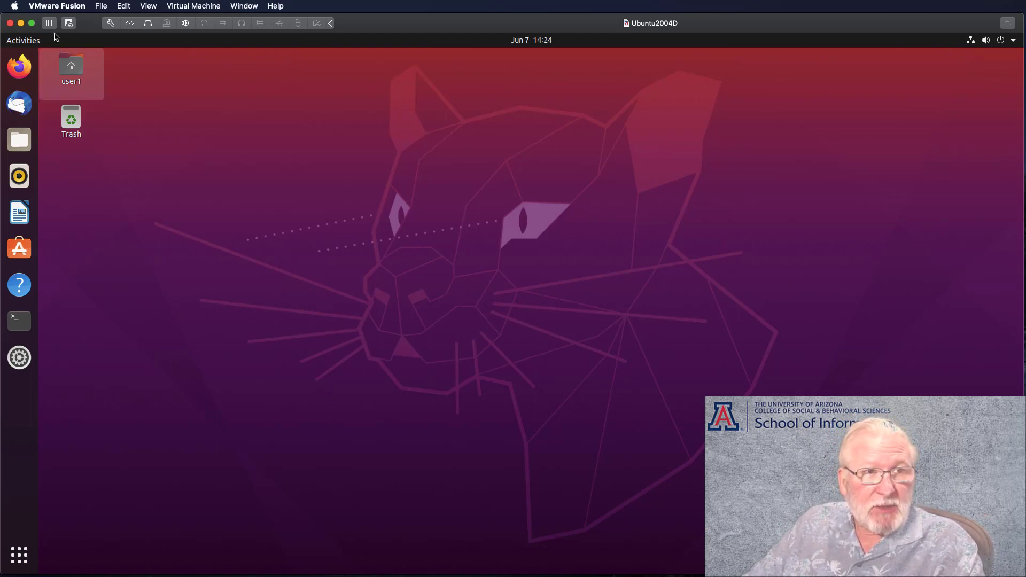
pyautogui.moveTo(155, 78)
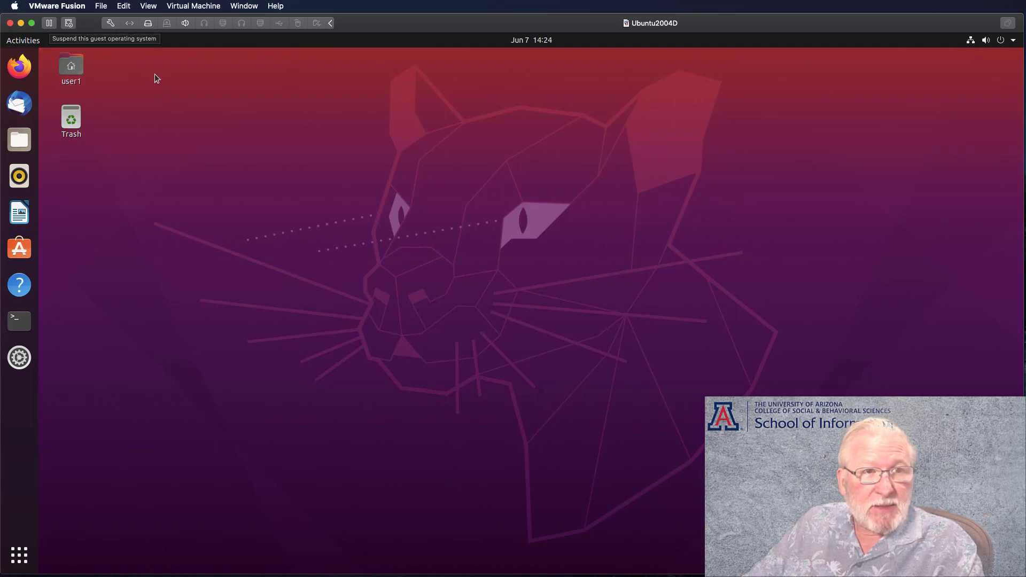
pyautogui.moveTo(50, 26)
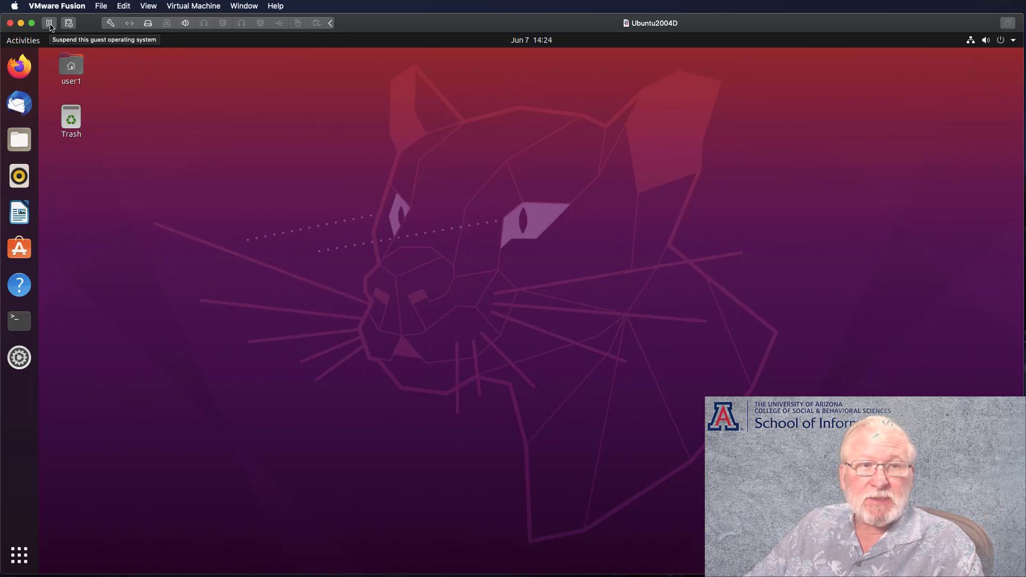
pyautogui.click(71, 68)
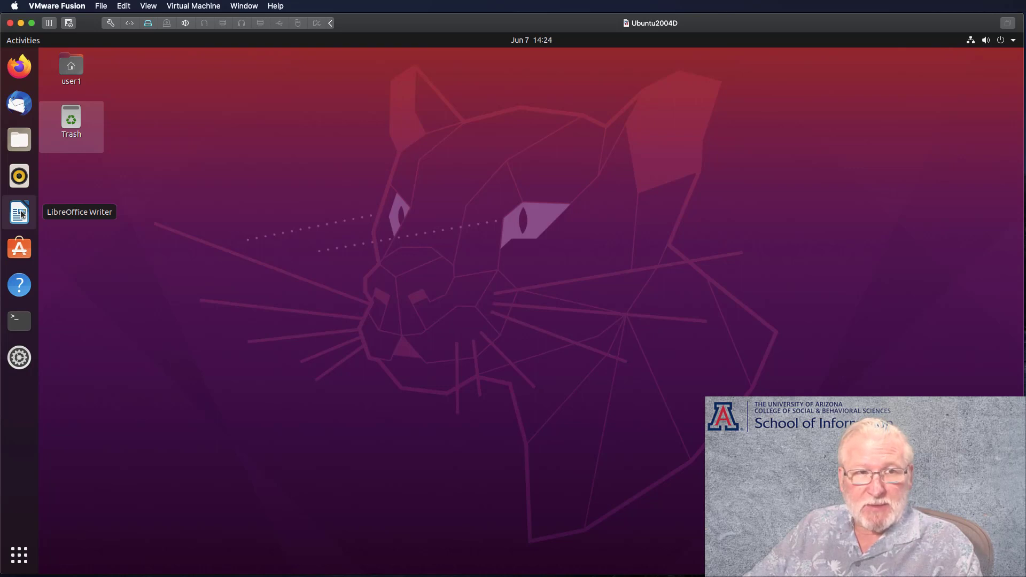
# Launch LibreOffice Writer from the dock and type 'Asdf ;lkj asdf ;lkj'
pyautogui.click(19, 212)
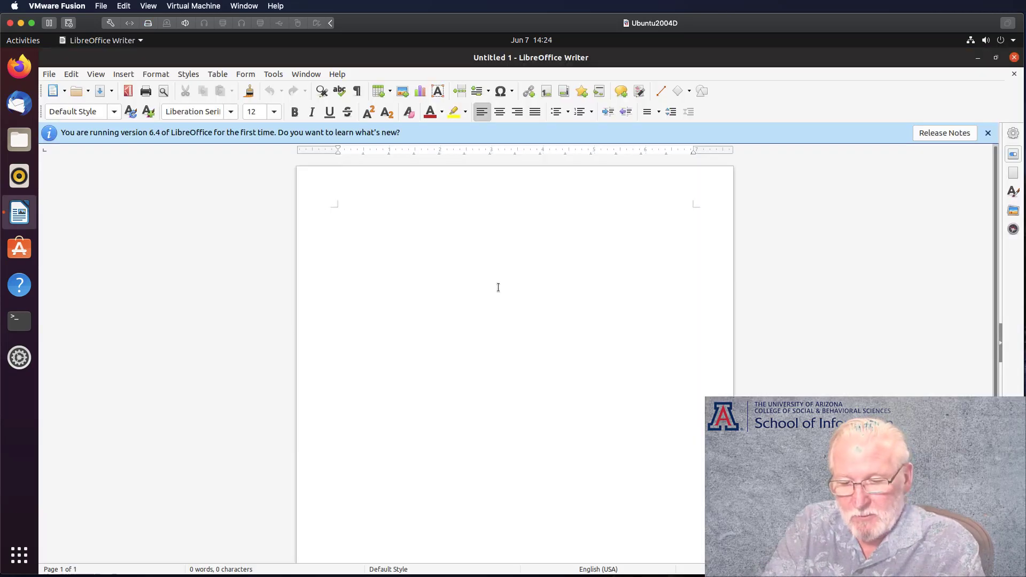
pyautogui.write('Asdf ;lkj')
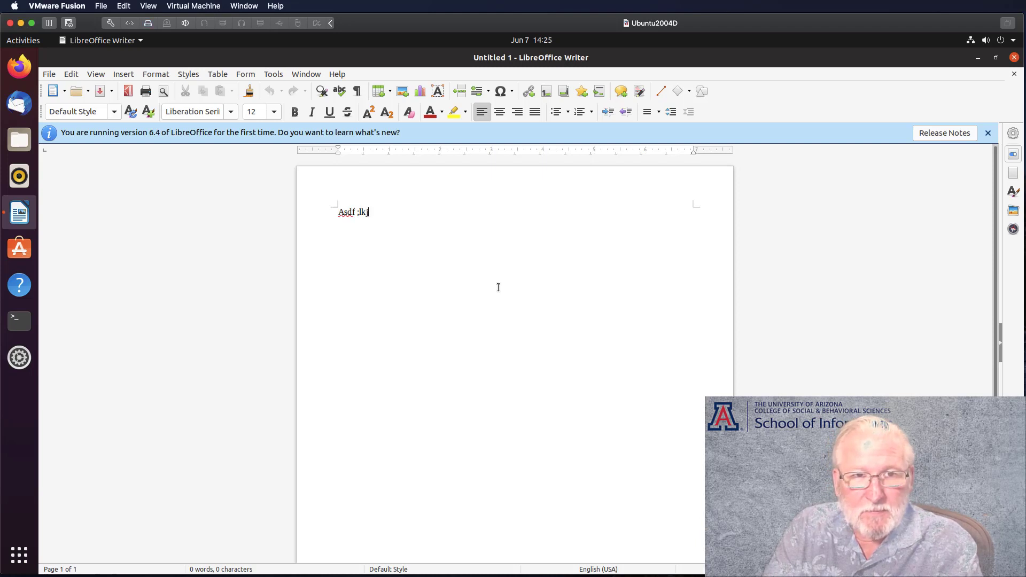
pyautogui.write('asdf ;lkj')
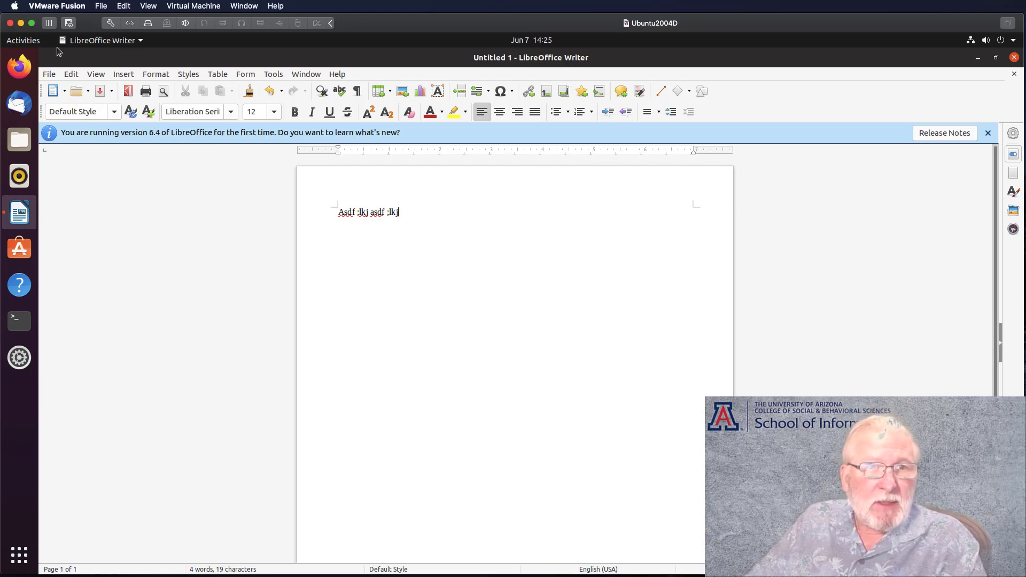
pyautogui.moveTo(49, 23)
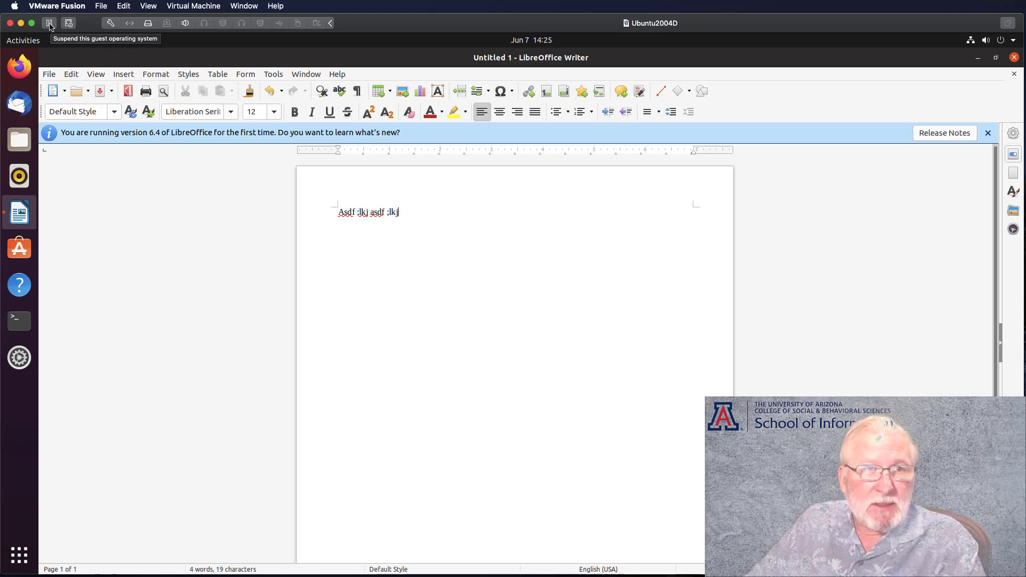
pyautogui.click(50, 23)
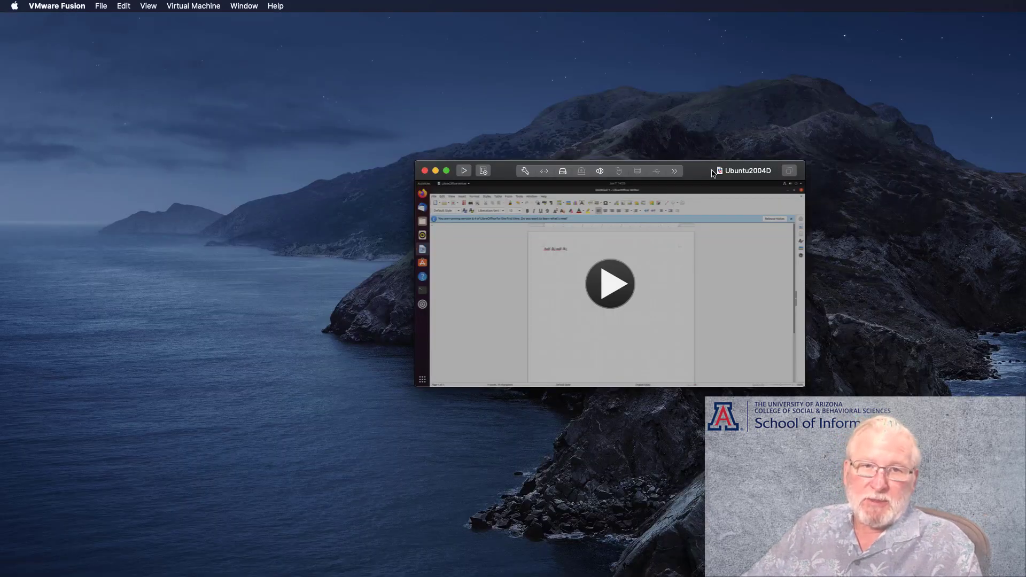
pyautogui.moveTo(491, 259)
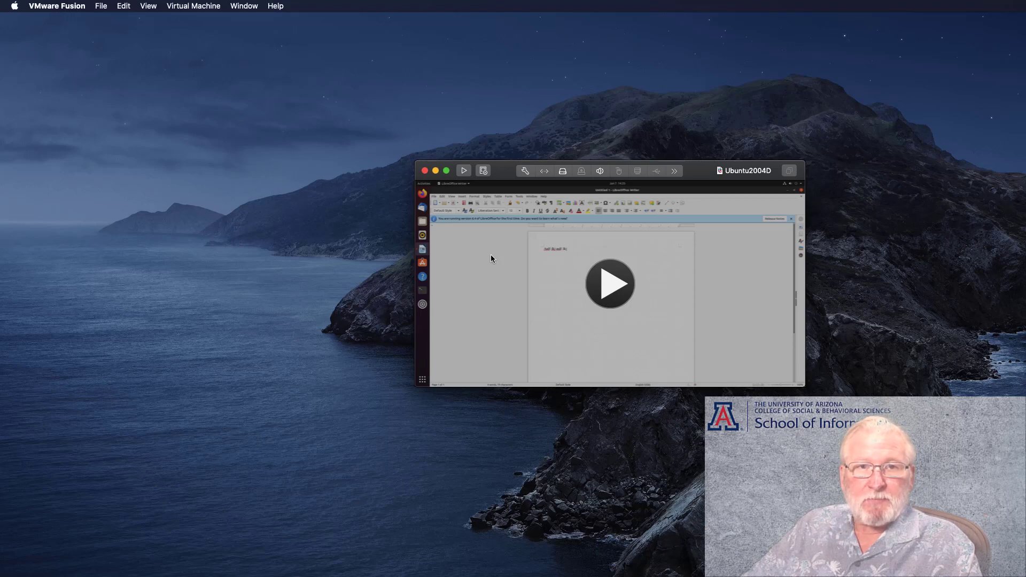
pyautogui.moveTo(608, 283)
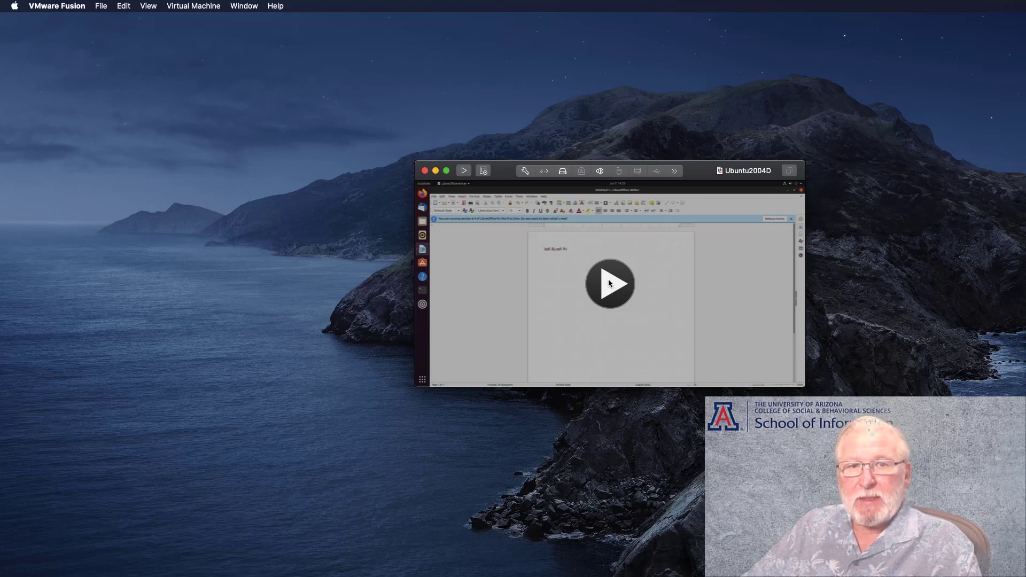
pyautogui.moveTo(463, 272)
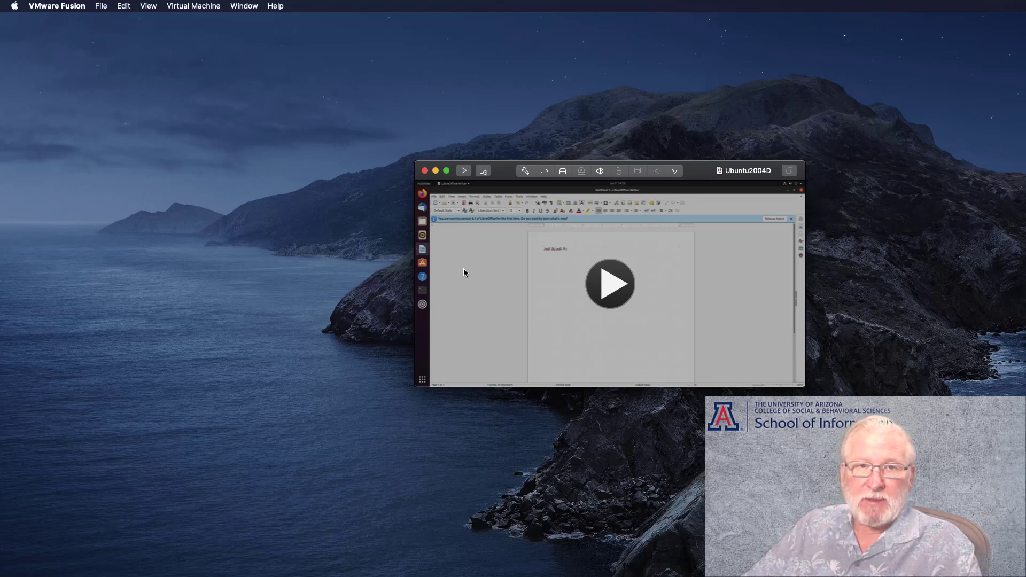
pyautogui.moveTo(612, 285)
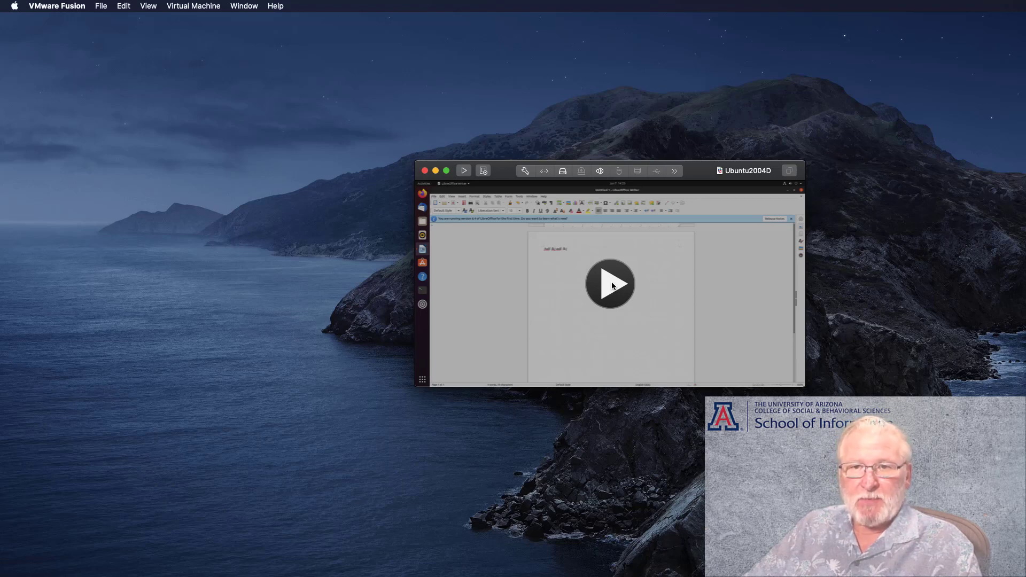
pyautogui.moveTo(651, 258)
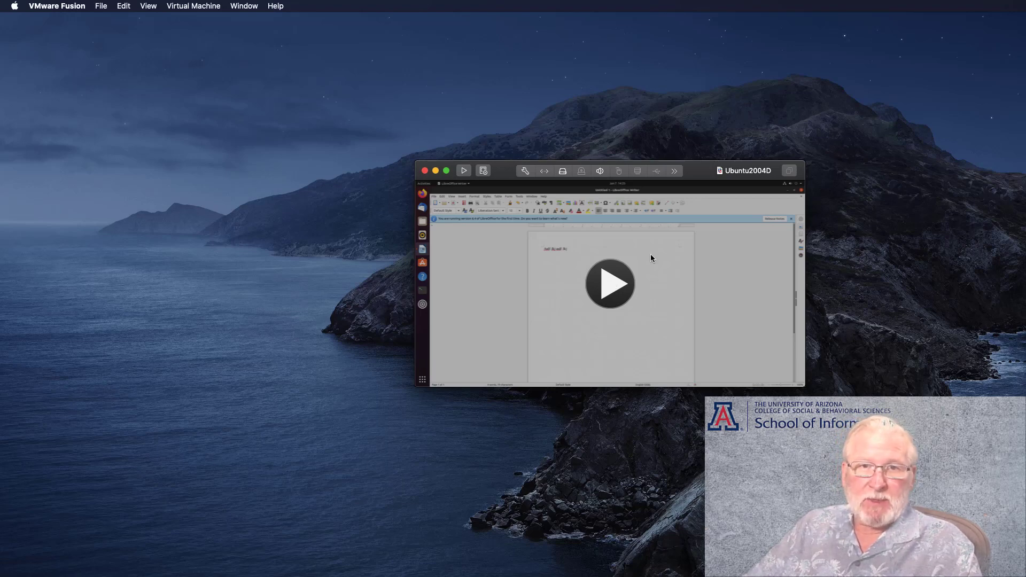
pyautogui.moveTo(700, 177)
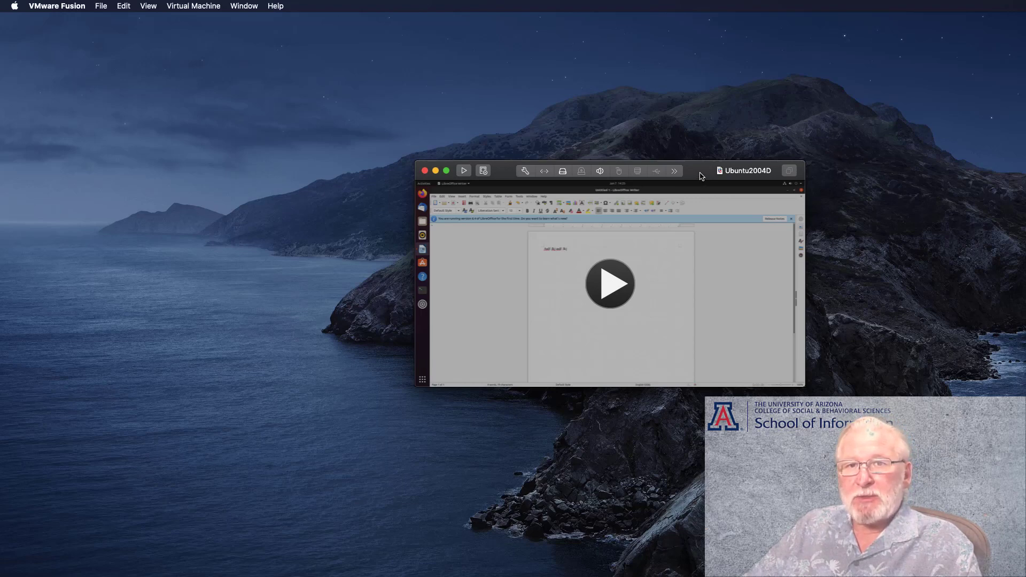
pyautogui.moveTo(696, 177)
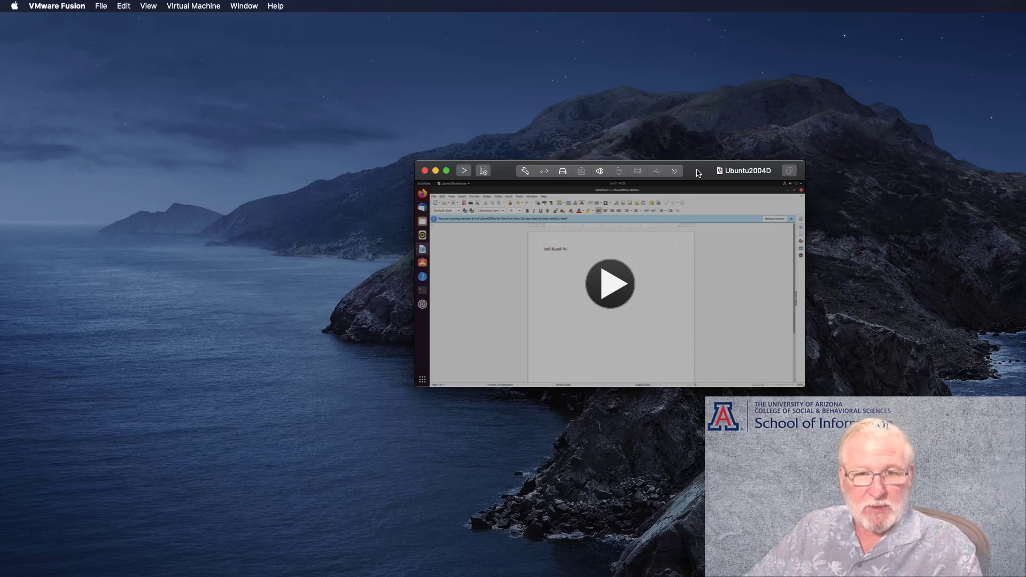
pyautogui.moveTo(504, 309)
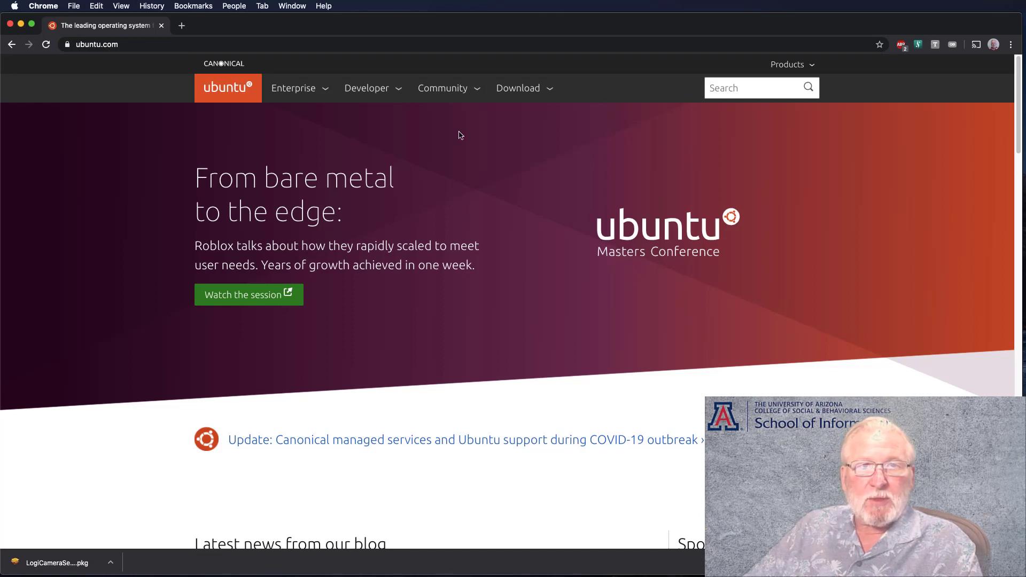
pyautogui.moveTo(447, 88)
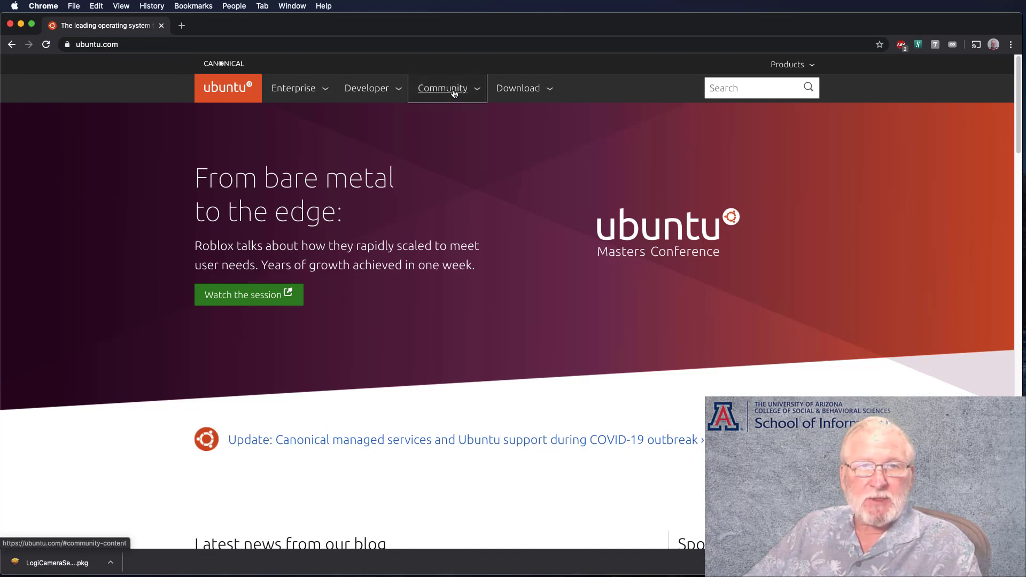
# Open 'Ubuntu documentation' from the Community menu on ubuntu.com
pyautogui.click(443, 87)
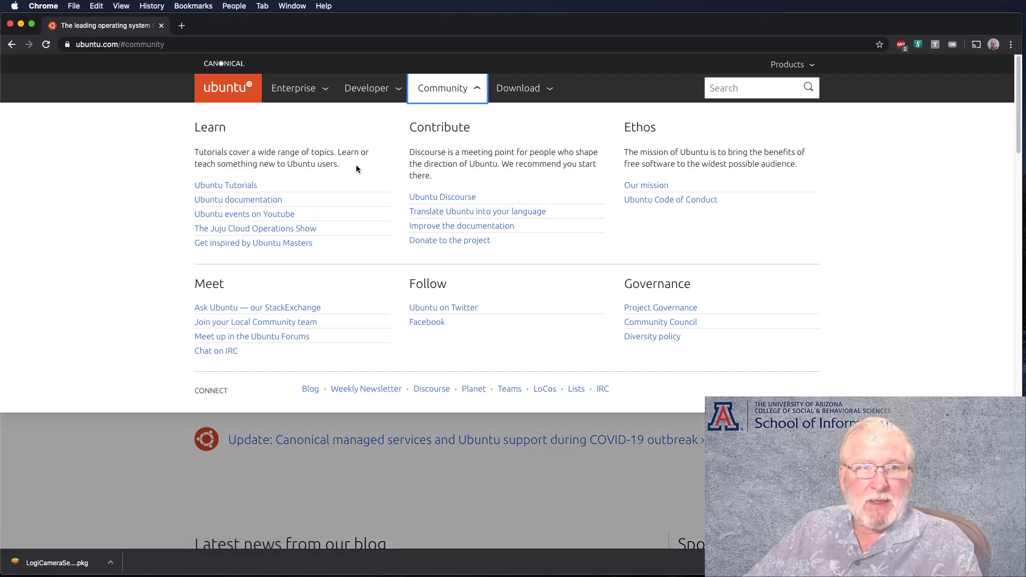
pyautogui.moveTo(340, 210)
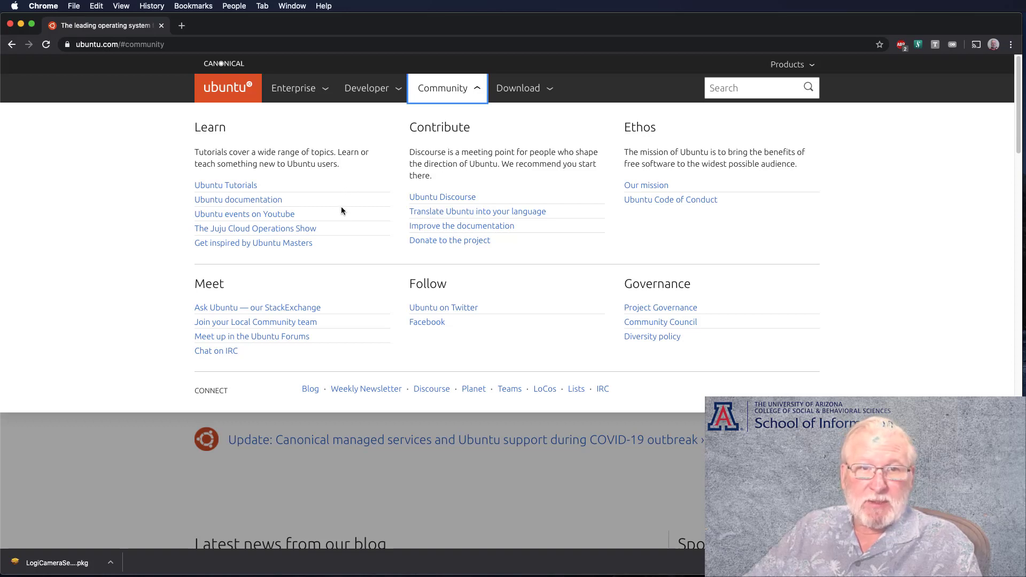
pyautogui.moveTo(352, 271)
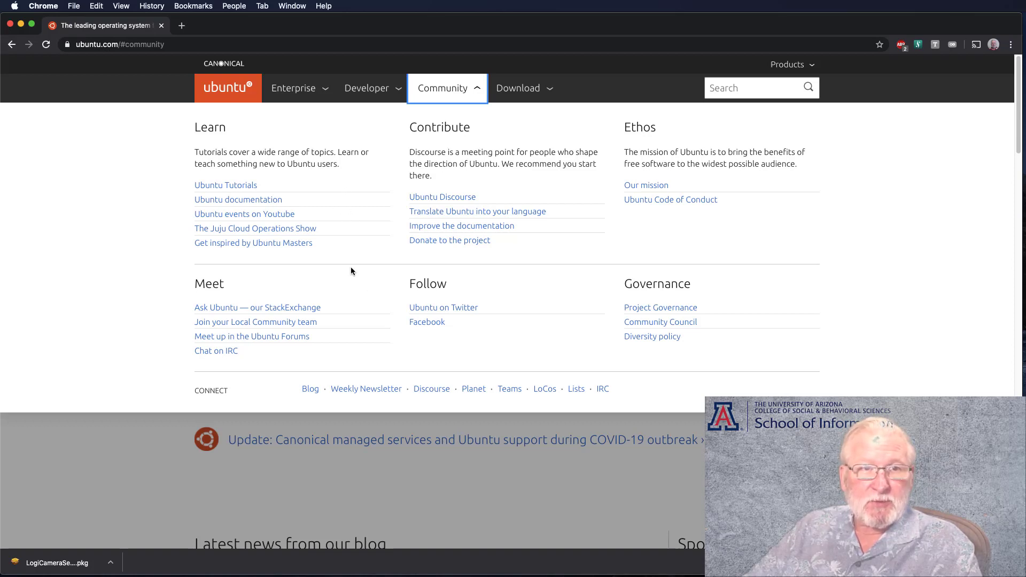
pyautogui.moveTo(238, 199)
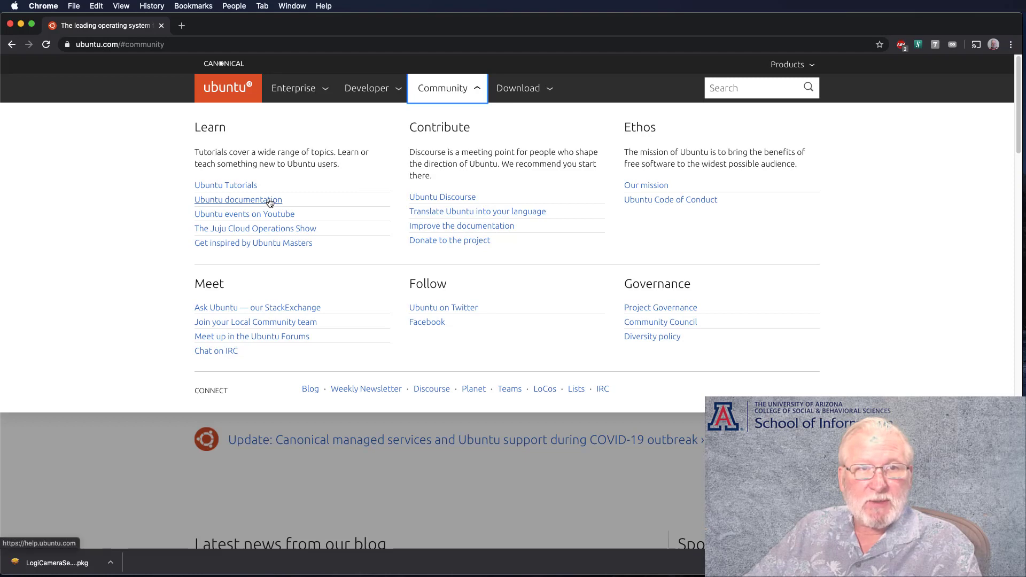
pyautogui.click(237, 199)
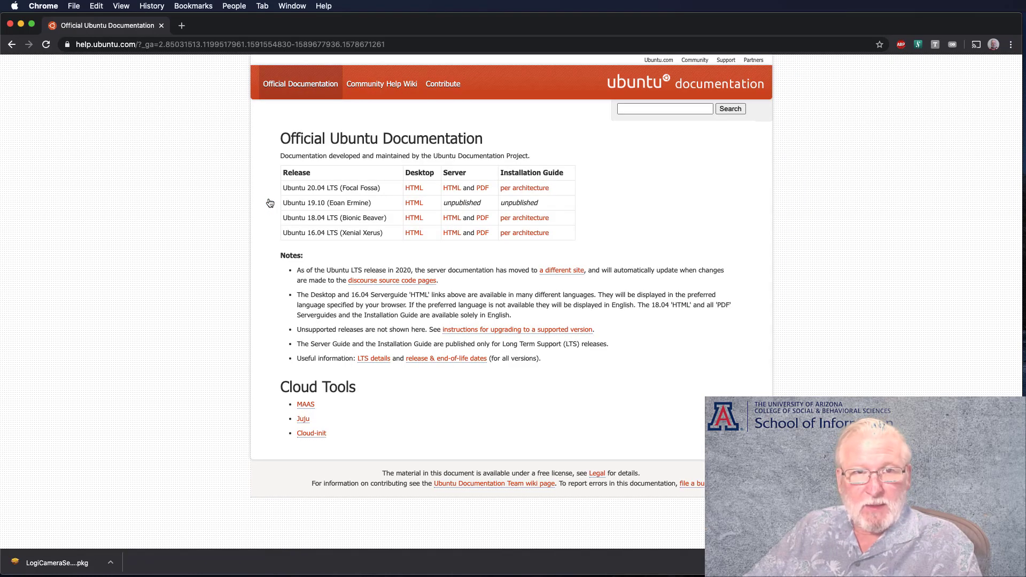
pyautogui.moveTo(371, 200)
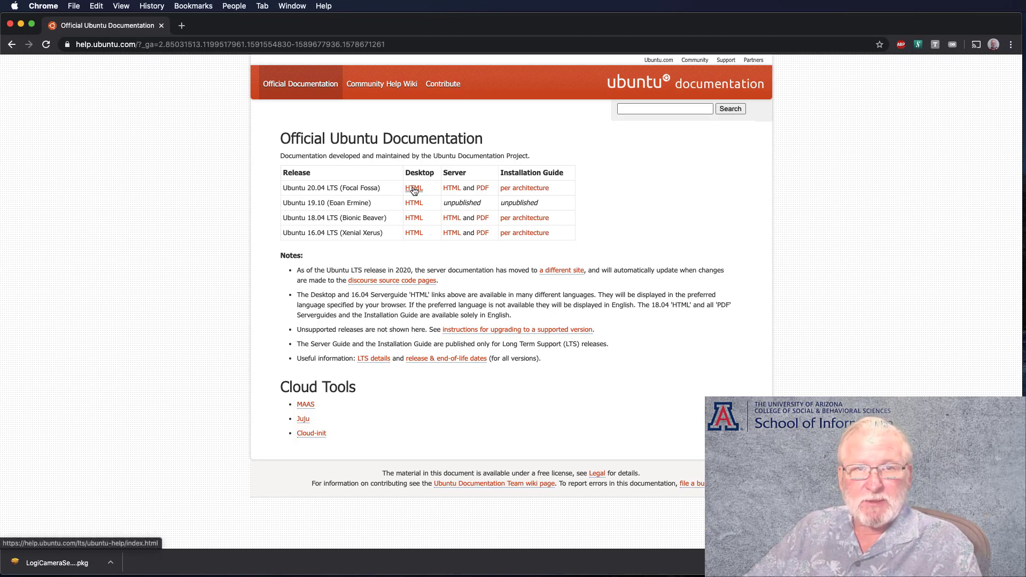
pyautogui.moveTo(482, 192)
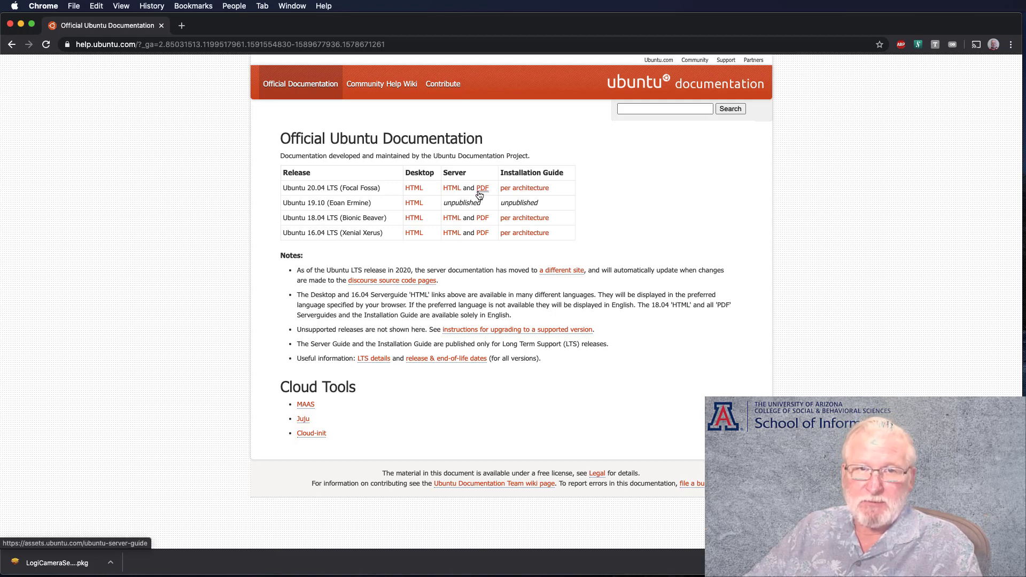
pyautogui.moveTo(413, 187)
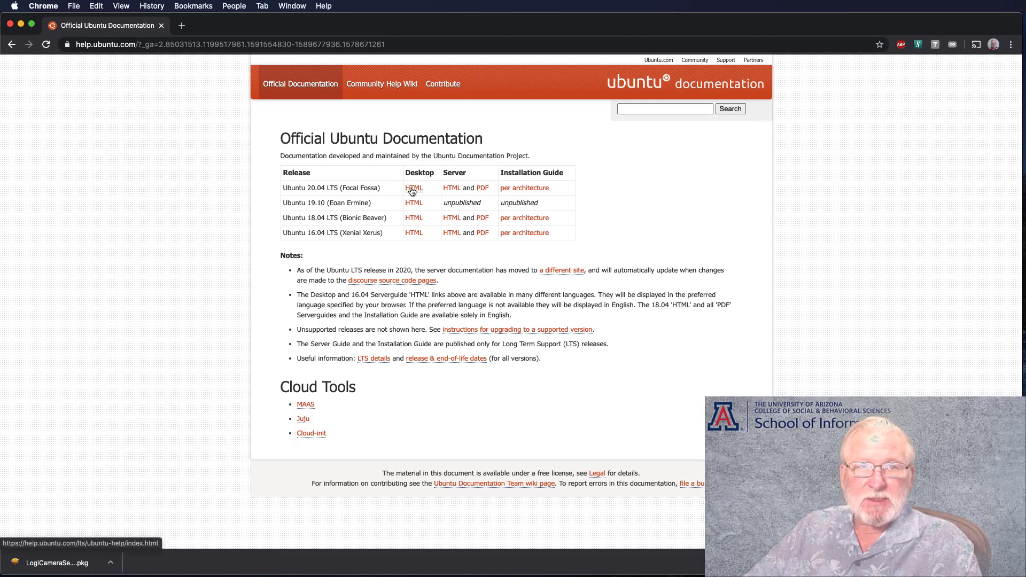
# Open the 20.04 HTML Desktop Guide, then 'Getting started with GNOME' in a new tab
pyautogui.click(414, 187)
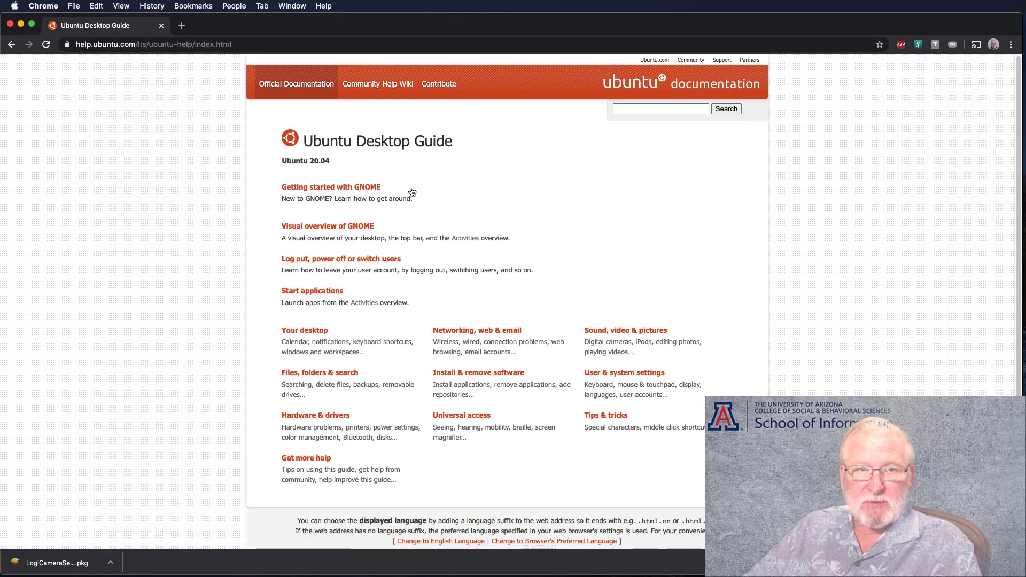
pyautogui.moveTo(390, 195)
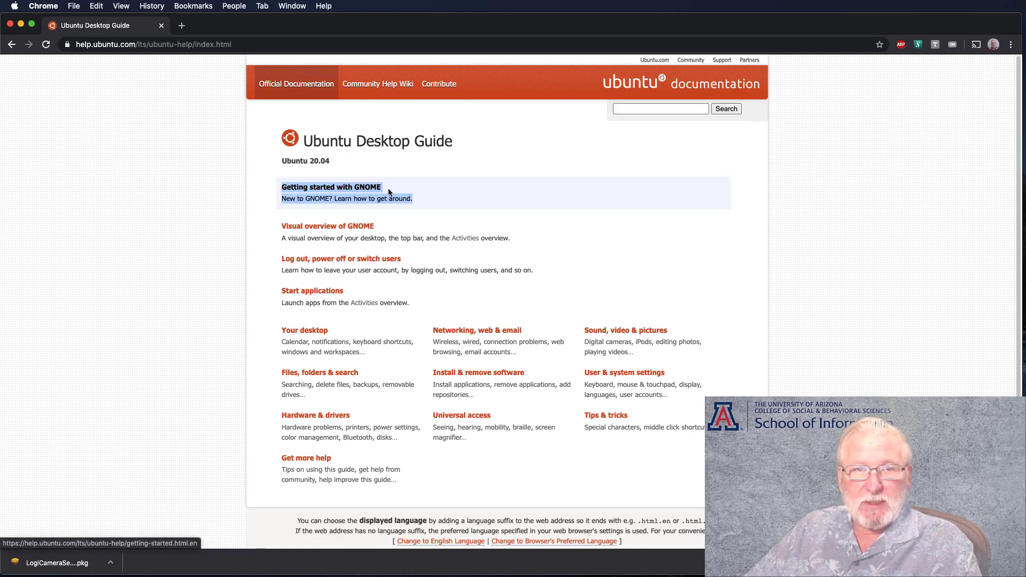
pyautogui.rightClick(331, 187)
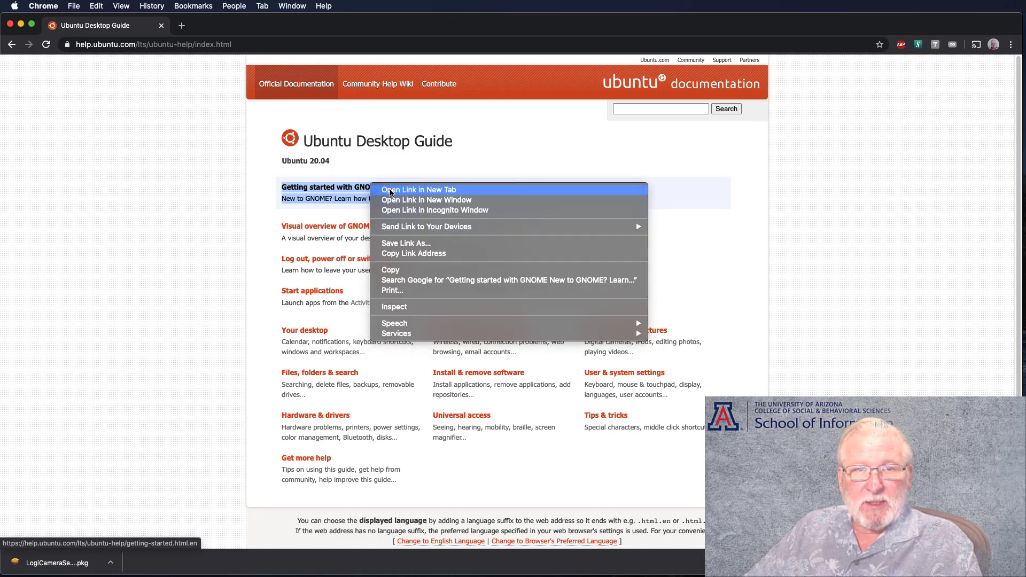
pyautogui.click(418, 190)
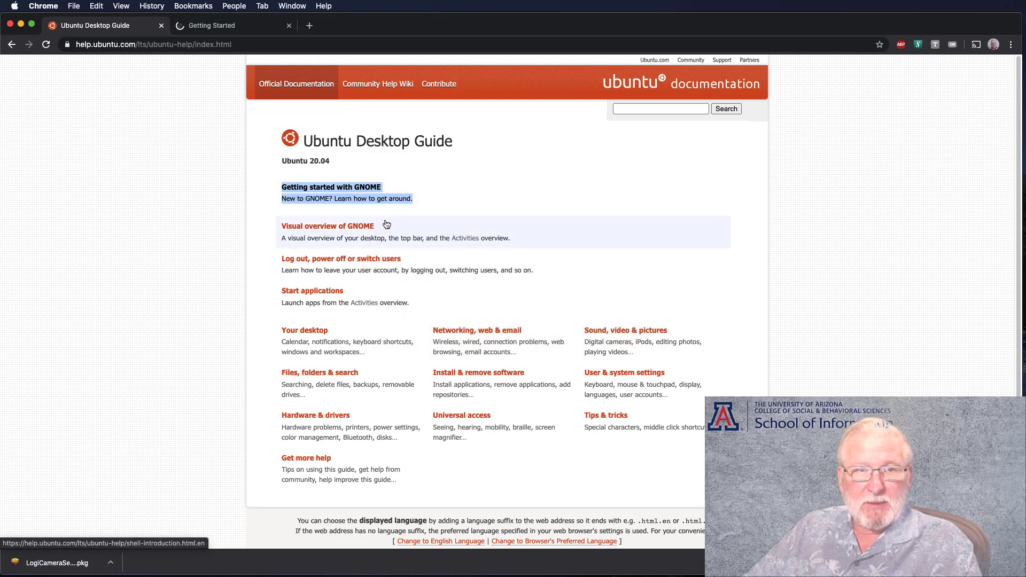
pyautogui.moveTo(359, 257)
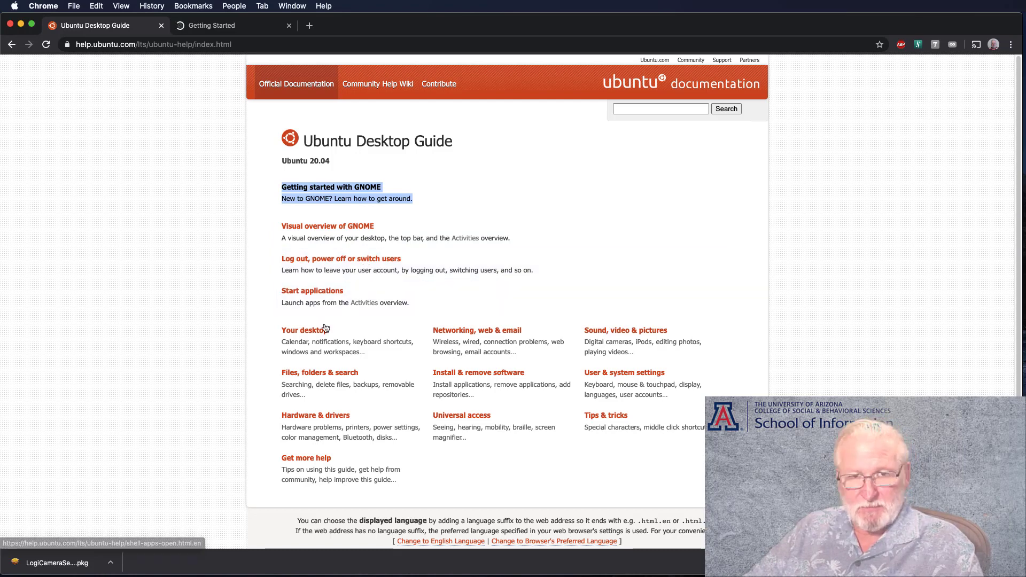
pyautogui.moveTo(437, 374)
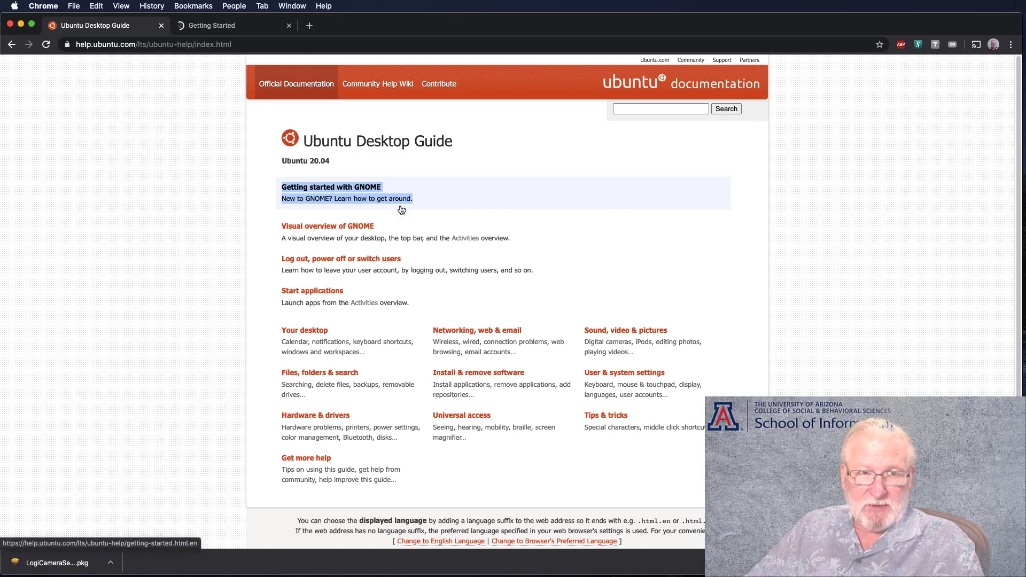
pyautogui.moveTo(253, 44)
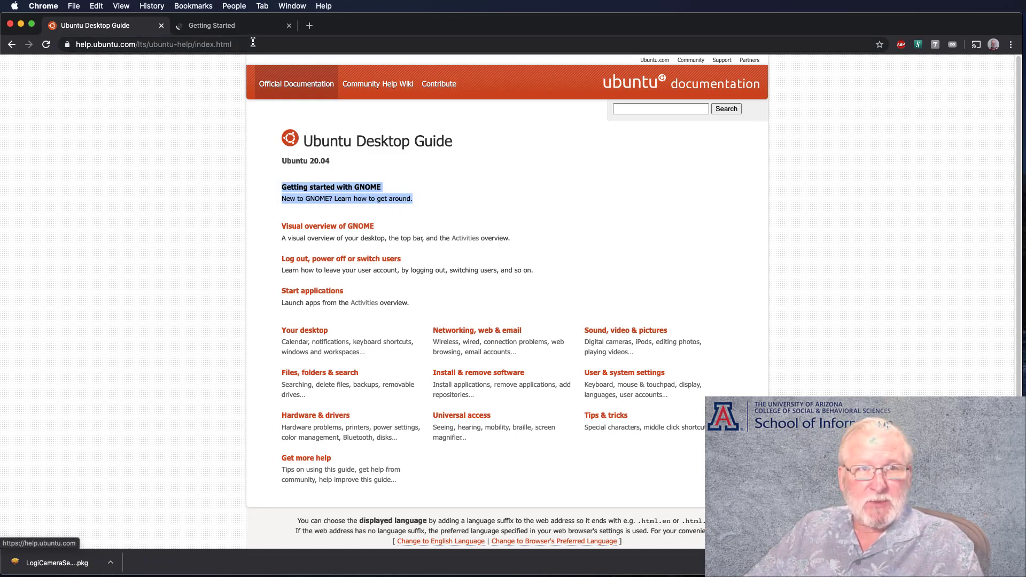
pyautogui.click(212, 25)
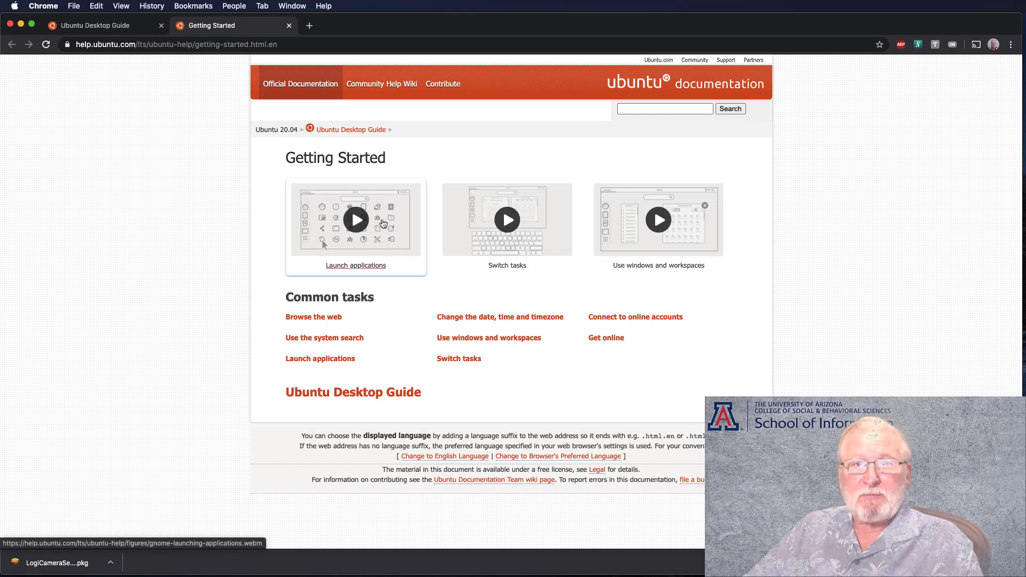
pyautogui.moveTo(613, 241)
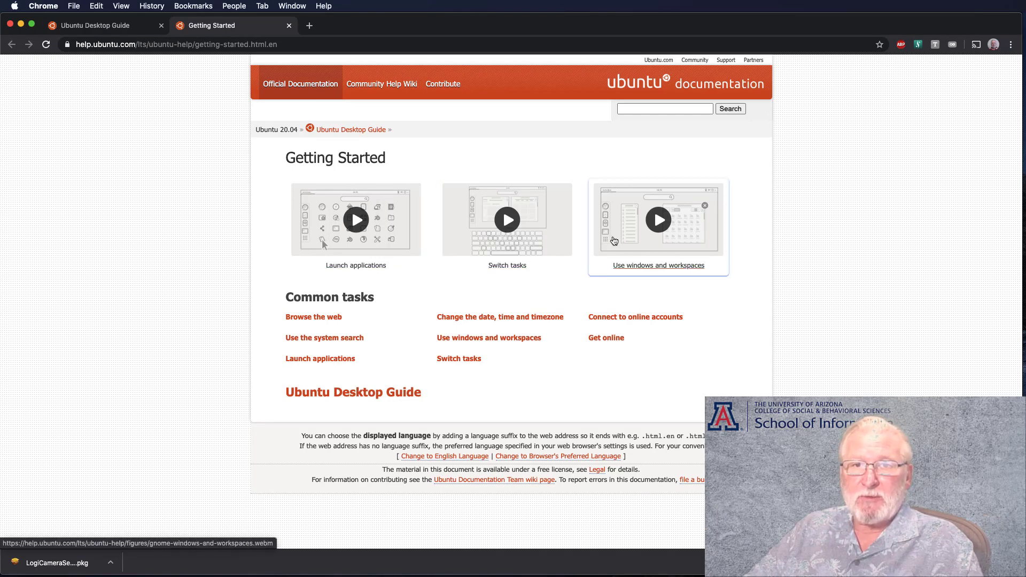
pyautogui.moveTo(638, 242)
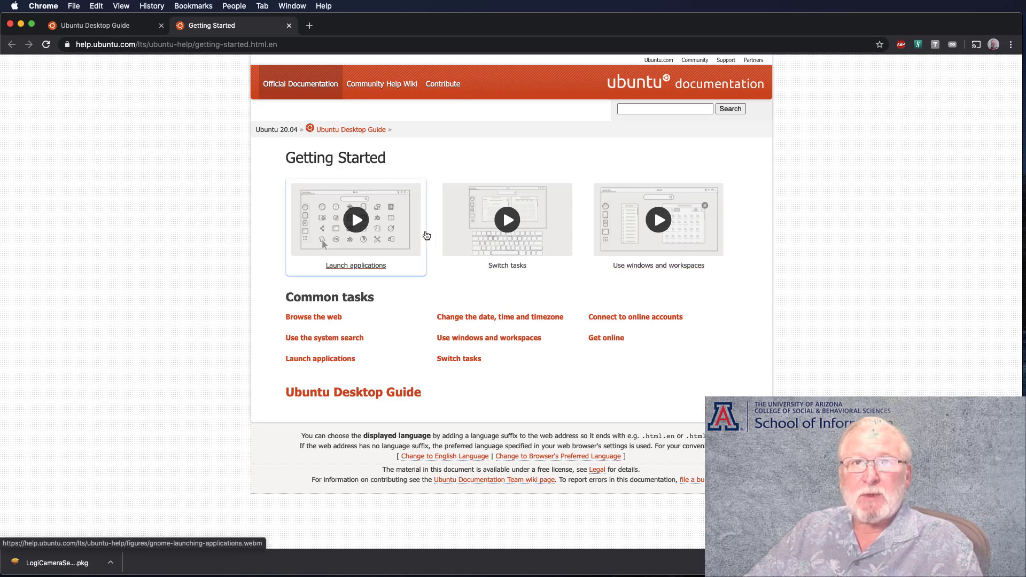
pyautogui.moveTo(353, 322)
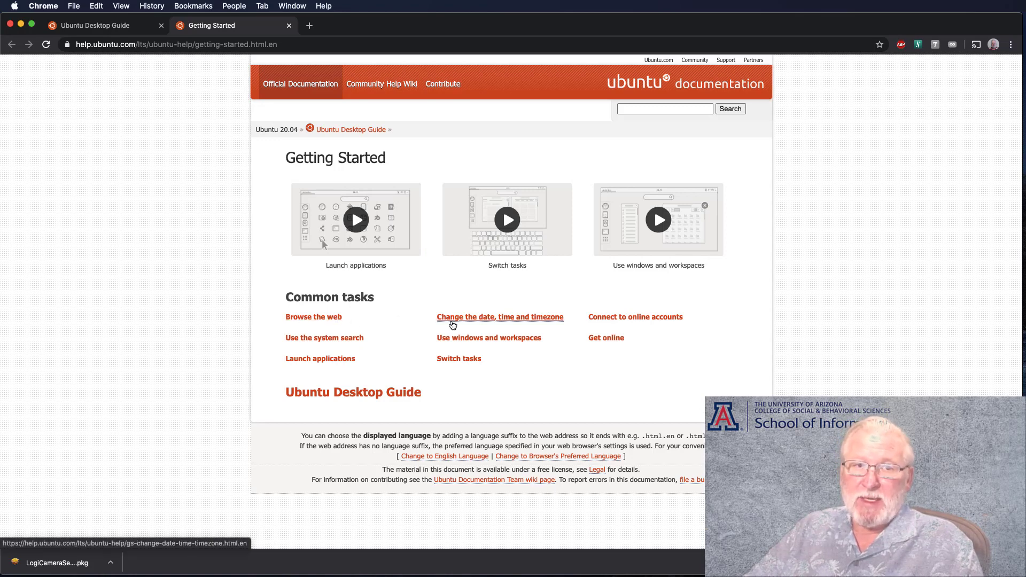
pyautogui.moveTo(451, 326)
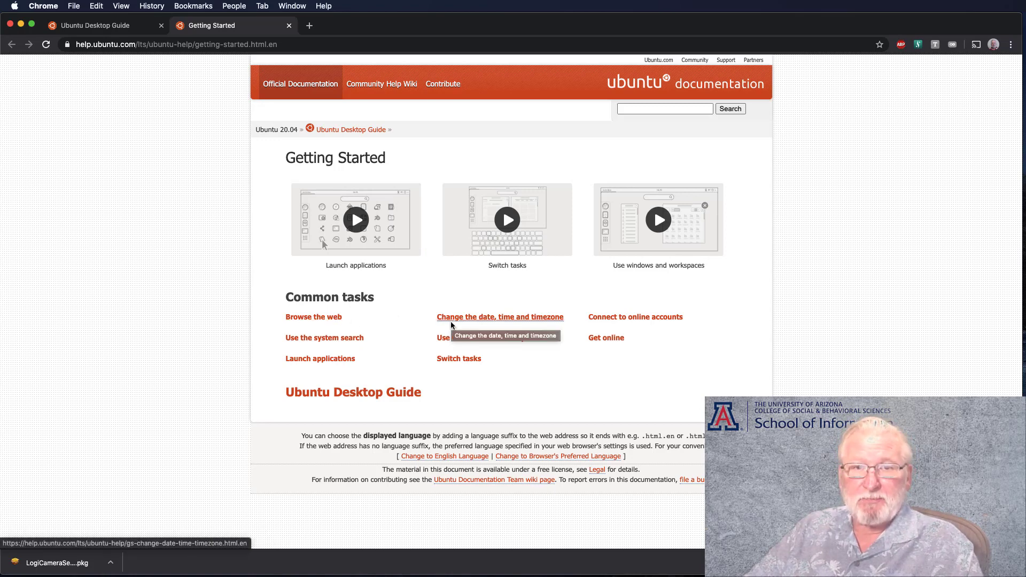
pyautogui.moveTo(621, 329)
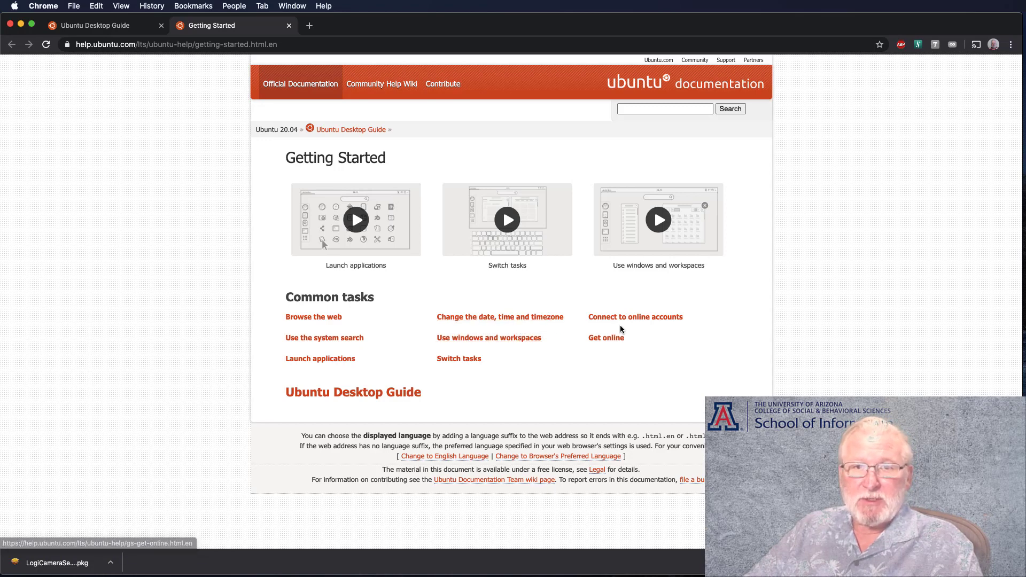
pyautogui.moveTo(465, 350)
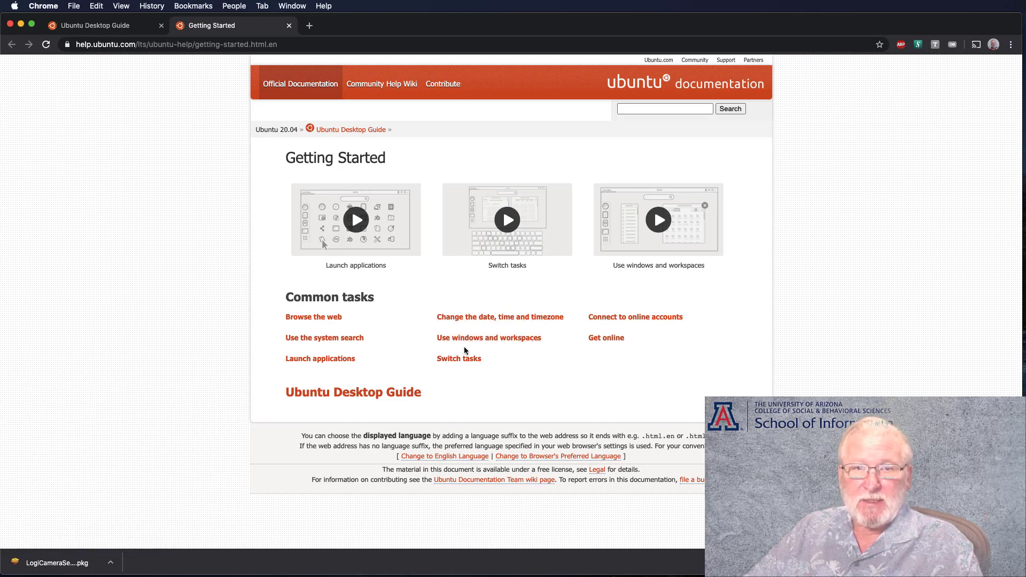
pyautogui.moveTo(489, 337)
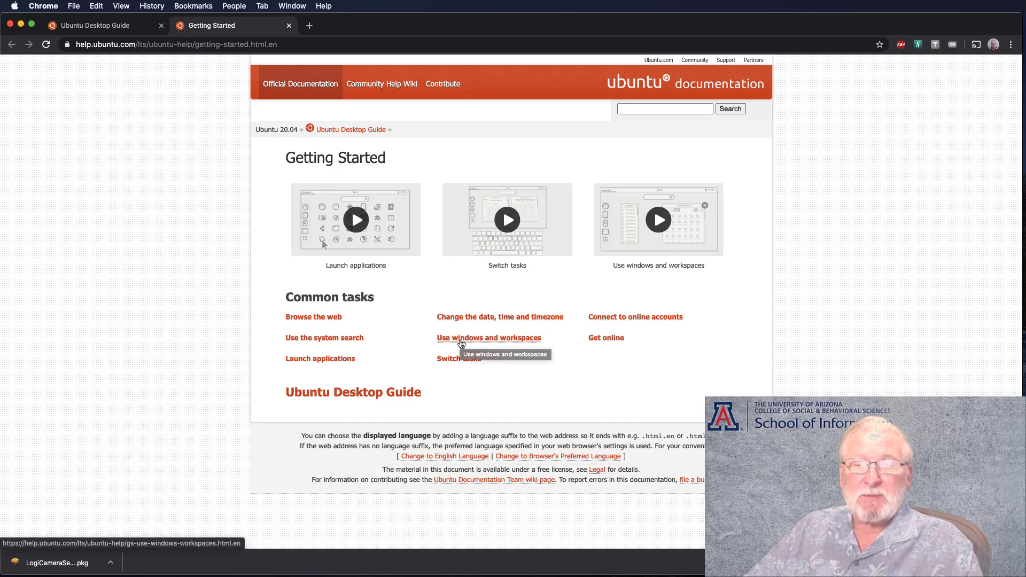